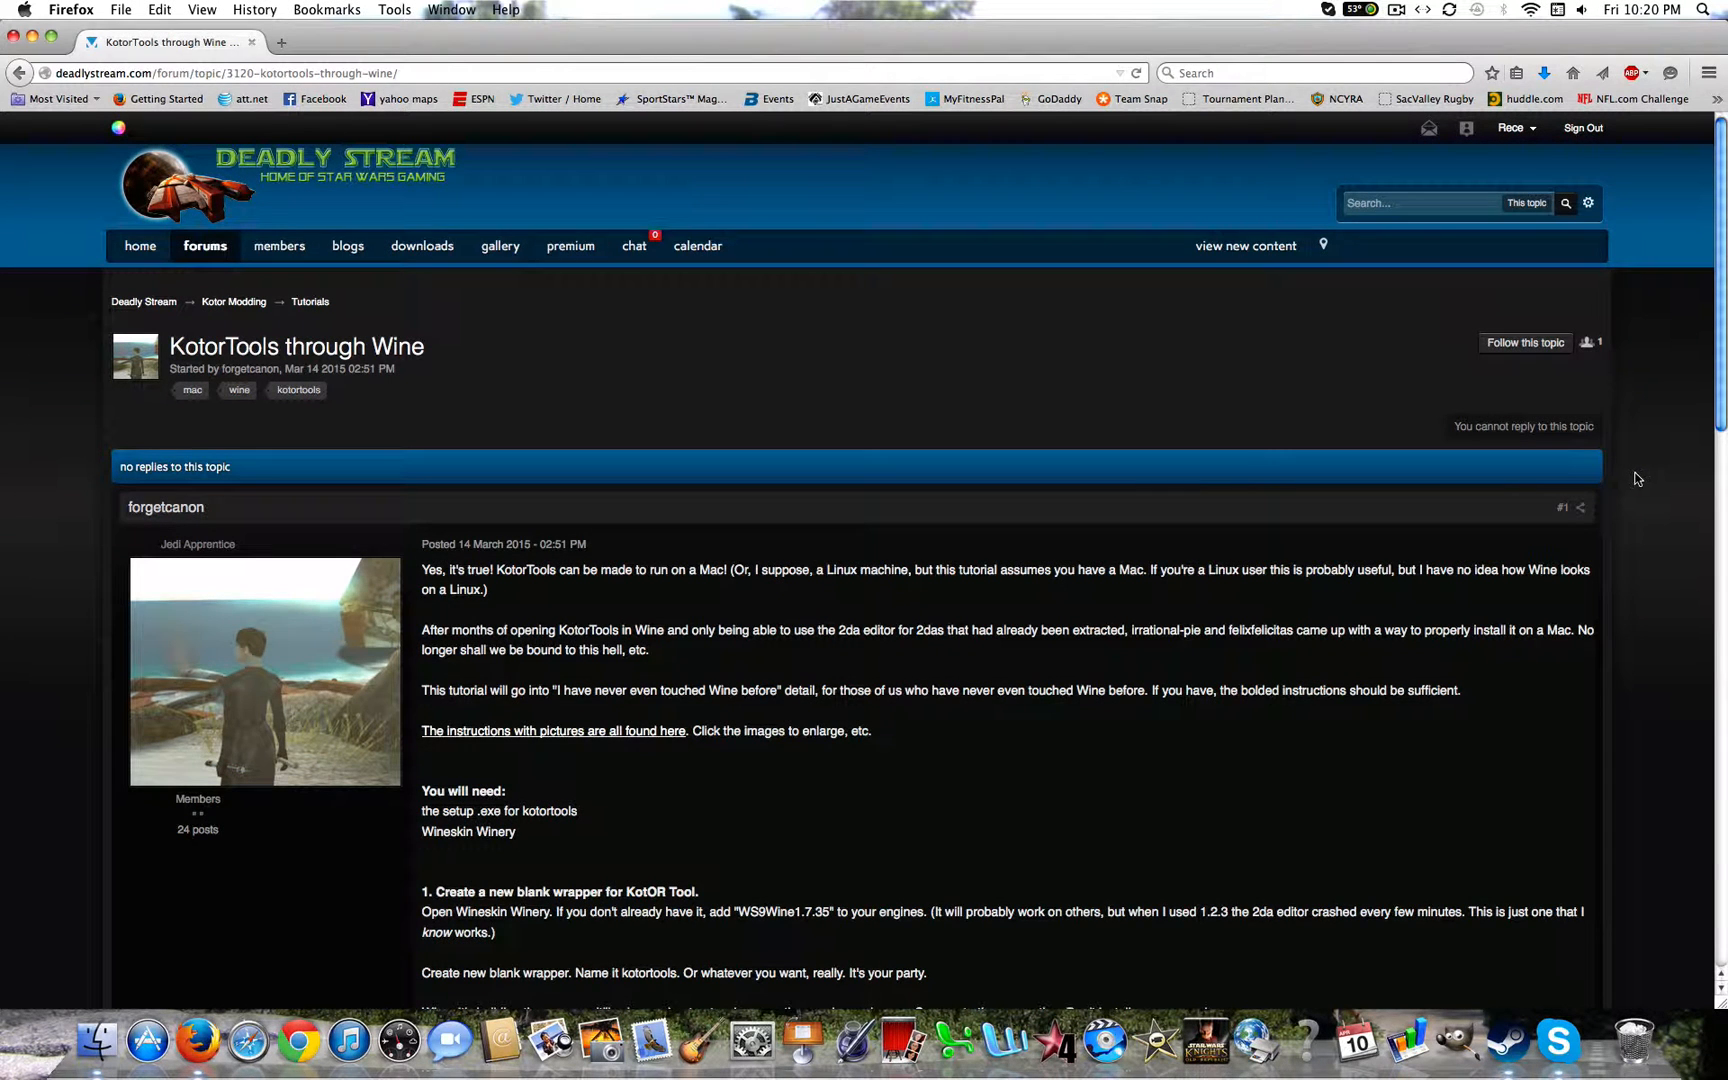
pyautogui.moveTo(1650, 472)
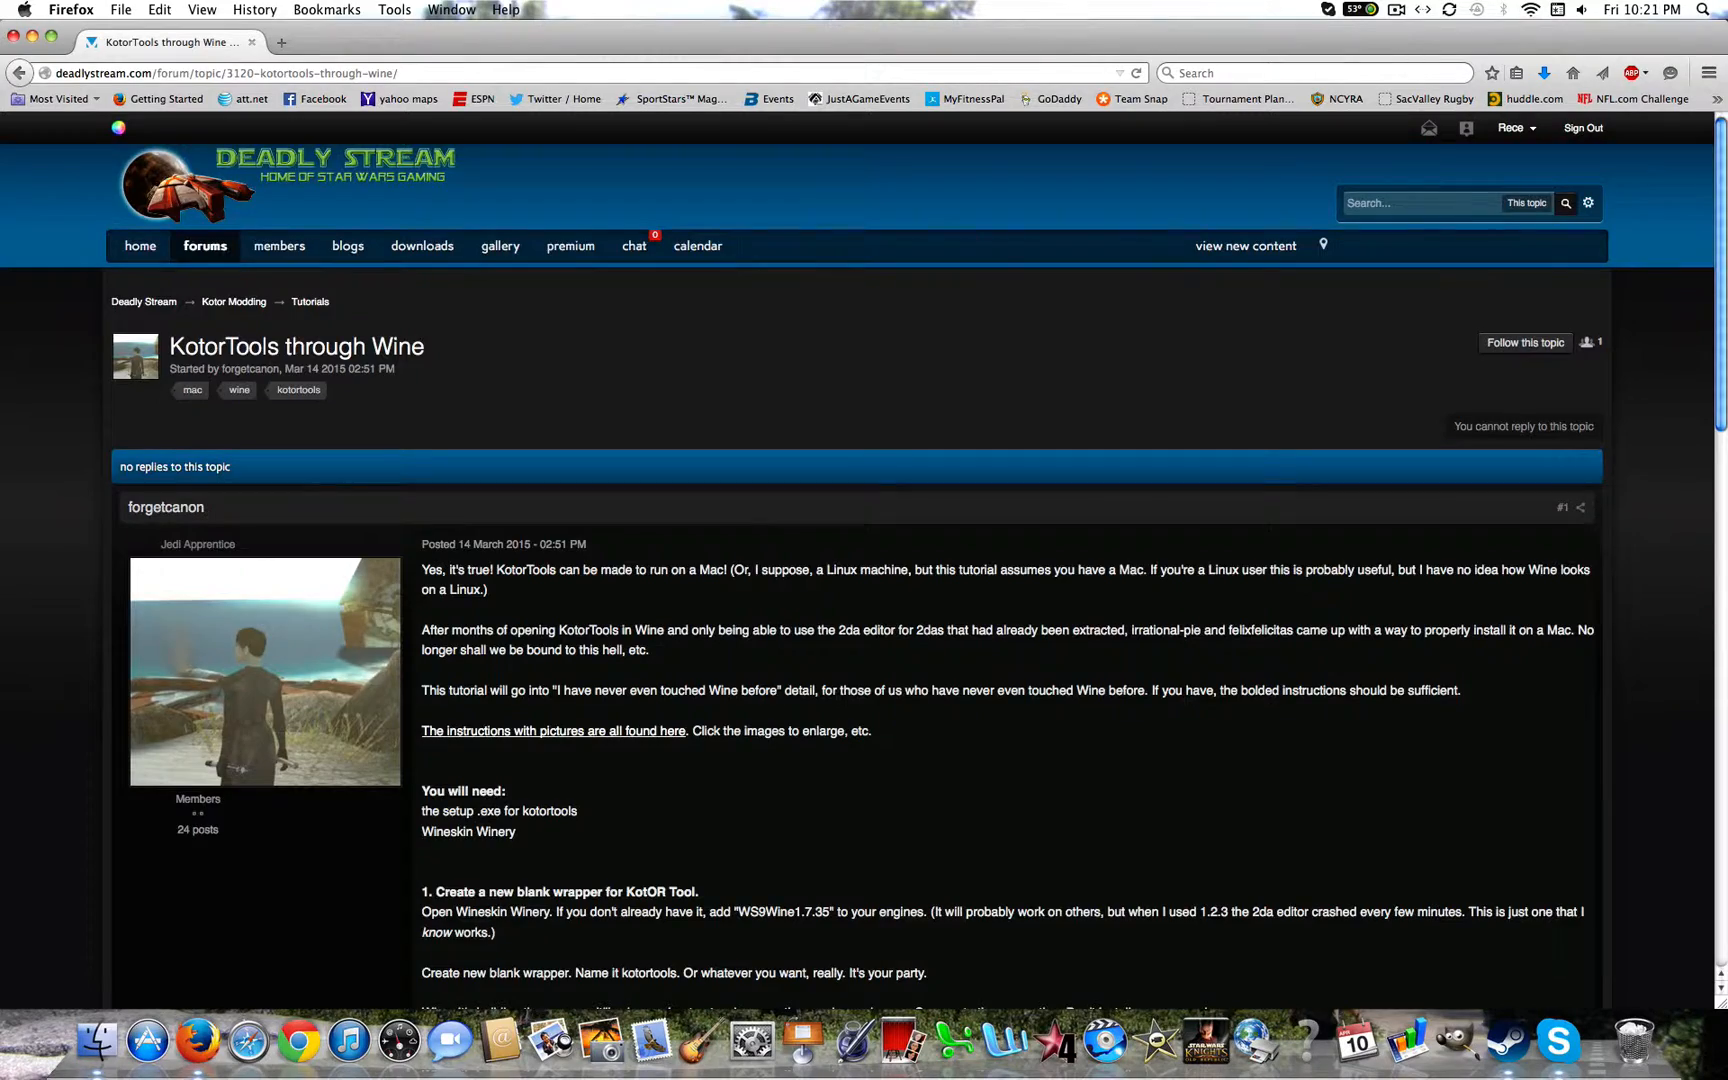
# Hide the browser, find 'wineskin' in Finder, launch Wineskin Winery and close the search window.
pyautogui.scroll(-3)
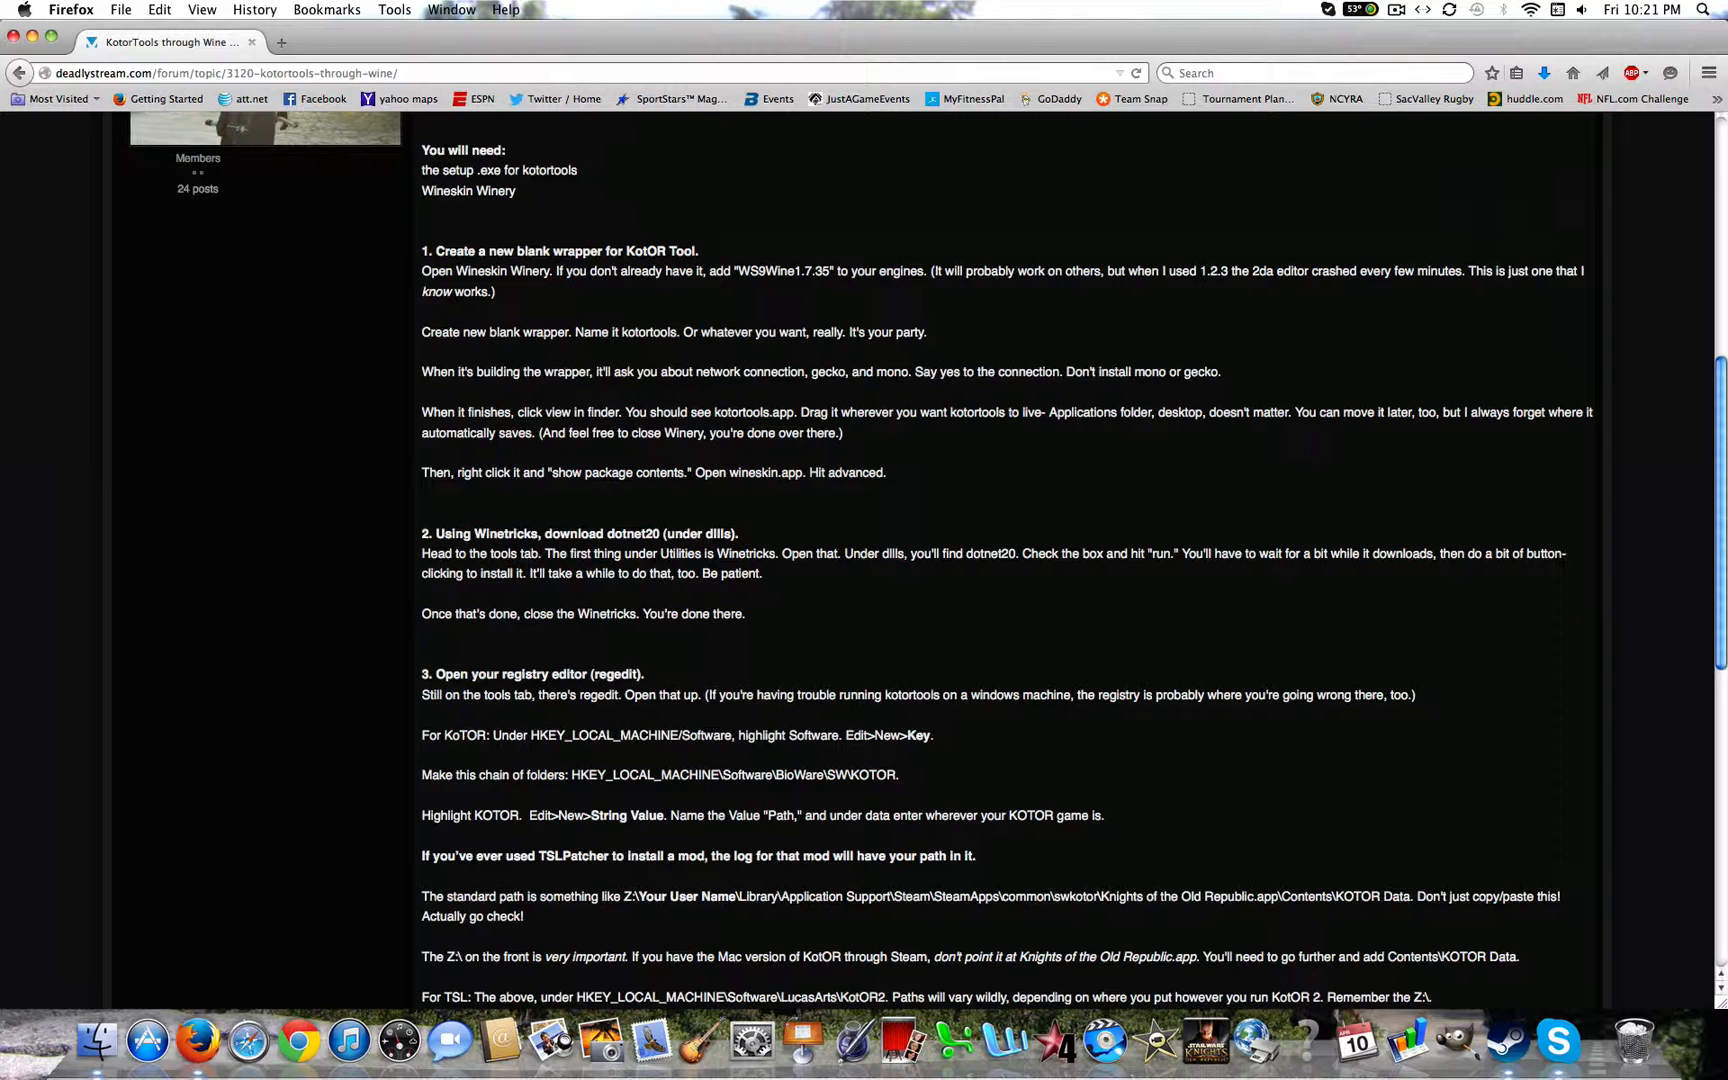
pyautogui.scroll(-3)
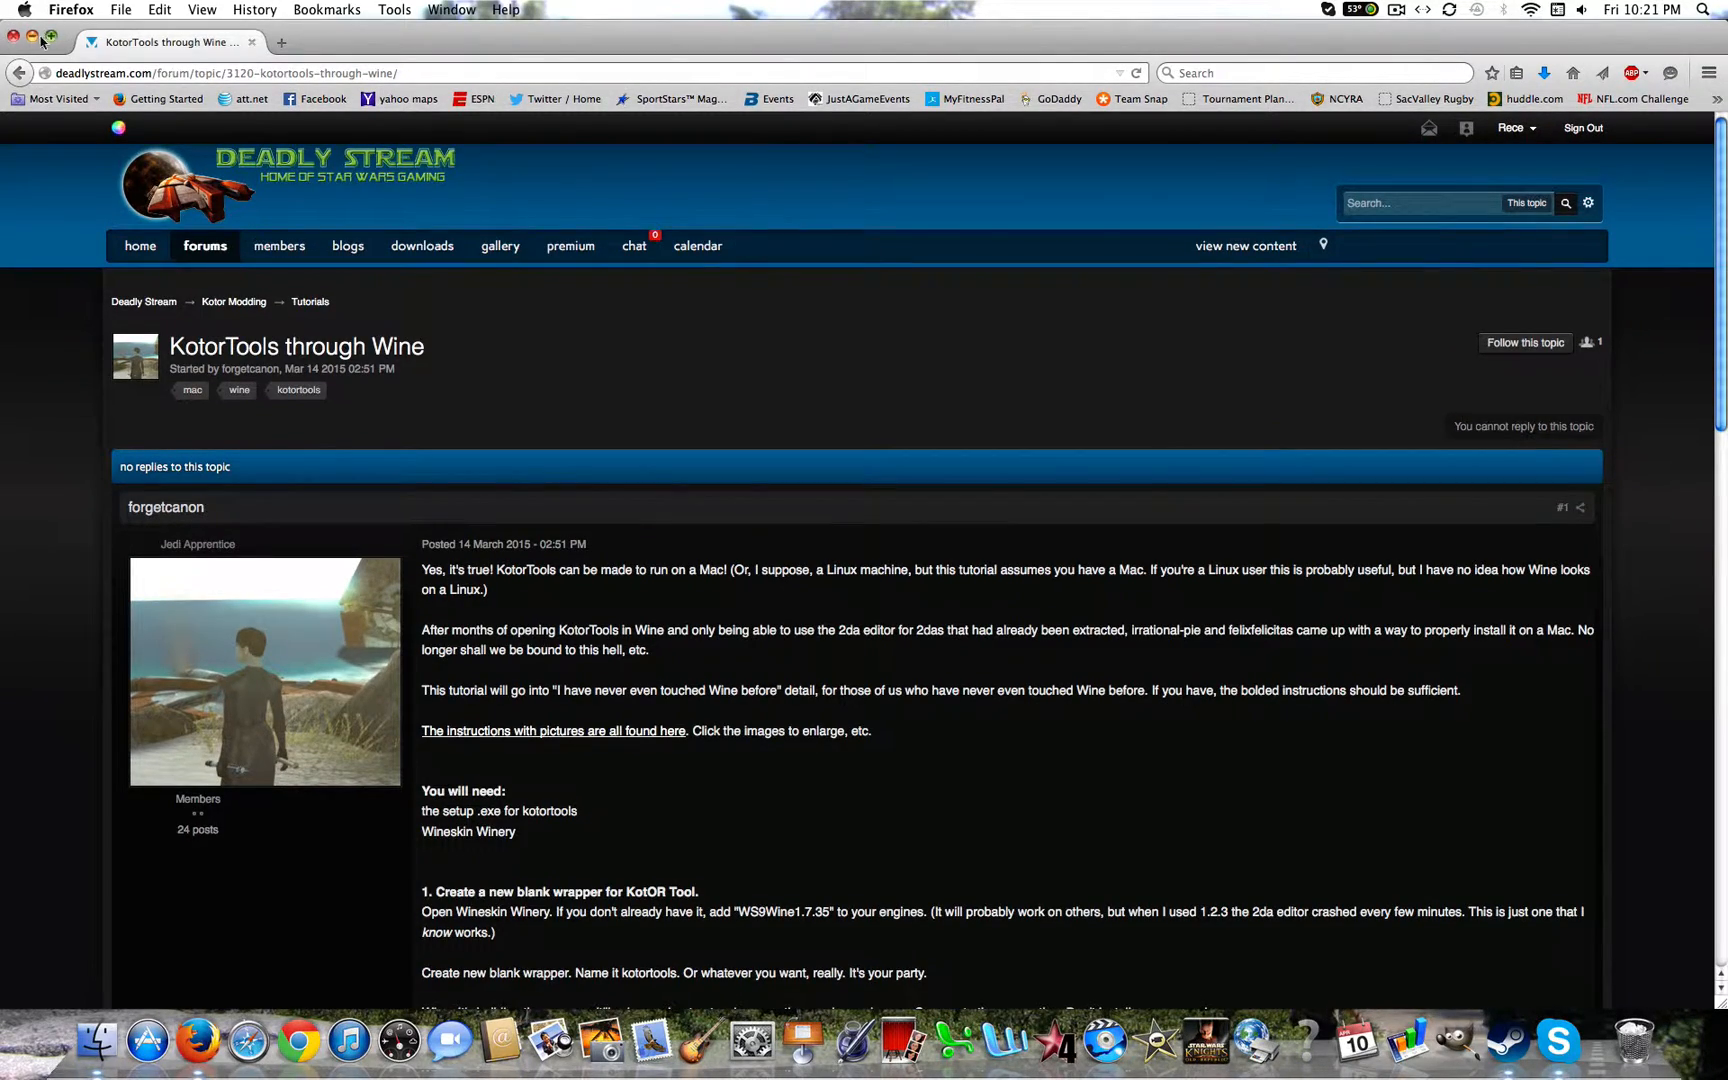
pyautogui.click(34, 40)
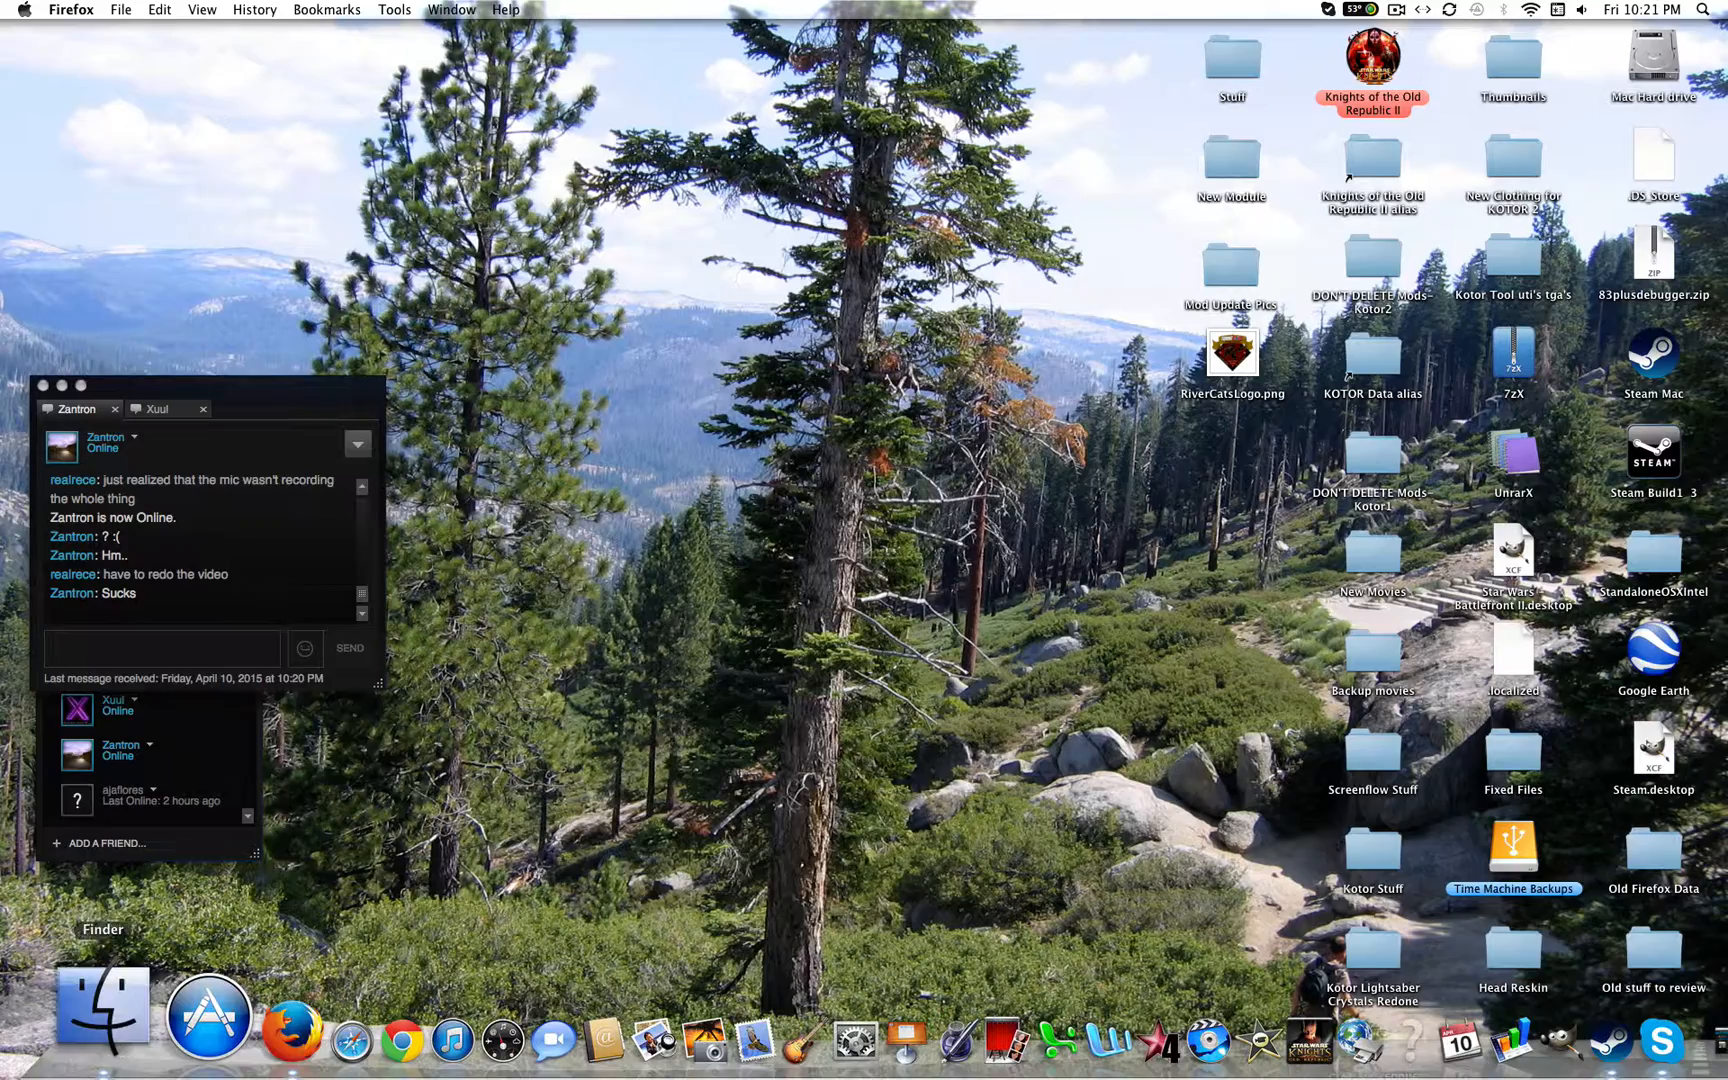
pyautogui.click(100, 1008)
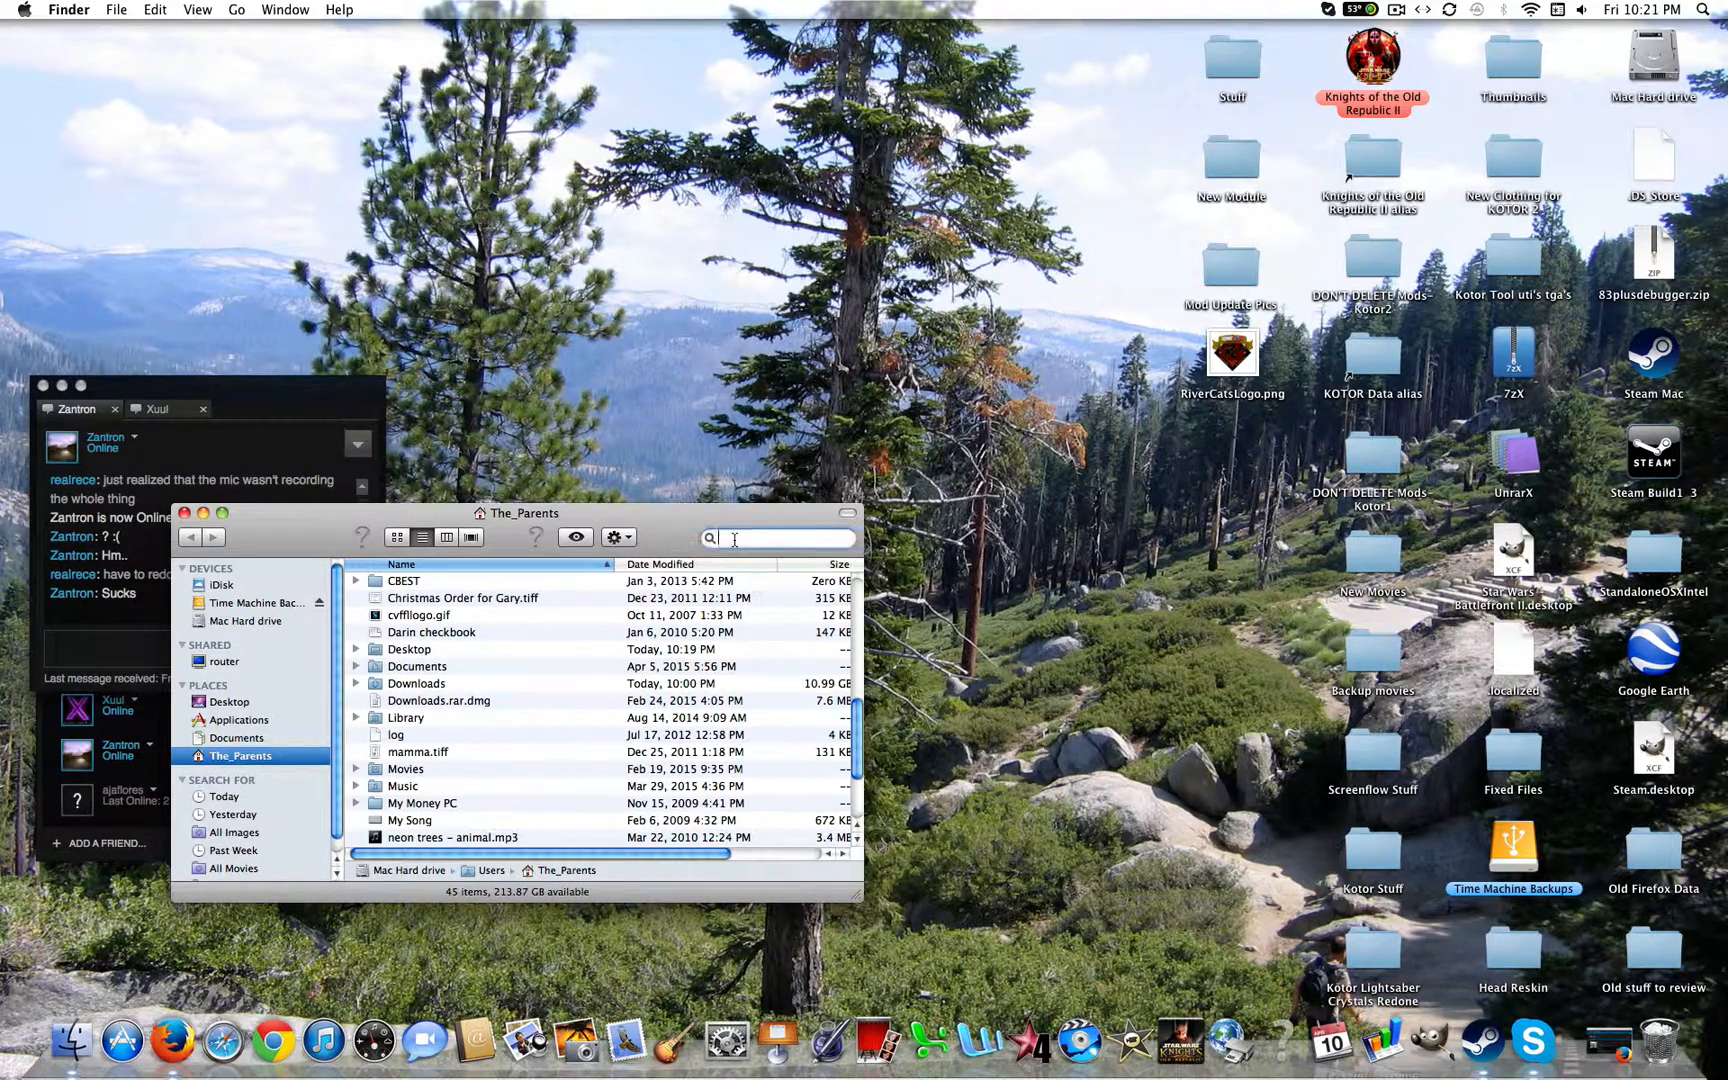
pyautogui.write('wineskin')
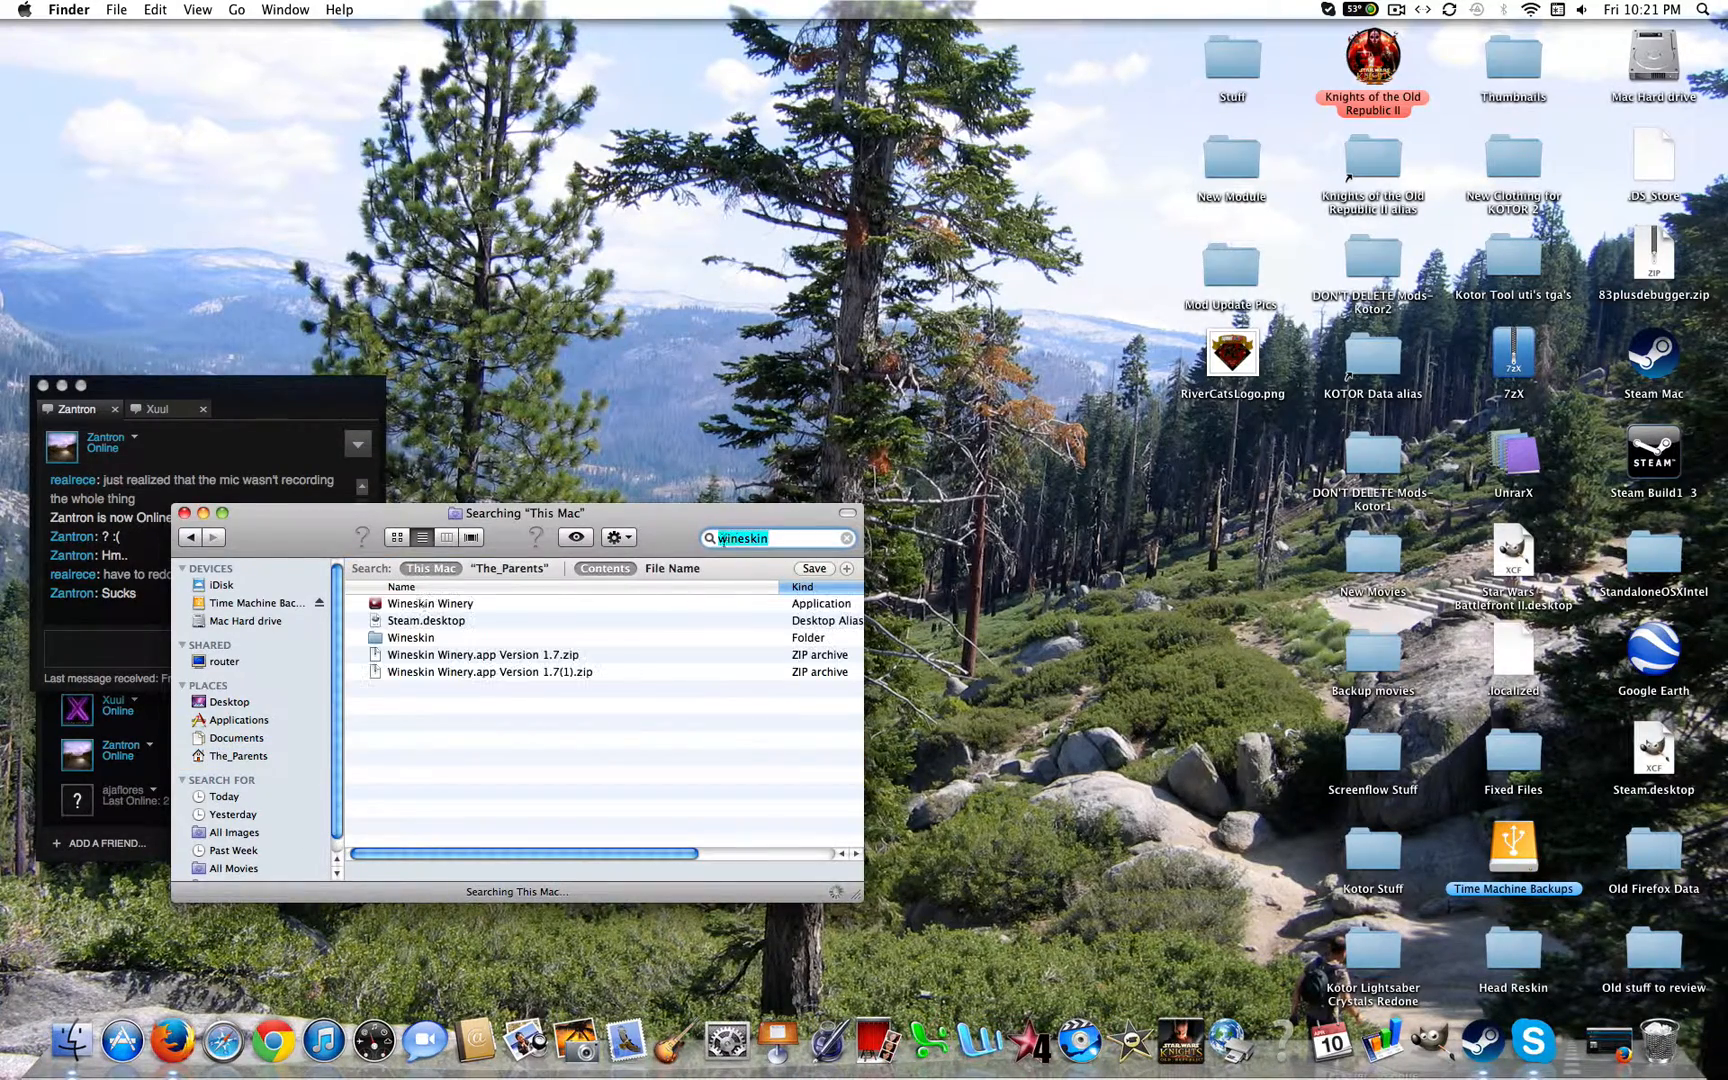
pyautogui.doubleClick(430, 602)
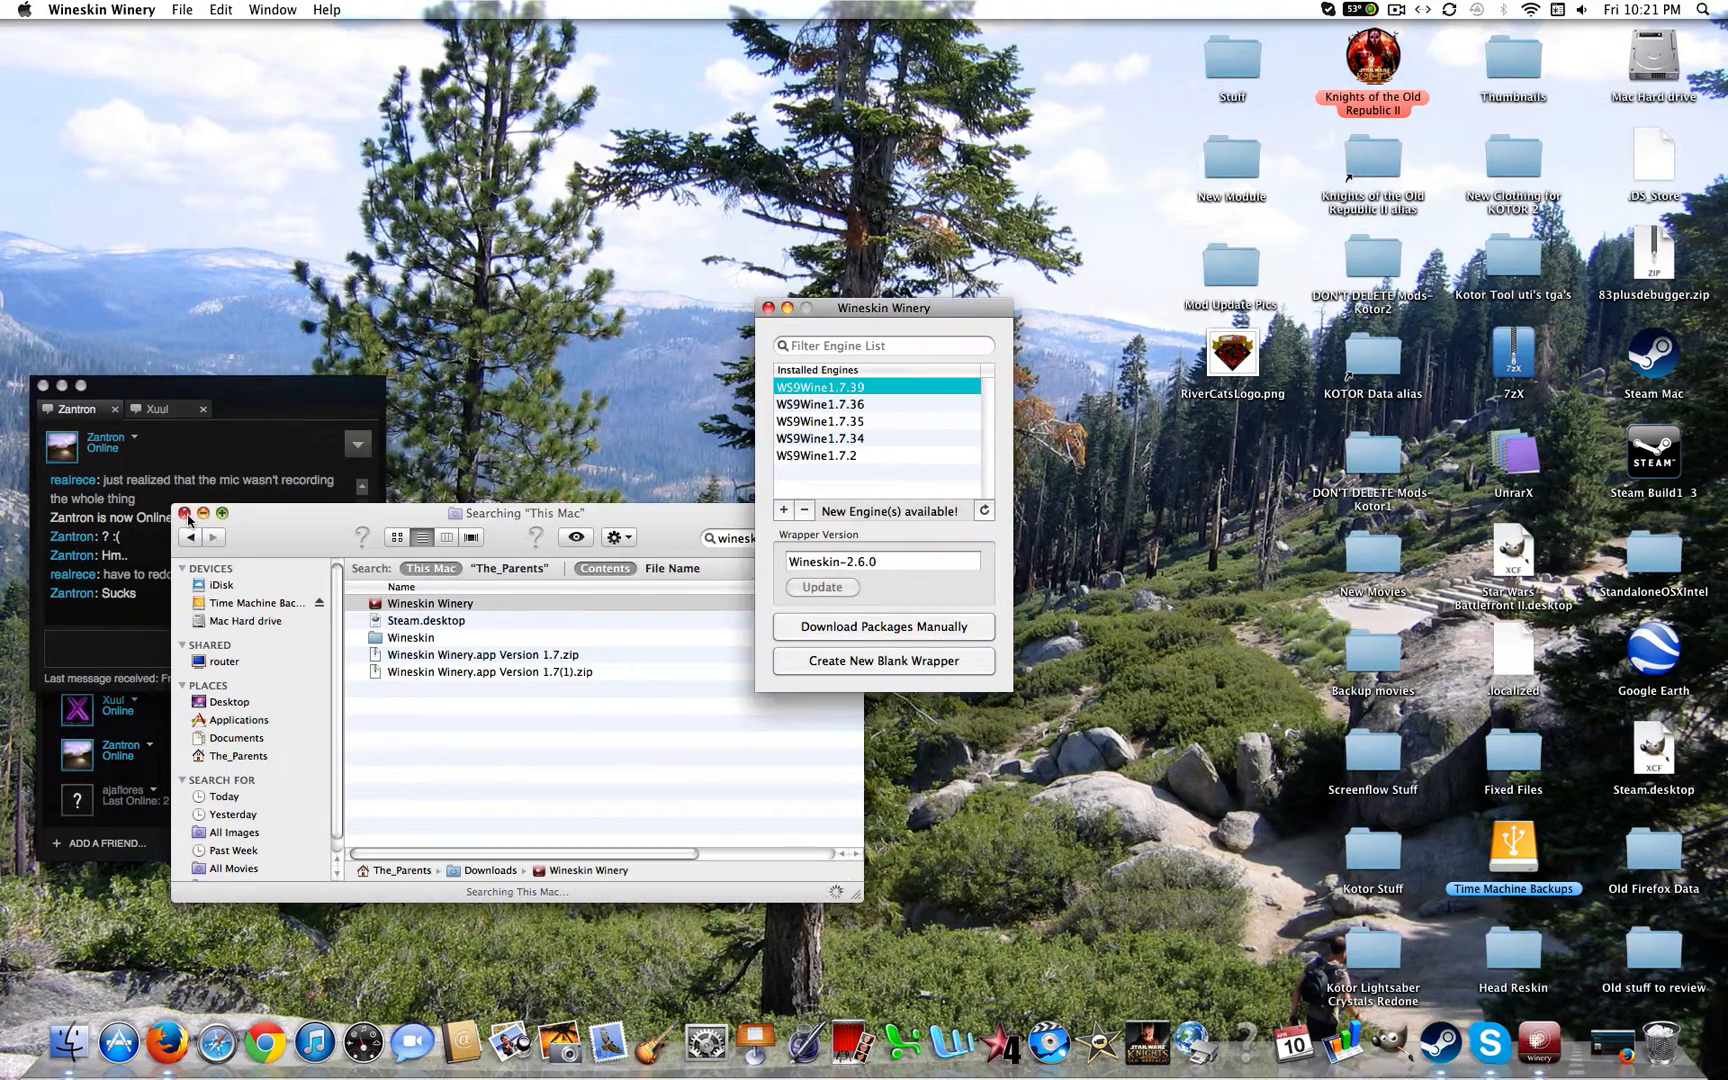
pyautogui.click(188, 514)
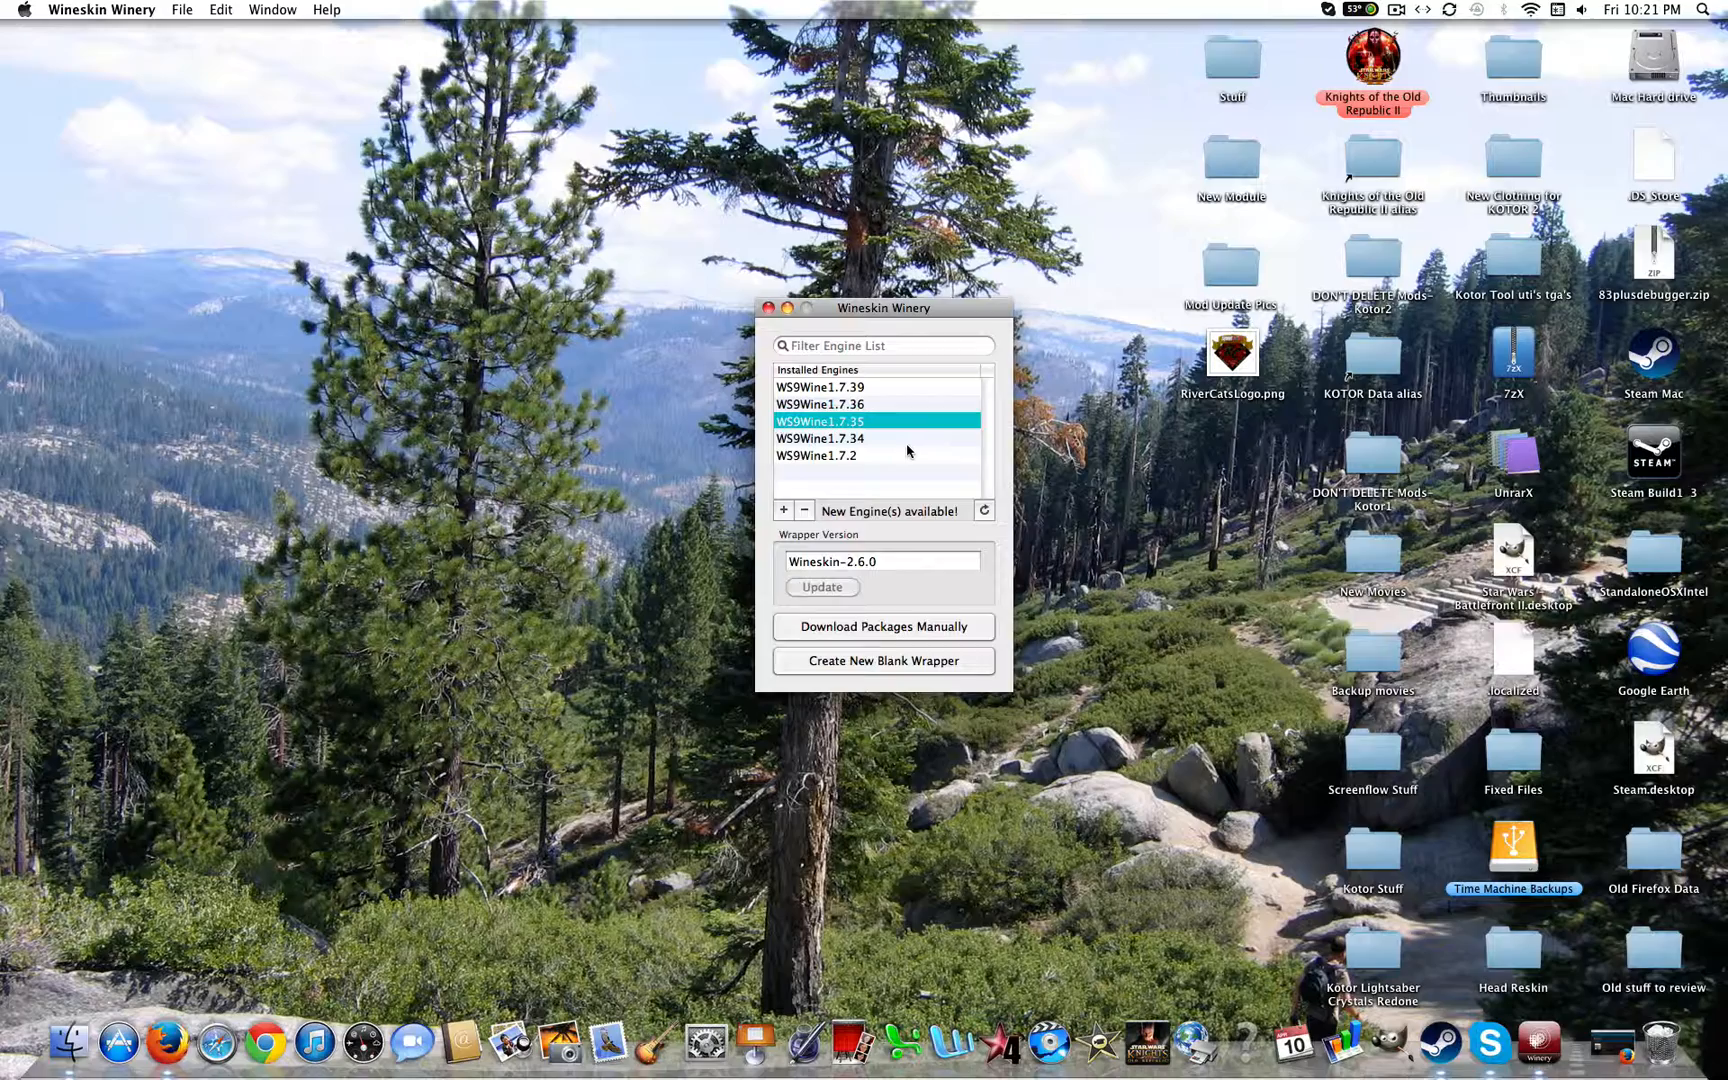
pyautogui.moveTo(890, 680)
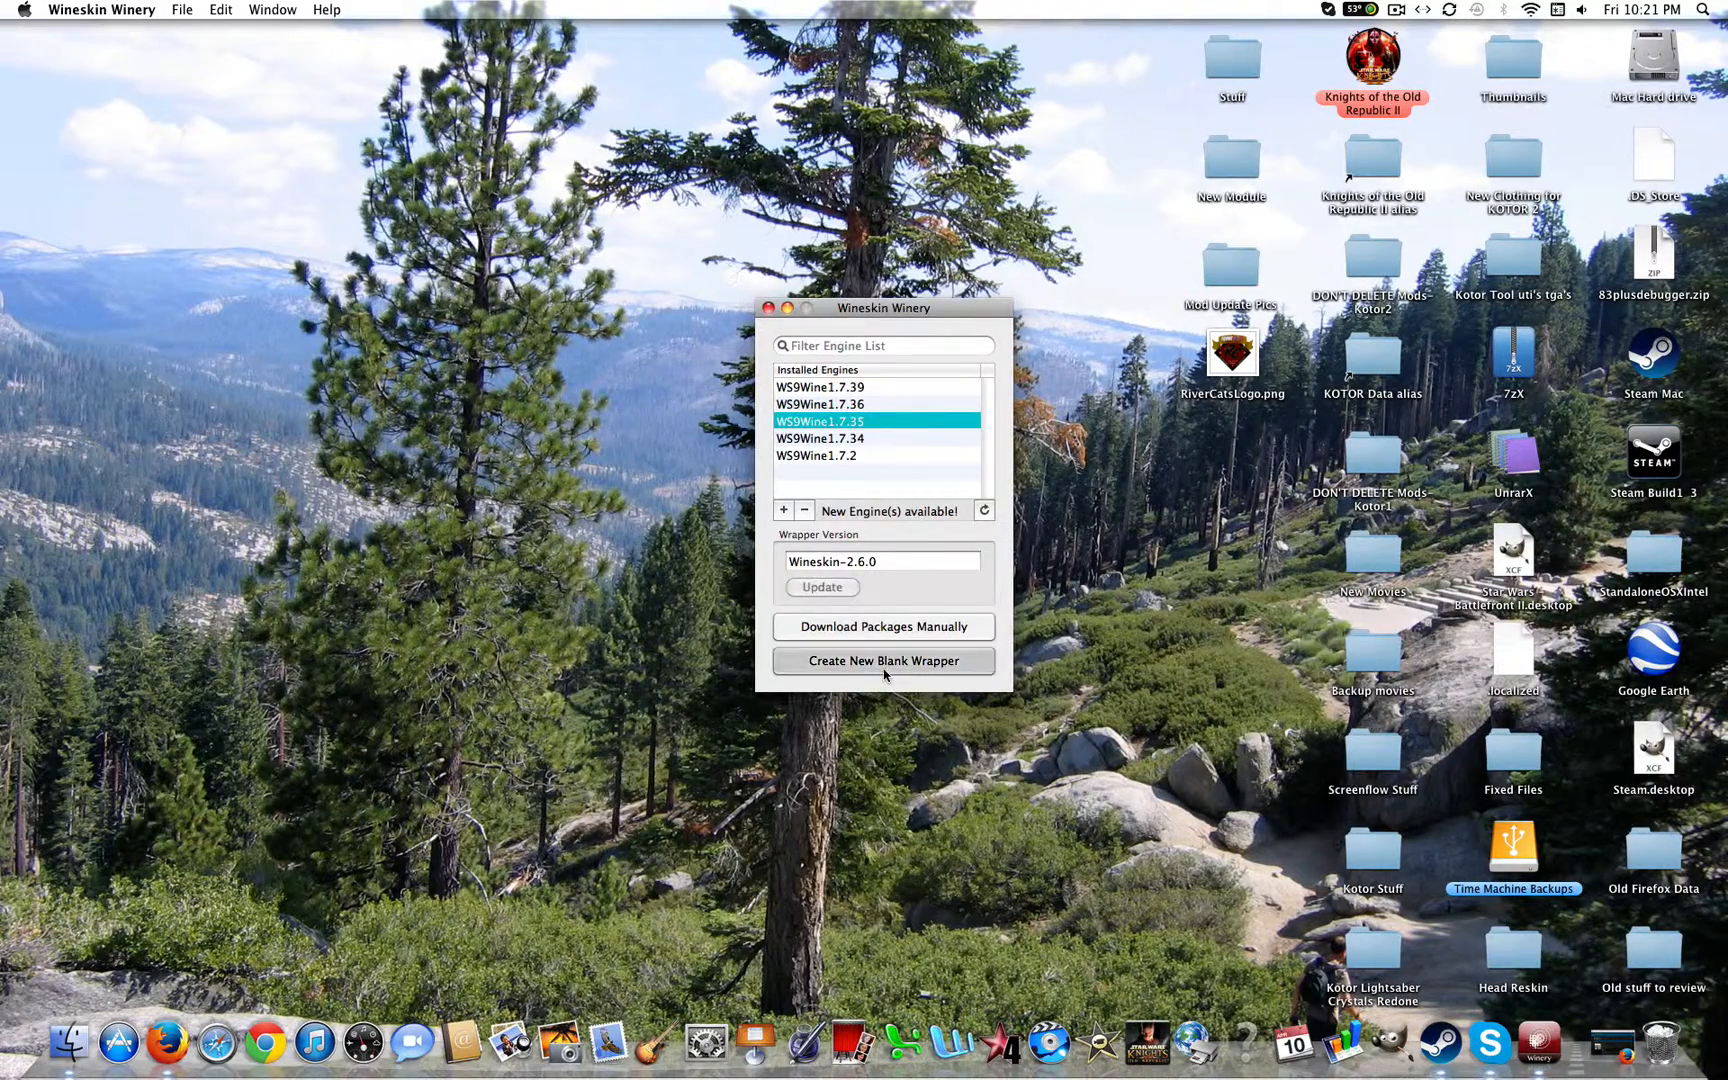
# Create a new blank wrapper named 'Kotortools' and let Winery build it.
pyautogui.click(882, 660)
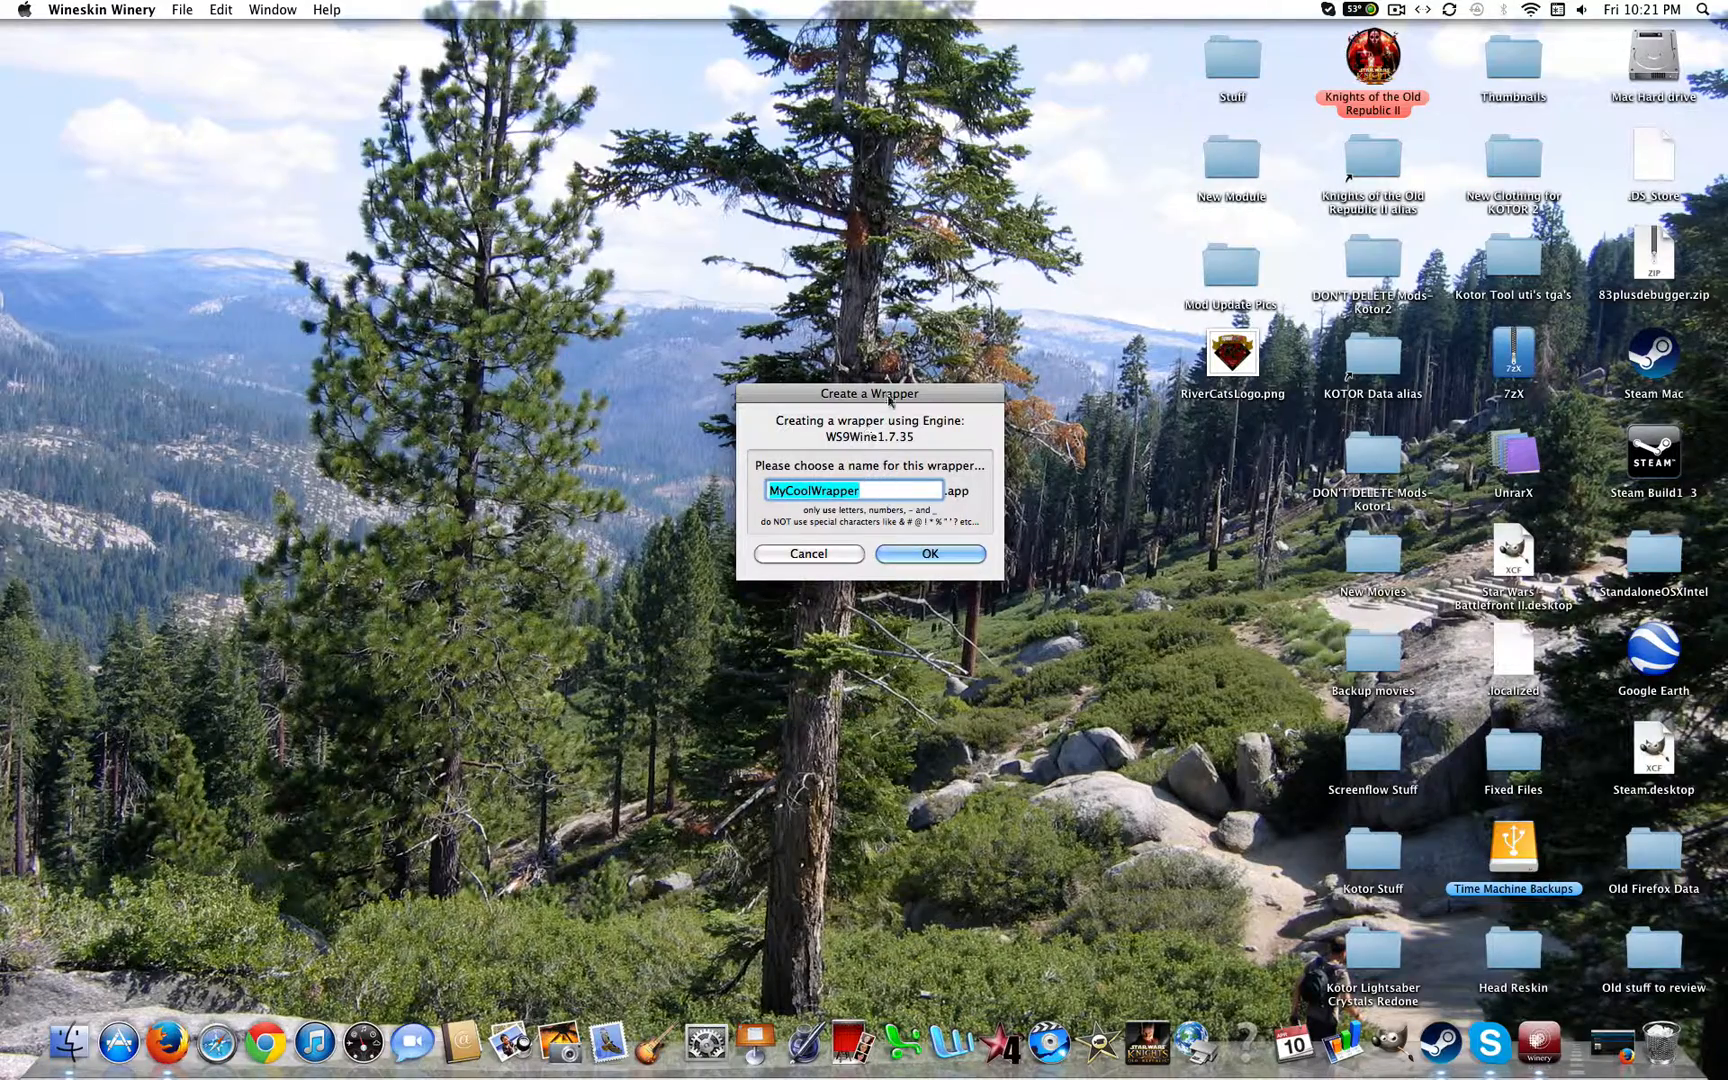
pyautogui.write('k')
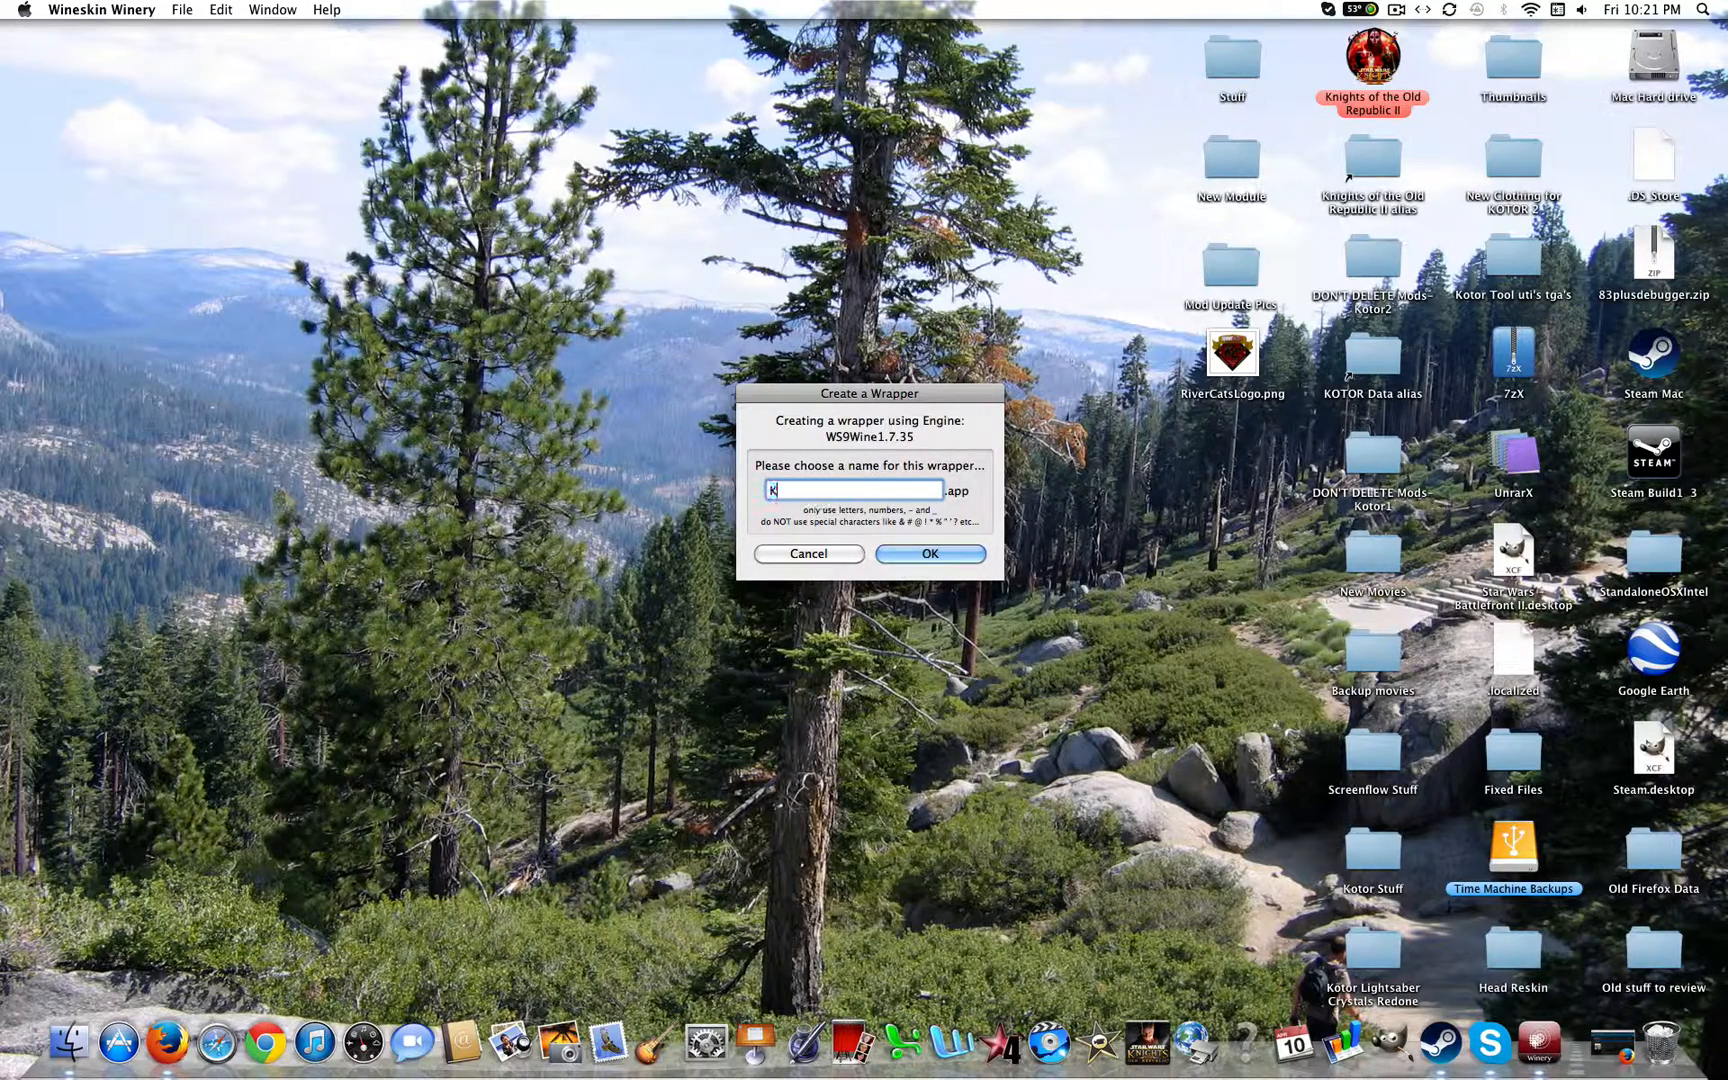
pyautogui.write('Kotortoo')
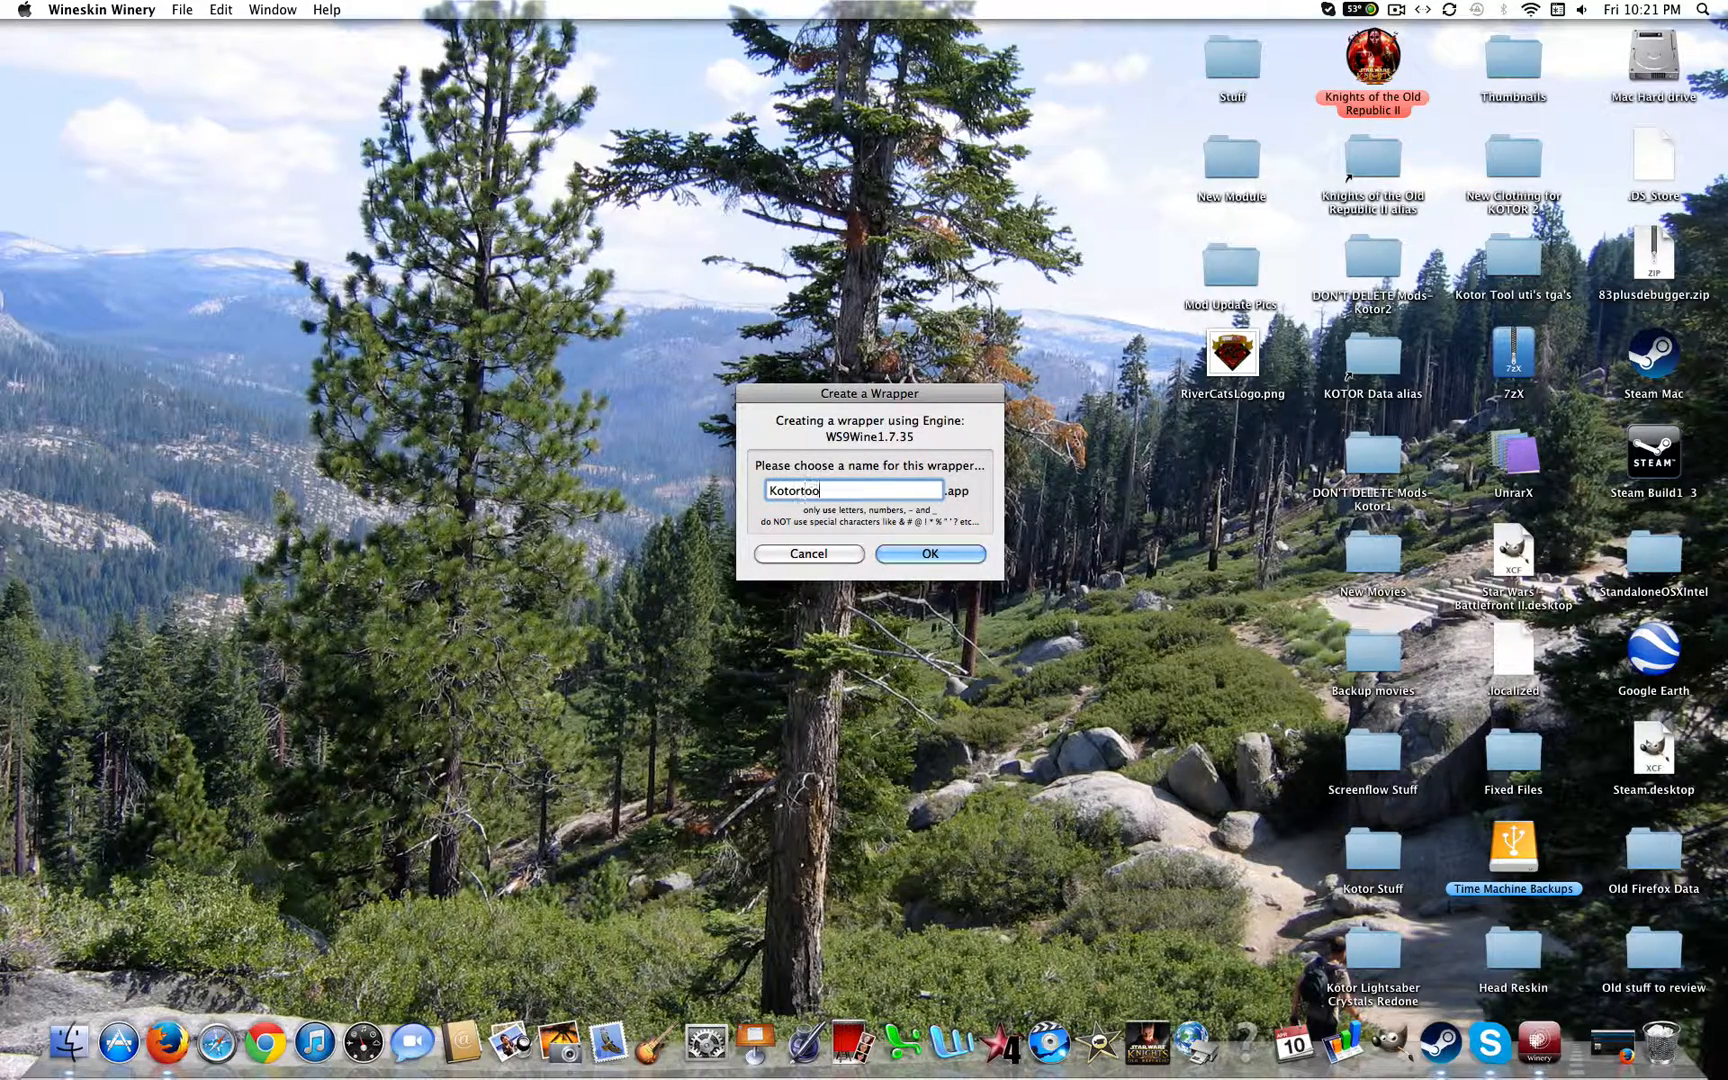
pyautogui.write('ls')
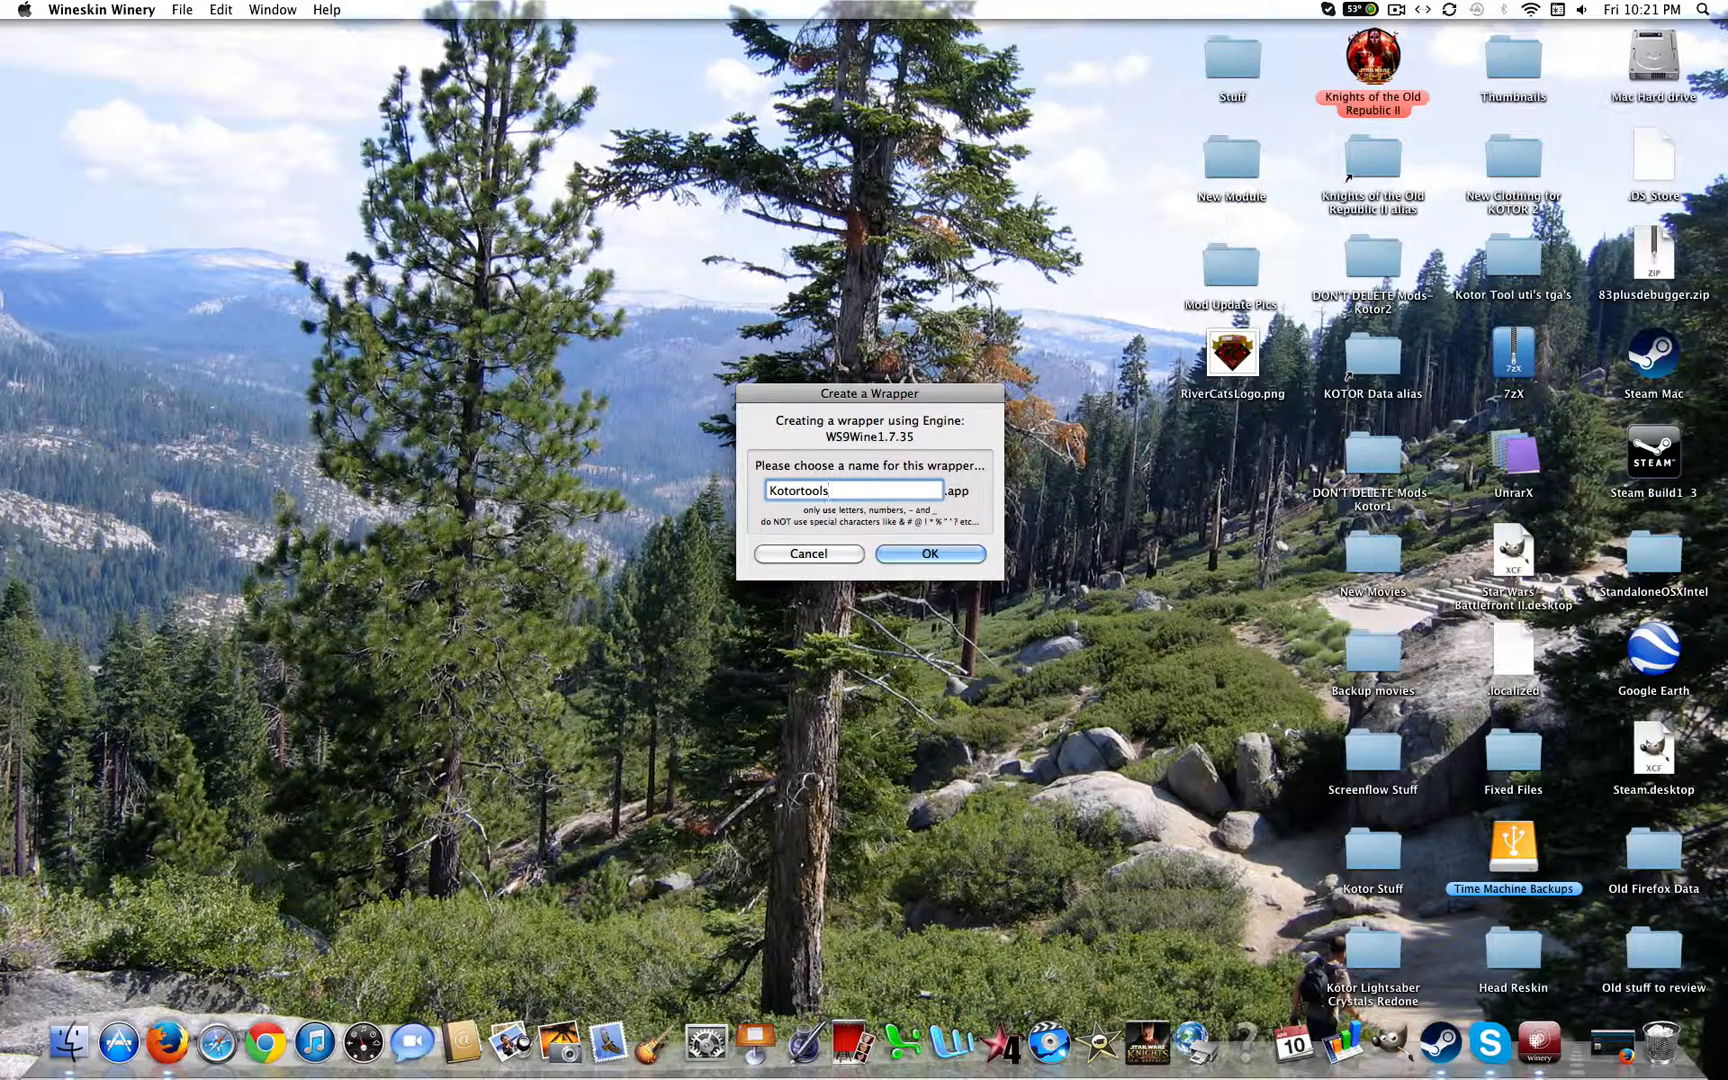
pyautogui.click(930, 554)
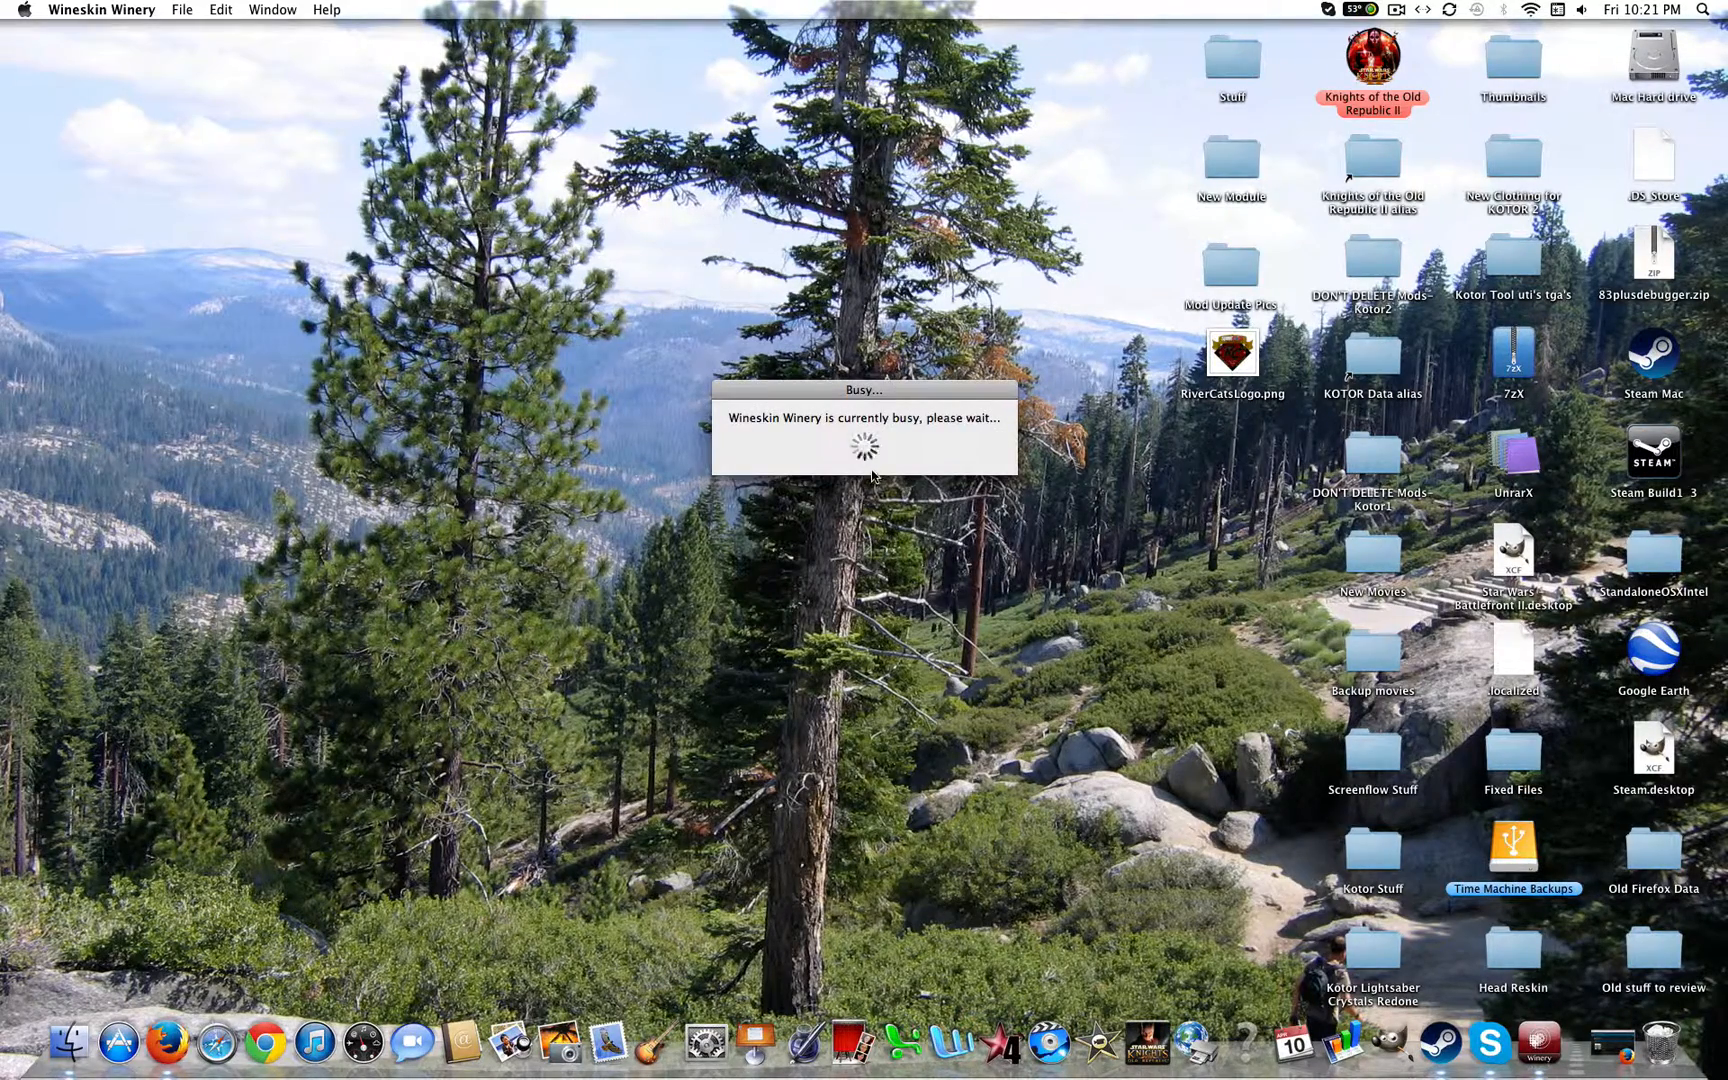
pyautogui.moveTo(892, 388)
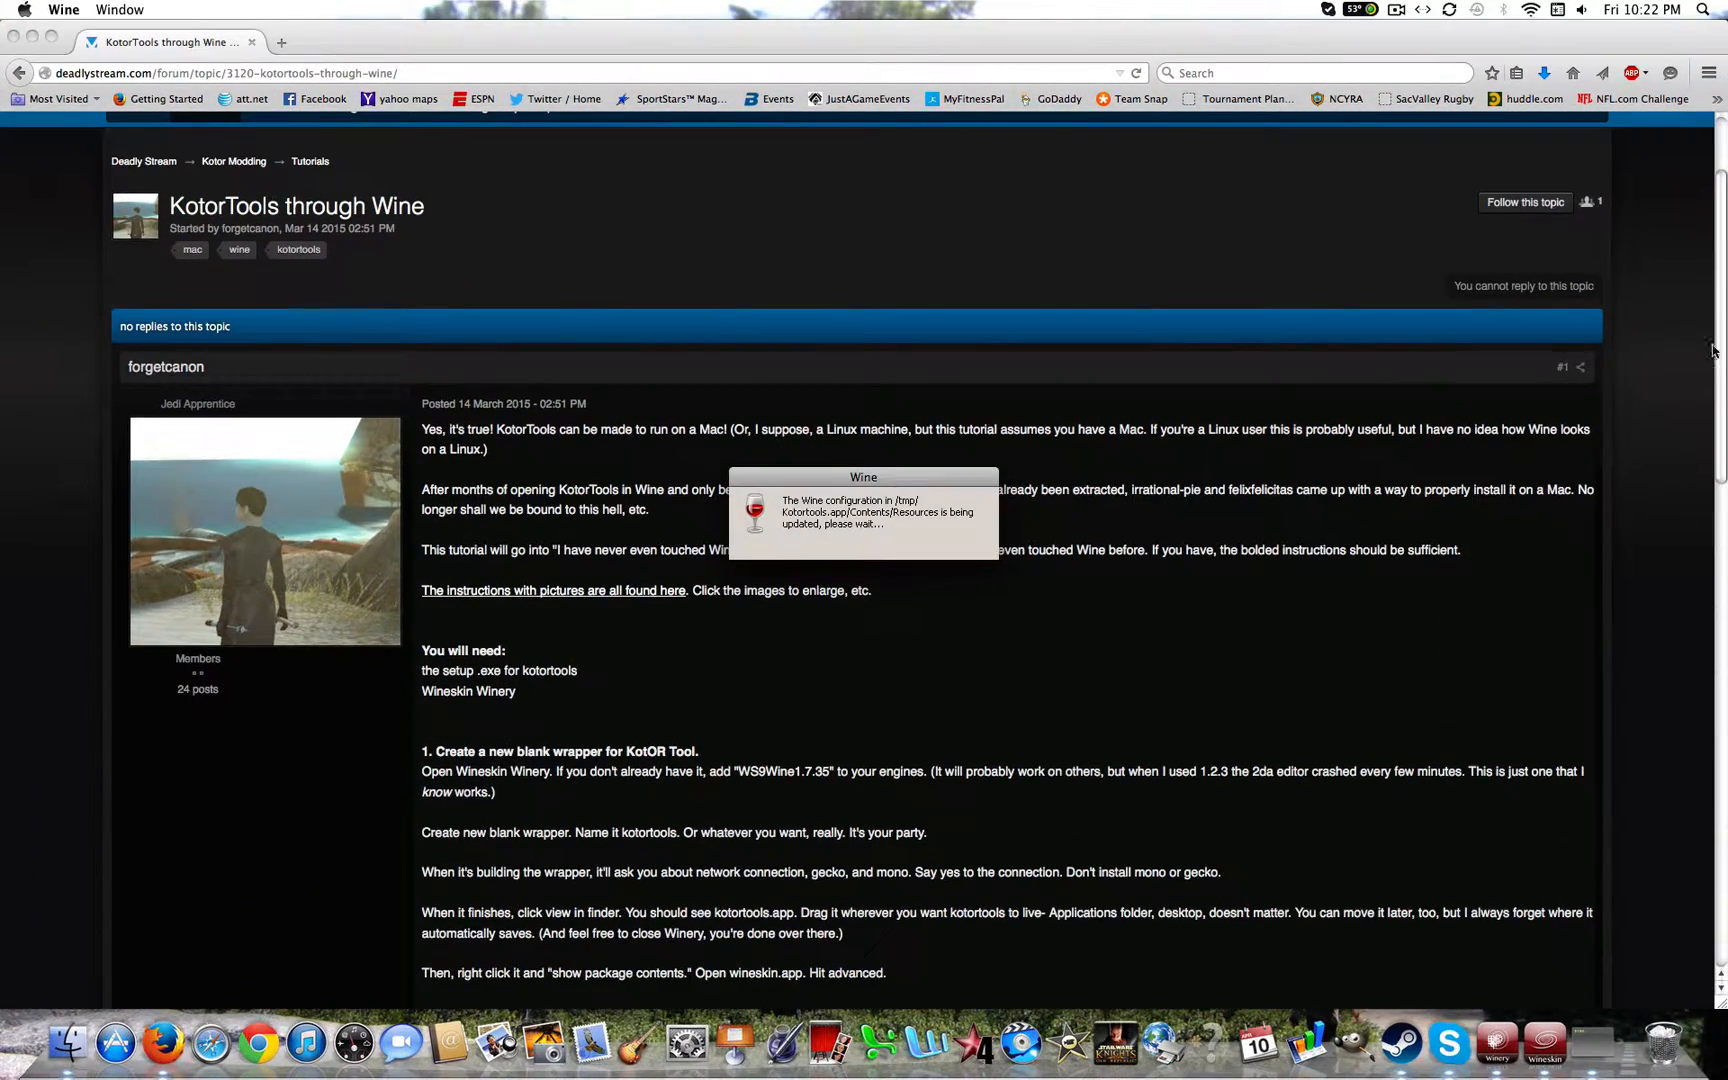
pyautogui.scroll(-3)
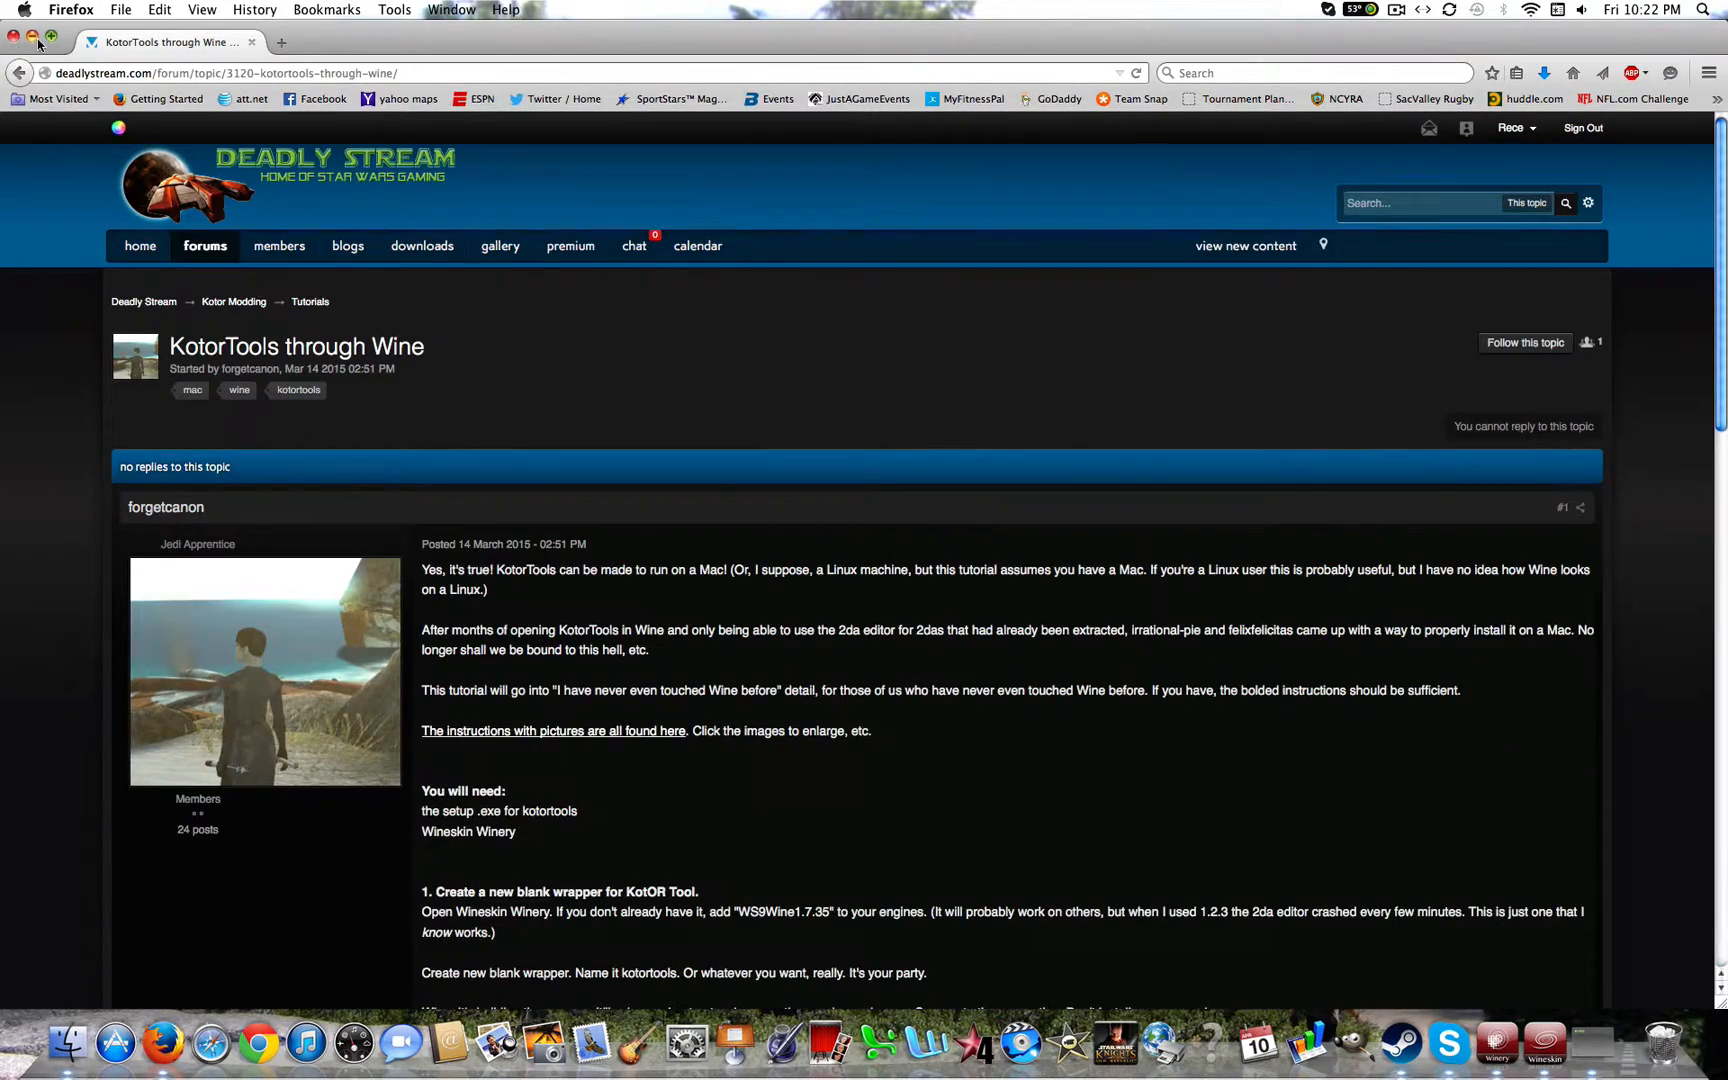
pyautogui.click(34, 40)
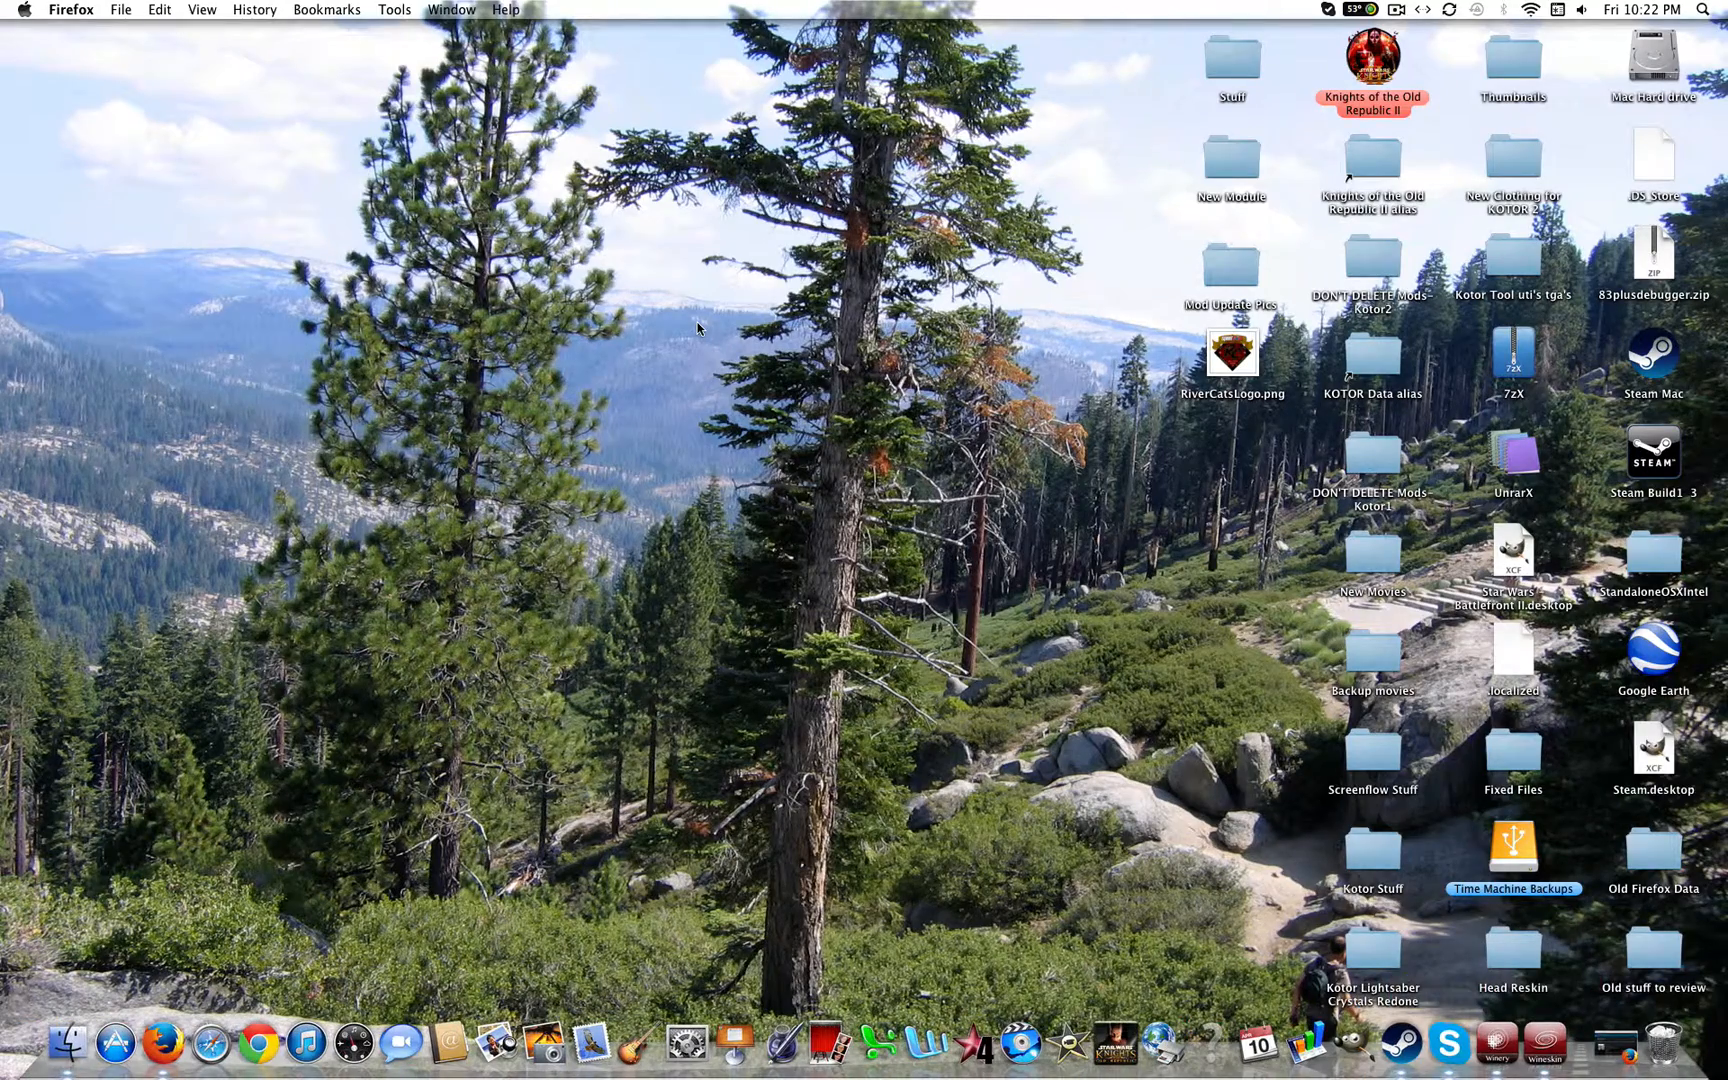
pyautogui.moveTo(744, 372)
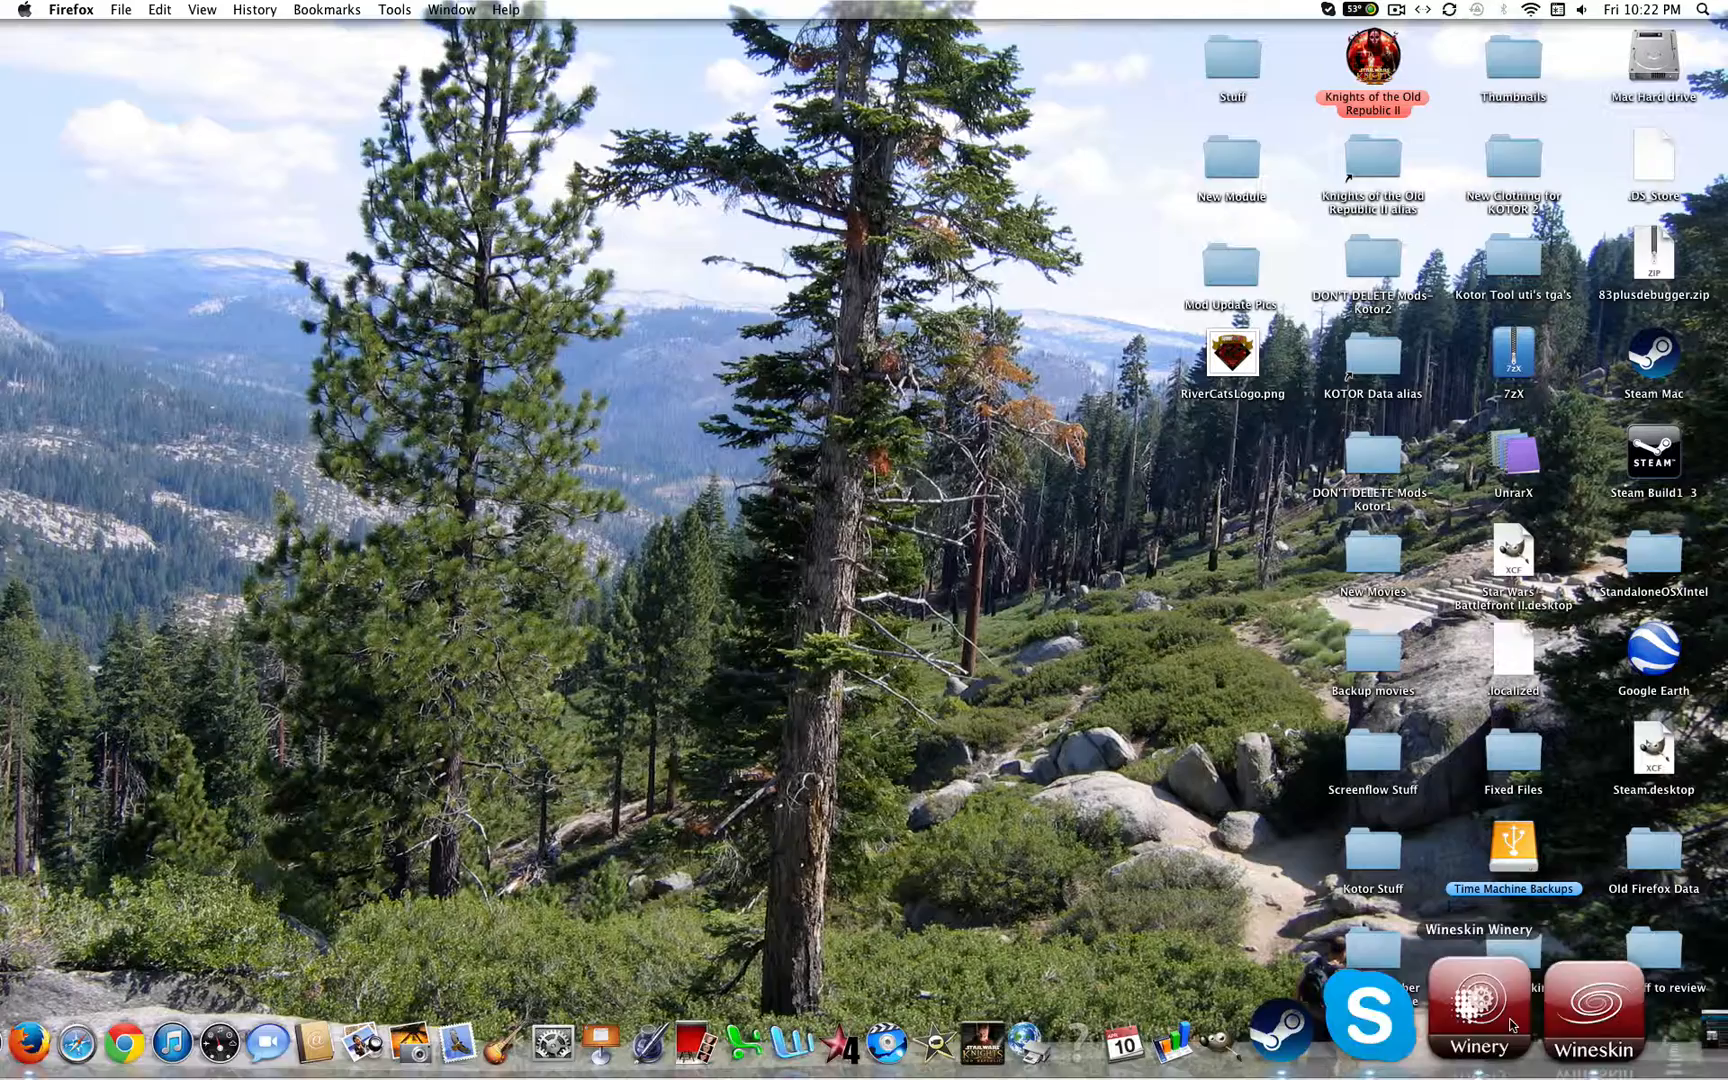
# Launch the Kotortools wrapper from the Wineskin folder and enter its Advanced settings.
pyautogui.click(1478, 1006)
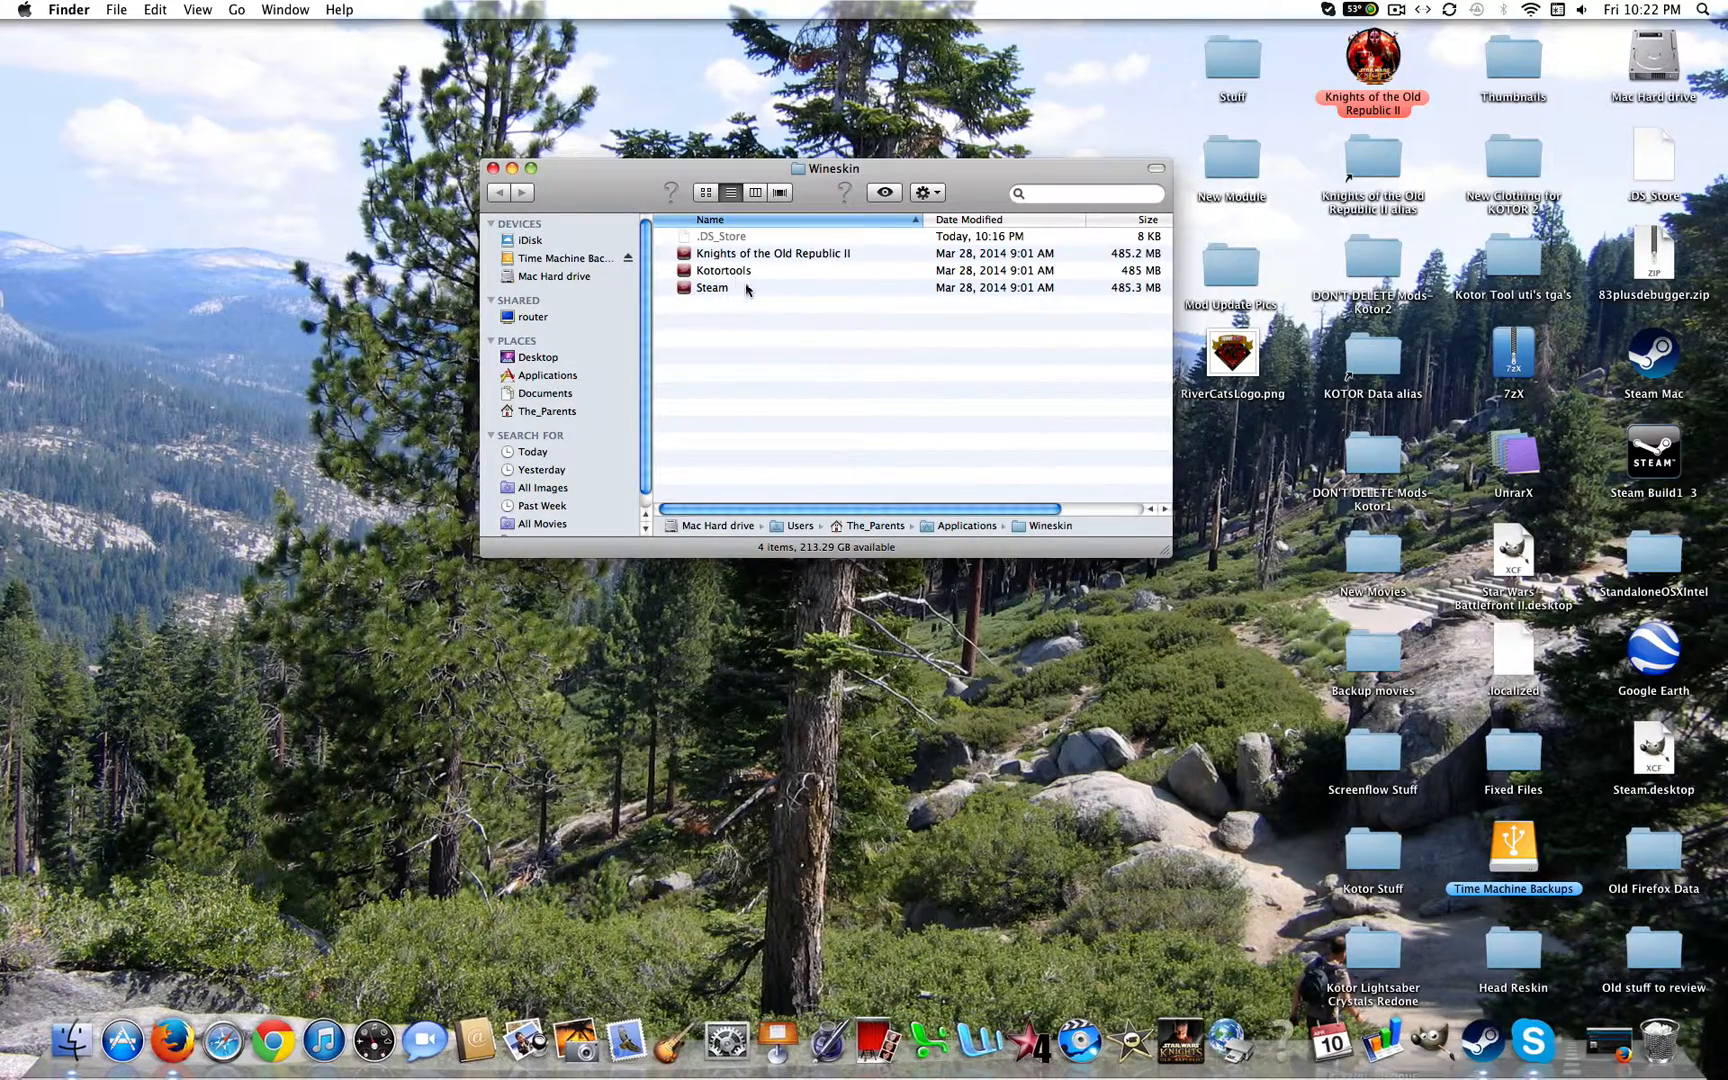
pyautogui.click(722, 270)
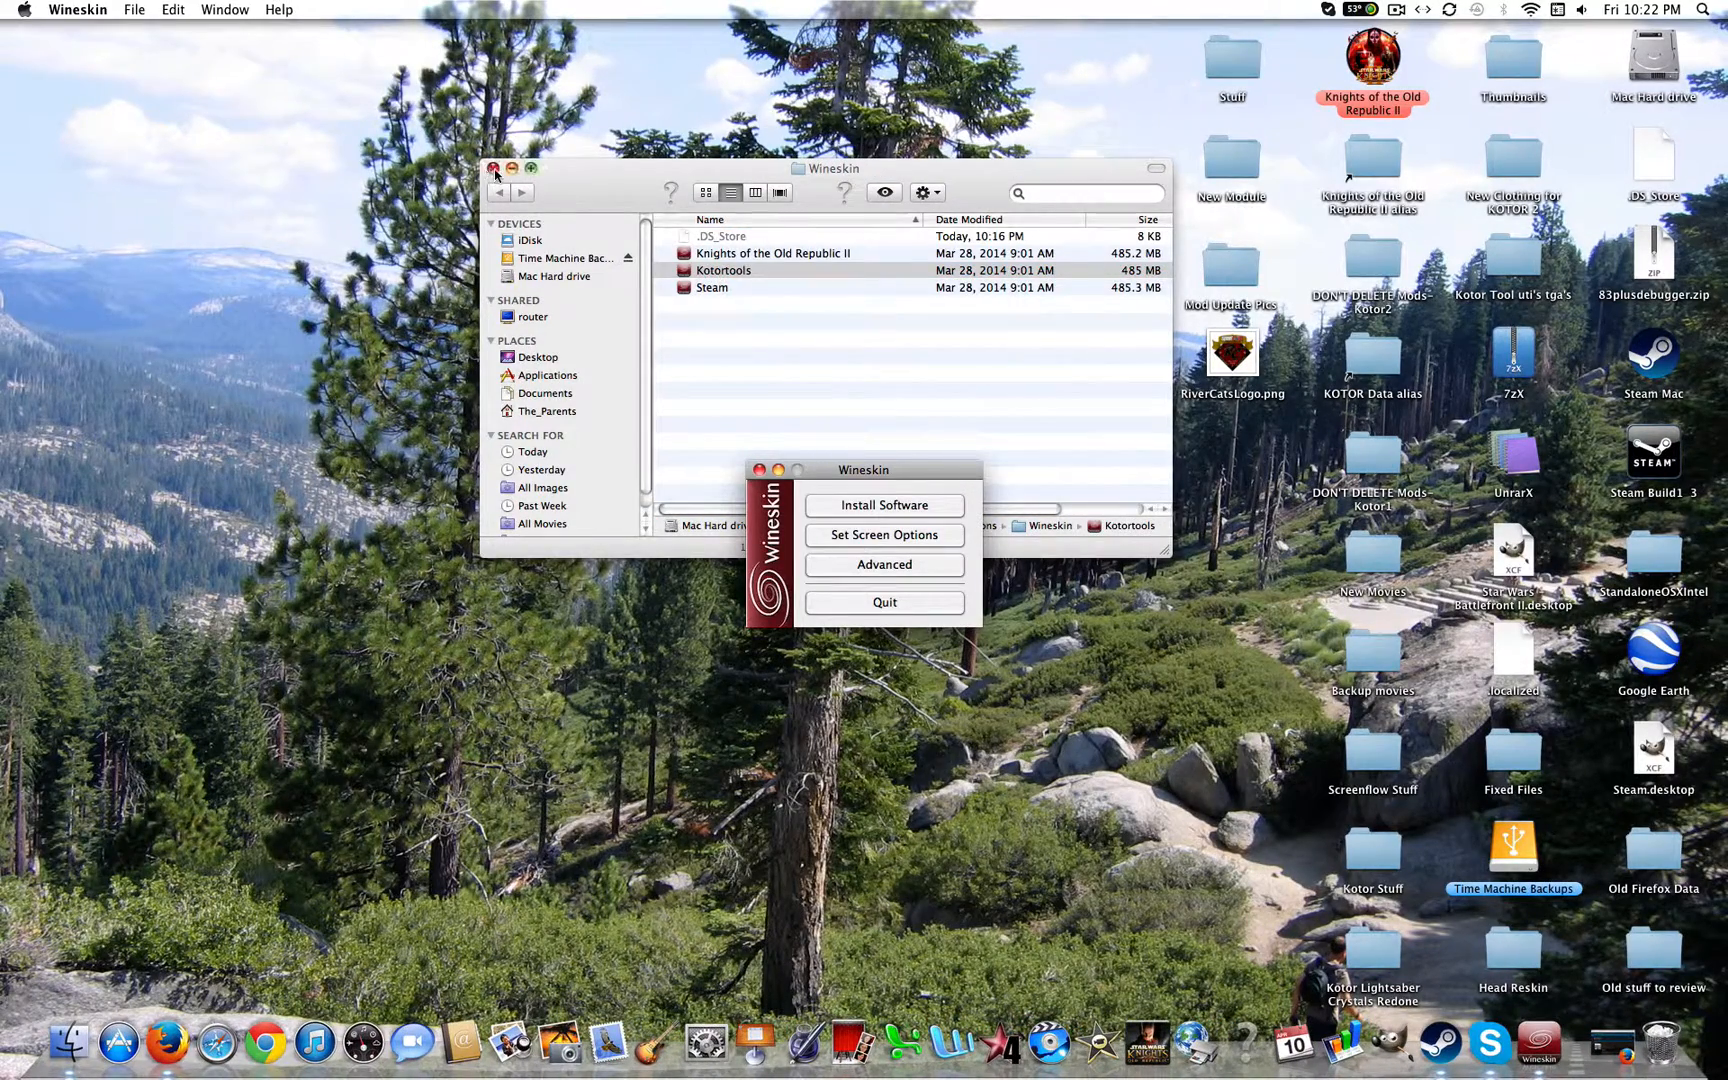
pyautogui.click(882, 564)
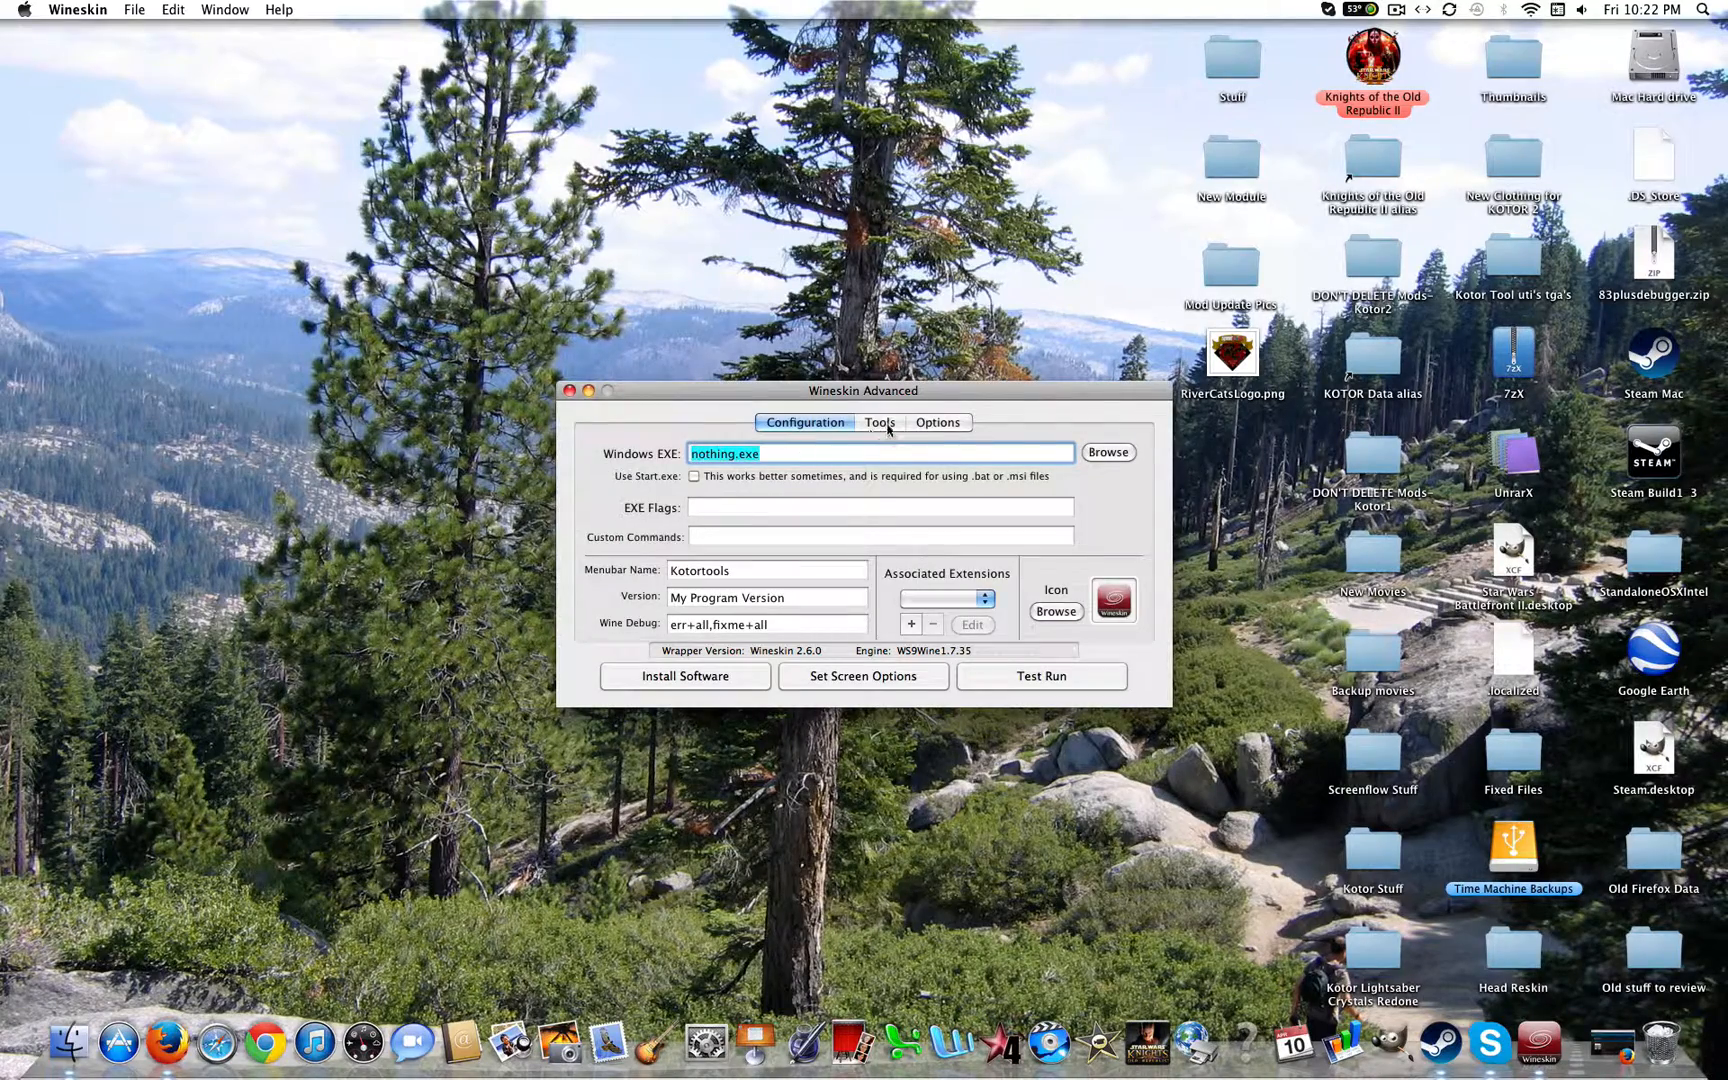
# In Winetricks, search 'dotnet', tick dotnet20 under dlls and run it.
pyautogui.click(880, 422)
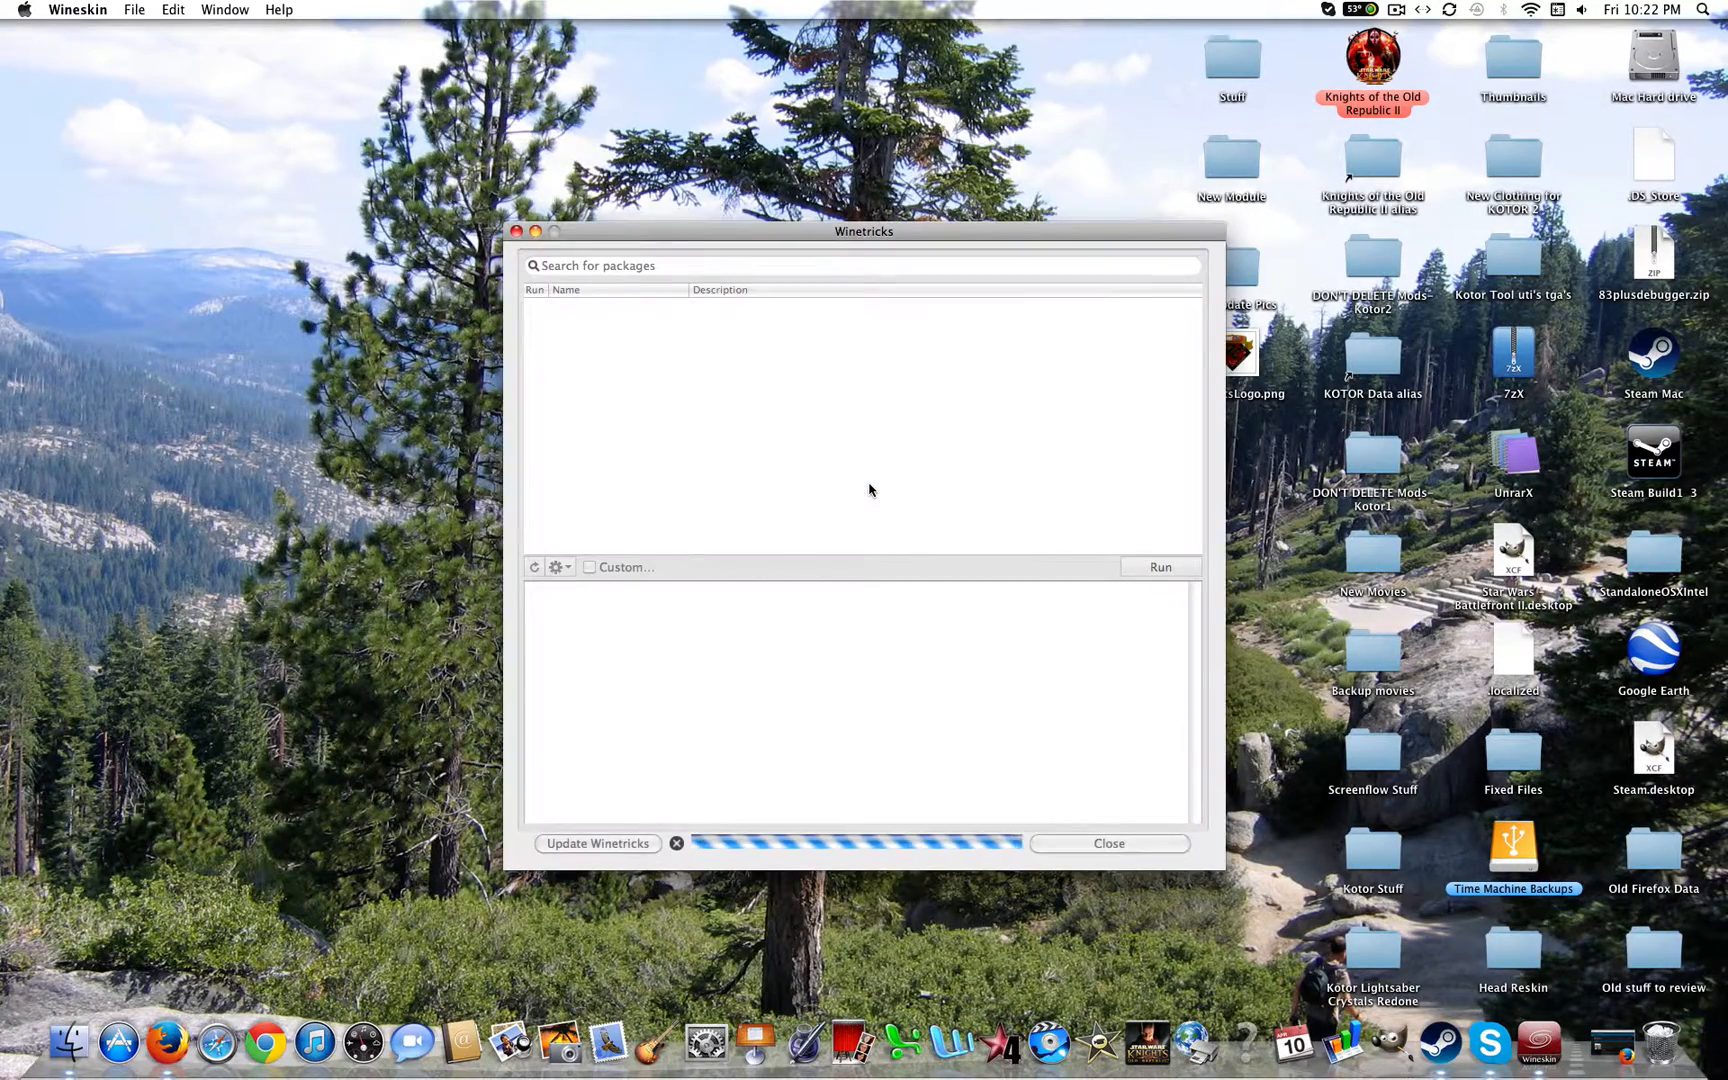
pyautogui.write('d')
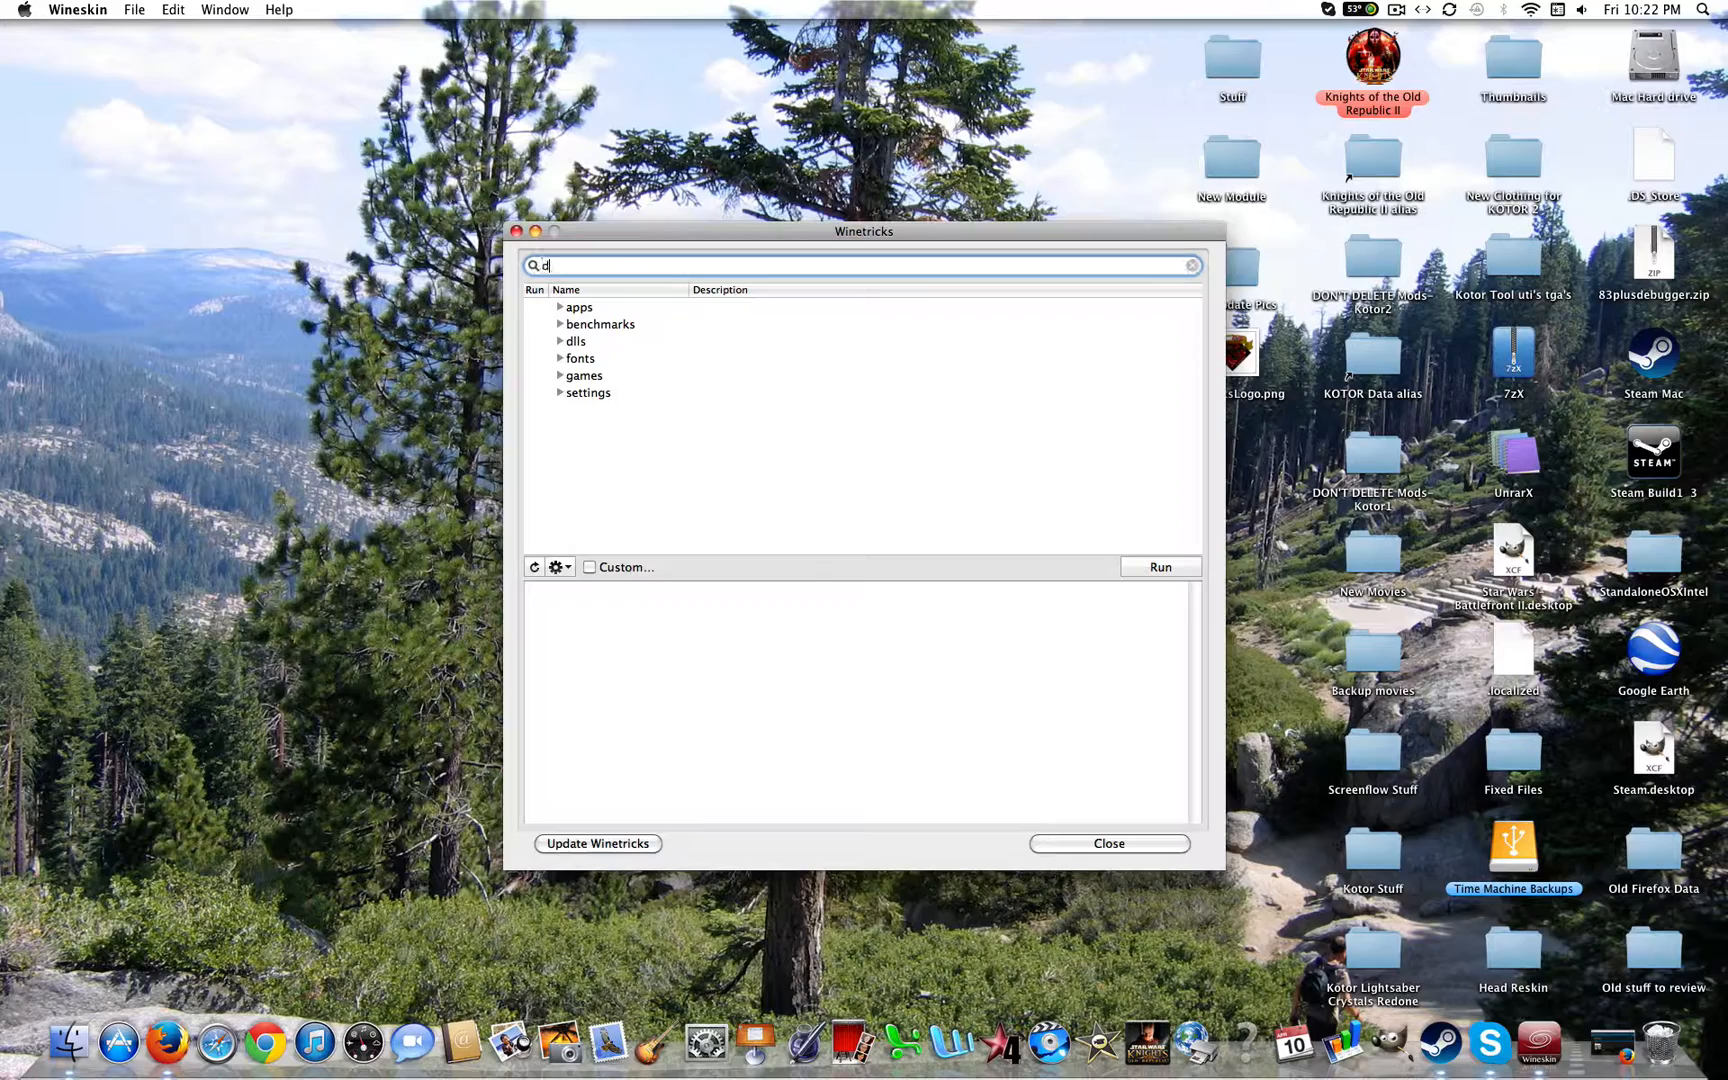
pyautogui.write('otnet')
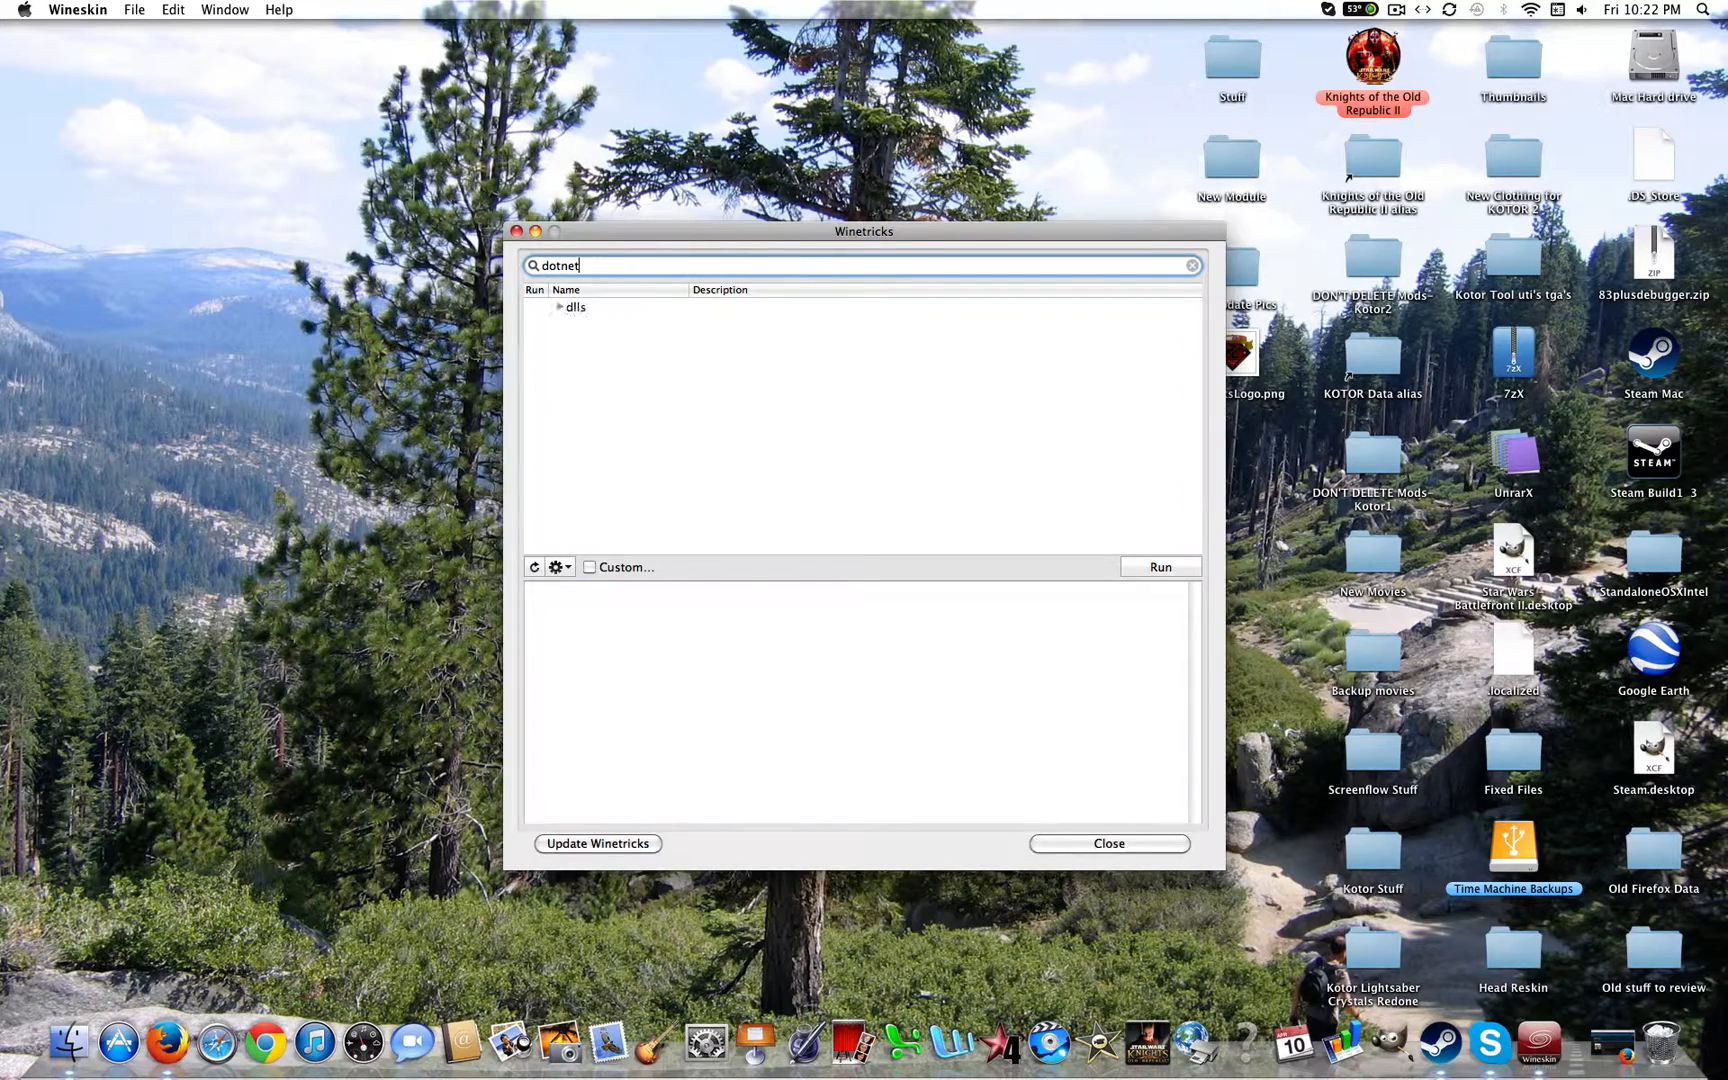
pyautogui.click(560, 306)
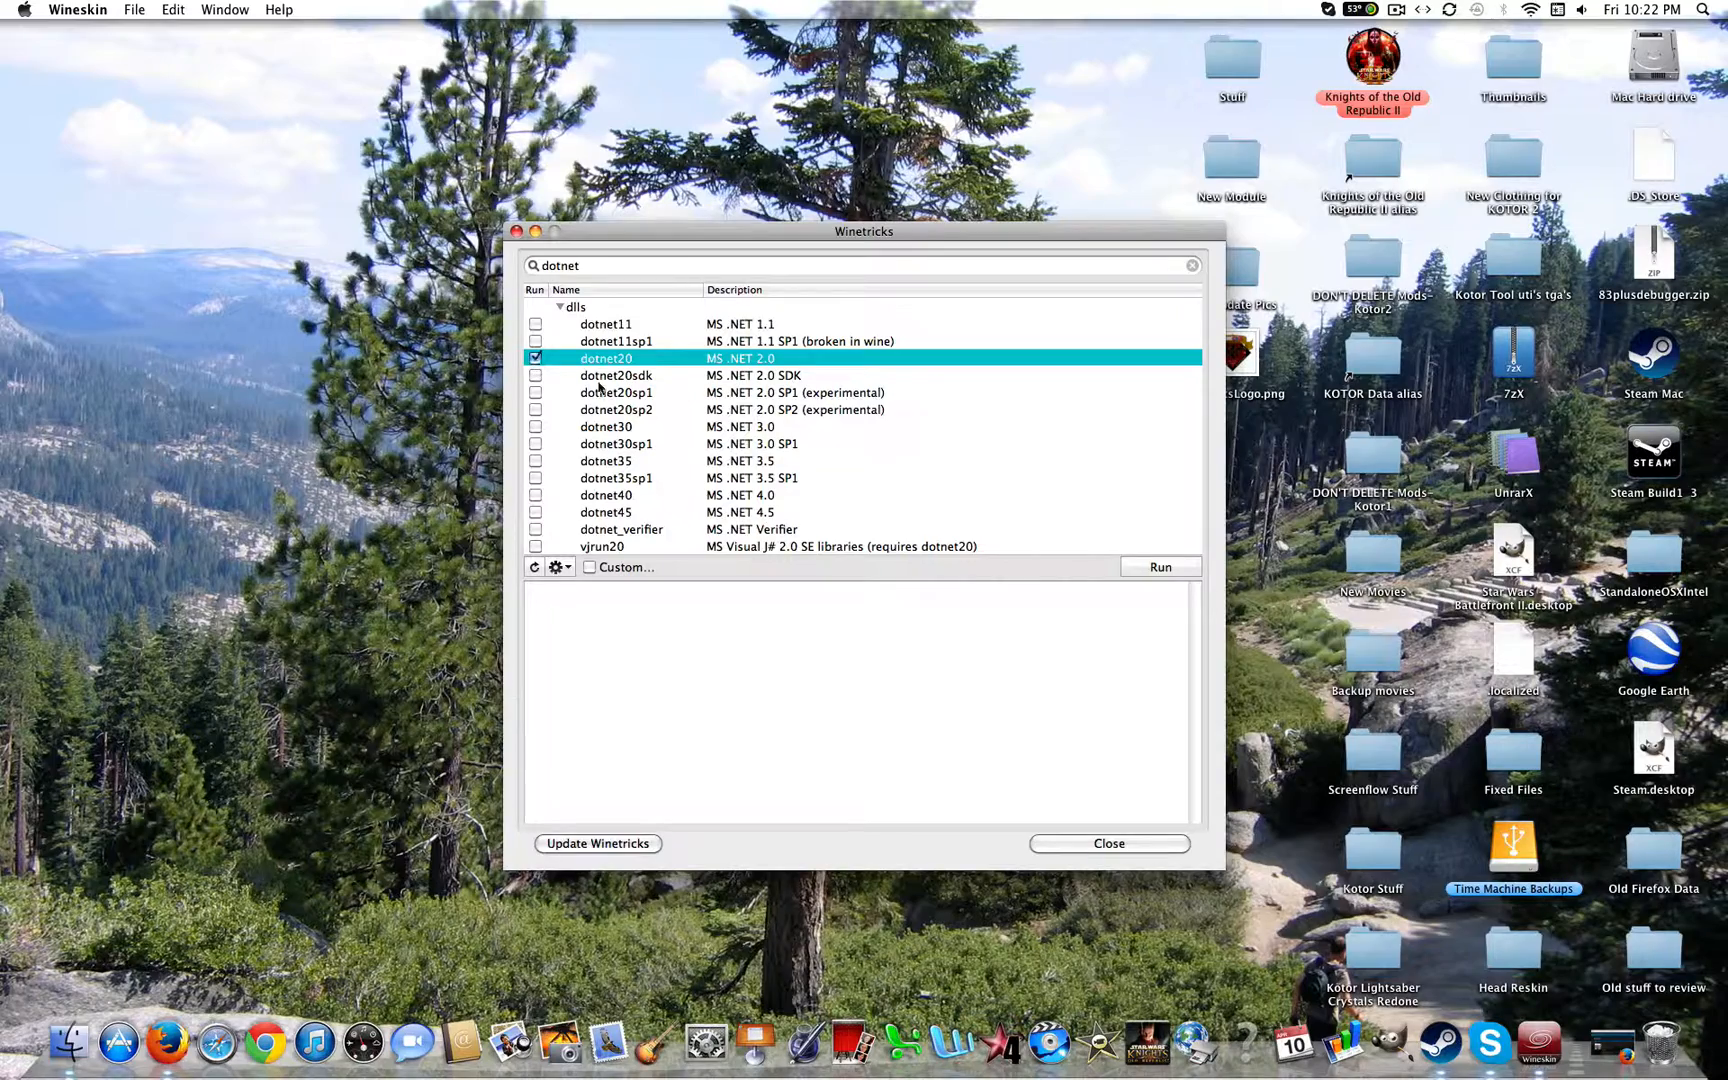
pyautogui.click(1160, 566)
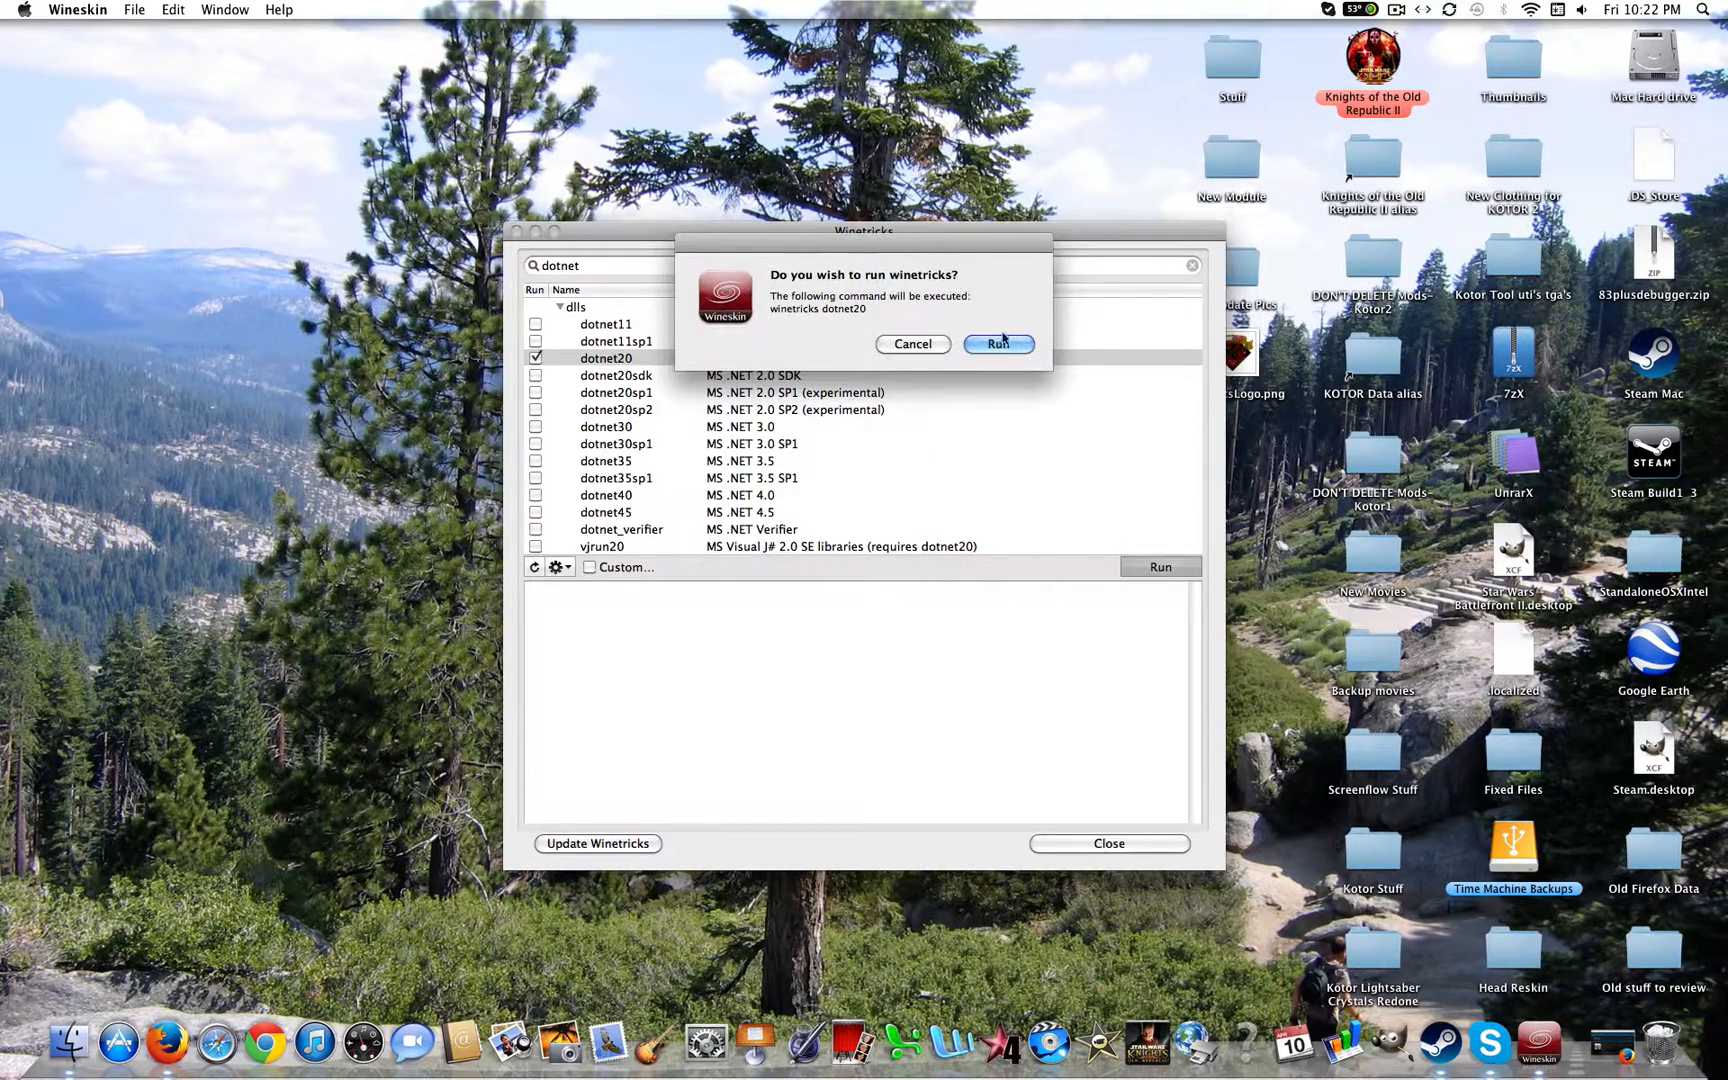
pyautogui.click(998, 344)
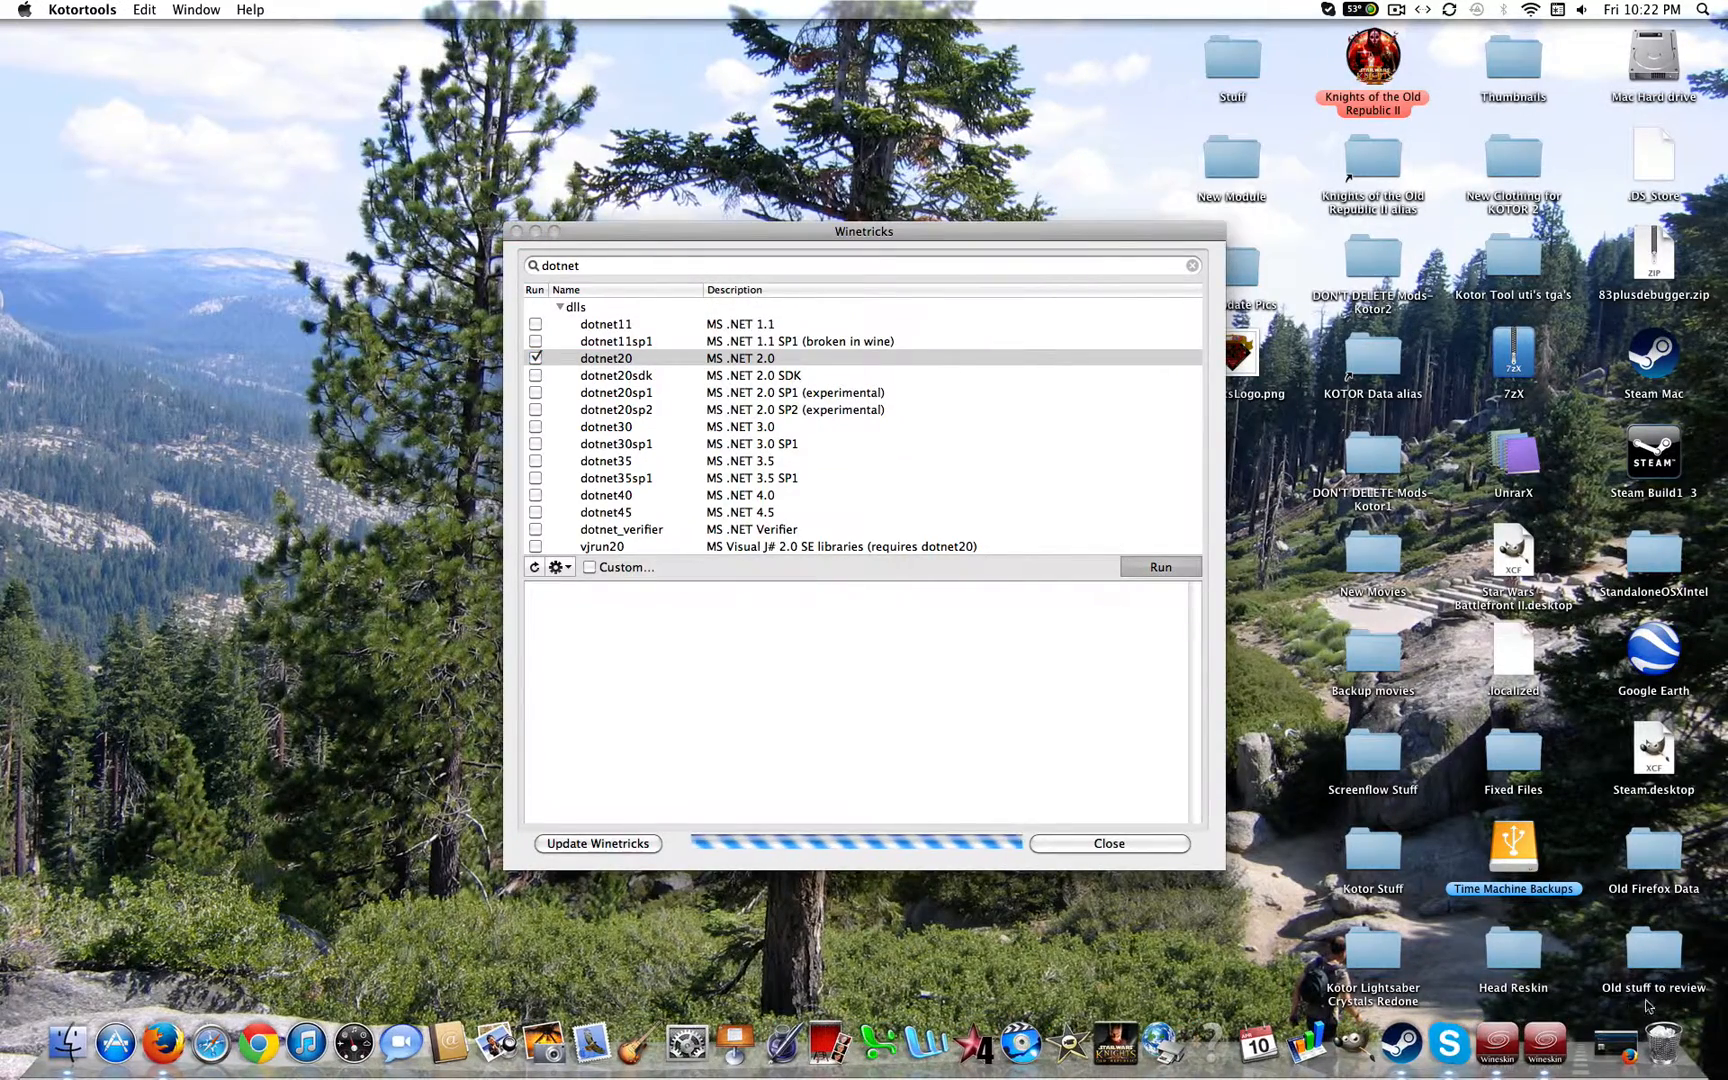
pyautogui.click(1160, 566)
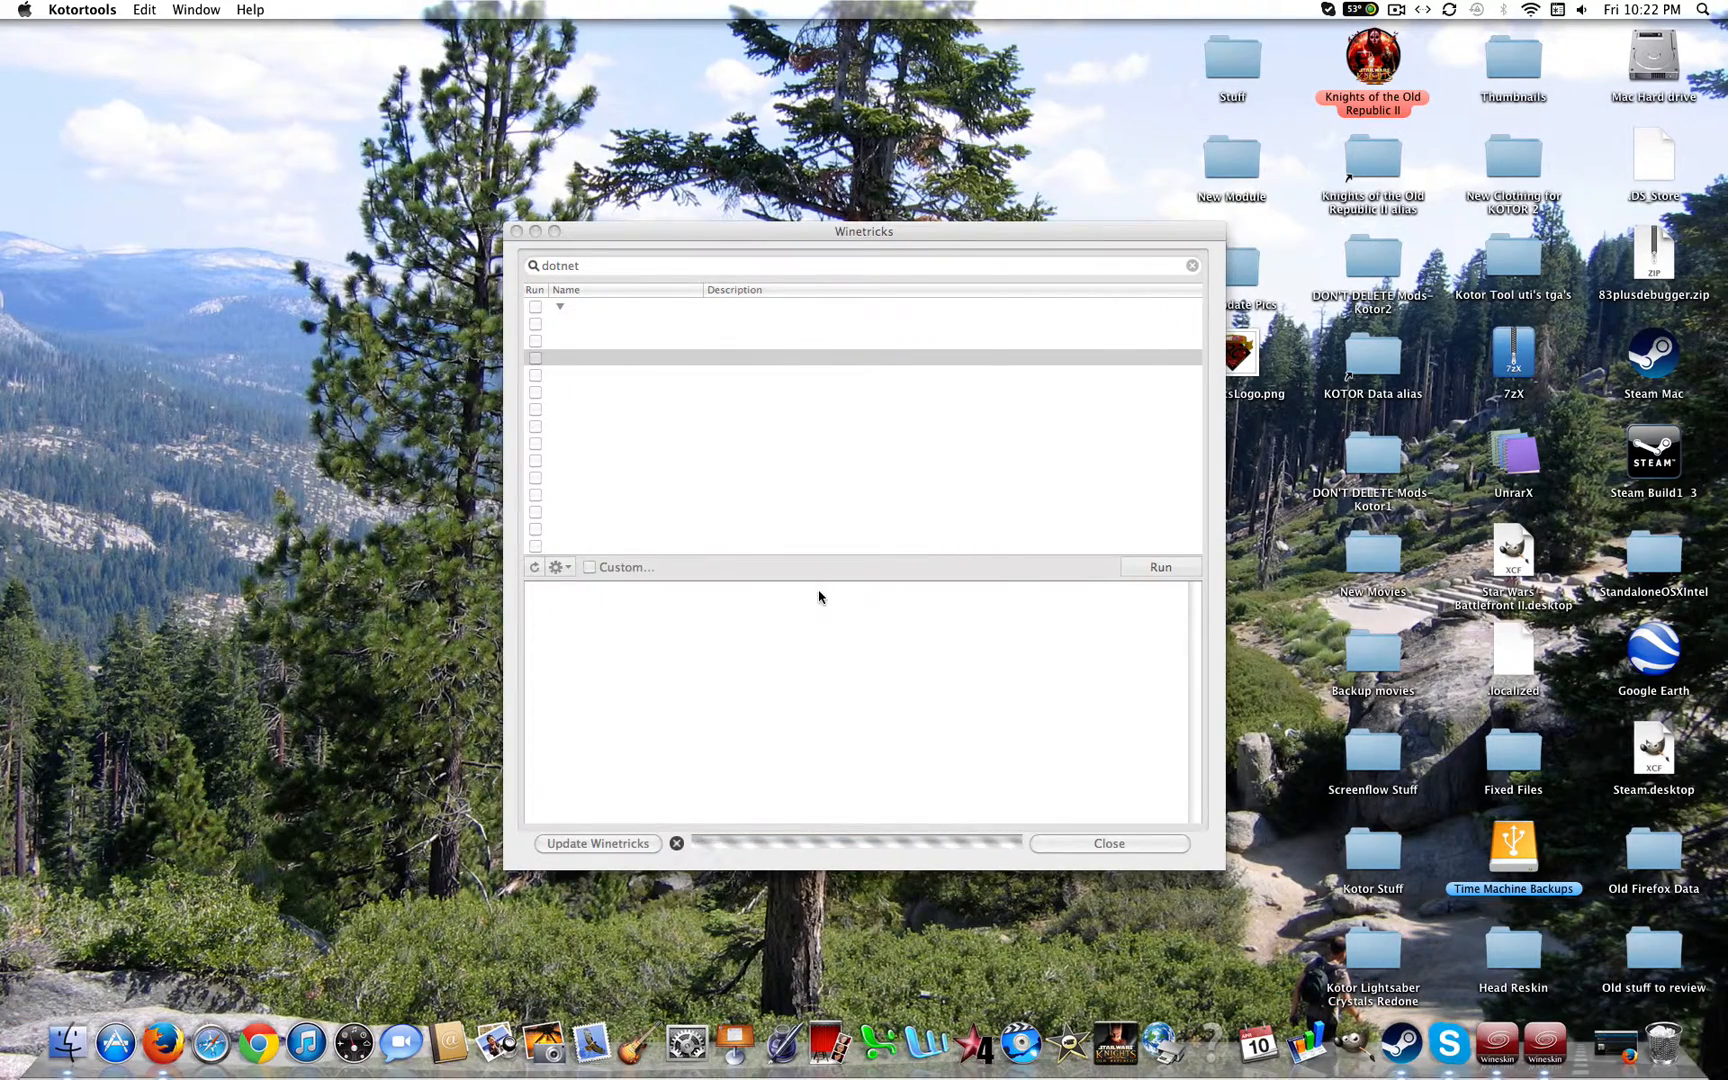
pyautogui.click(1158, 566)
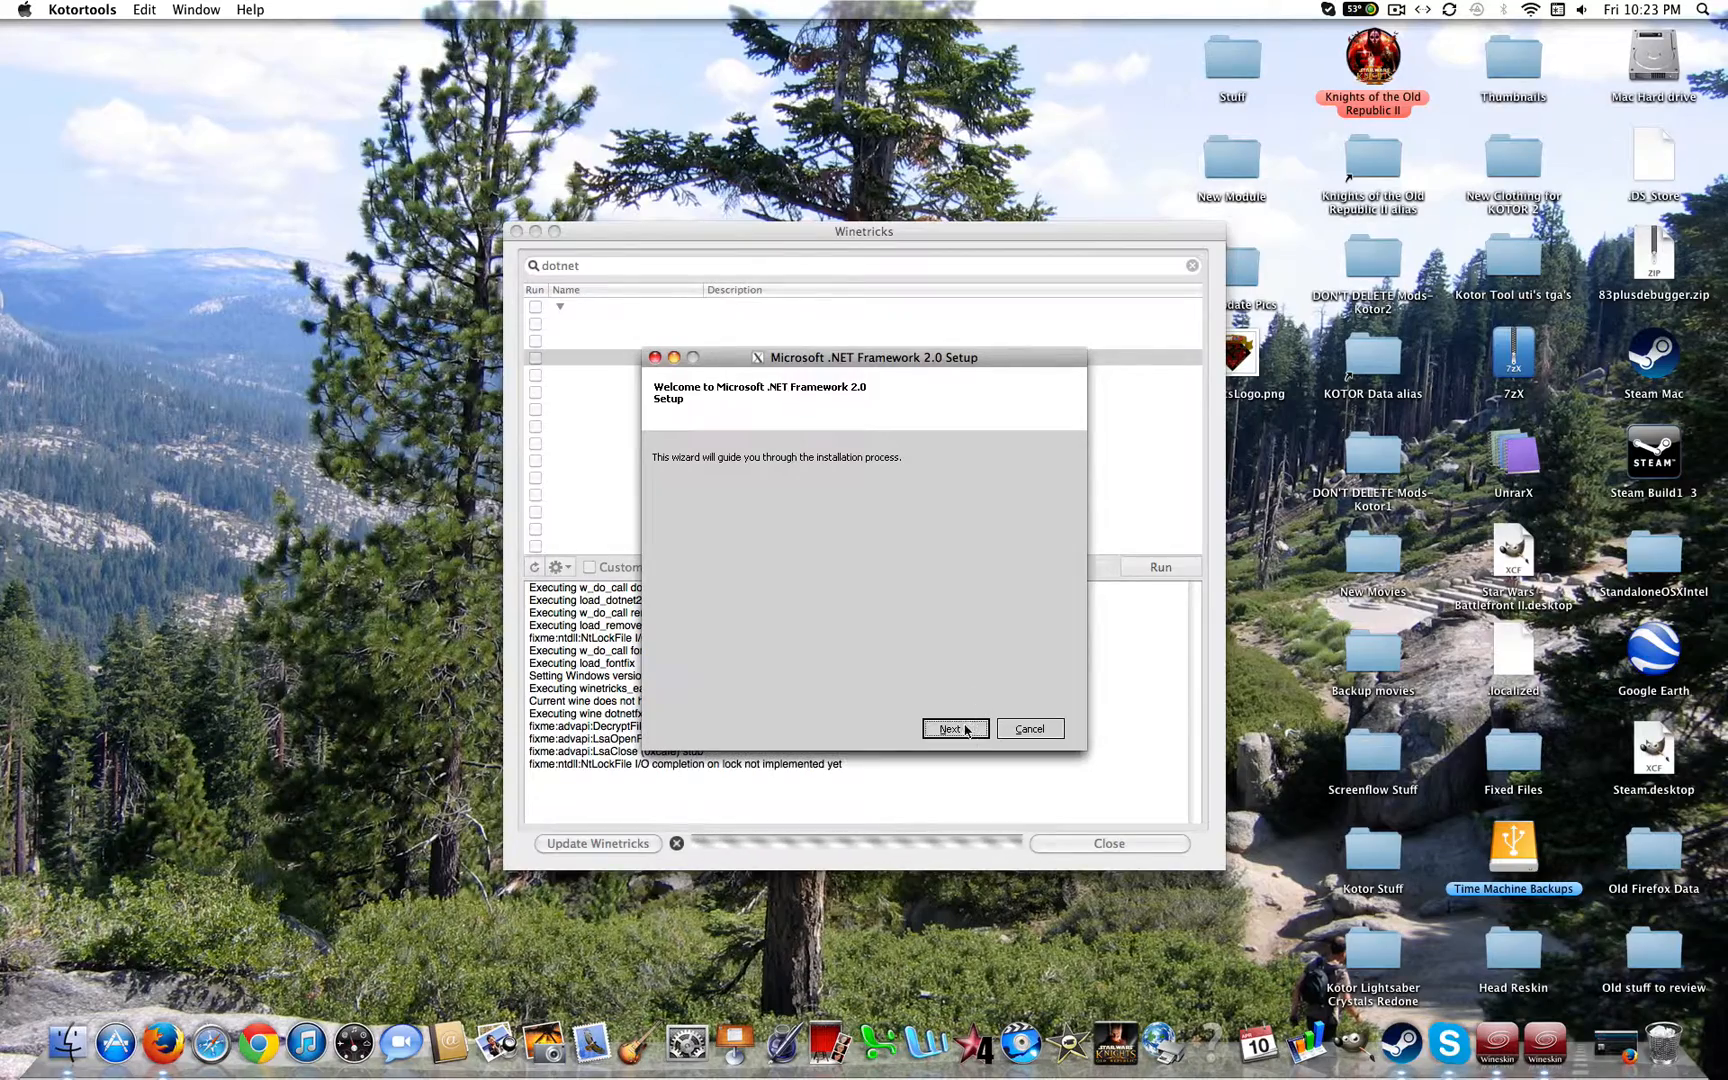
# Step through the .NET Framework 2.0 Setup — welcome, license, install — and finish it.
pyautogui.click(952, 728)
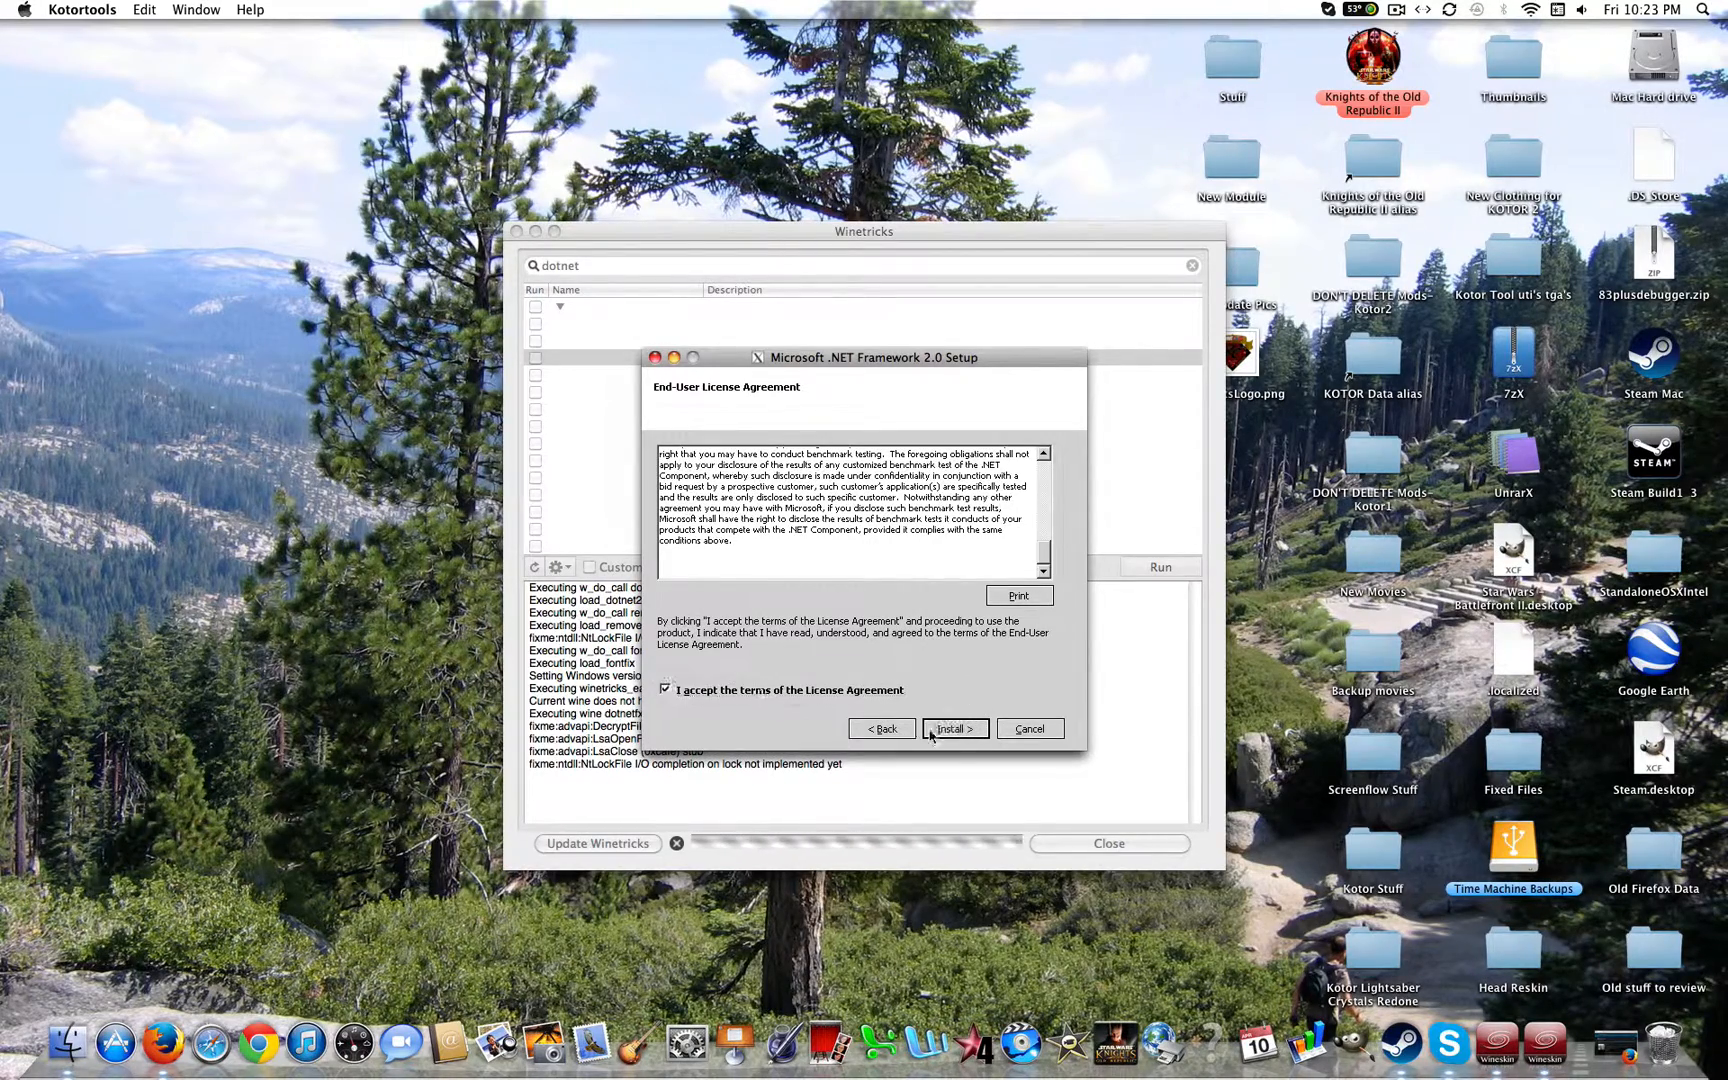
pyautogui.click(954, 728)
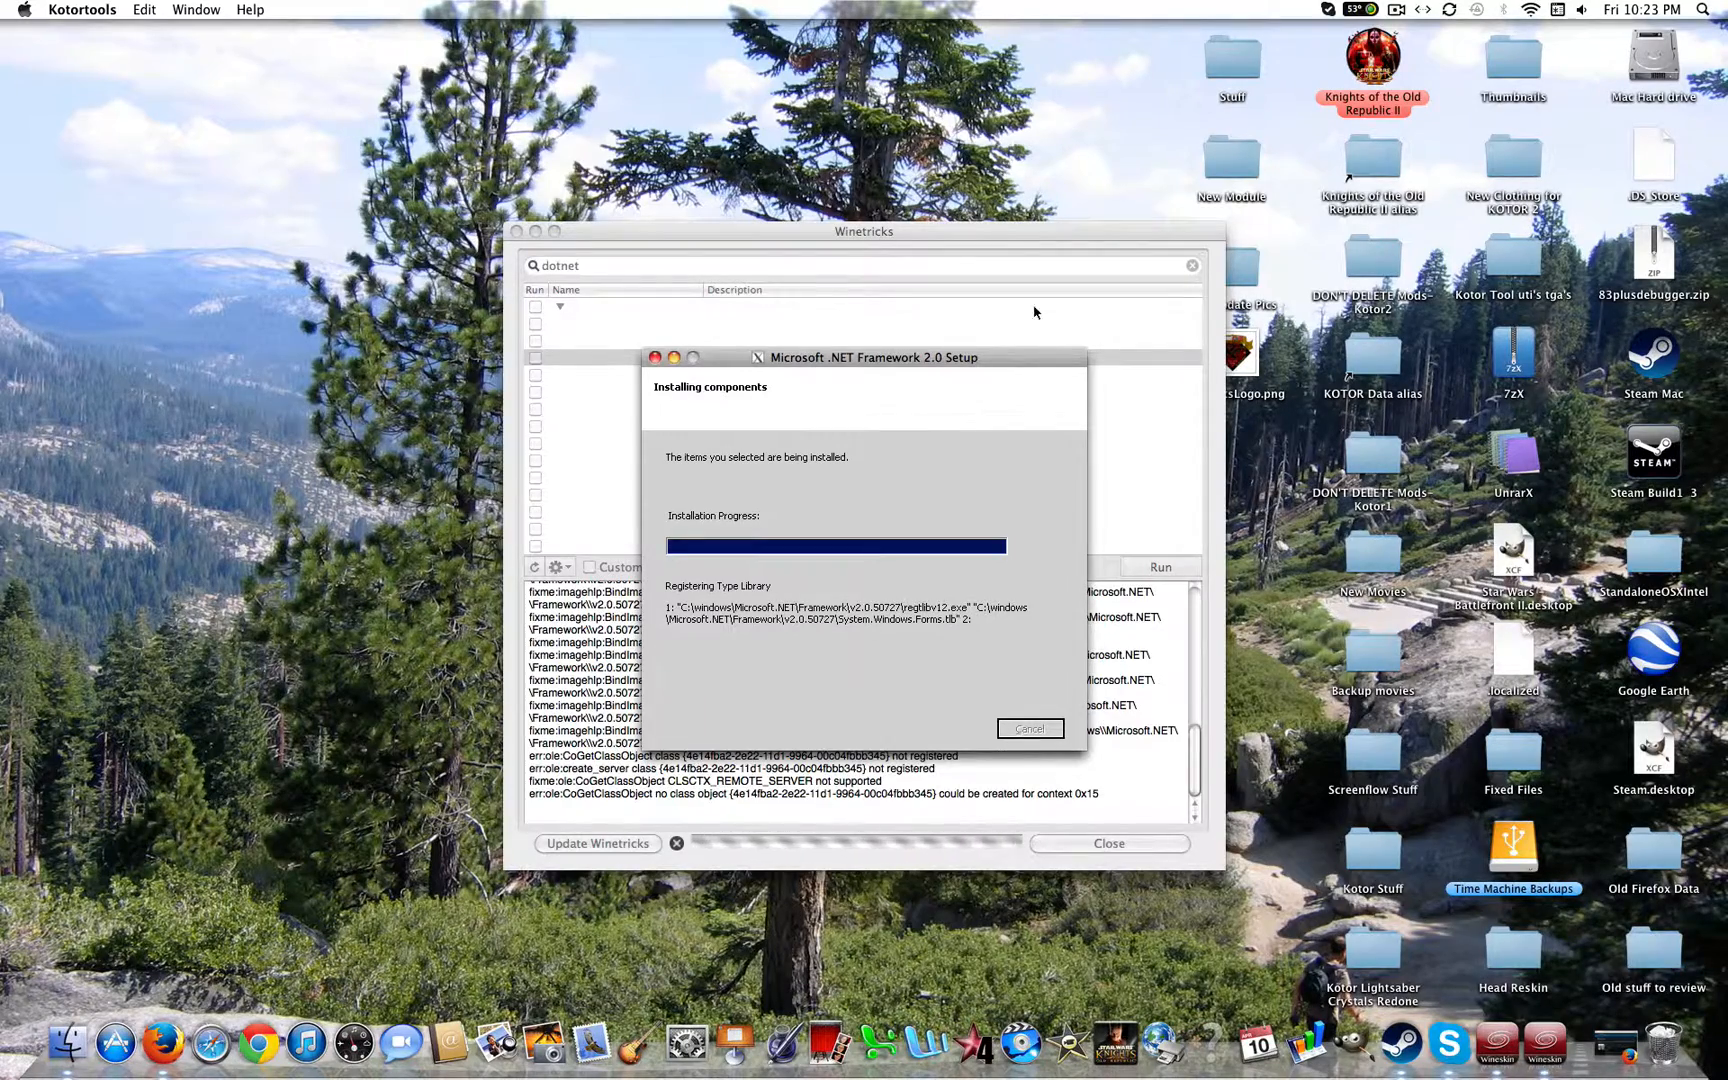
pyautogui.click(1424, 8)
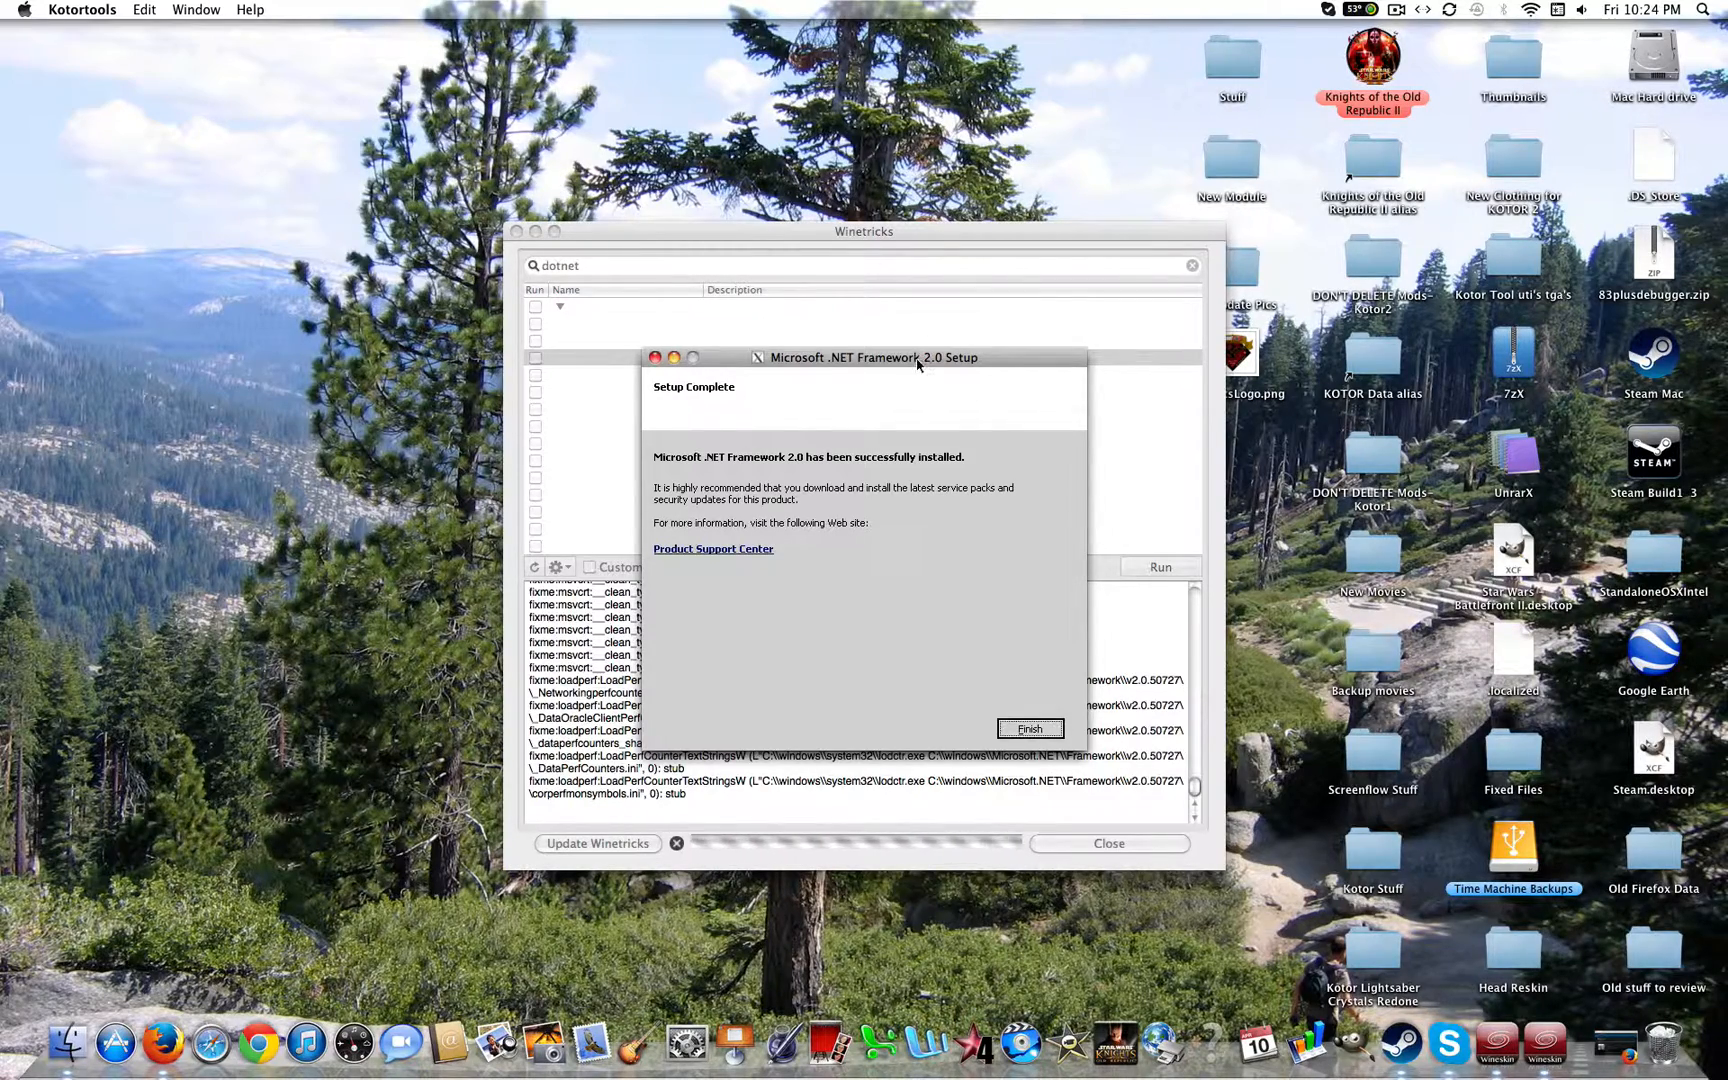
pyautogui.click(1028, 728)
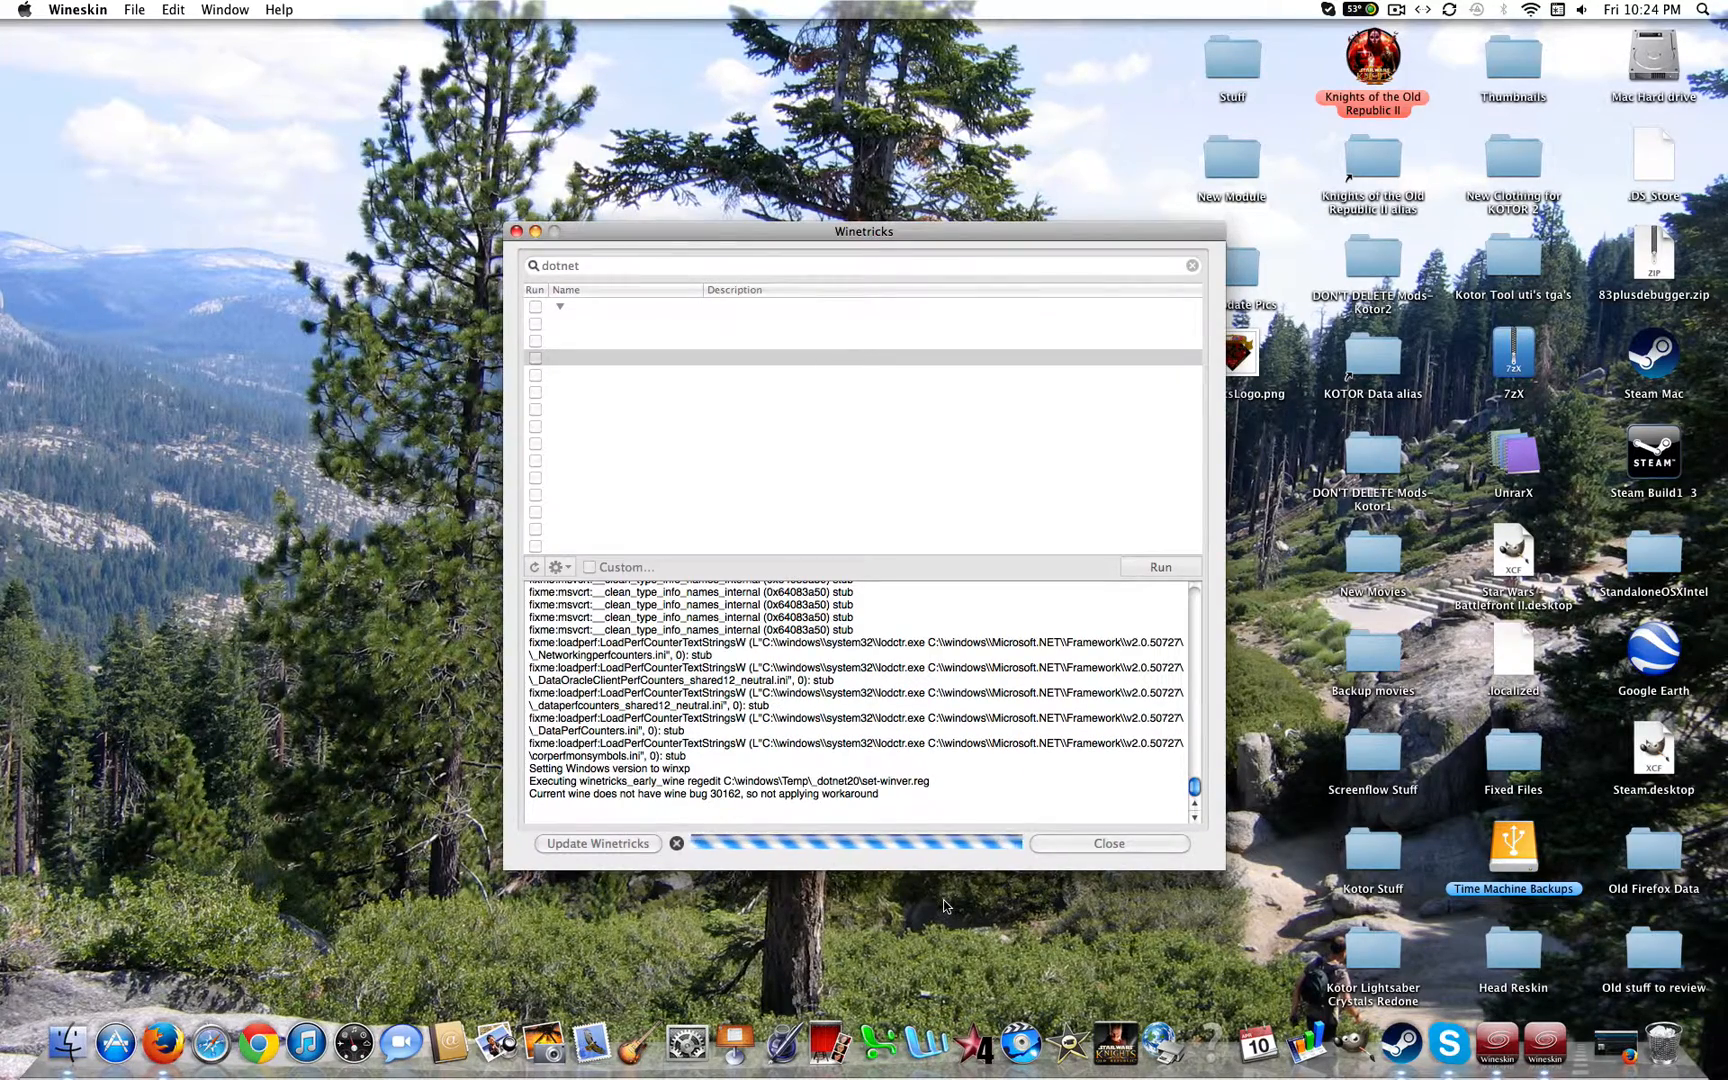
pyautogui.moveTo(950, 898)
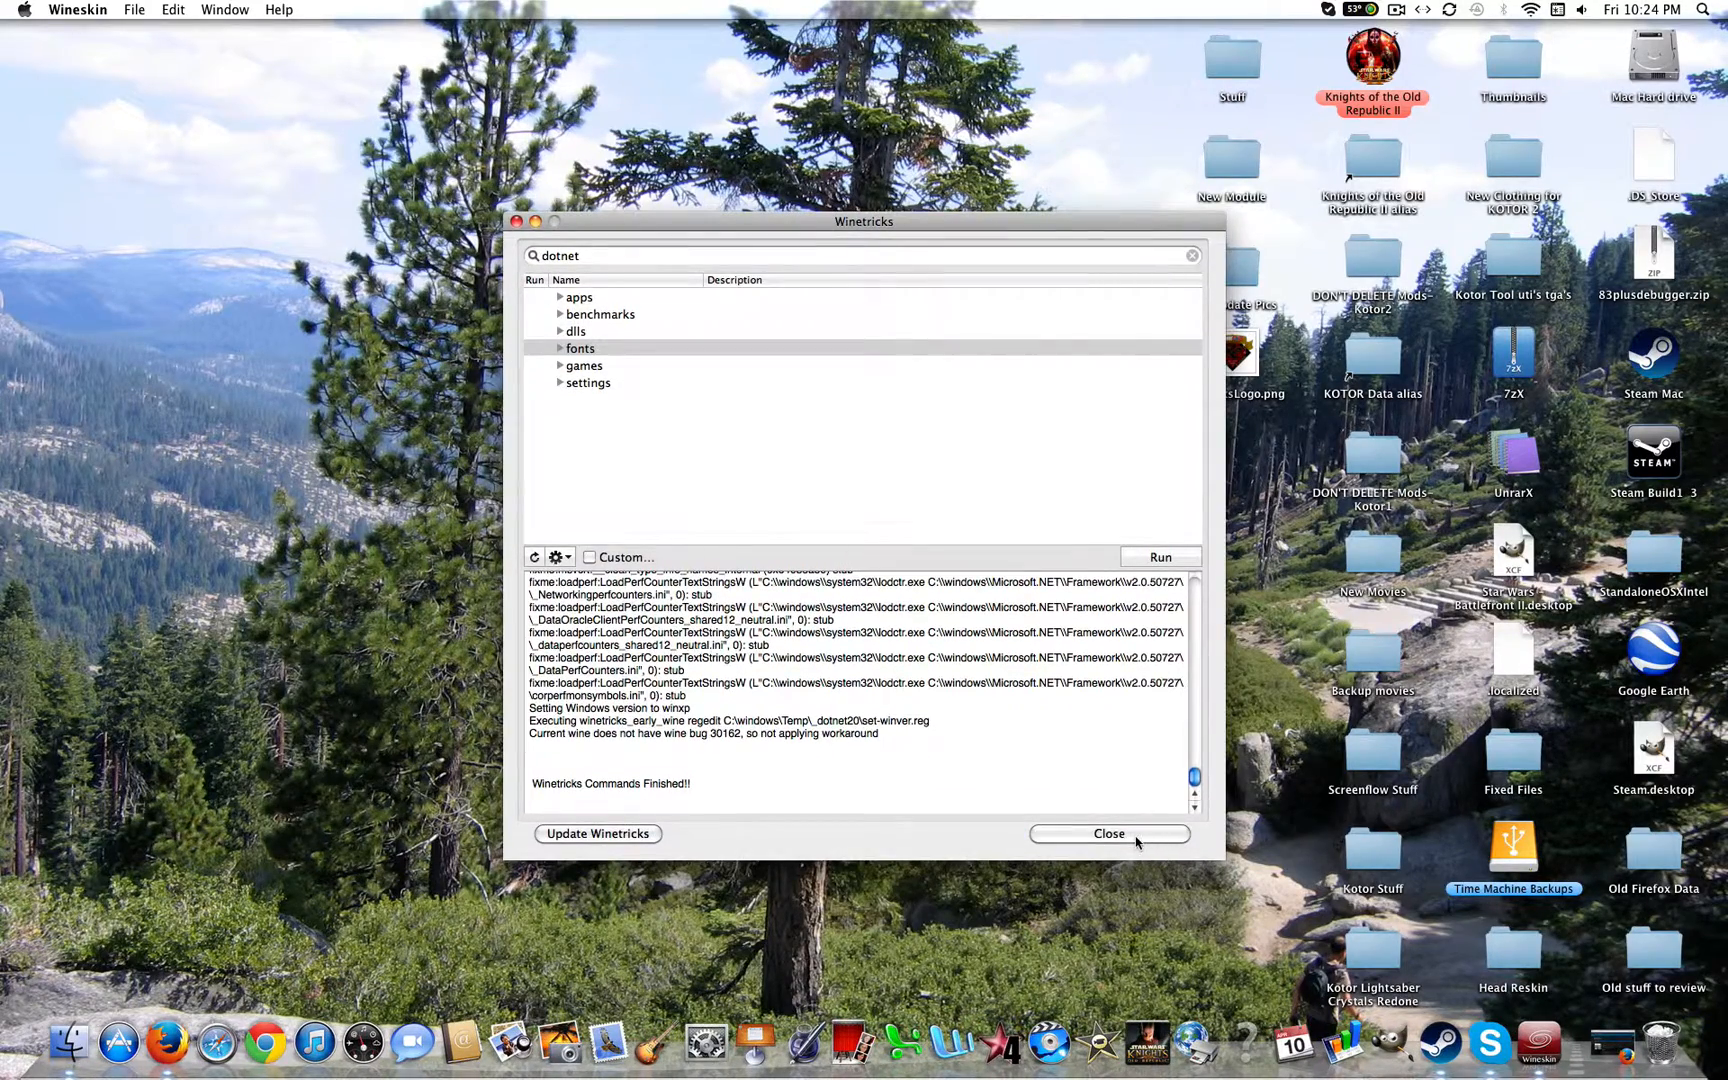
# Close Winetricks and launch the wrapper's Registry Editor (regedit) from the Tools tab.
pyautogui.click(1108, 834)
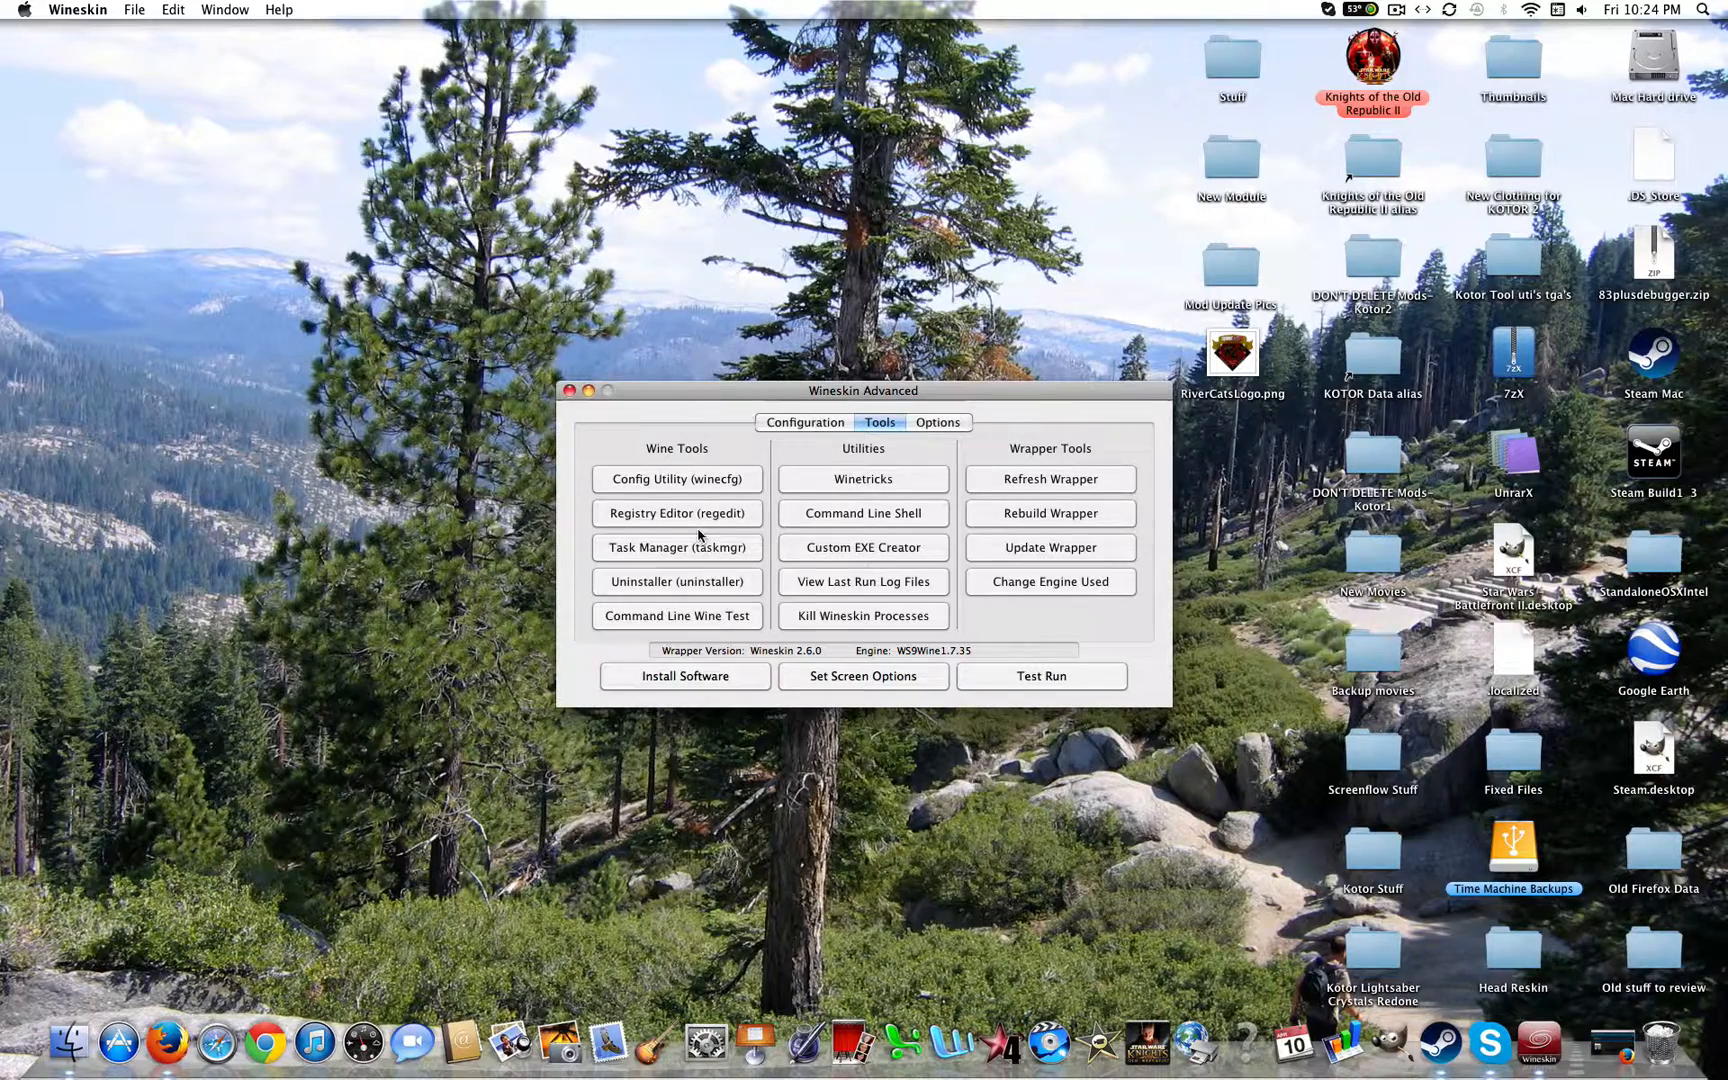
pyautogui.click(676, 514)
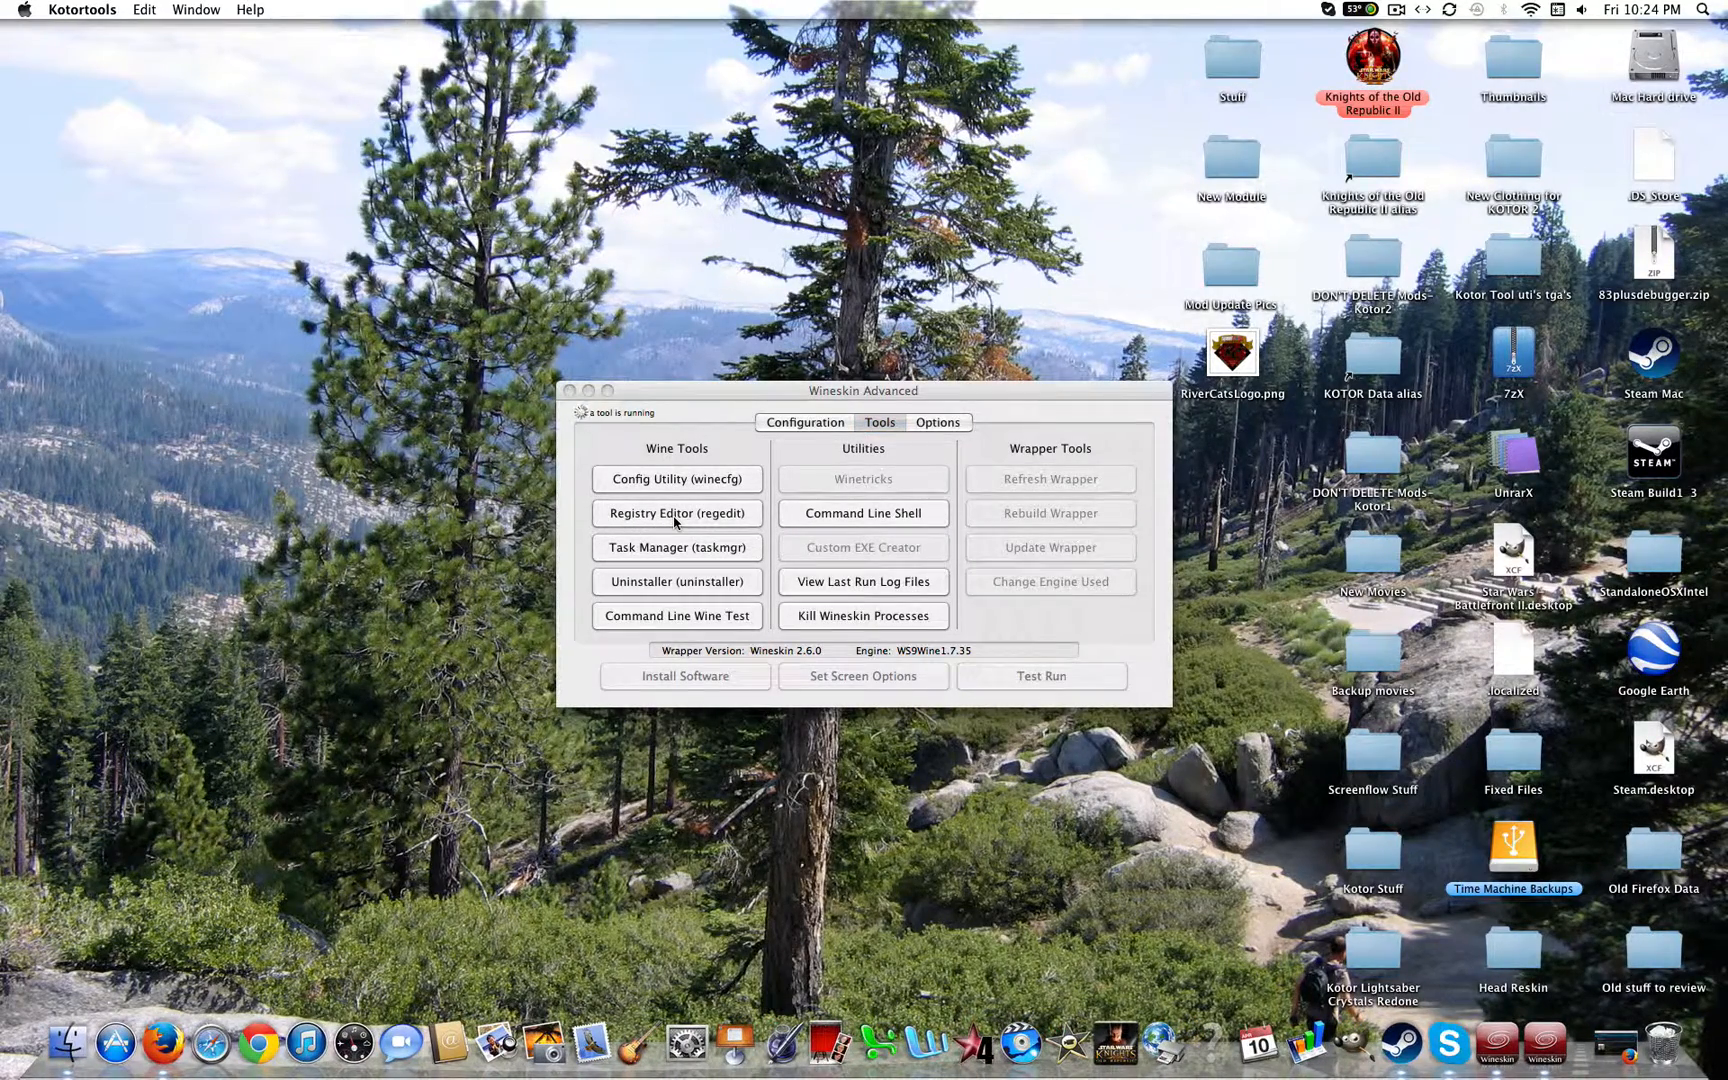
pyautogui.click(676, 512)
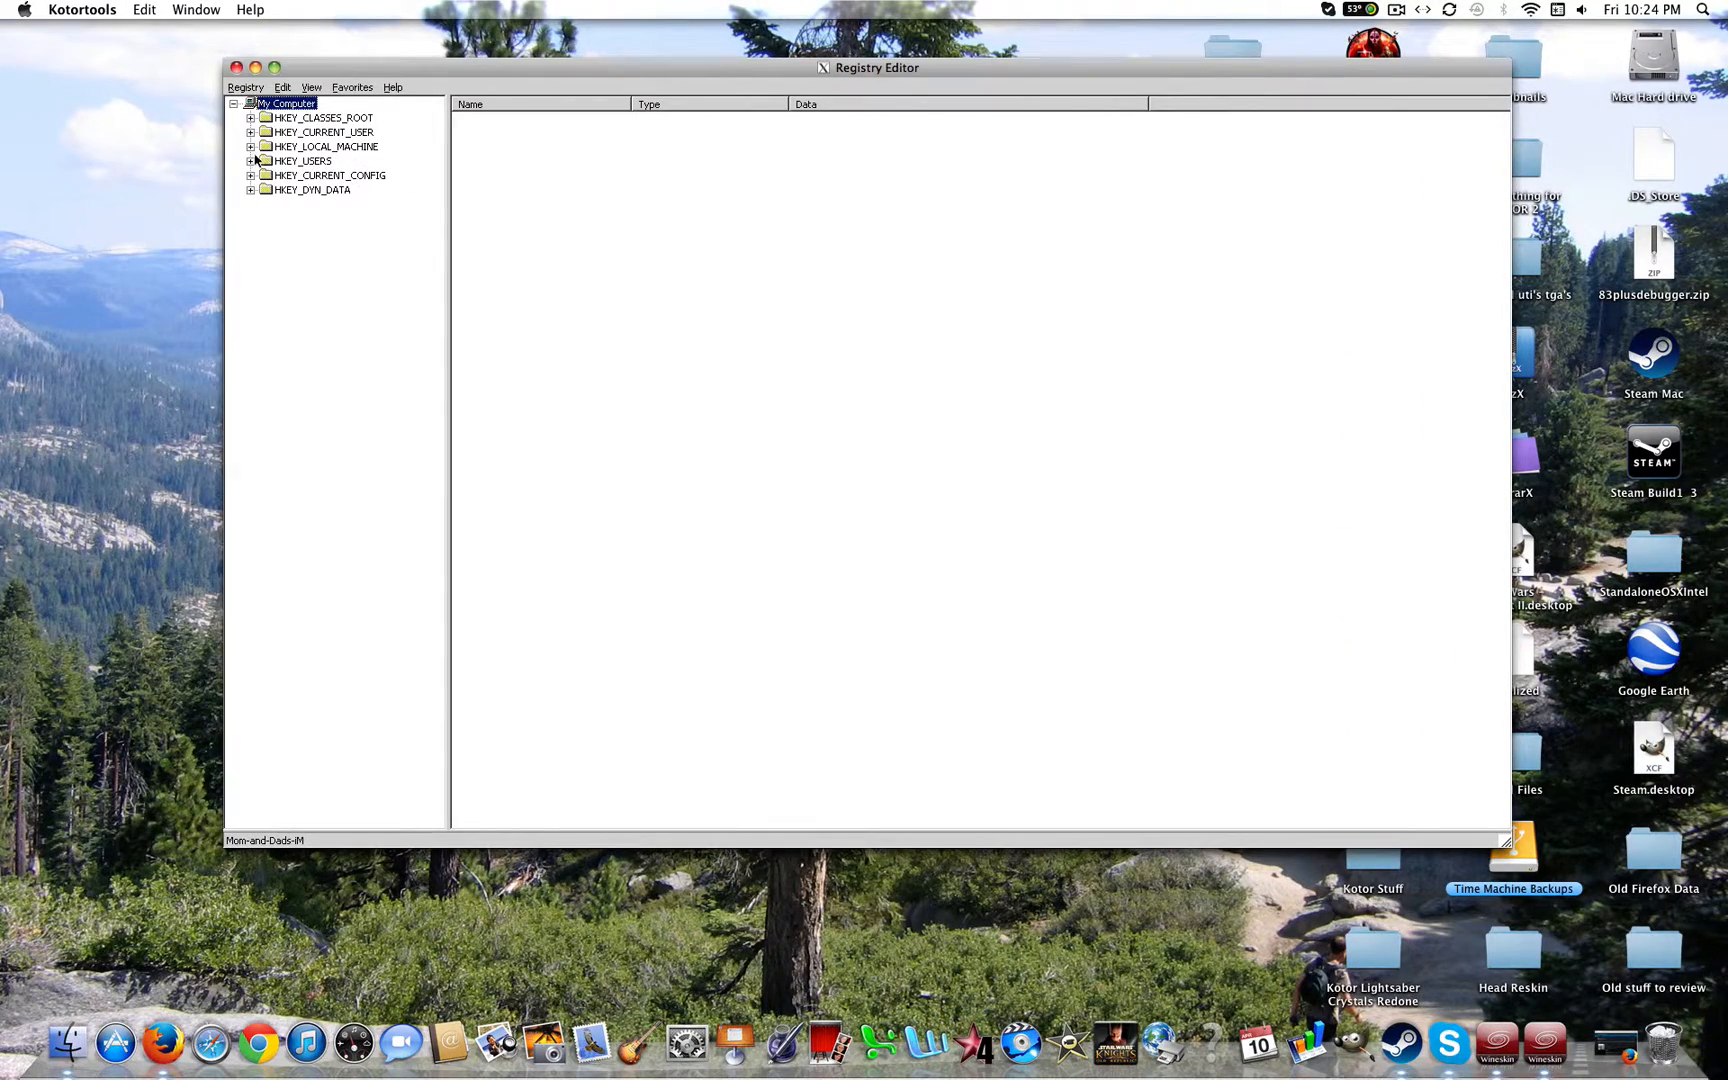
# Create a new key named BioWare under HKEY_LOCAL_MACHINE\Software.
pyautogui.click(252, 146)
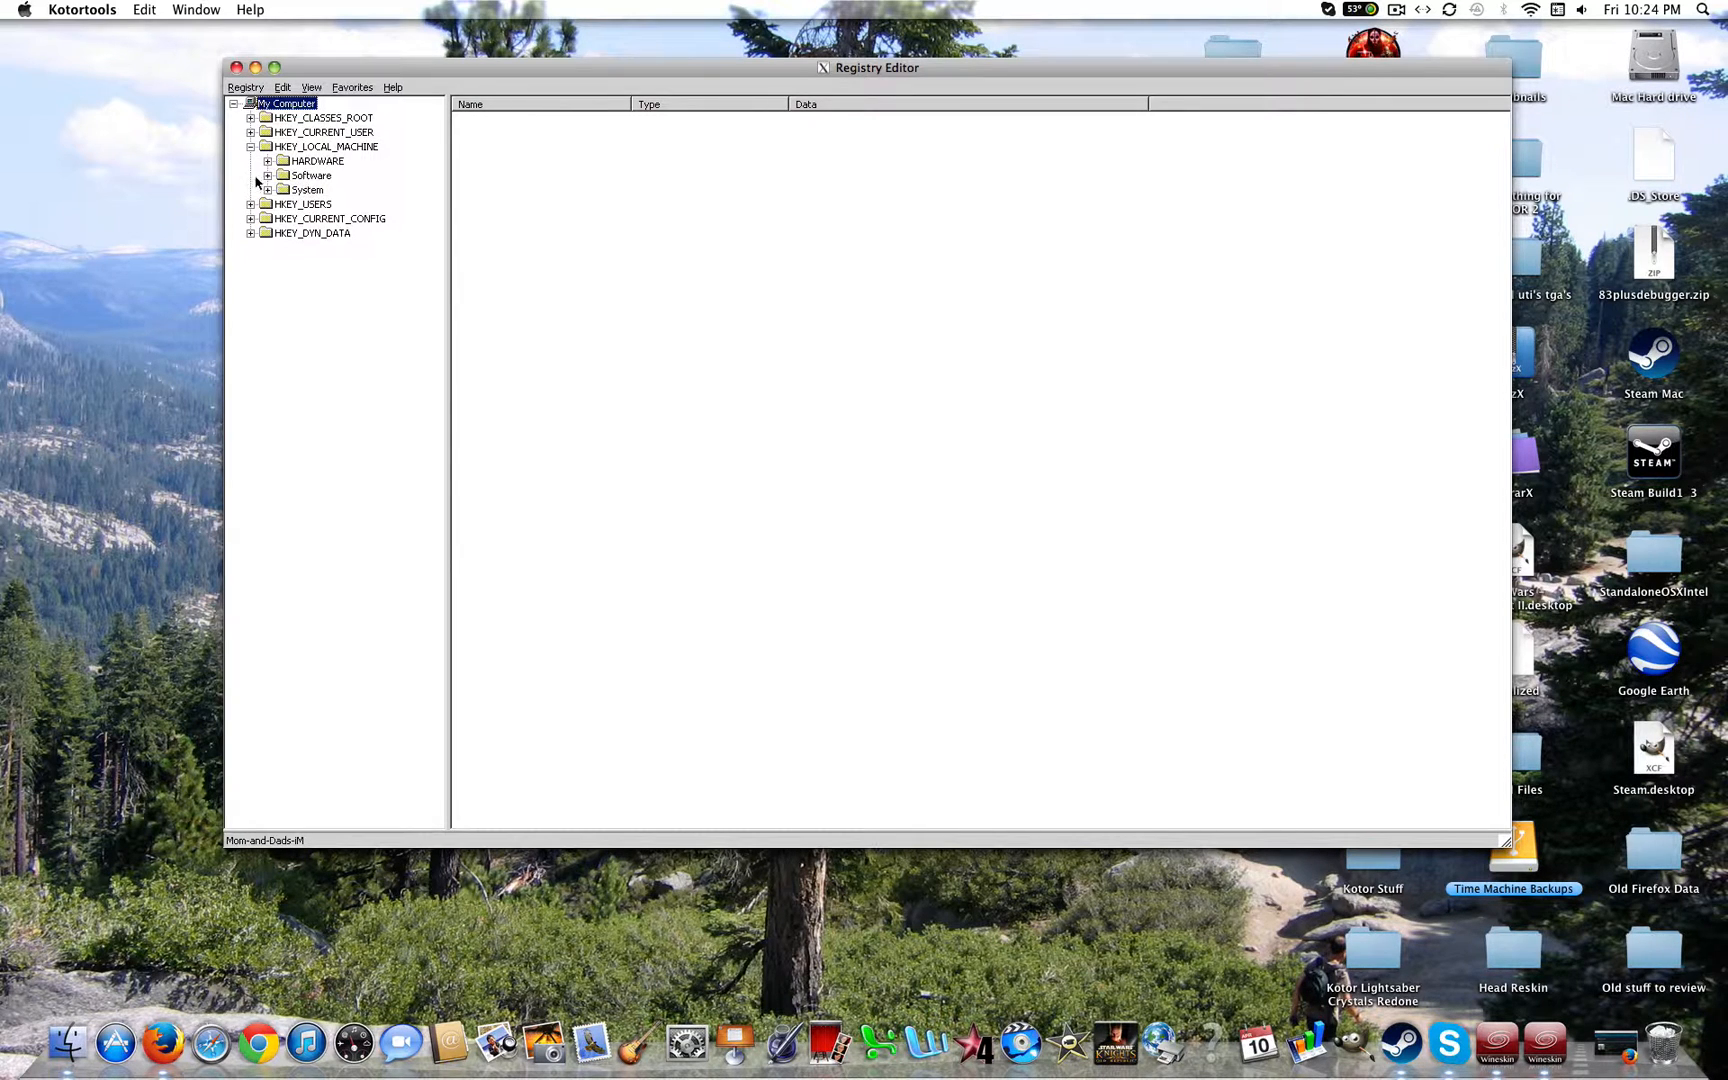
pyautogui.click(268, 176)
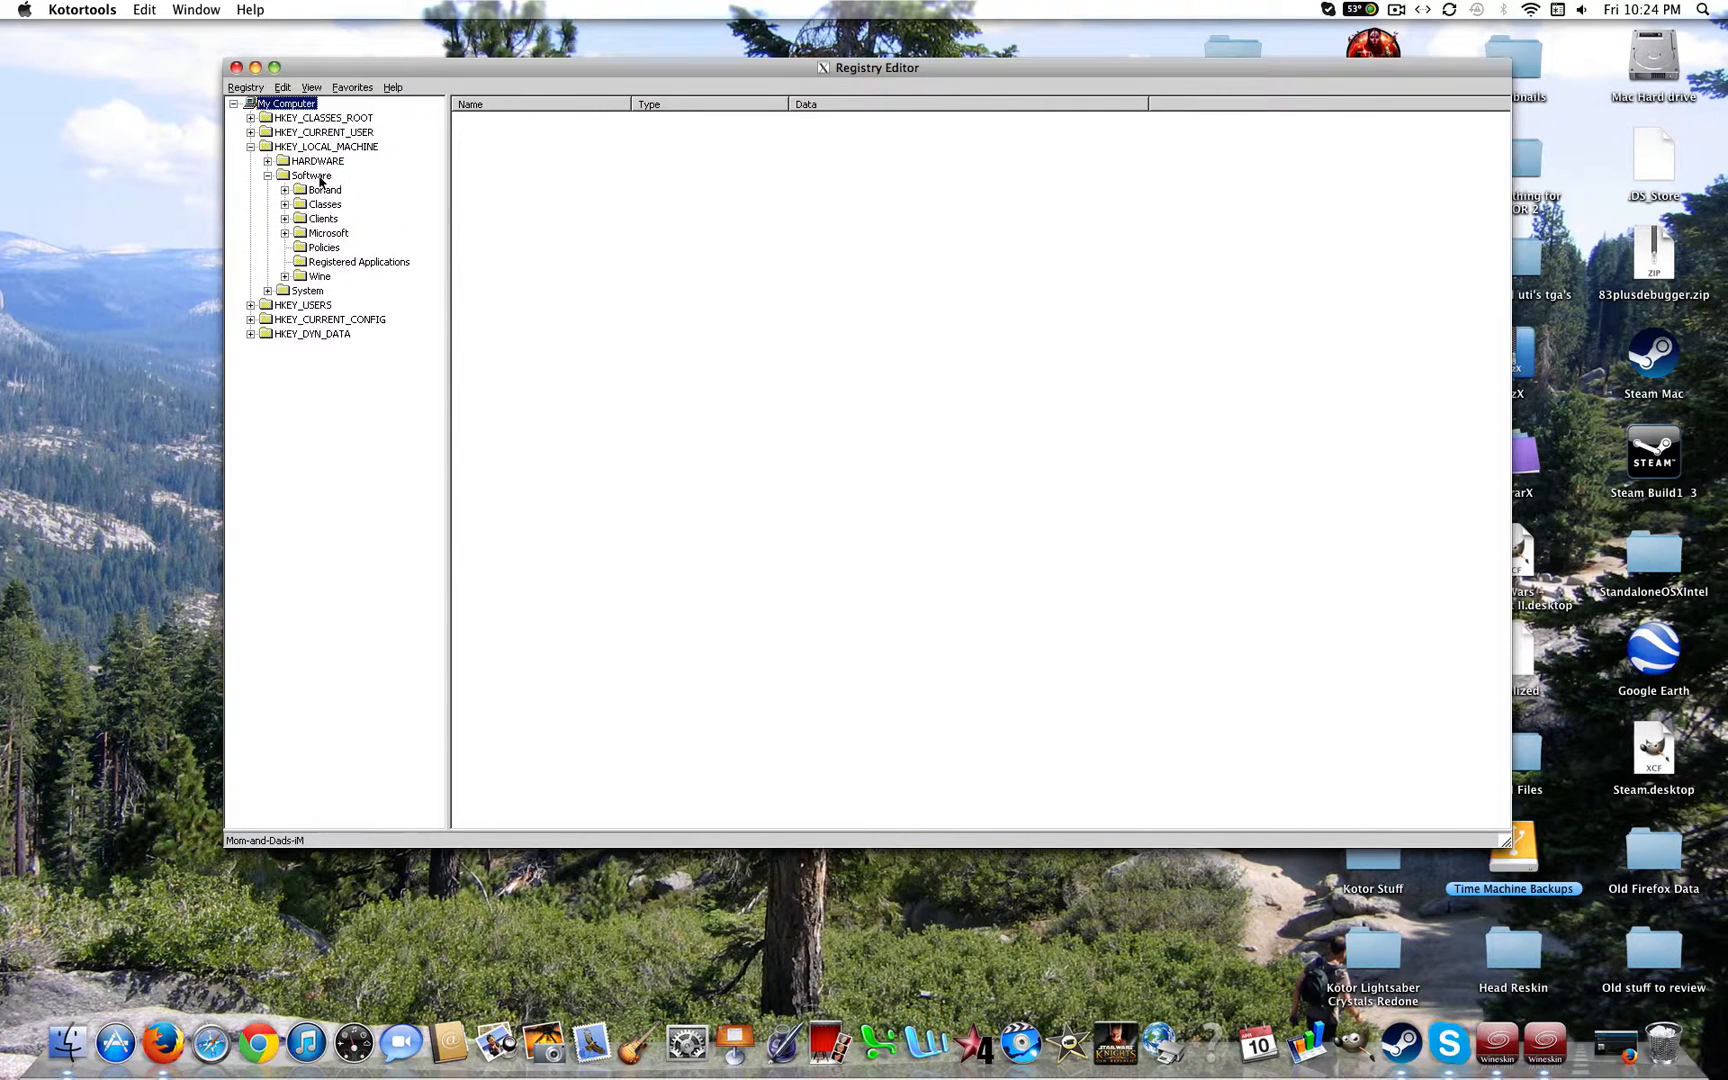
pyautogui.rightClick(312, 176)
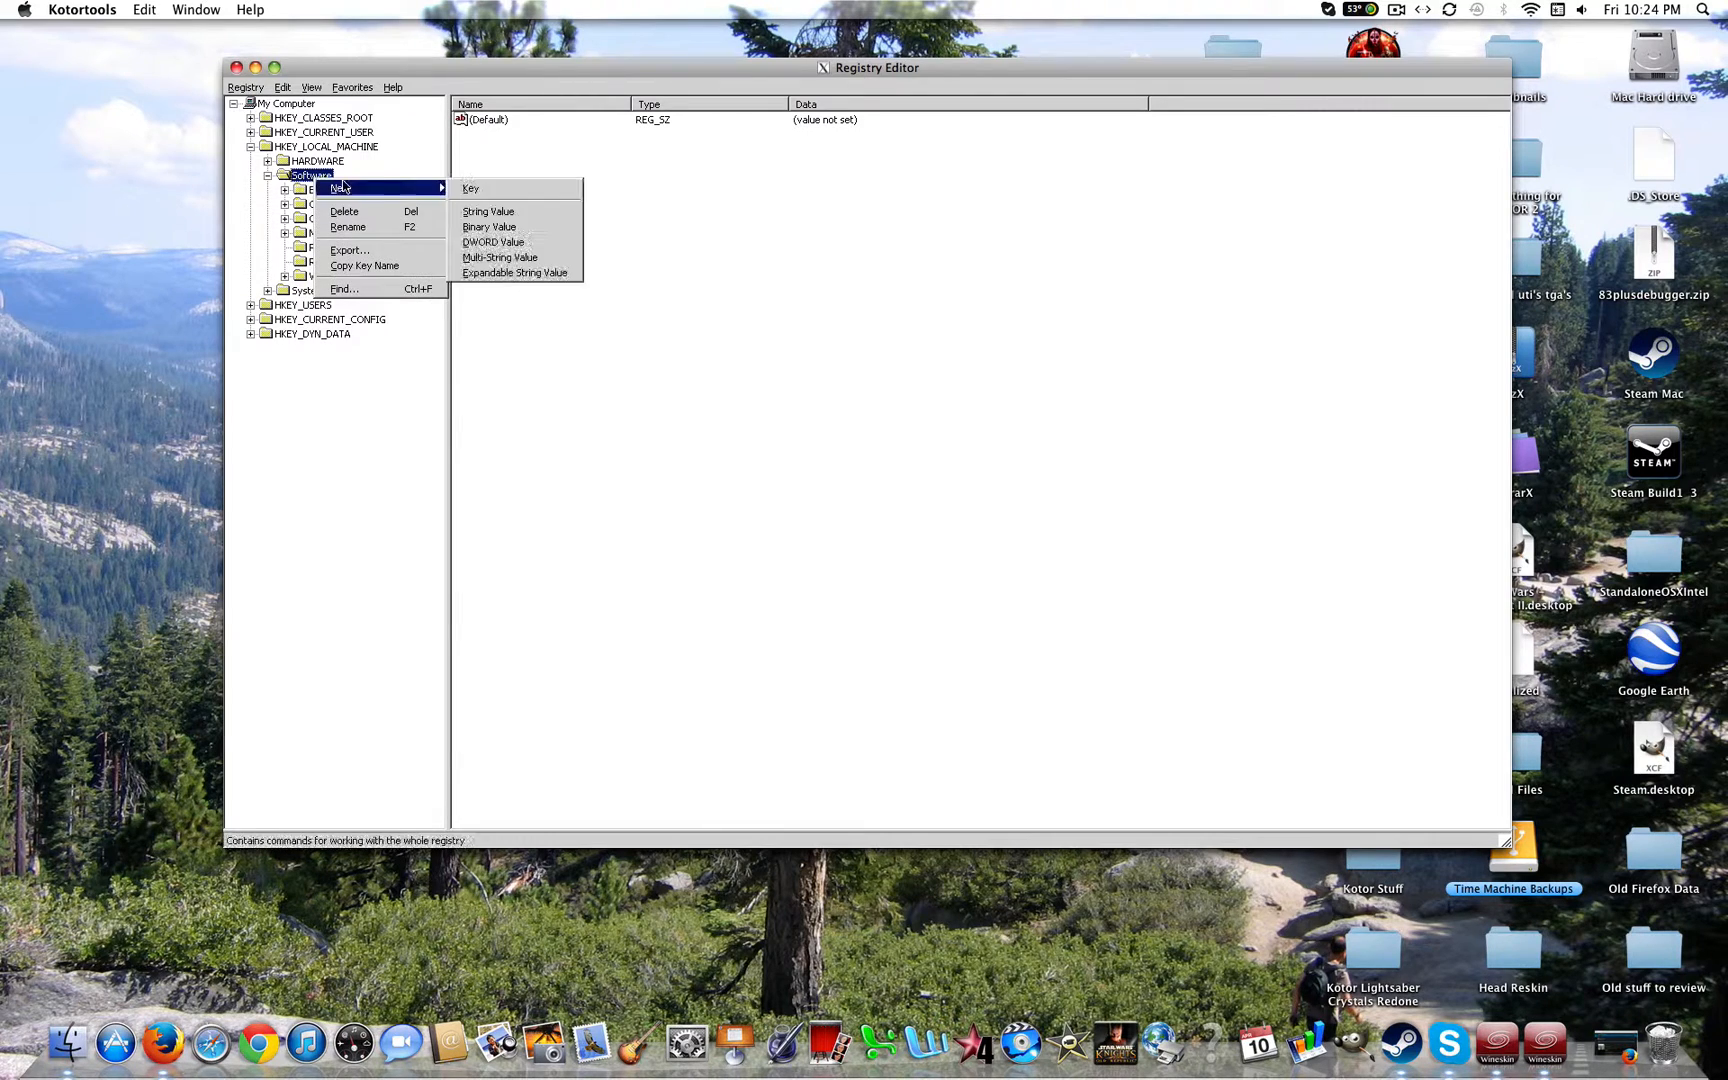
pyautogui.click(470, 188)
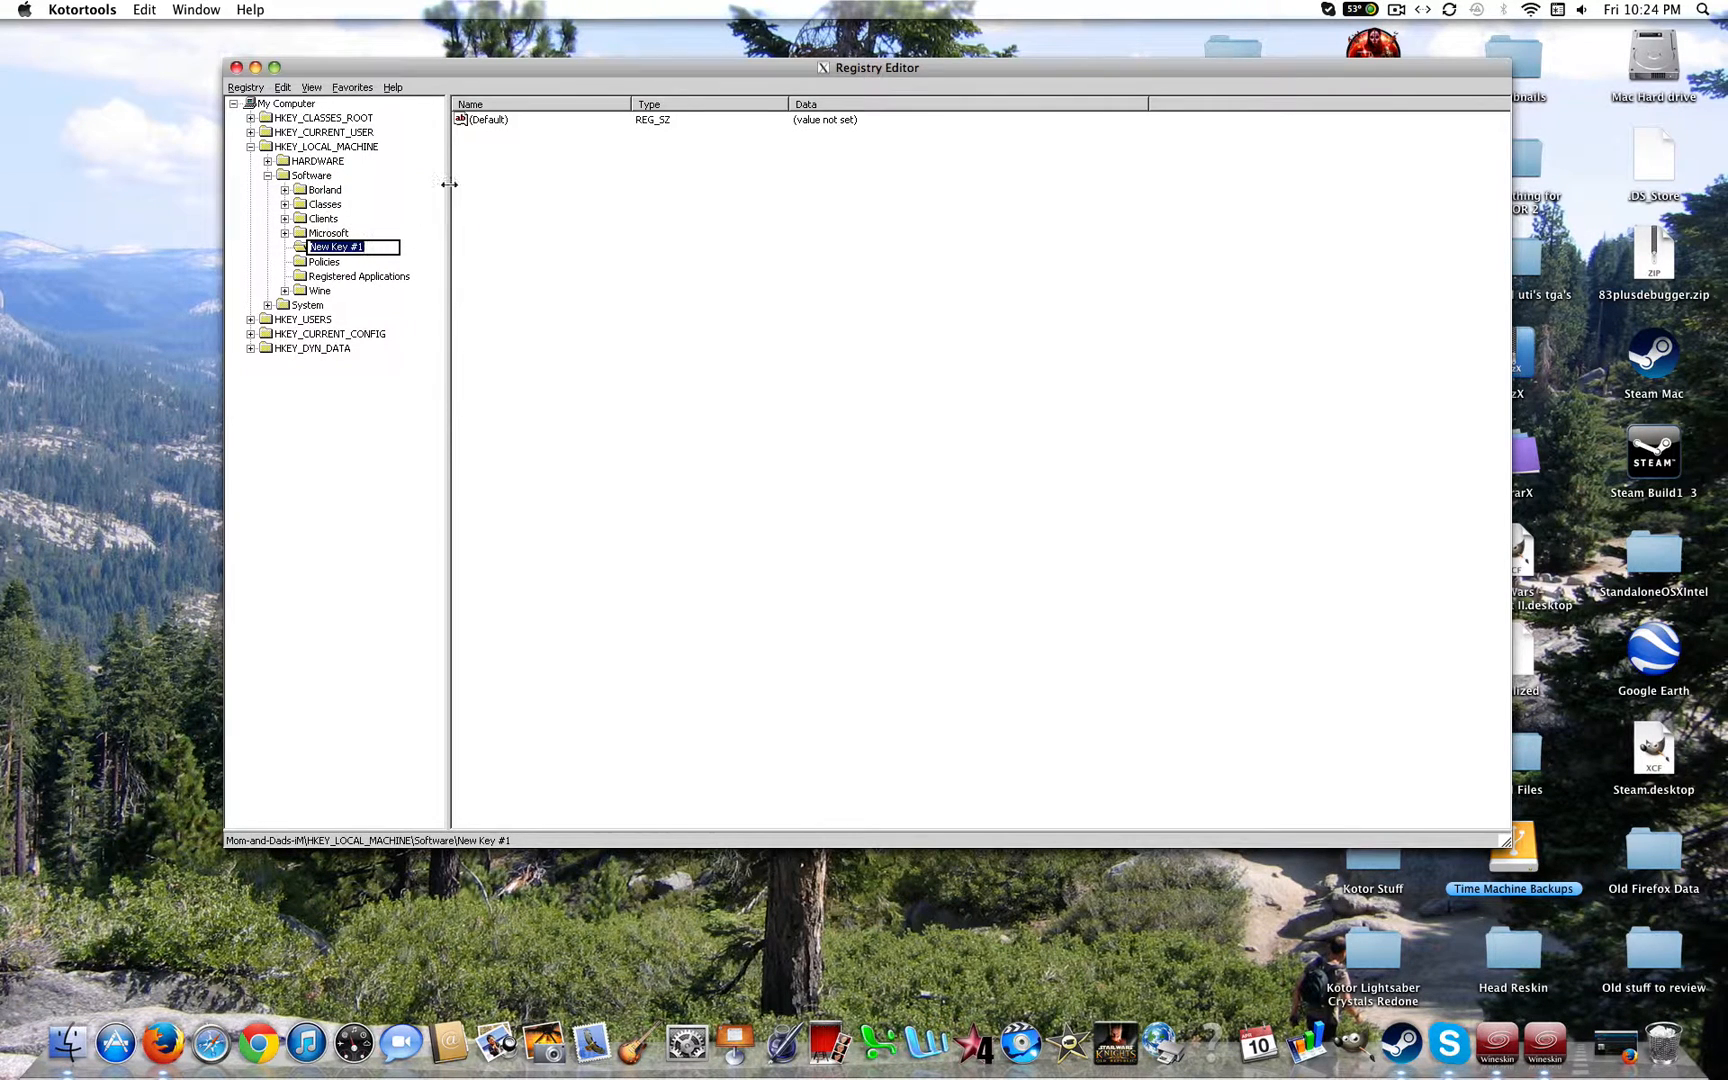
pyautogui.write('BioWare')
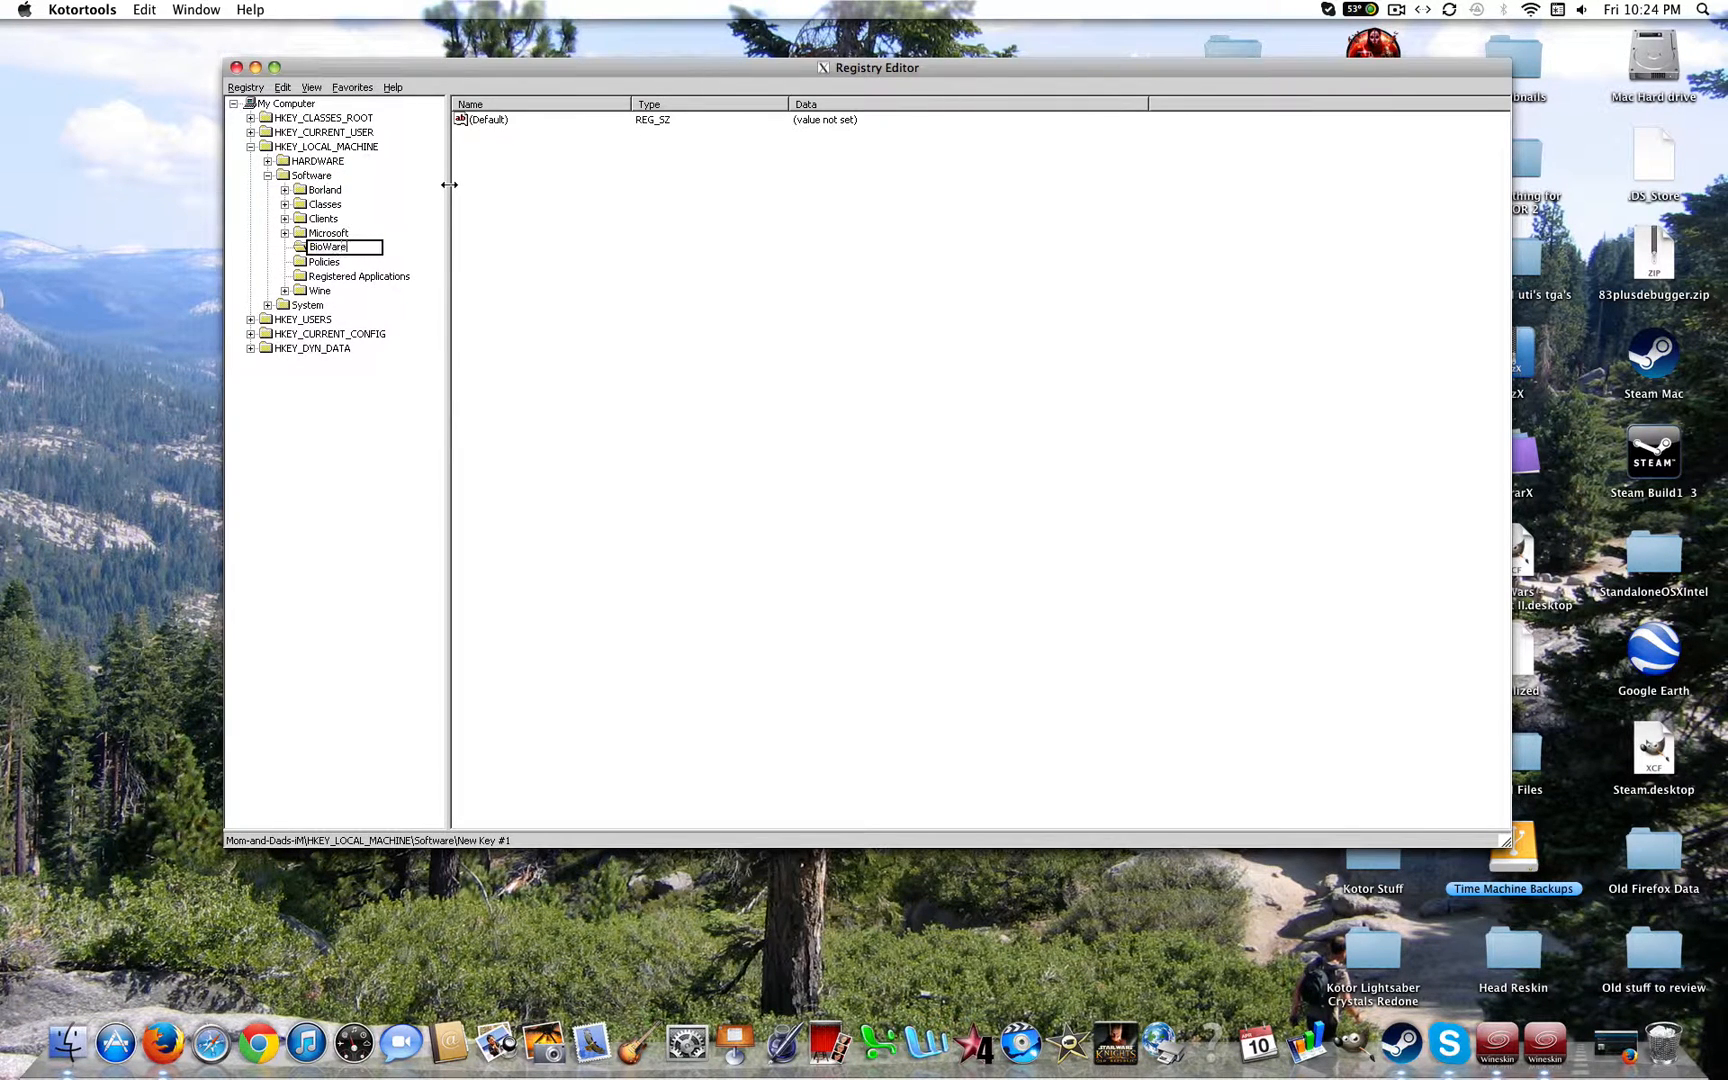
pyautogui.press('Return')
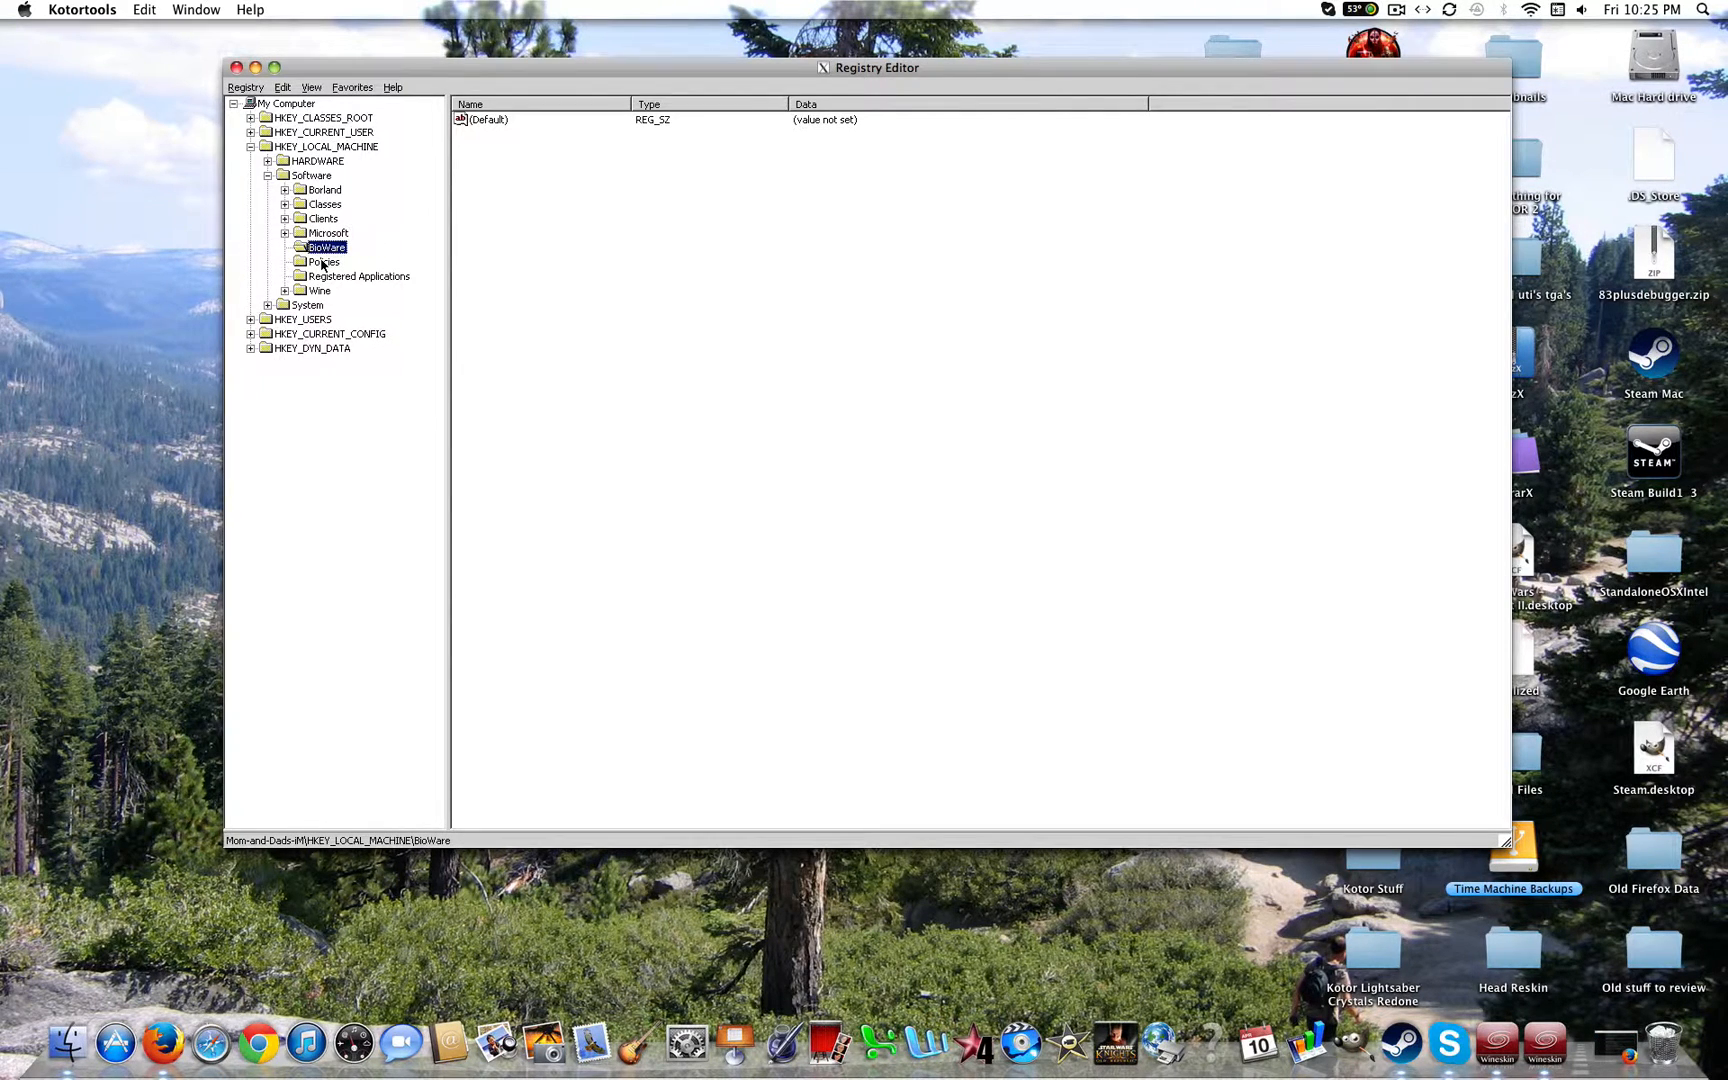
# Add subkeys SW and KOTOR beneath BioWare, with a new string value named Path in KOTOR.
pyautogui.rightClick(326, 248)
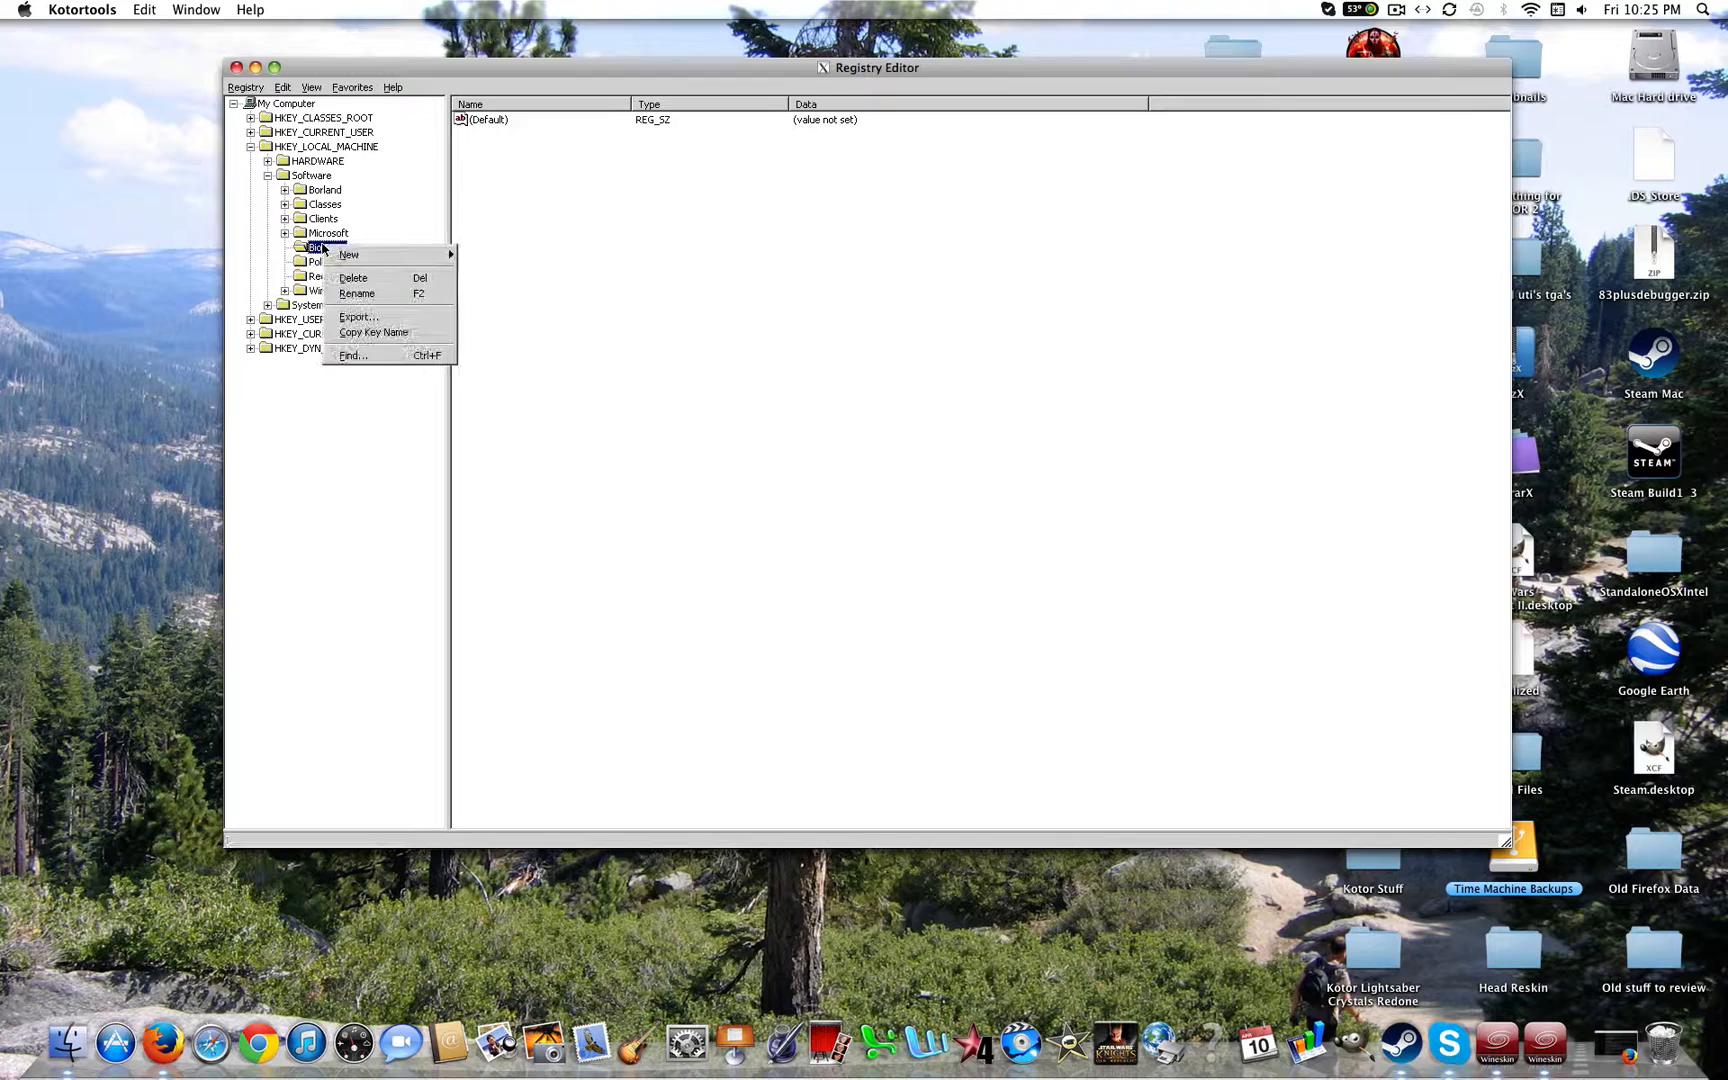
pyautogui.click(348, 254)
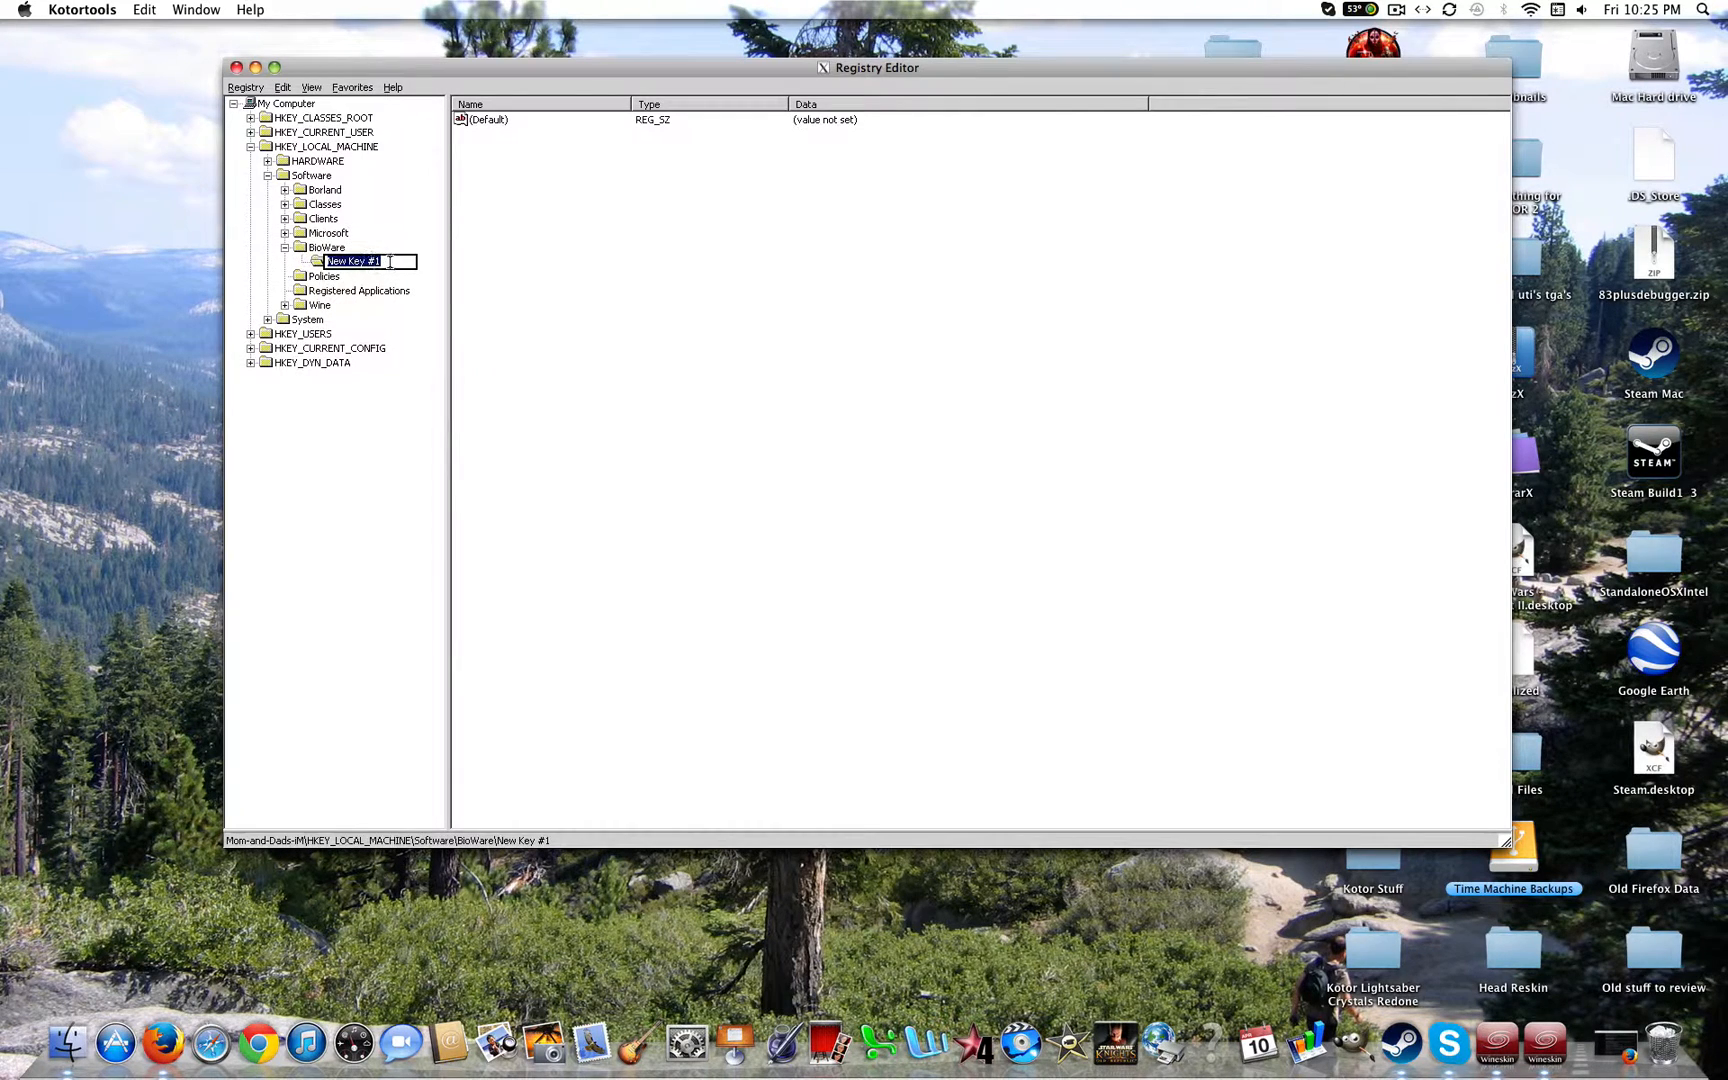
pyautogui.write('SW')
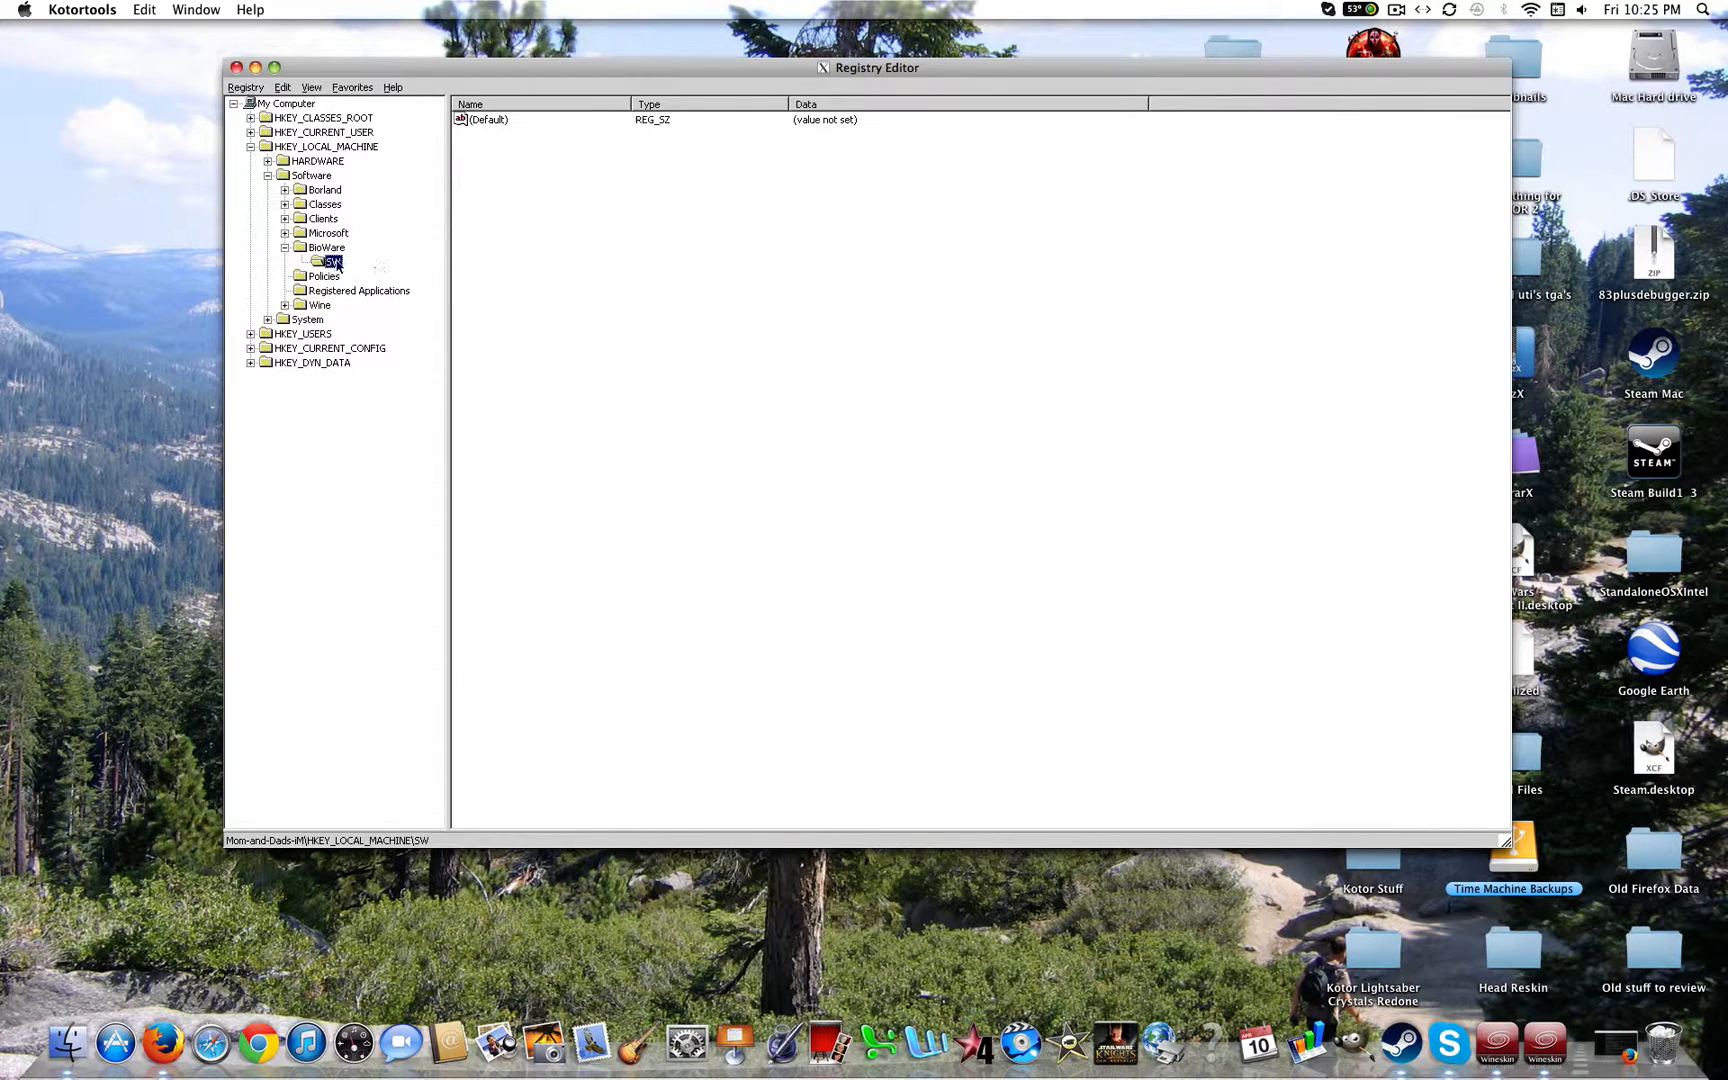
pyautogui.rightClick(332, 262)
pyautogui.write('KOTOR')
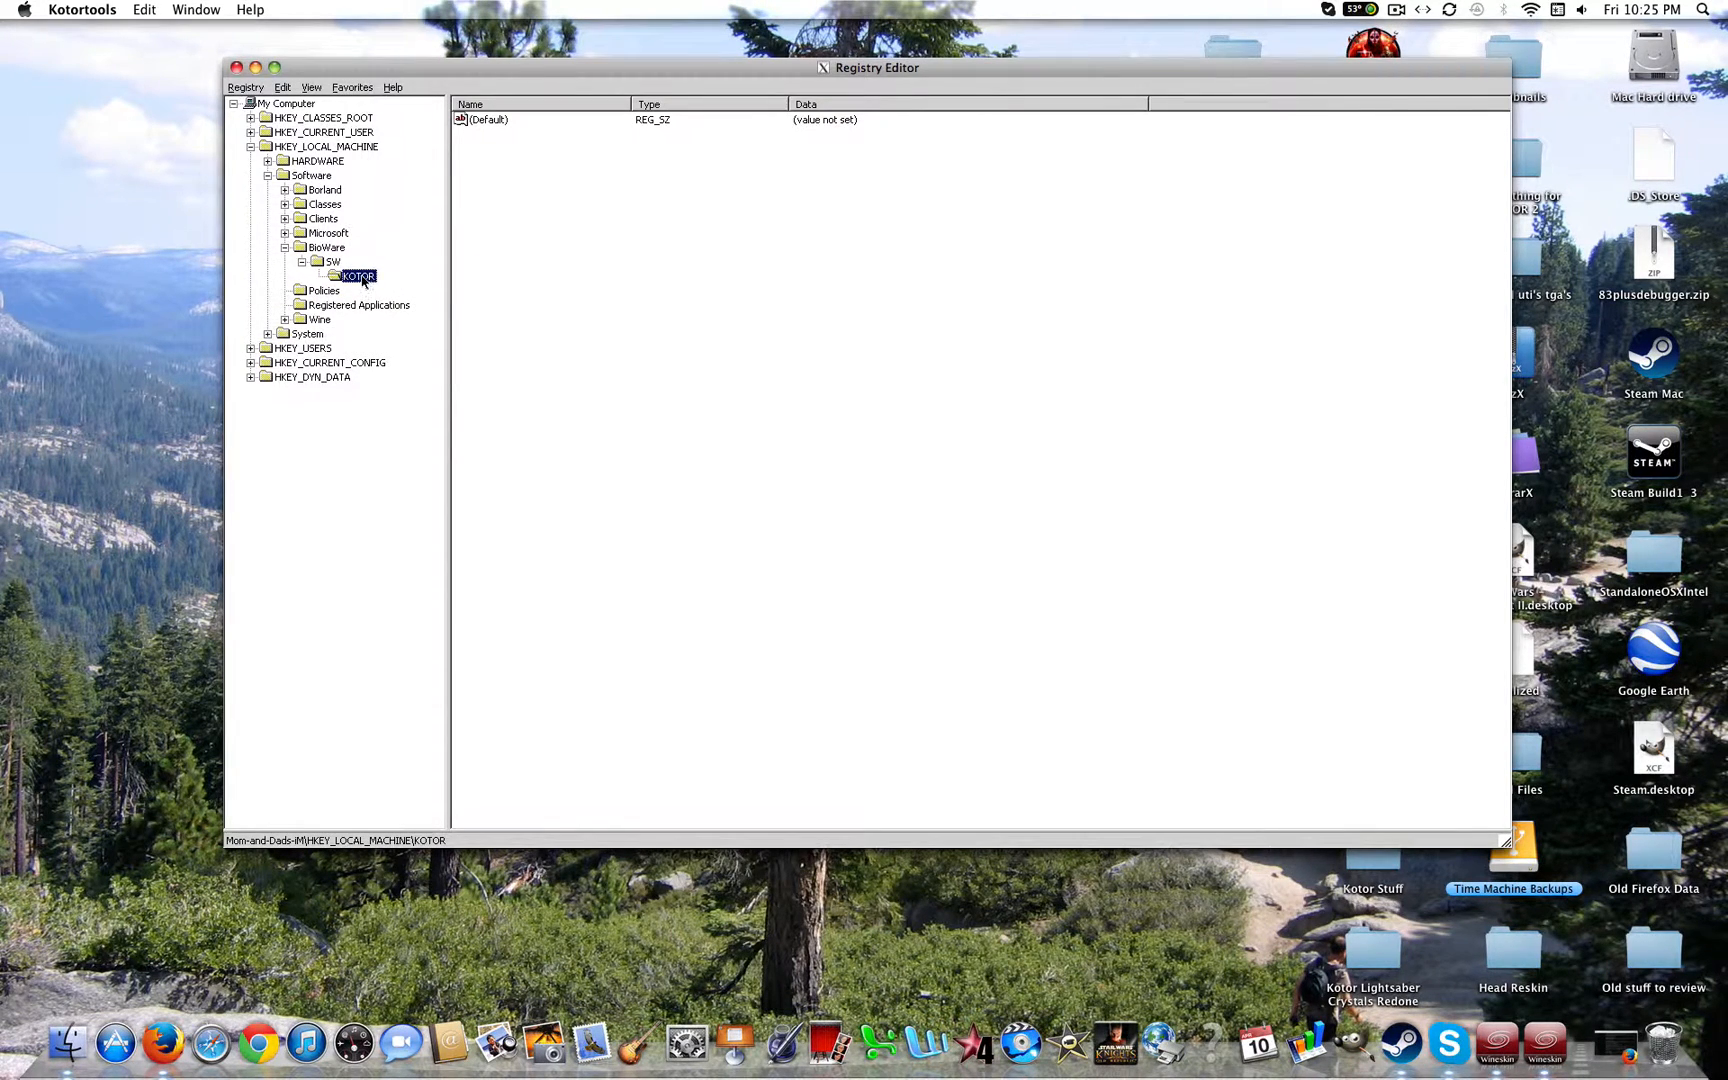
pyautogui.rightClick(356, 276)
pyautogui.write('Path')
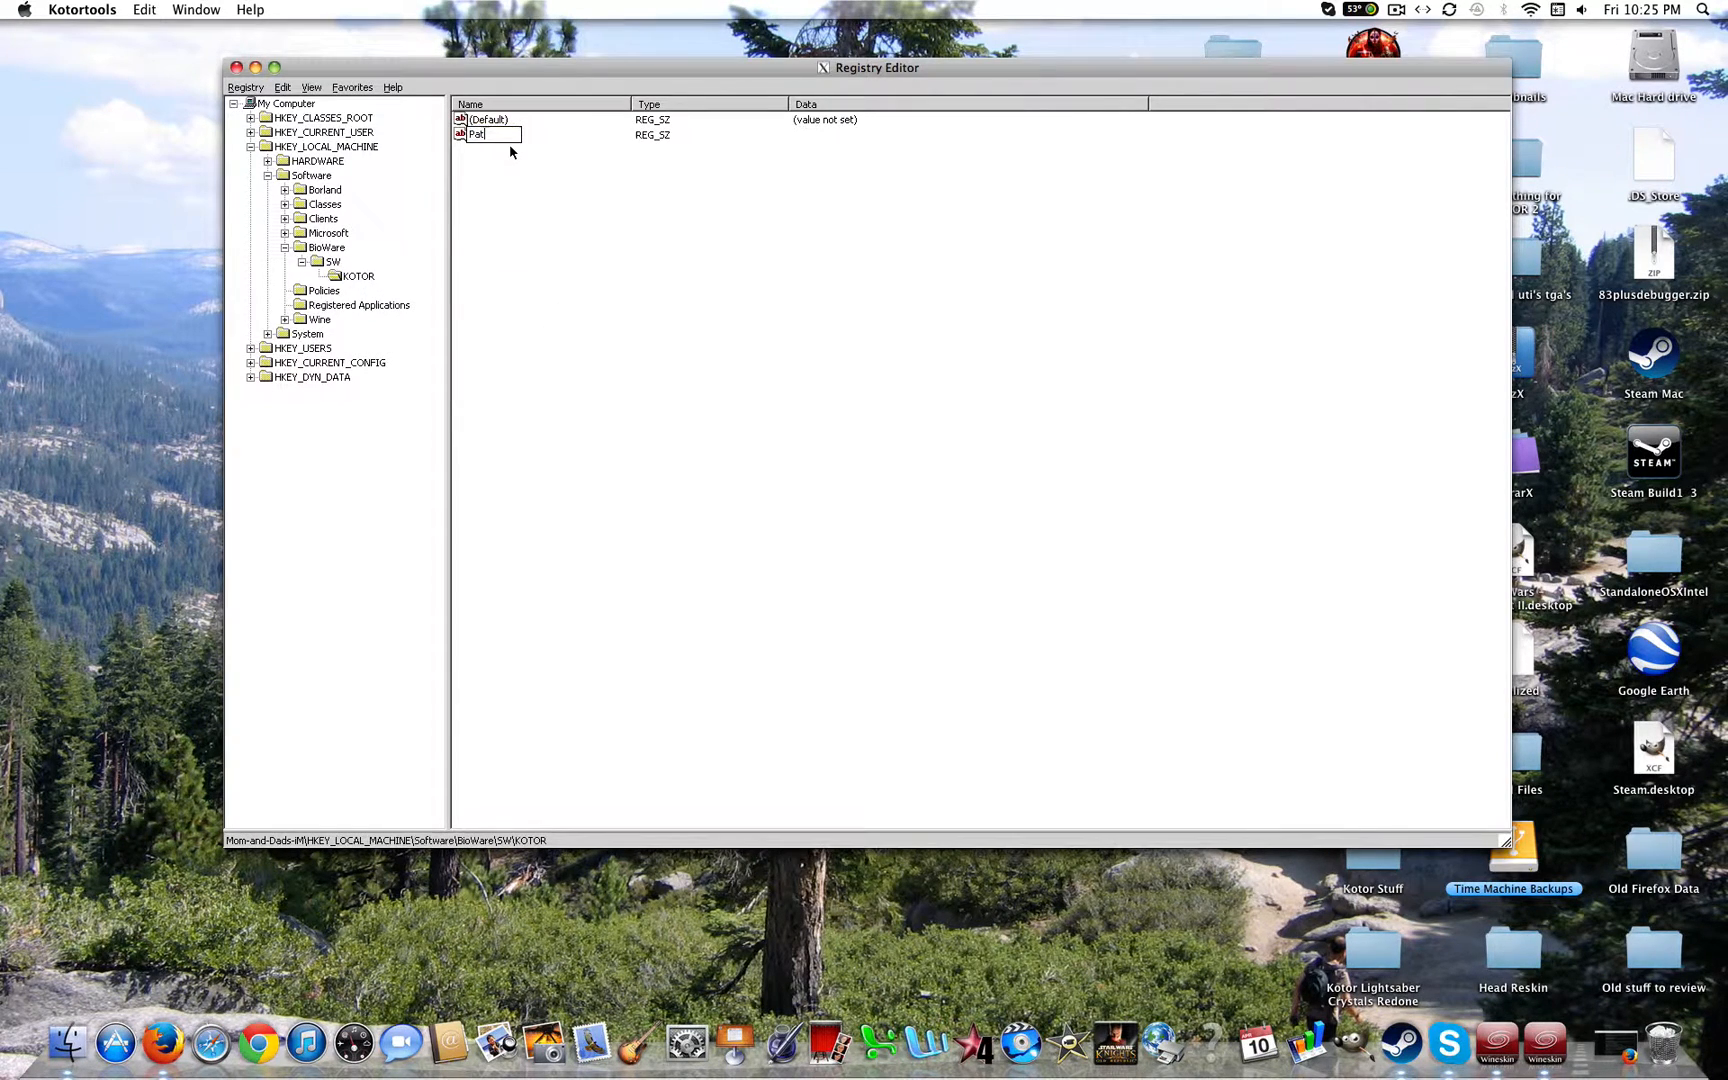
pyautogui.press('Return')
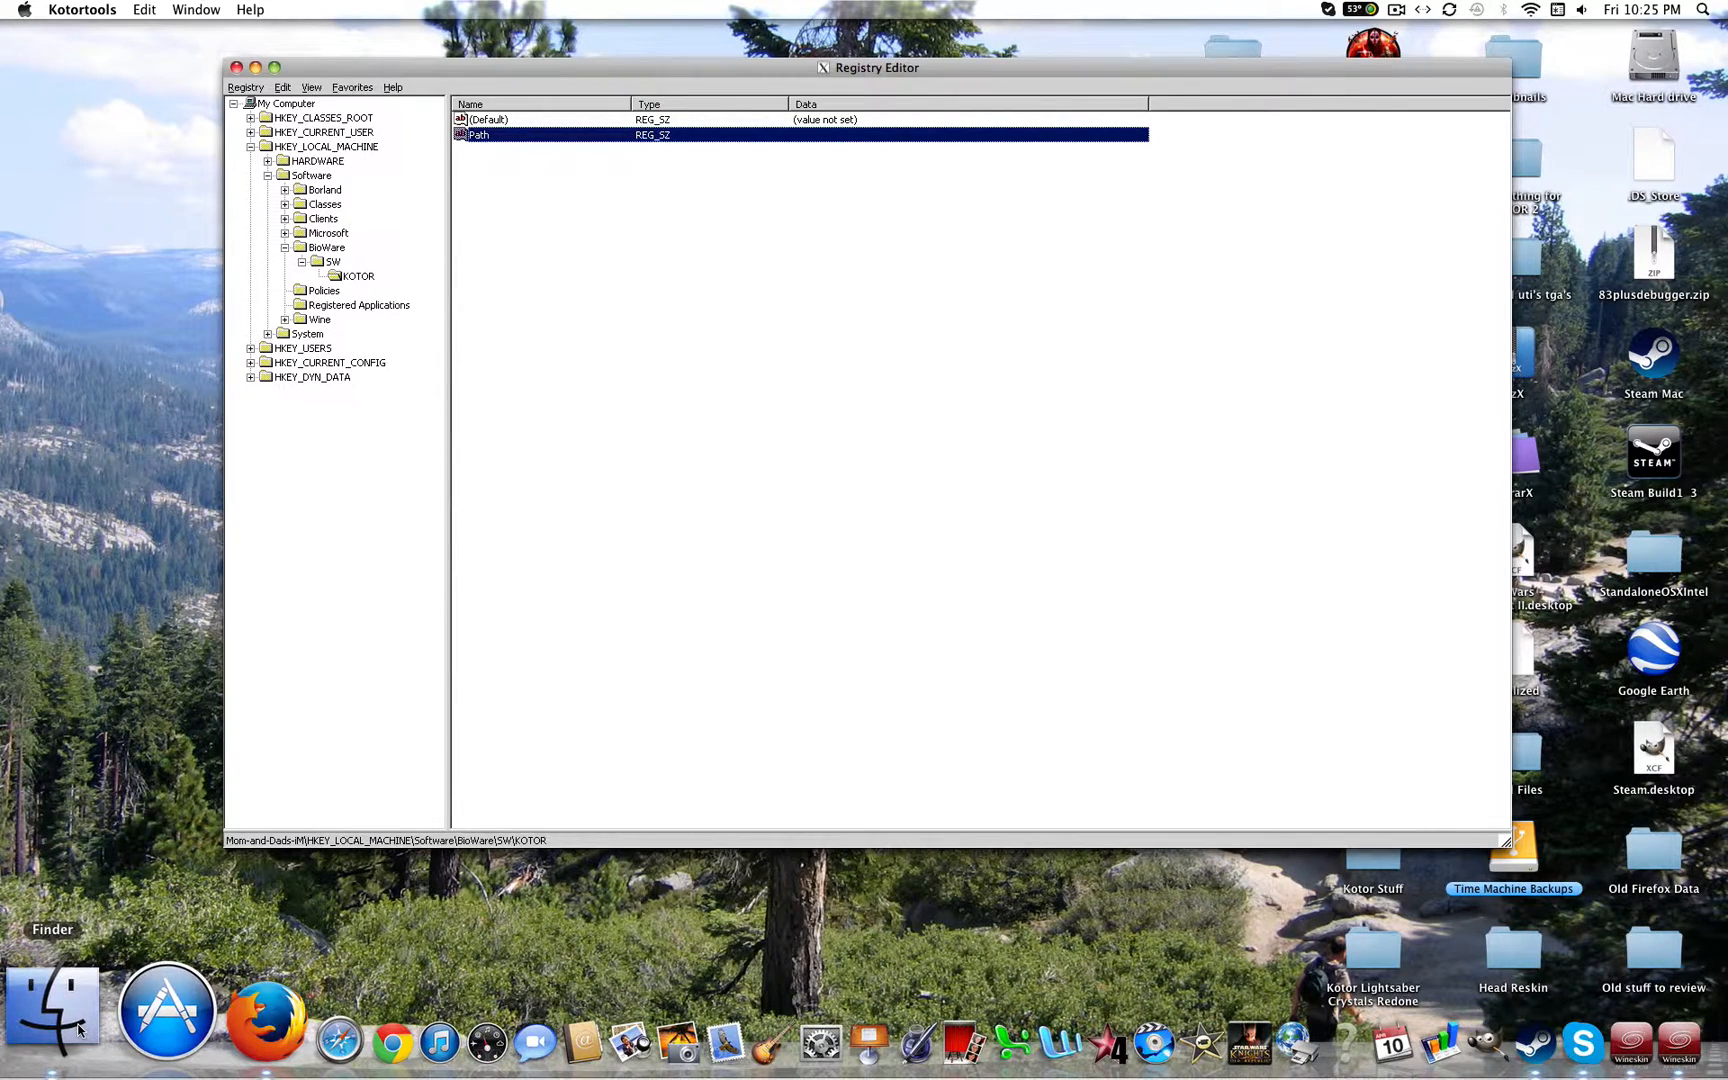
# Browse Library > Application Support > Steam > SteamApps > common > swkotor down to KOTOR Data's data folder.
pyautogui.click(50, 1006)
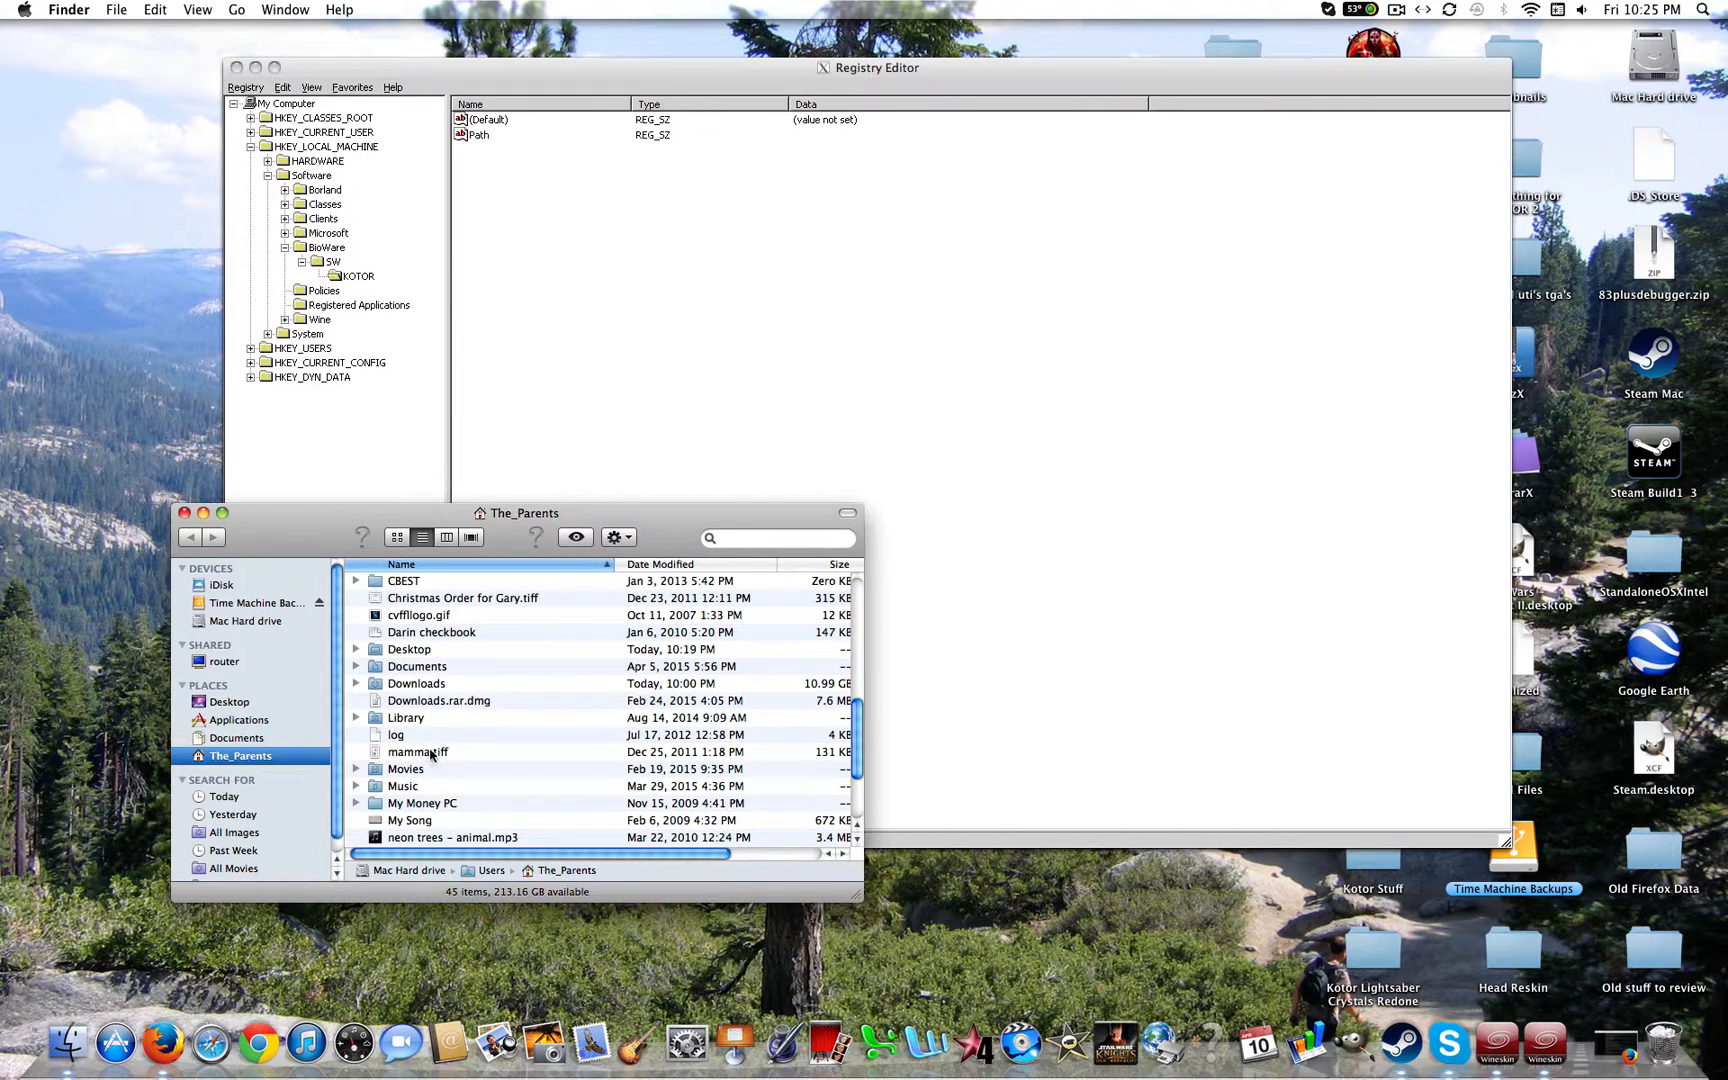
pyautogui.click(404, 718)
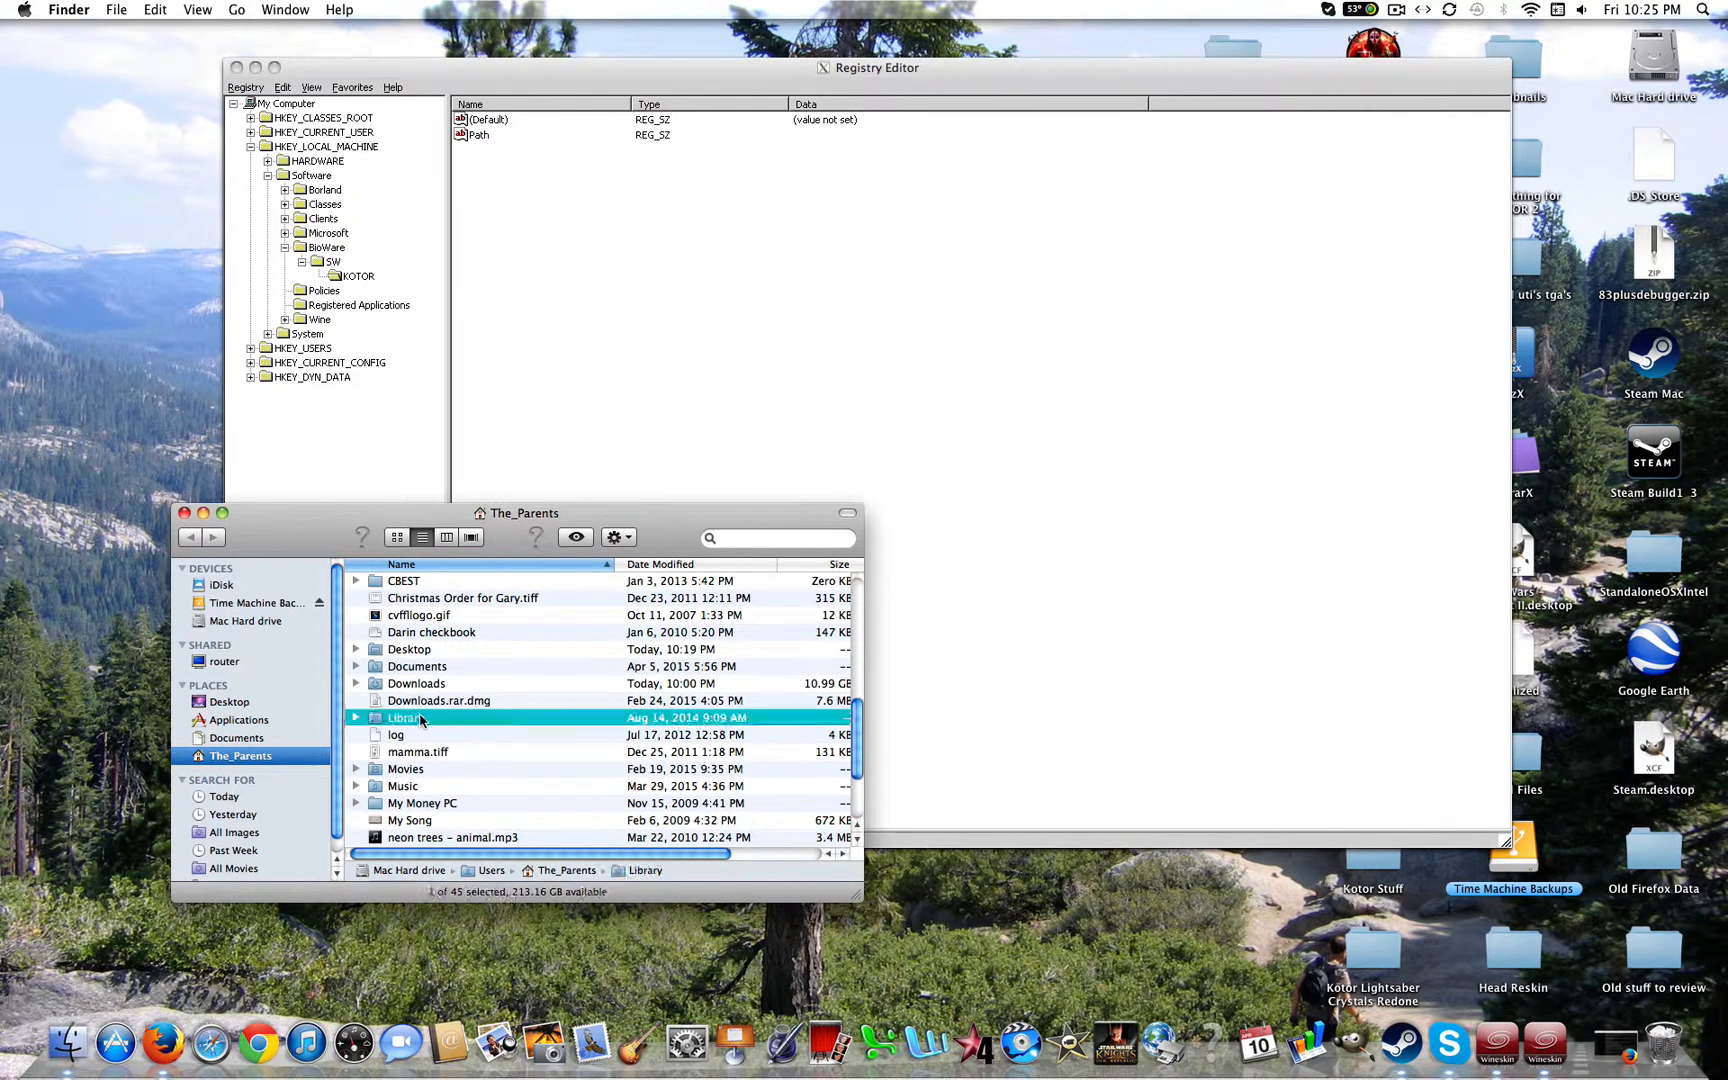
pyautogui.doubleClick(404, 718)
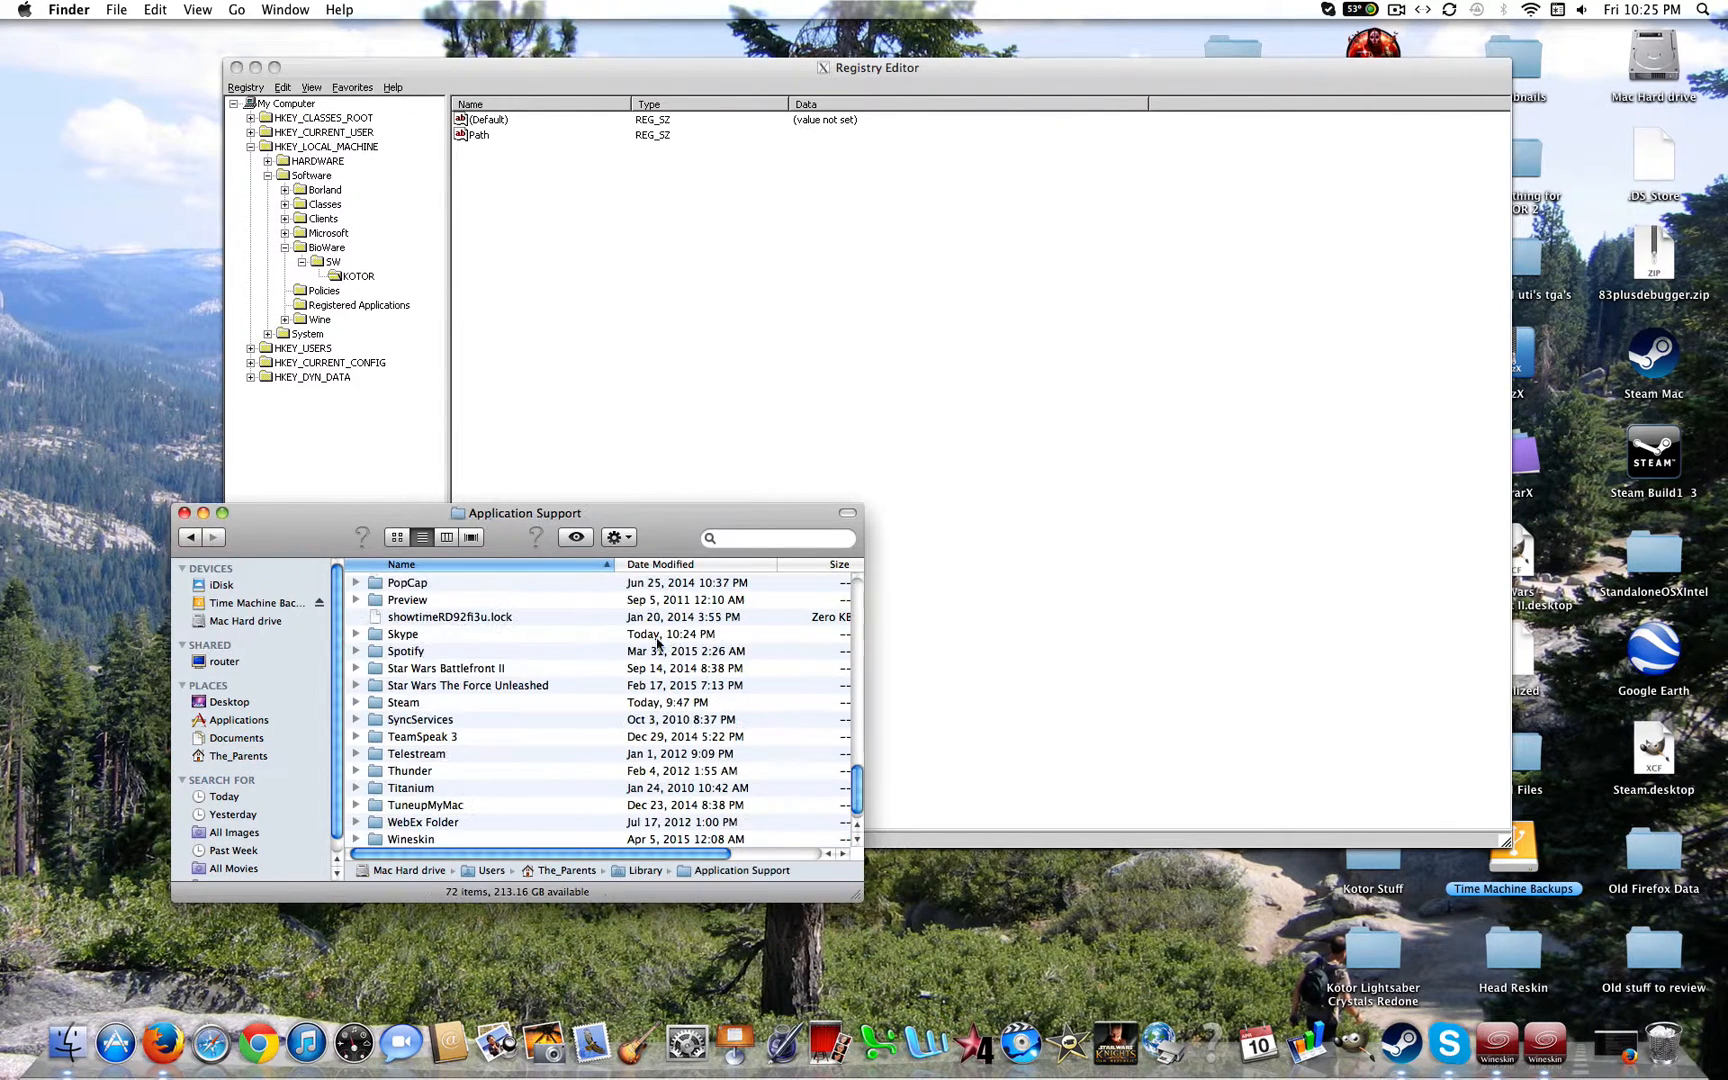
pyautogui.doubleClick(404, 702)
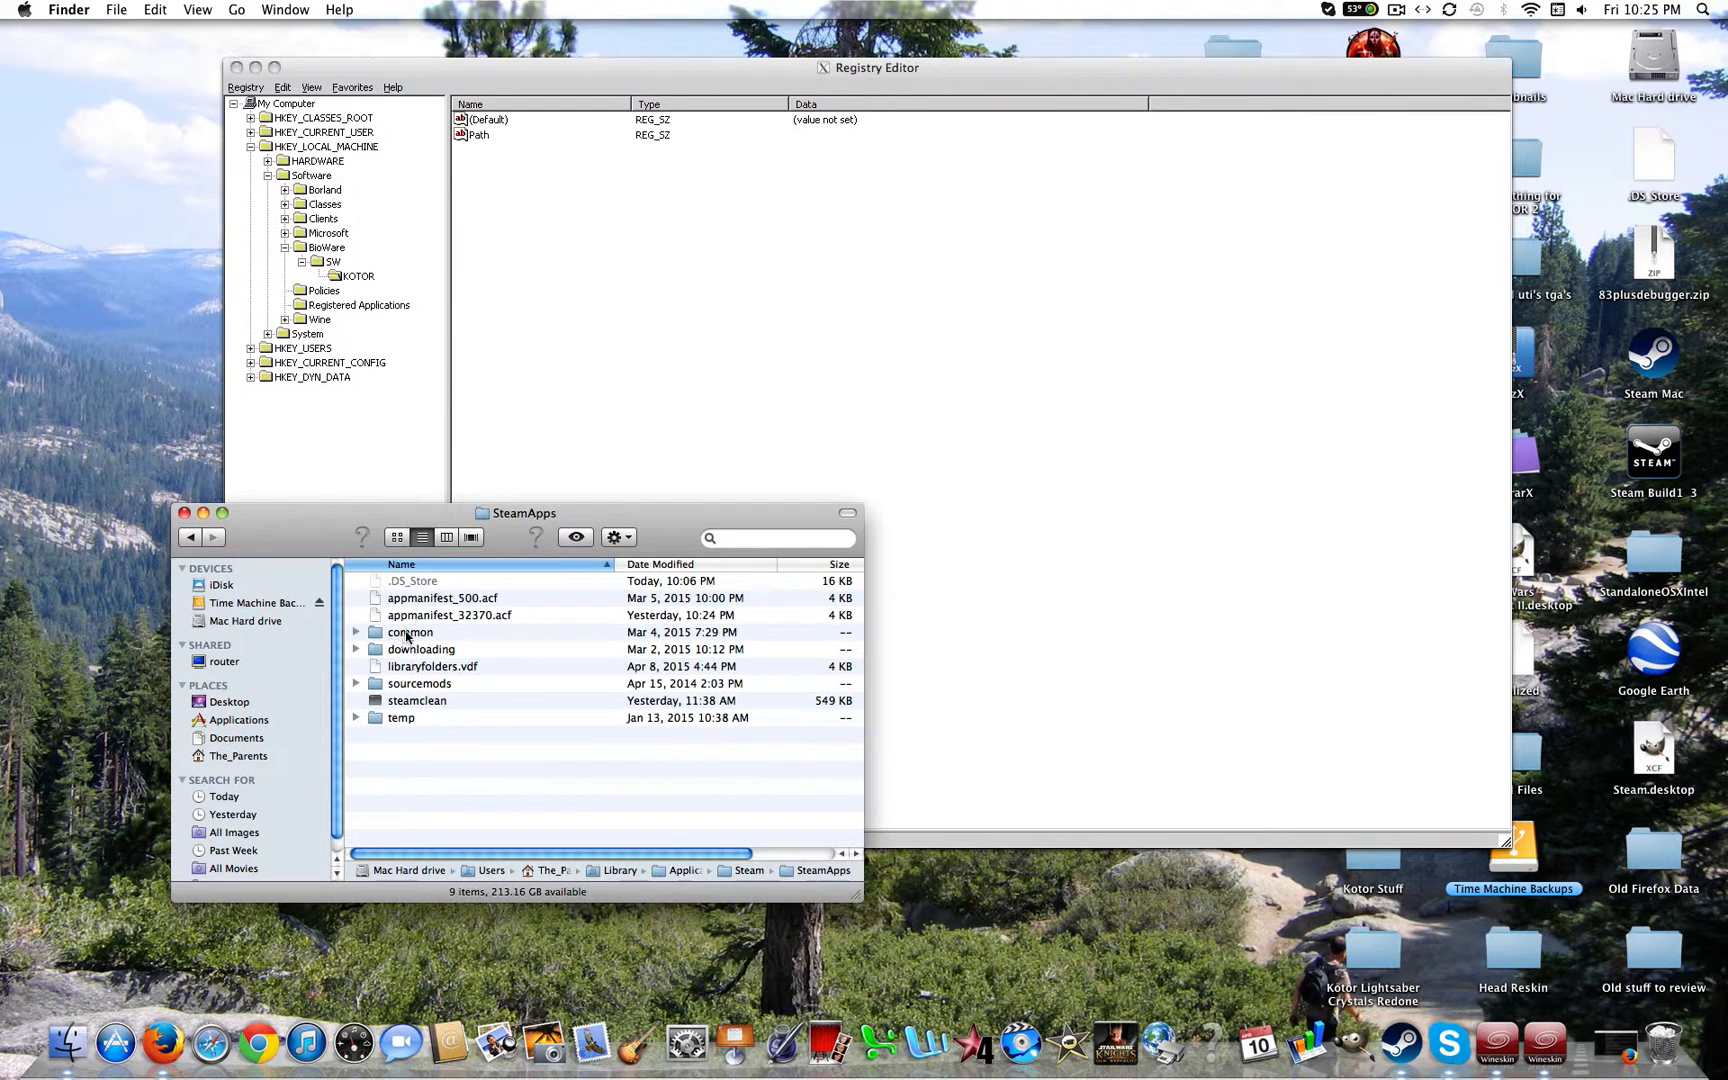
pyautogui.doubleClick(410, 632)
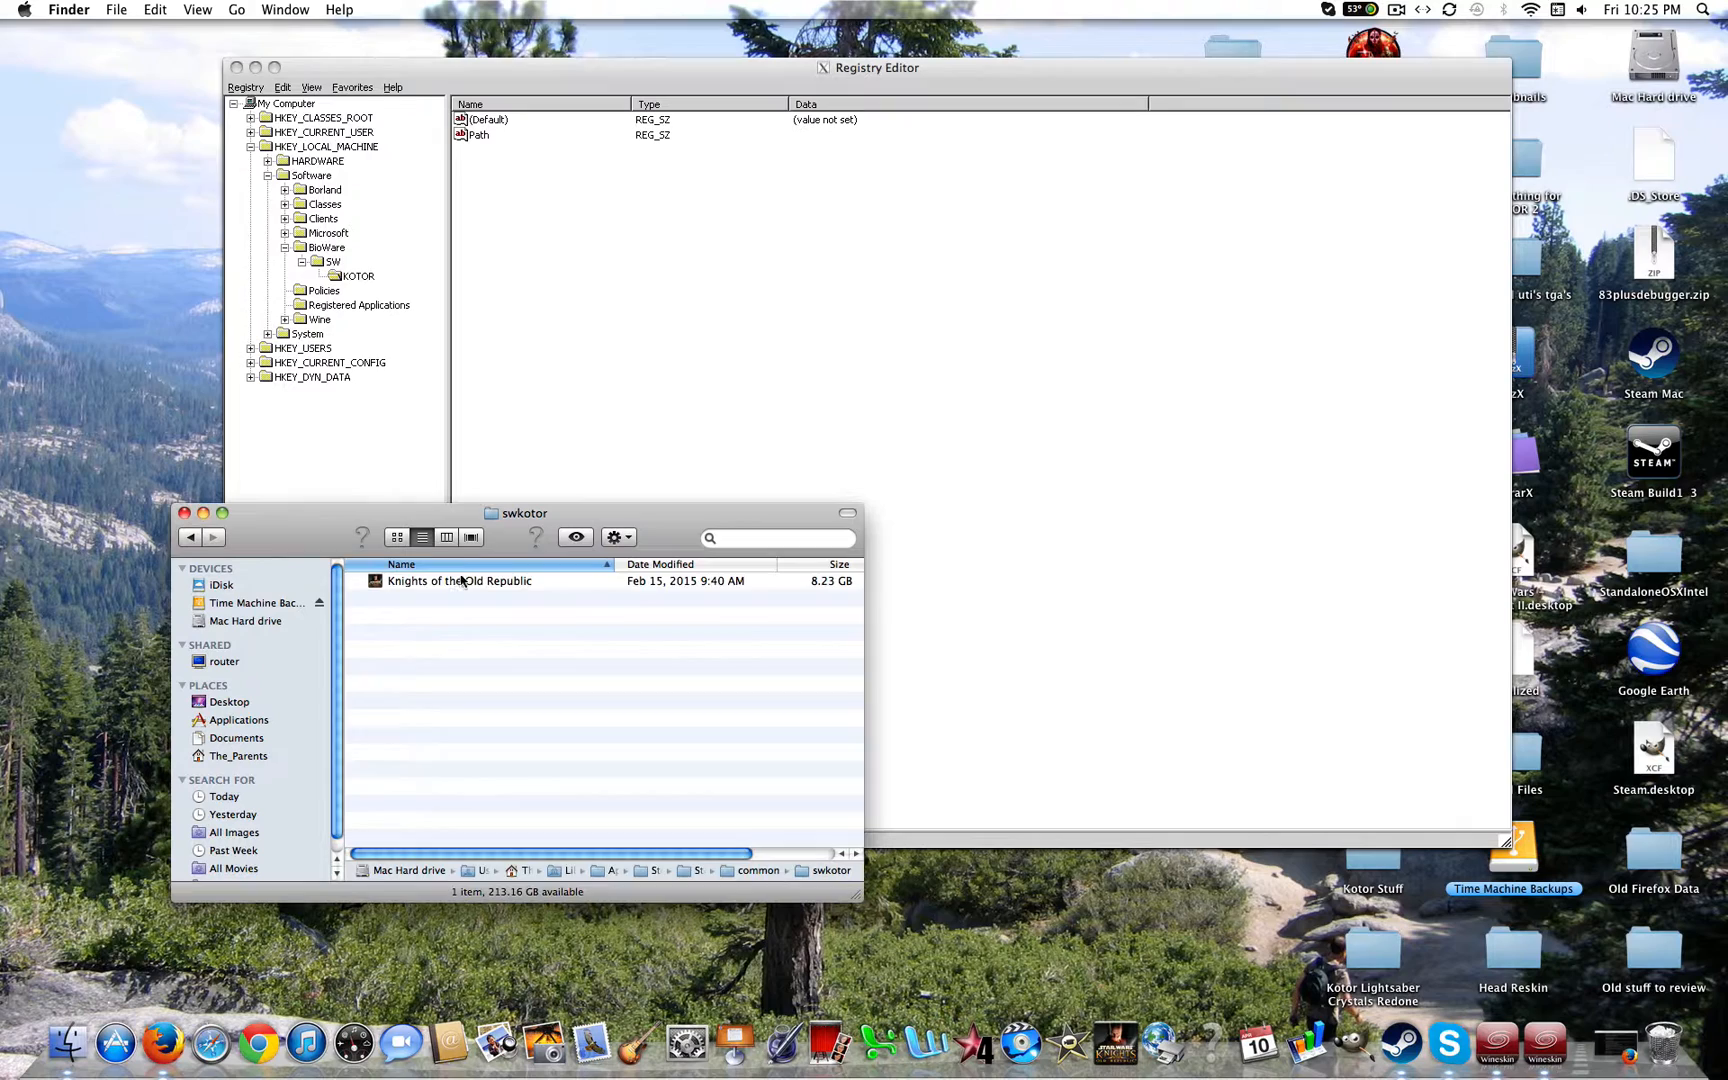
pyautogui.doubleClick(458, 580)
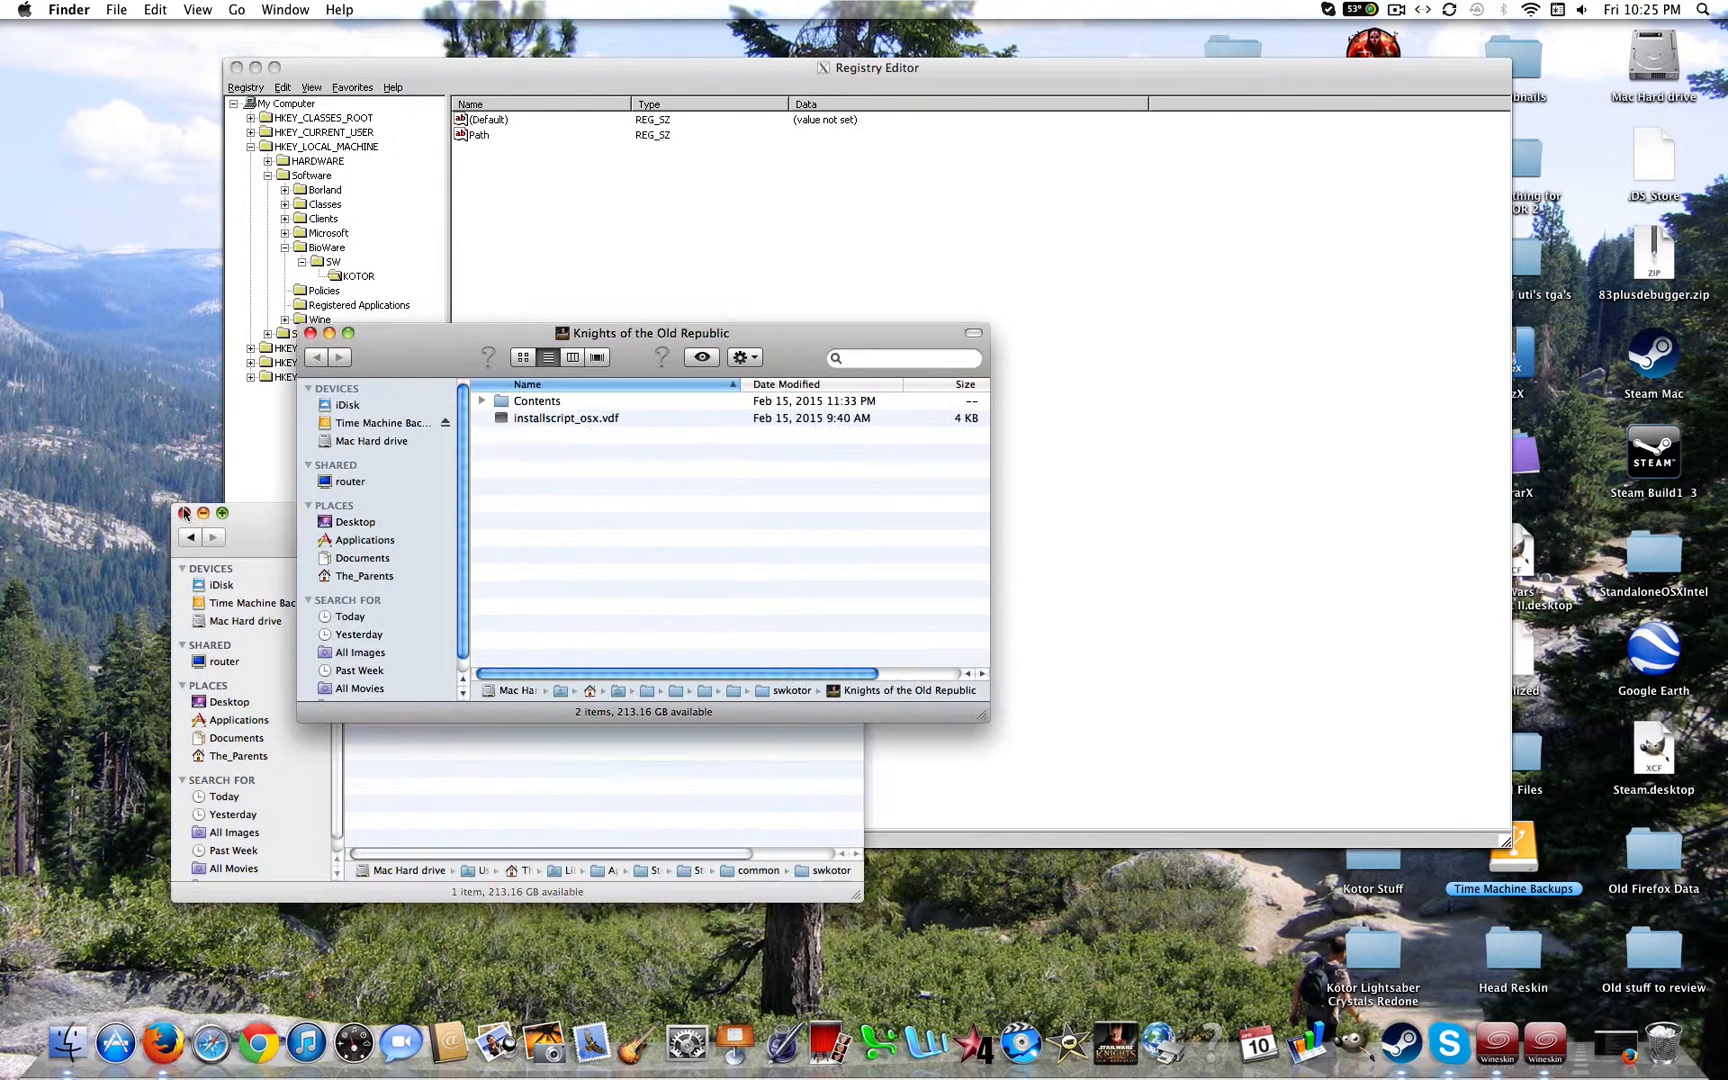
pyautogui.click(536, 400)
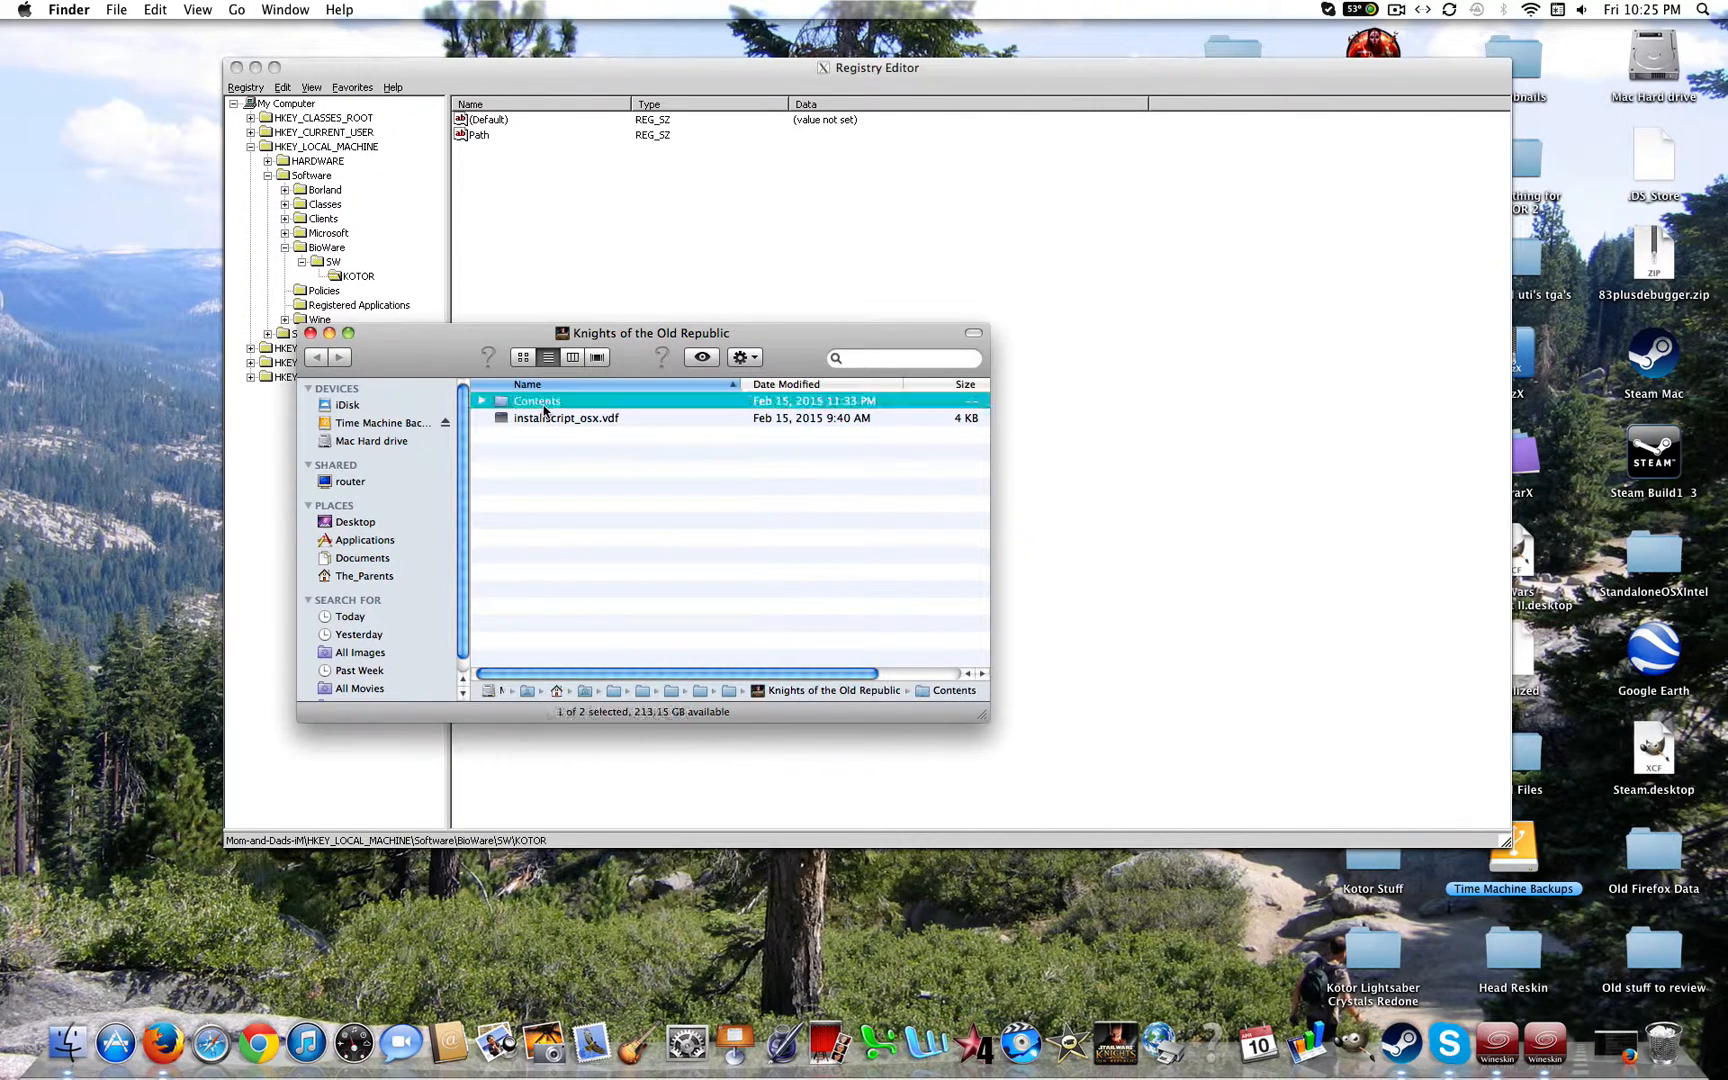
pyautogui.doubleClick(536, 400)
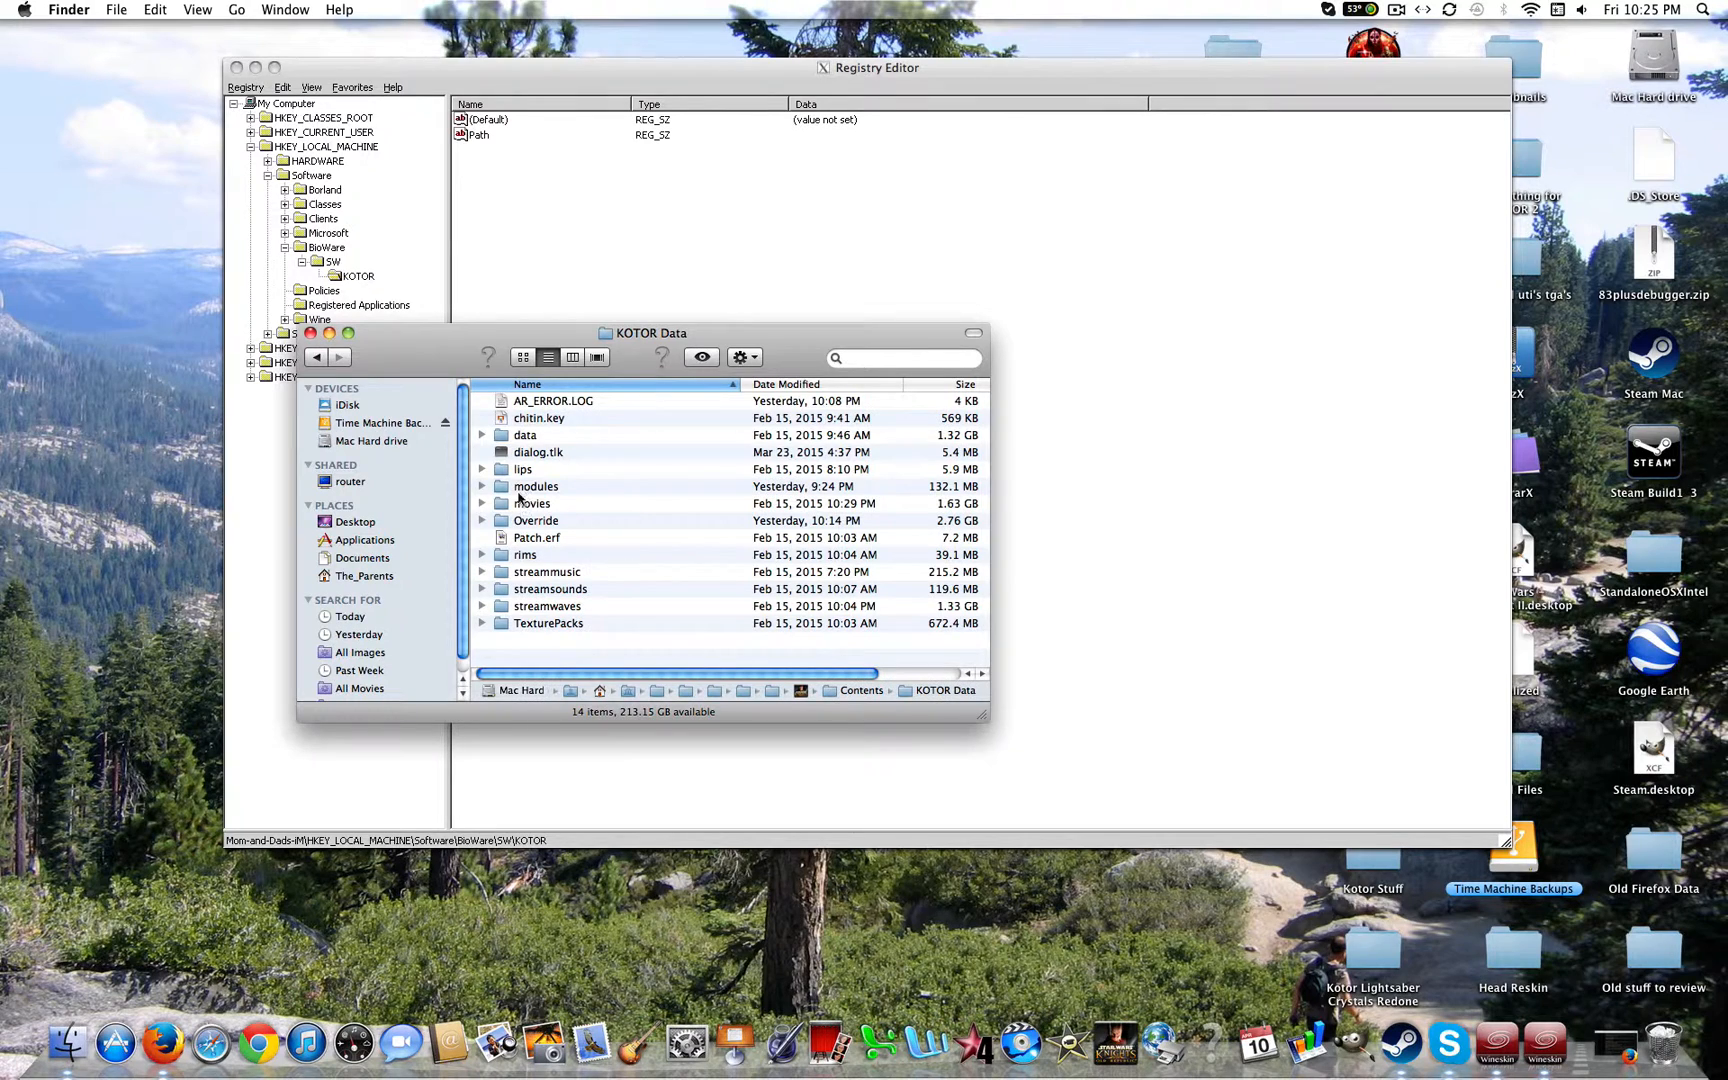
pyautogui.doubleClick(524, 434)
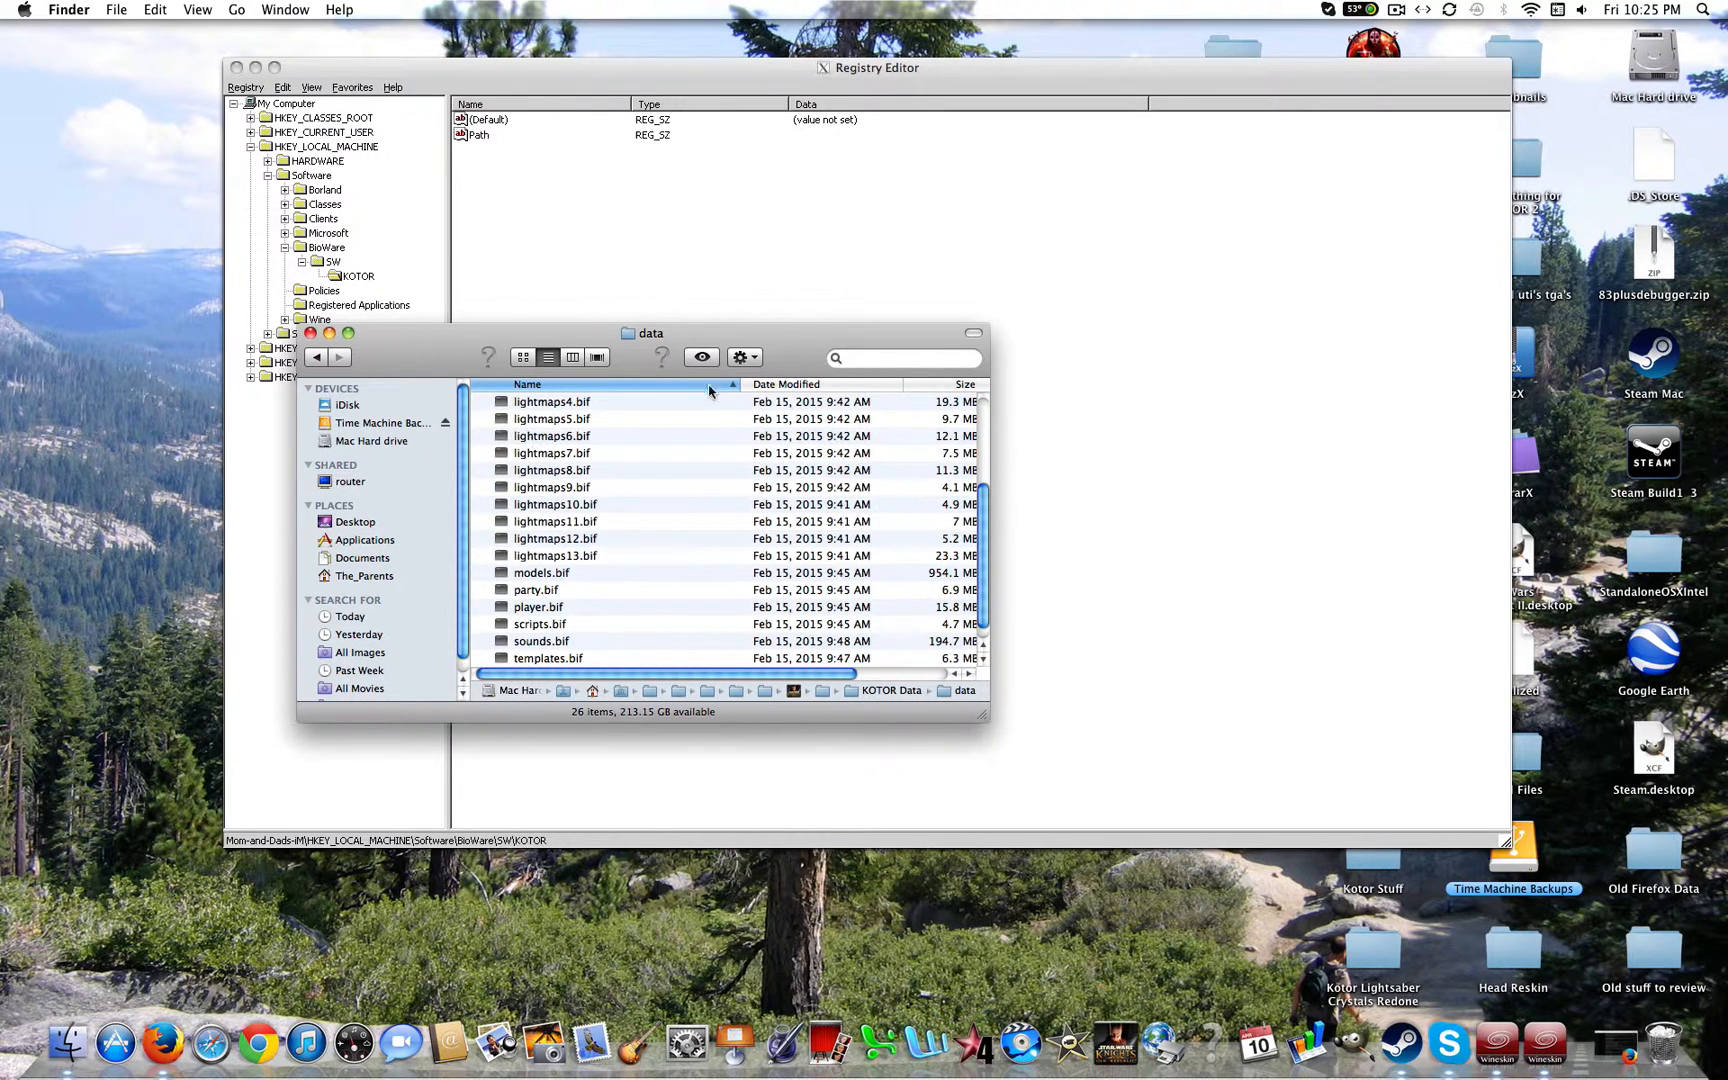
# Get Info on the data folder and copy its full 'Where' location path.
pyautogui.click(740, 356)
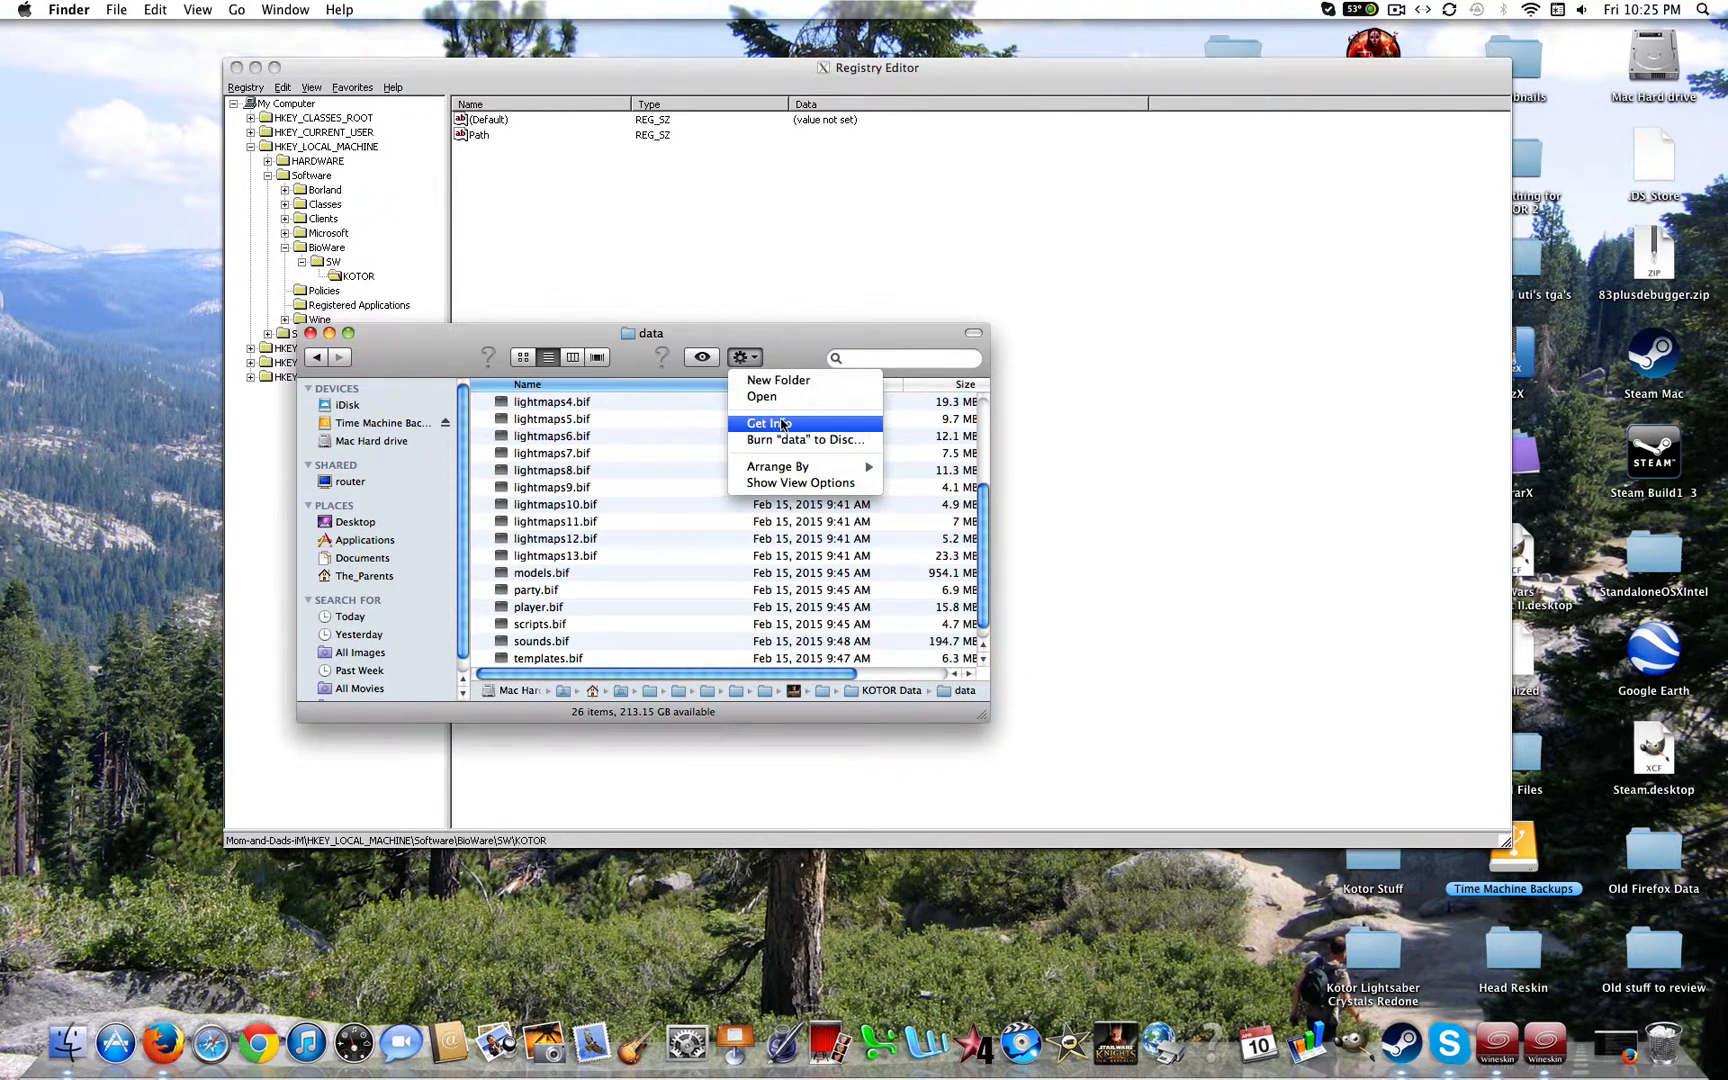
pyautogui.click(768, 424)
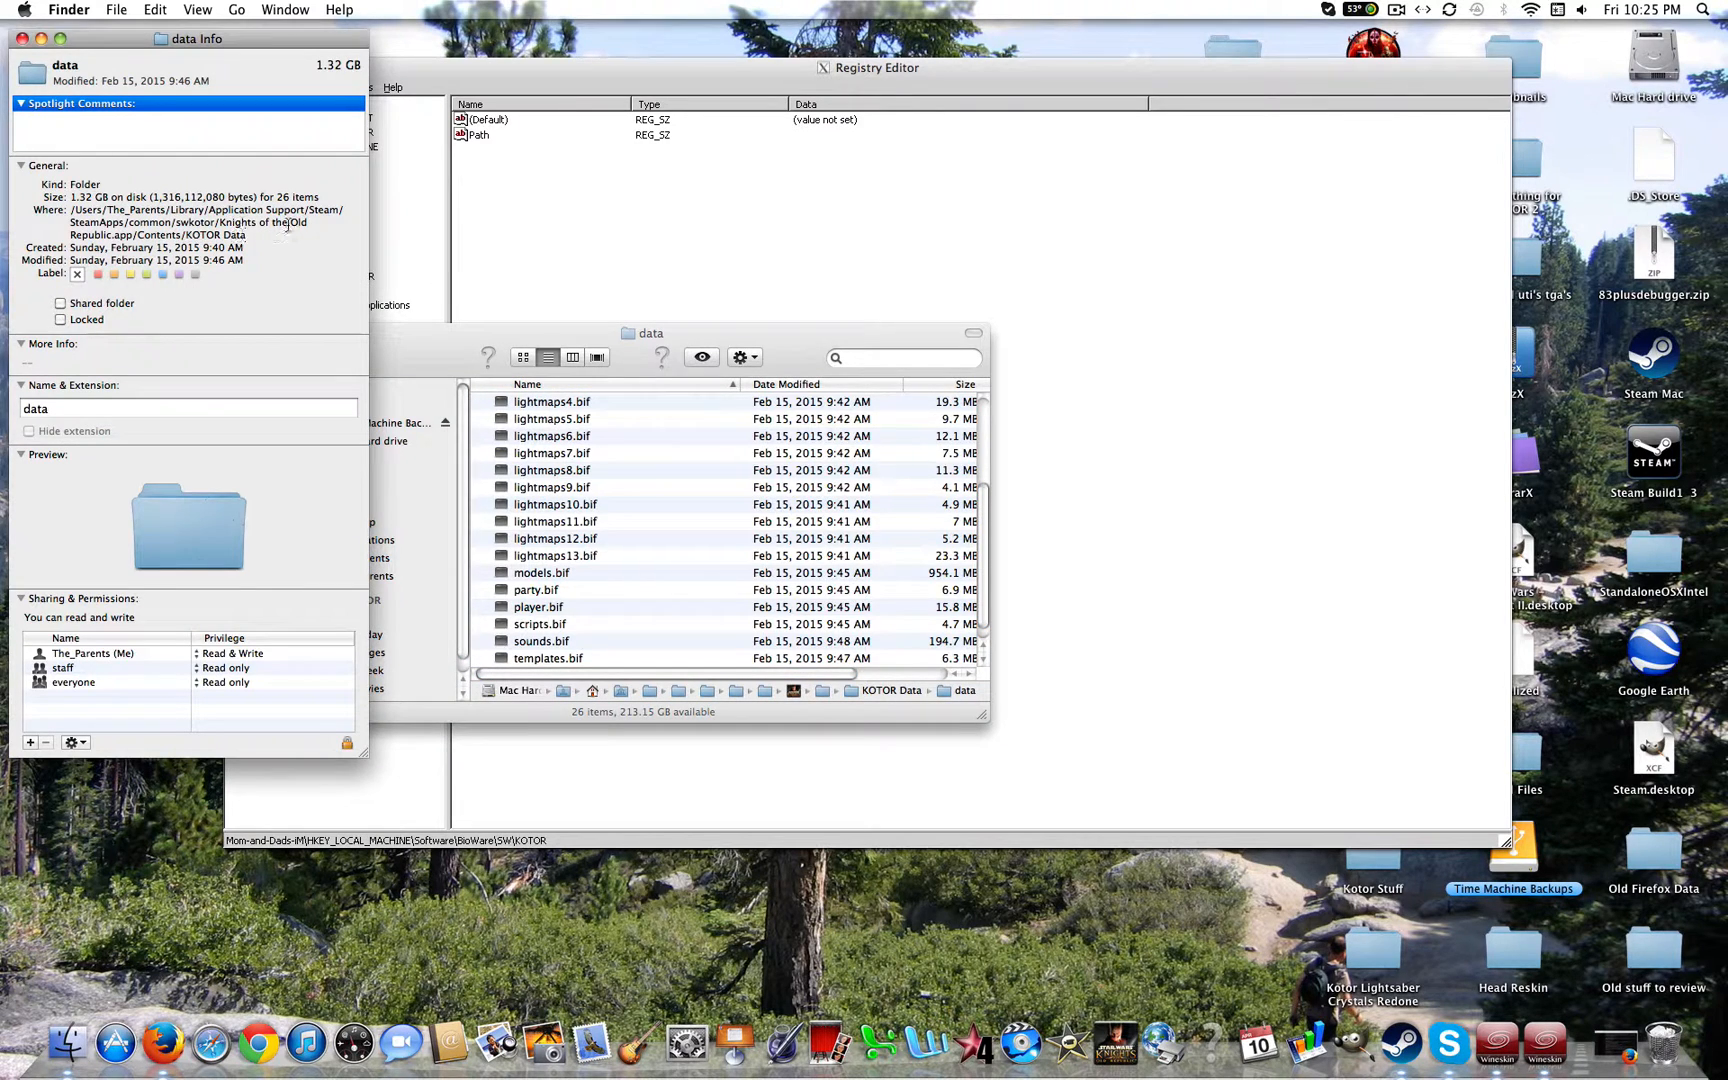
pyautogui.moveTo(176, 222); pyautogui.dragTo(248, 234)
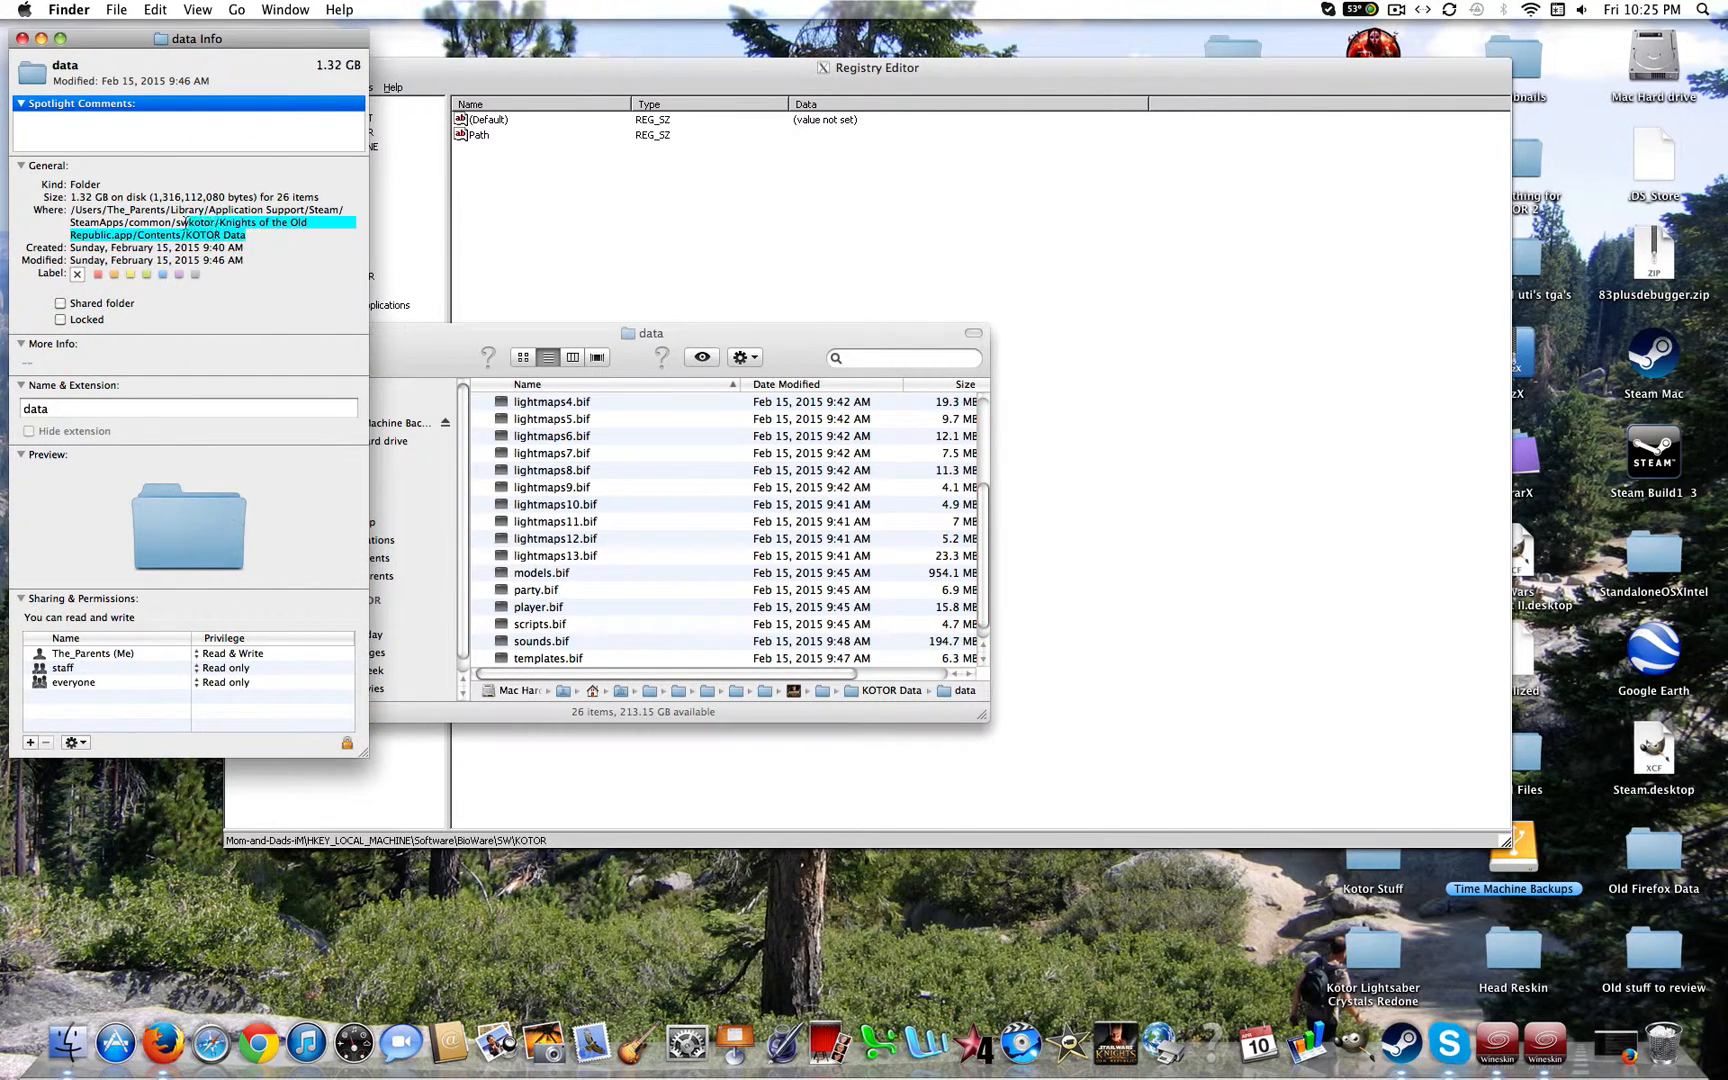
pyautogui.rightClick(198, 226)
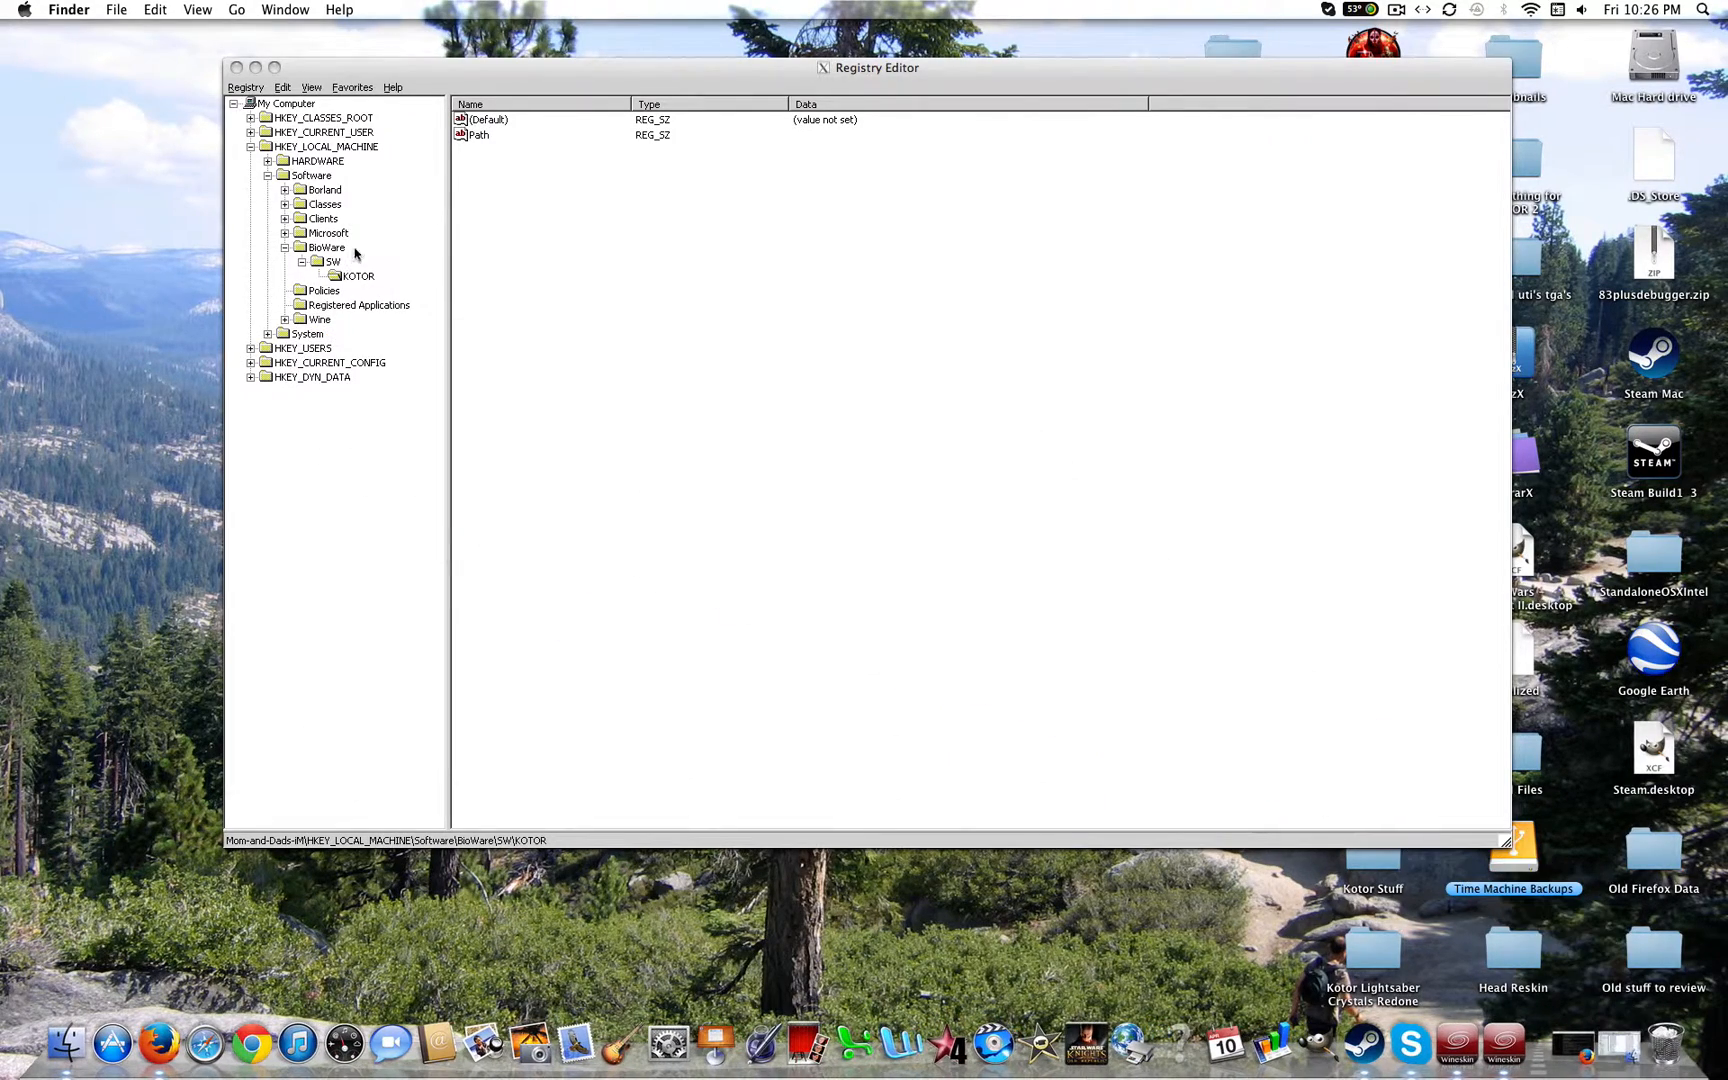
# Set the Path value to '…/Knights of the Old Republic.app/Contents/KOTOR Data' and confirm.
pyautogui.doubleClick(478, 134)
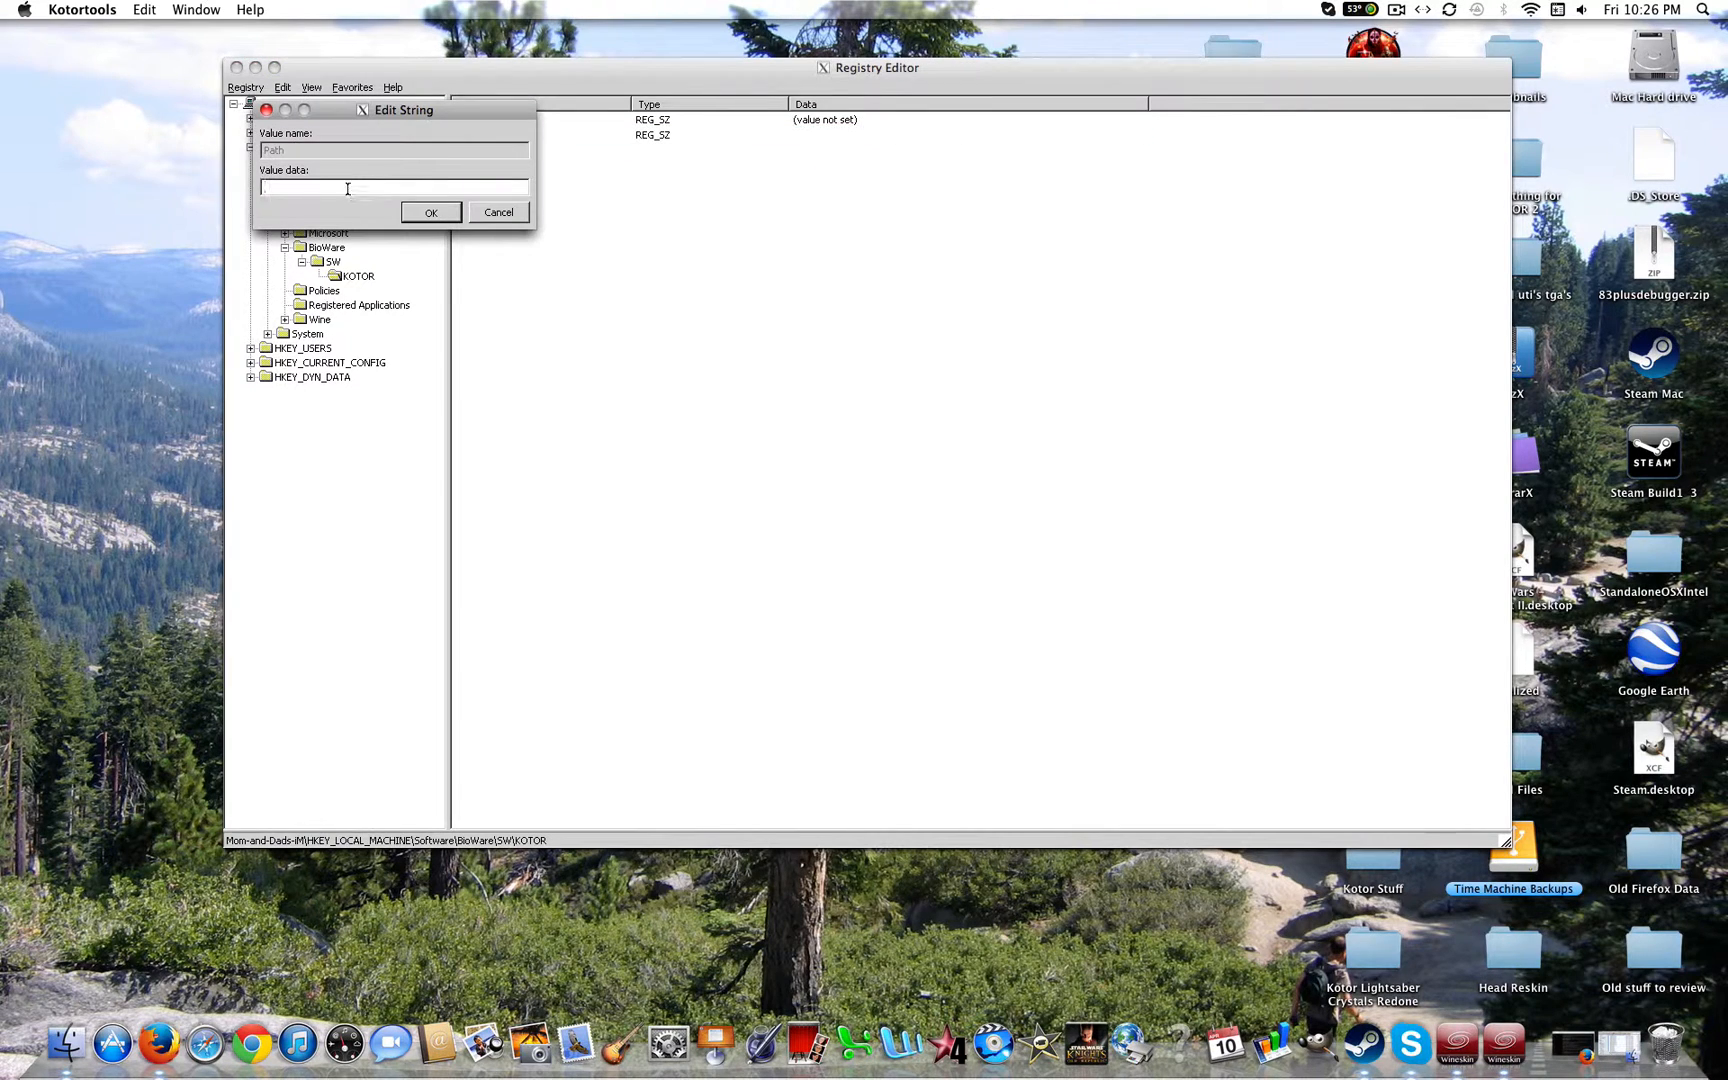
pyautogui.write('otor/Knights of the Old Republic.app/Contents/KOTOR Data')
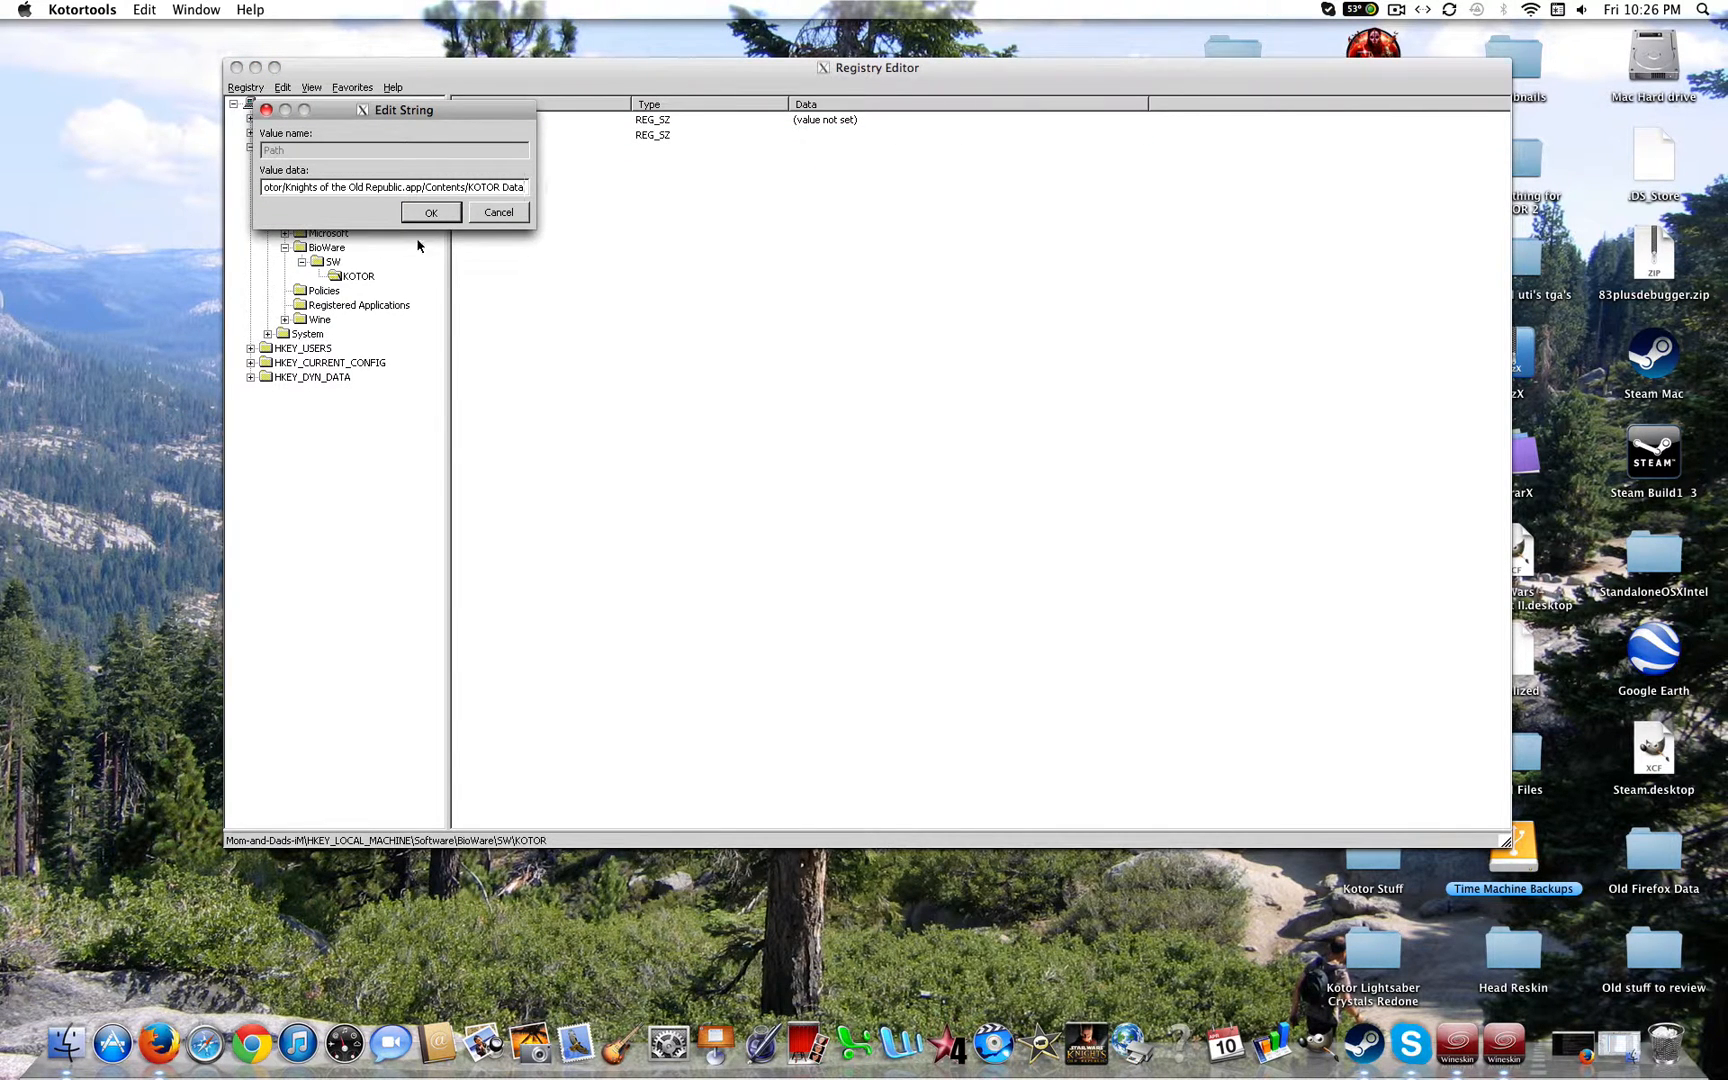
pyautogui.moveTo(530, 218)
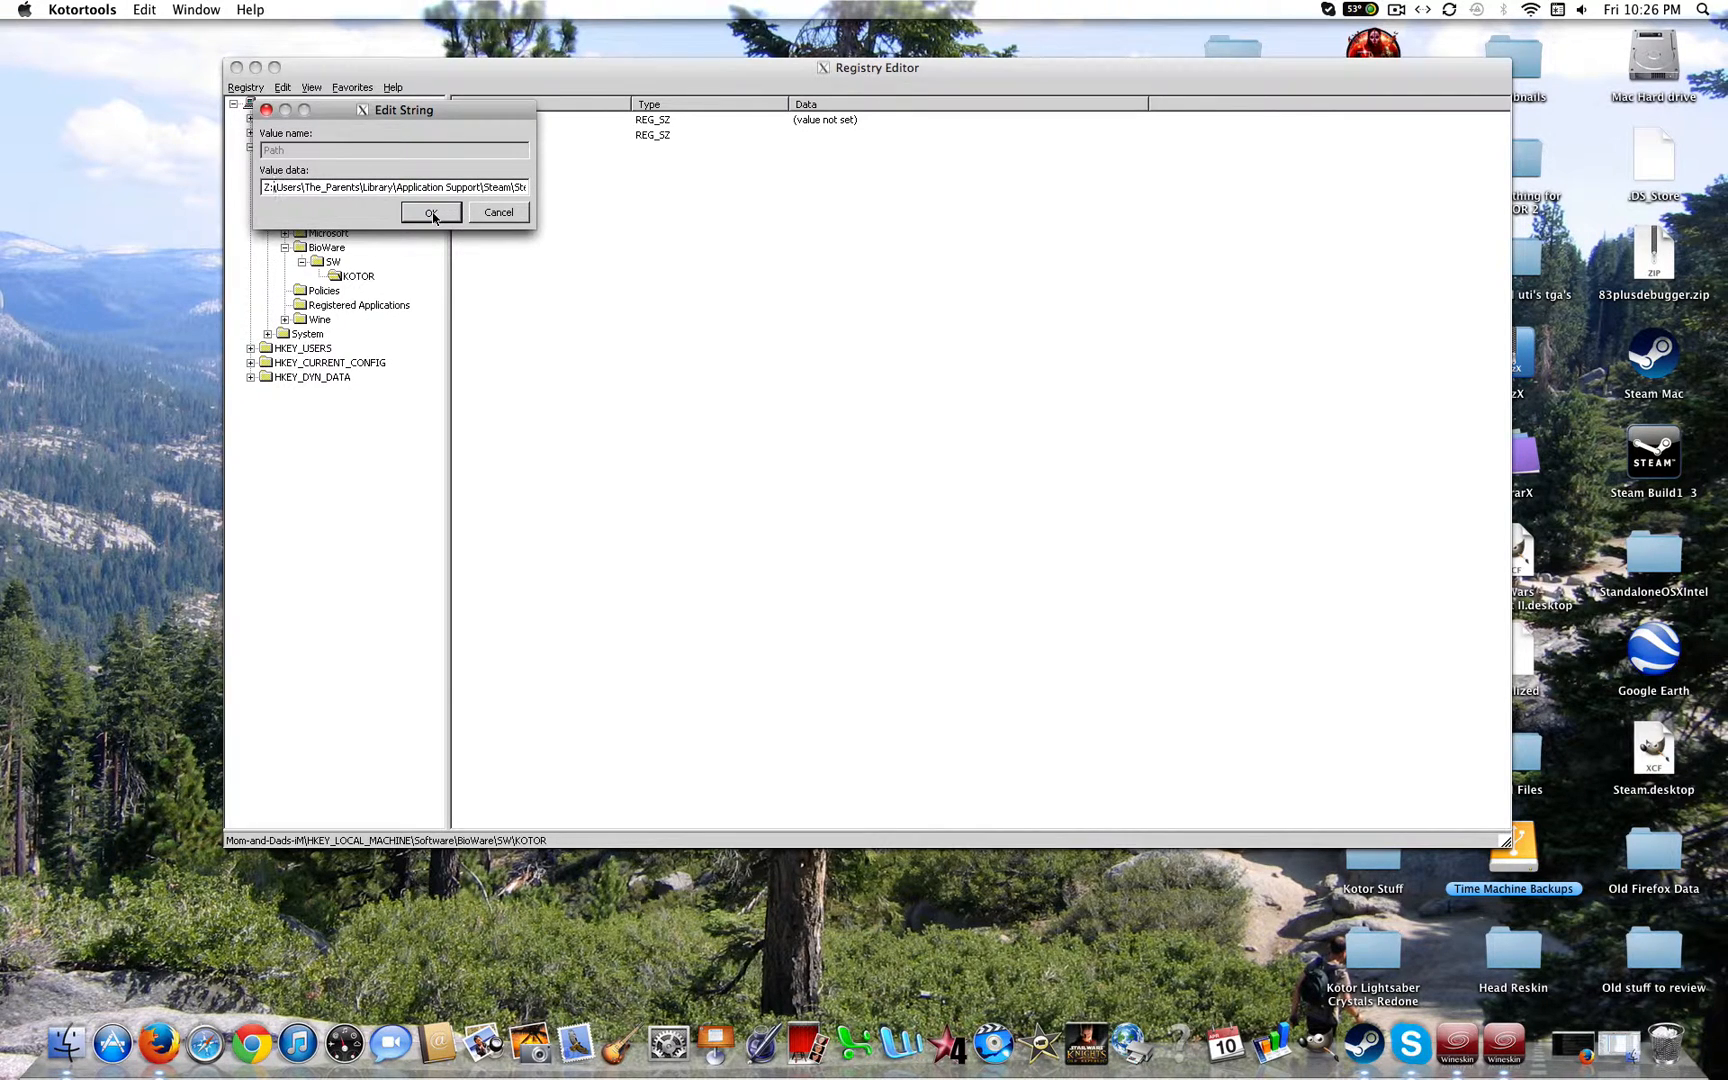
pyautogui.click(428, 212)
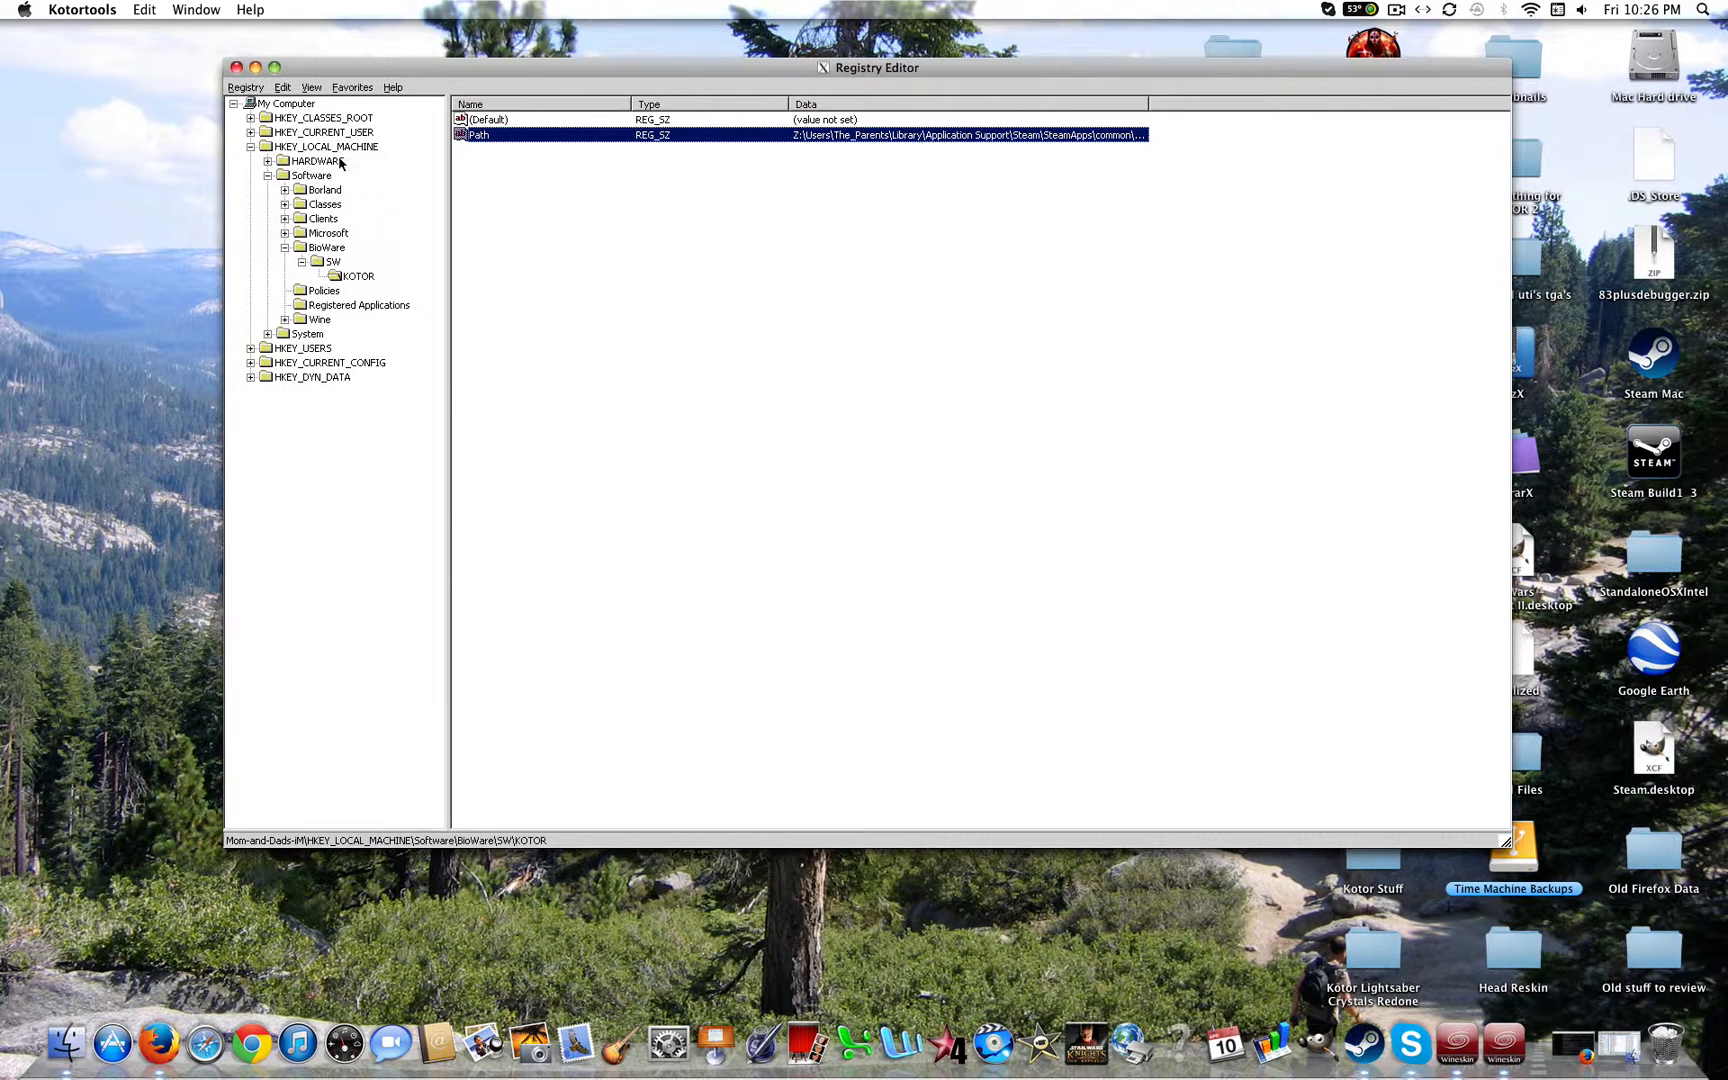
pyautogui.moveTo(318, 220)
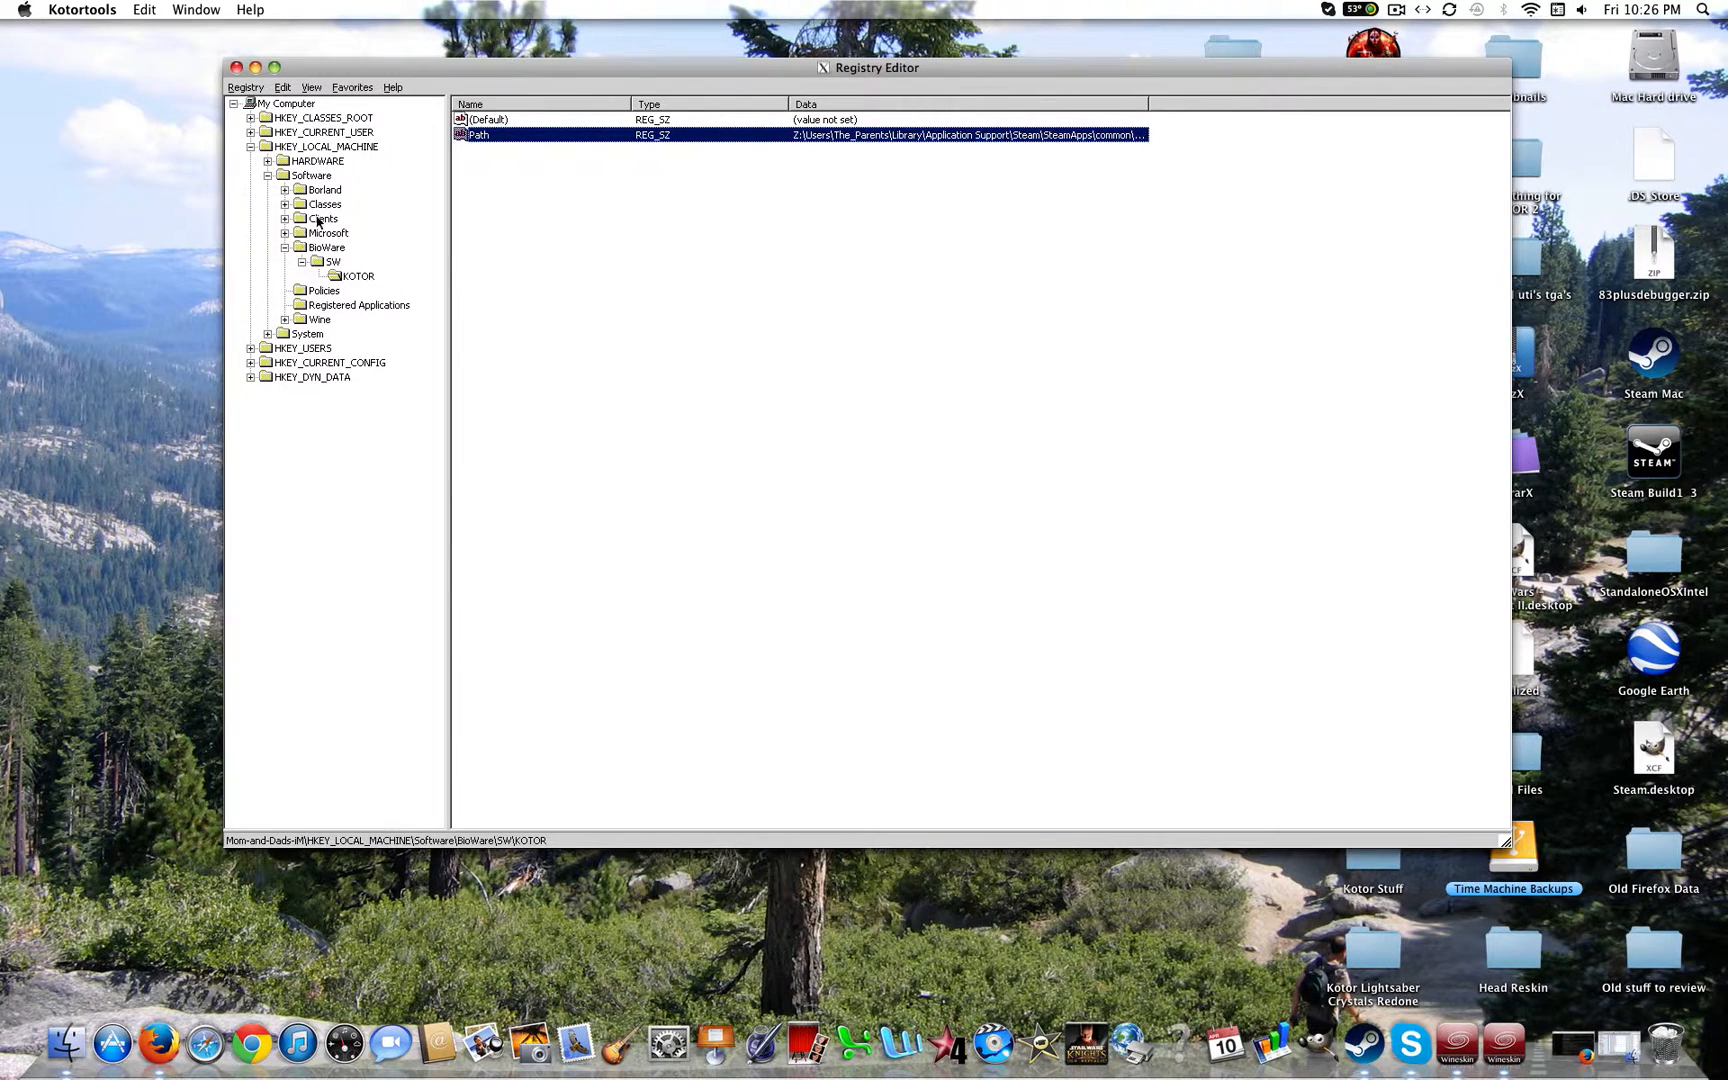
# Create a new key named LucasArts under HKEY_LOCAL_MACHINE\Software.
pyautogui.click(312, 176)
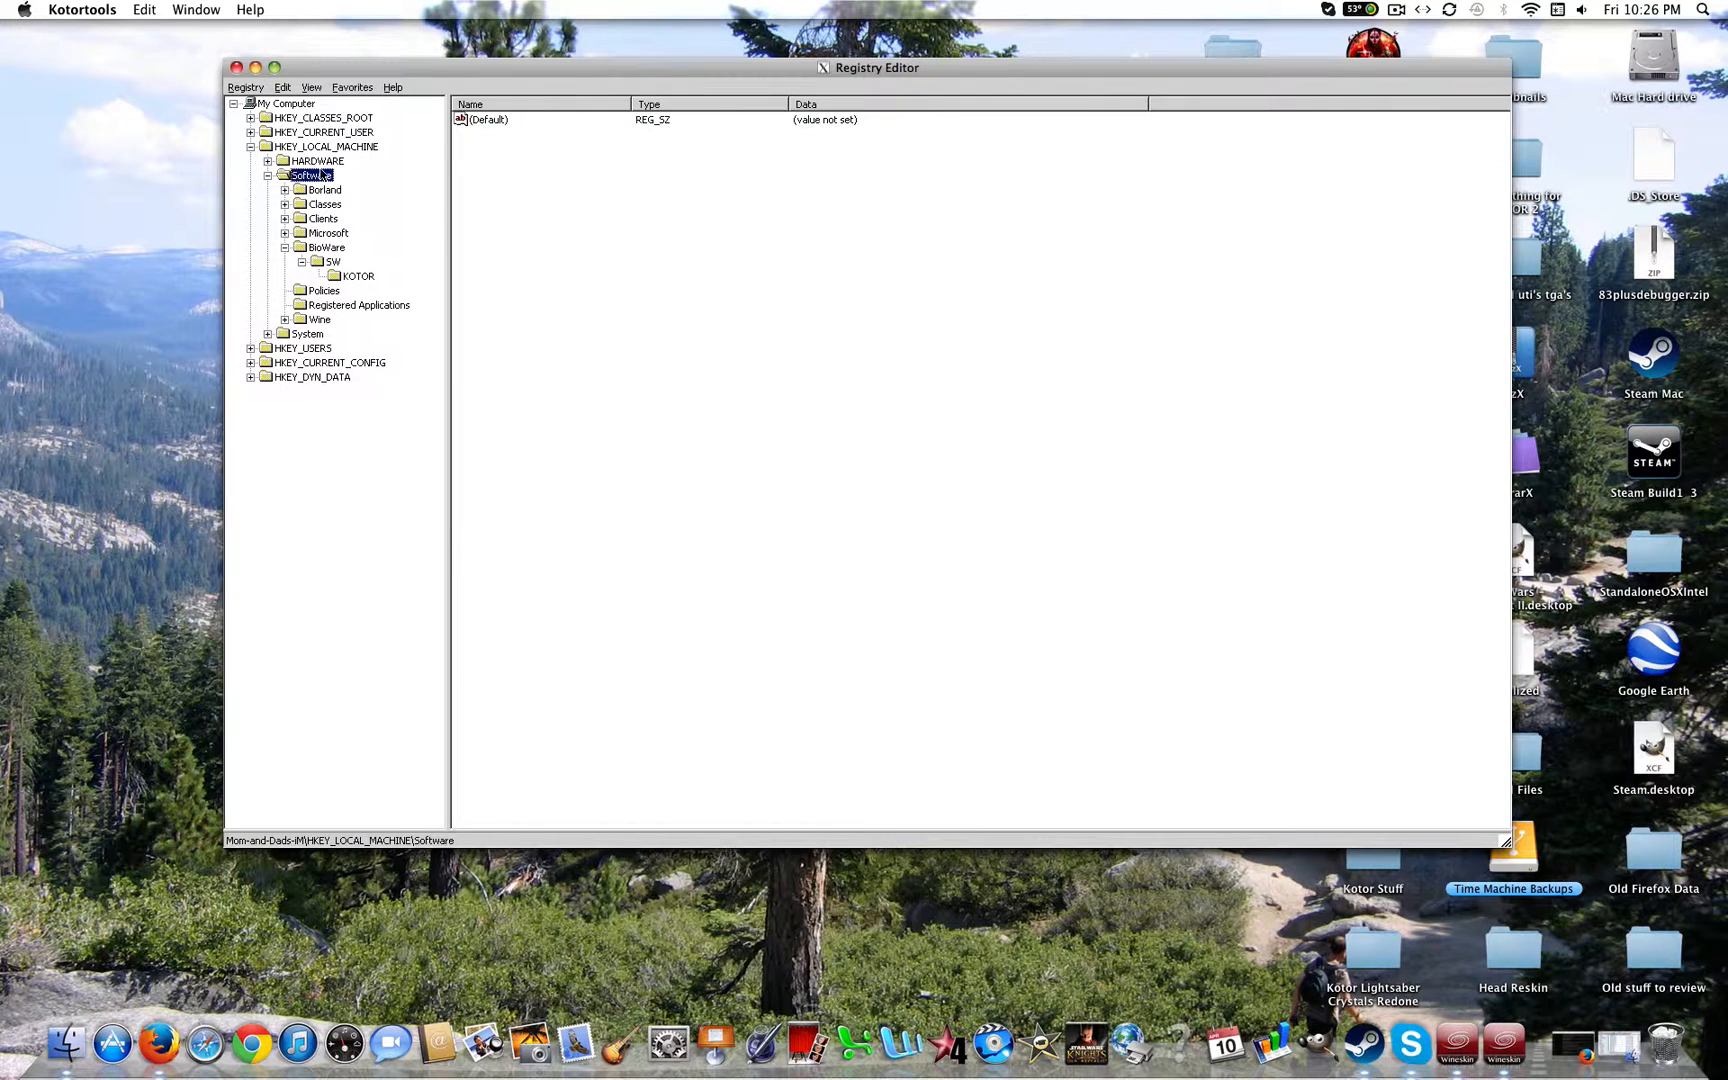
pyautogui.rightClick(310, 176)
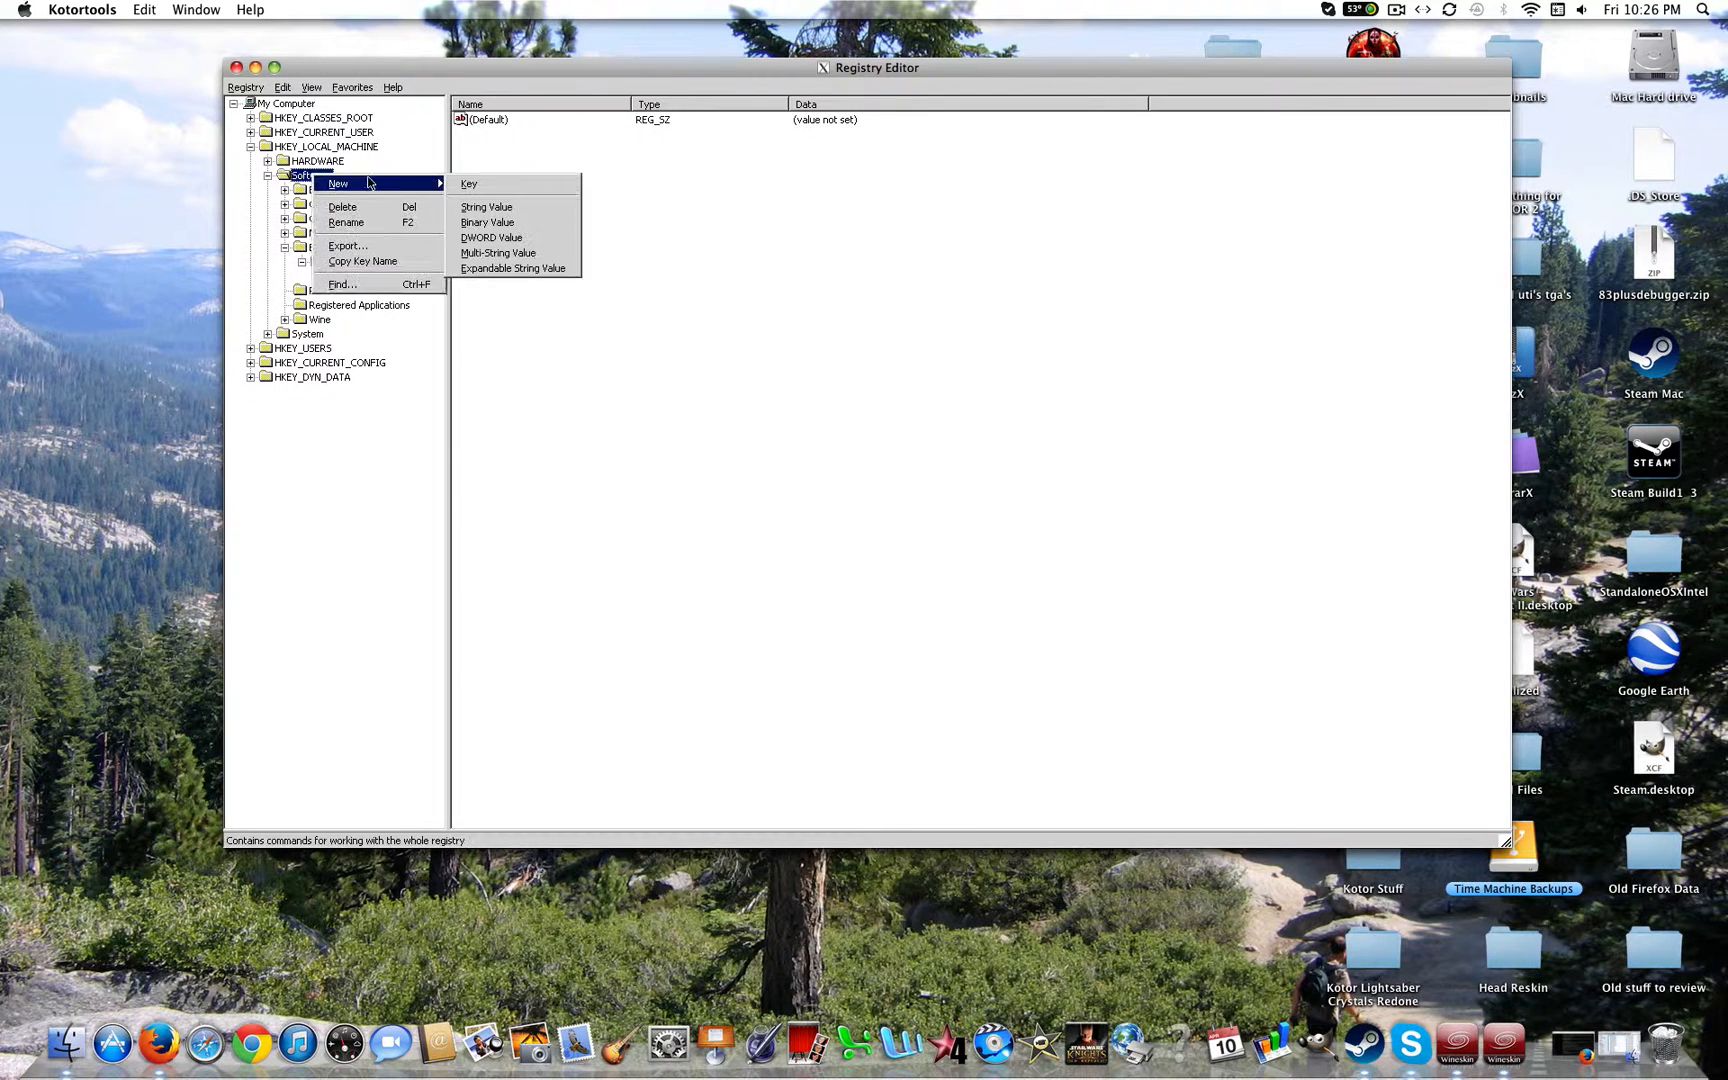
pyautogui.click(468, 184)
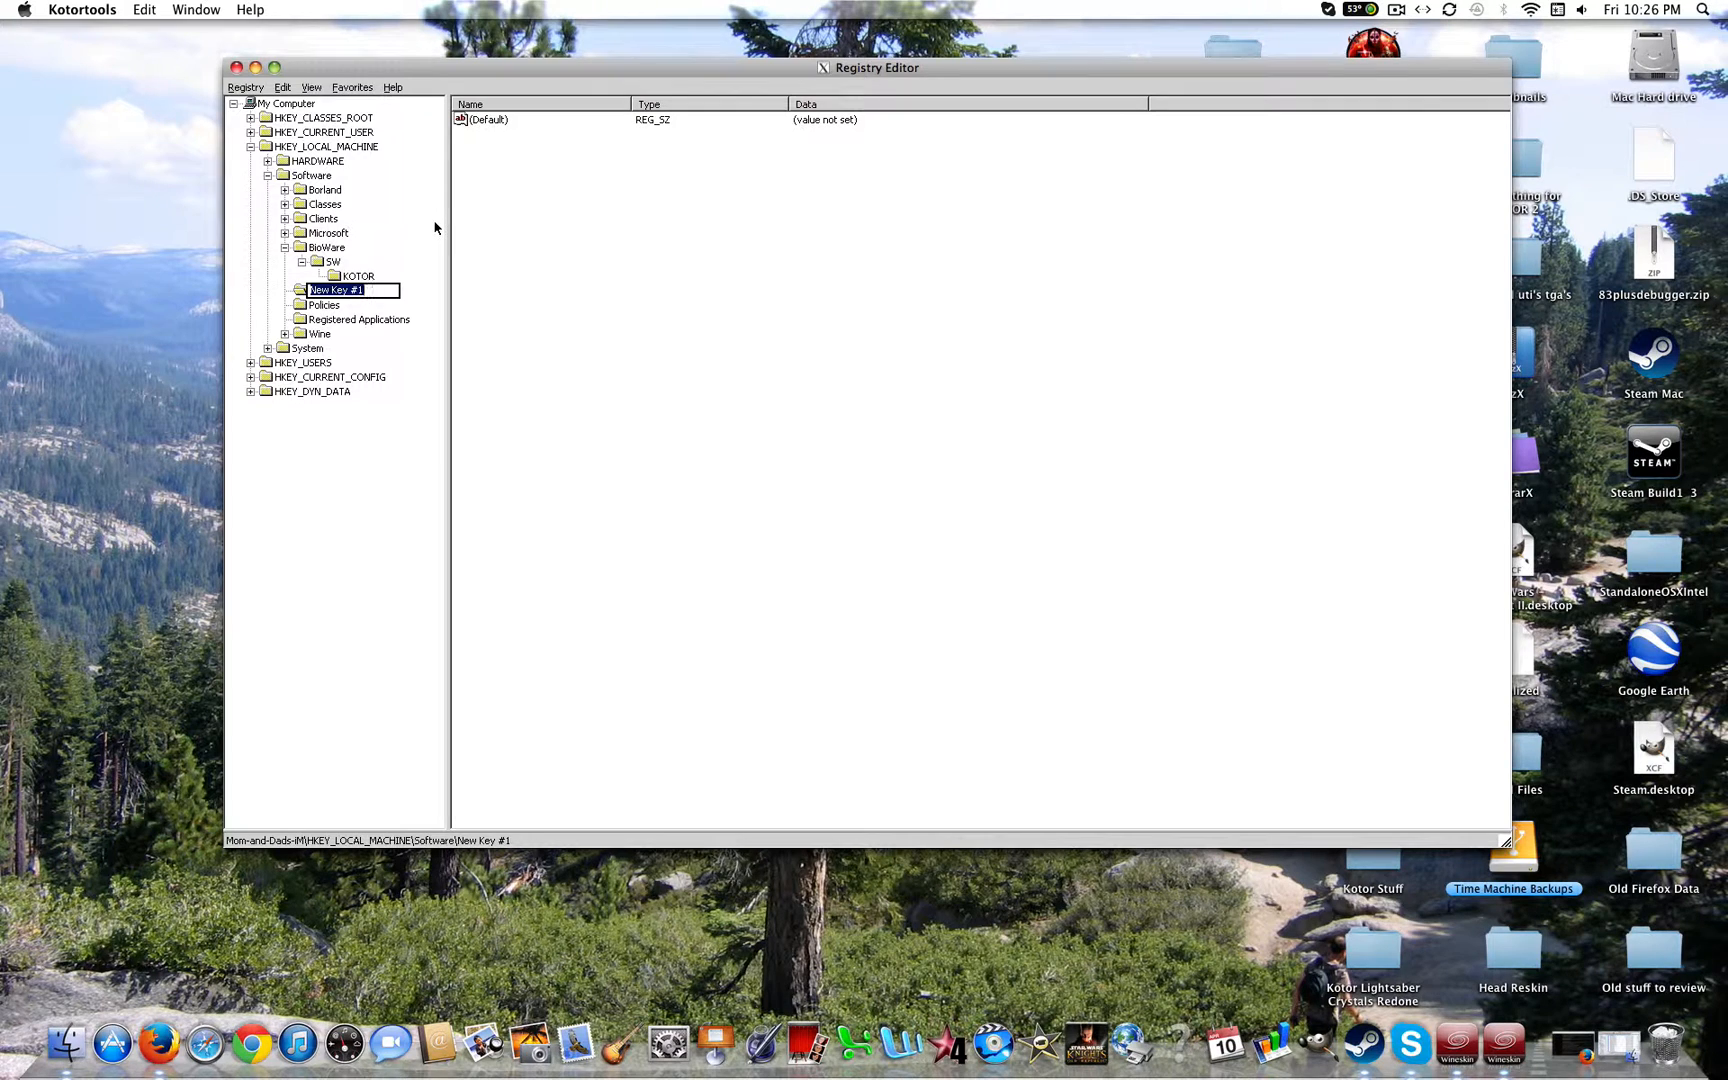
pyautogui.write('LucasArts')
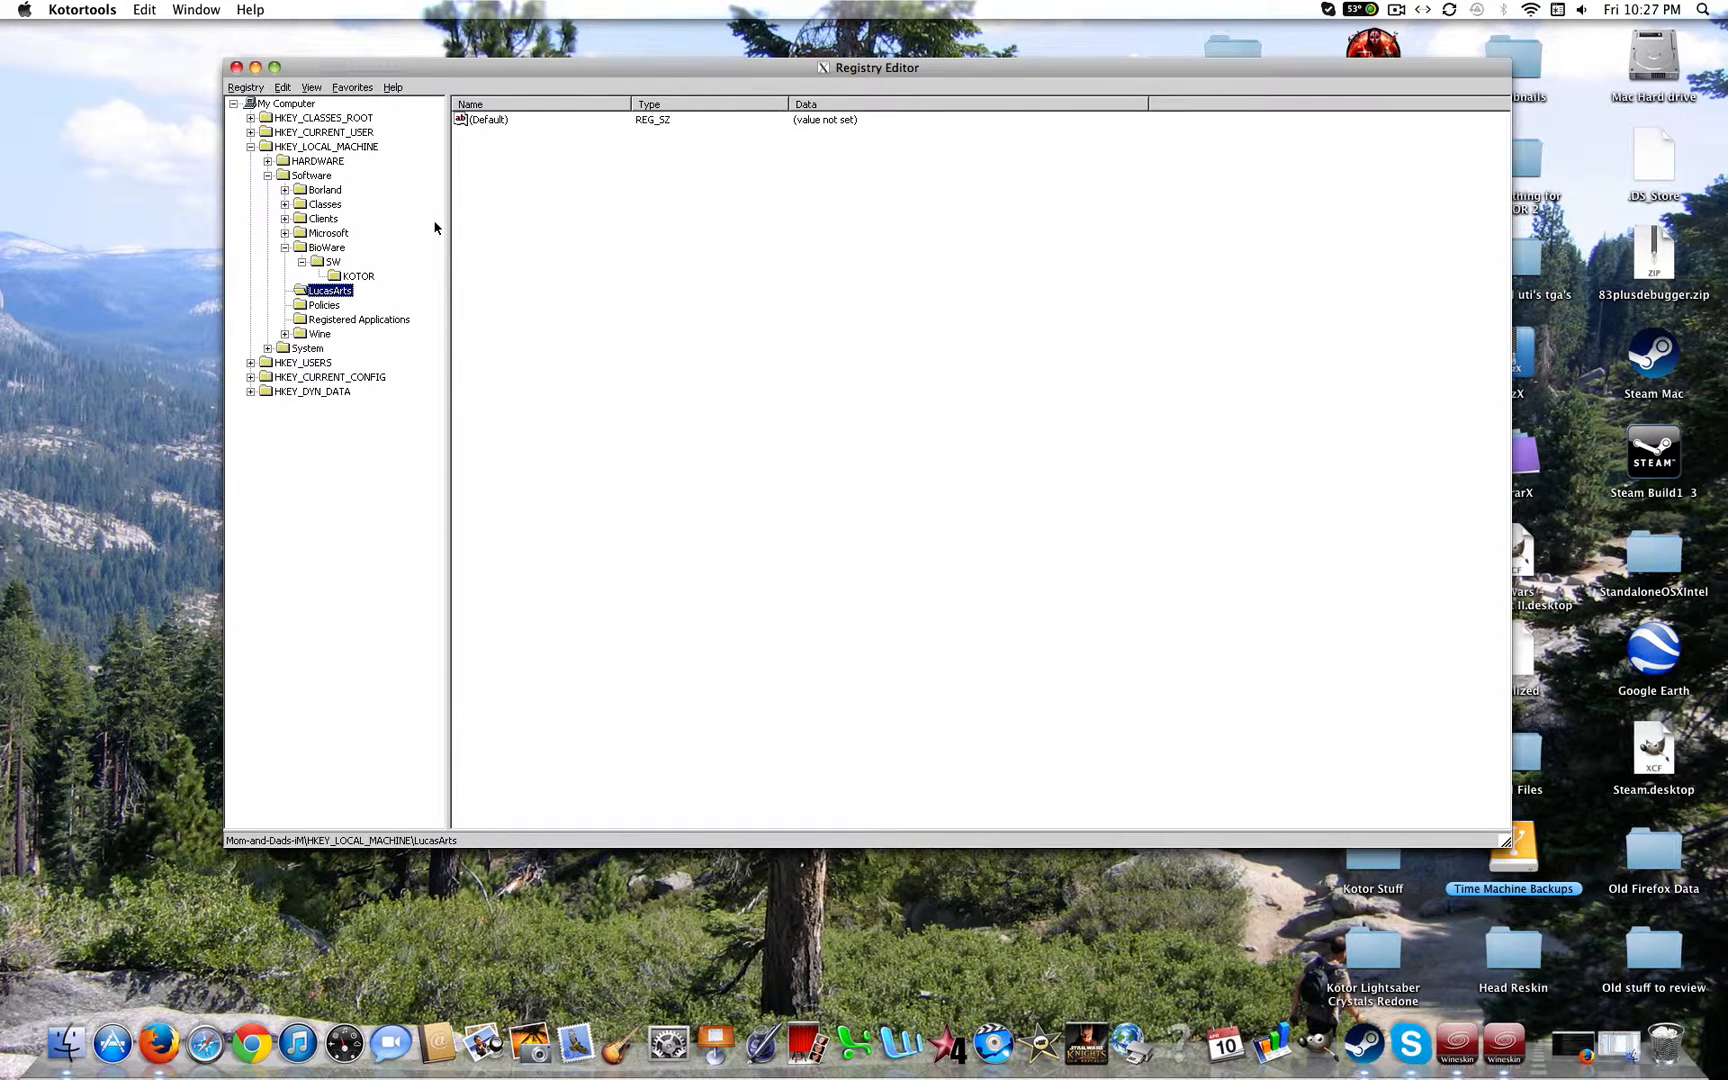
pyautogui.moveTo(340, 306)
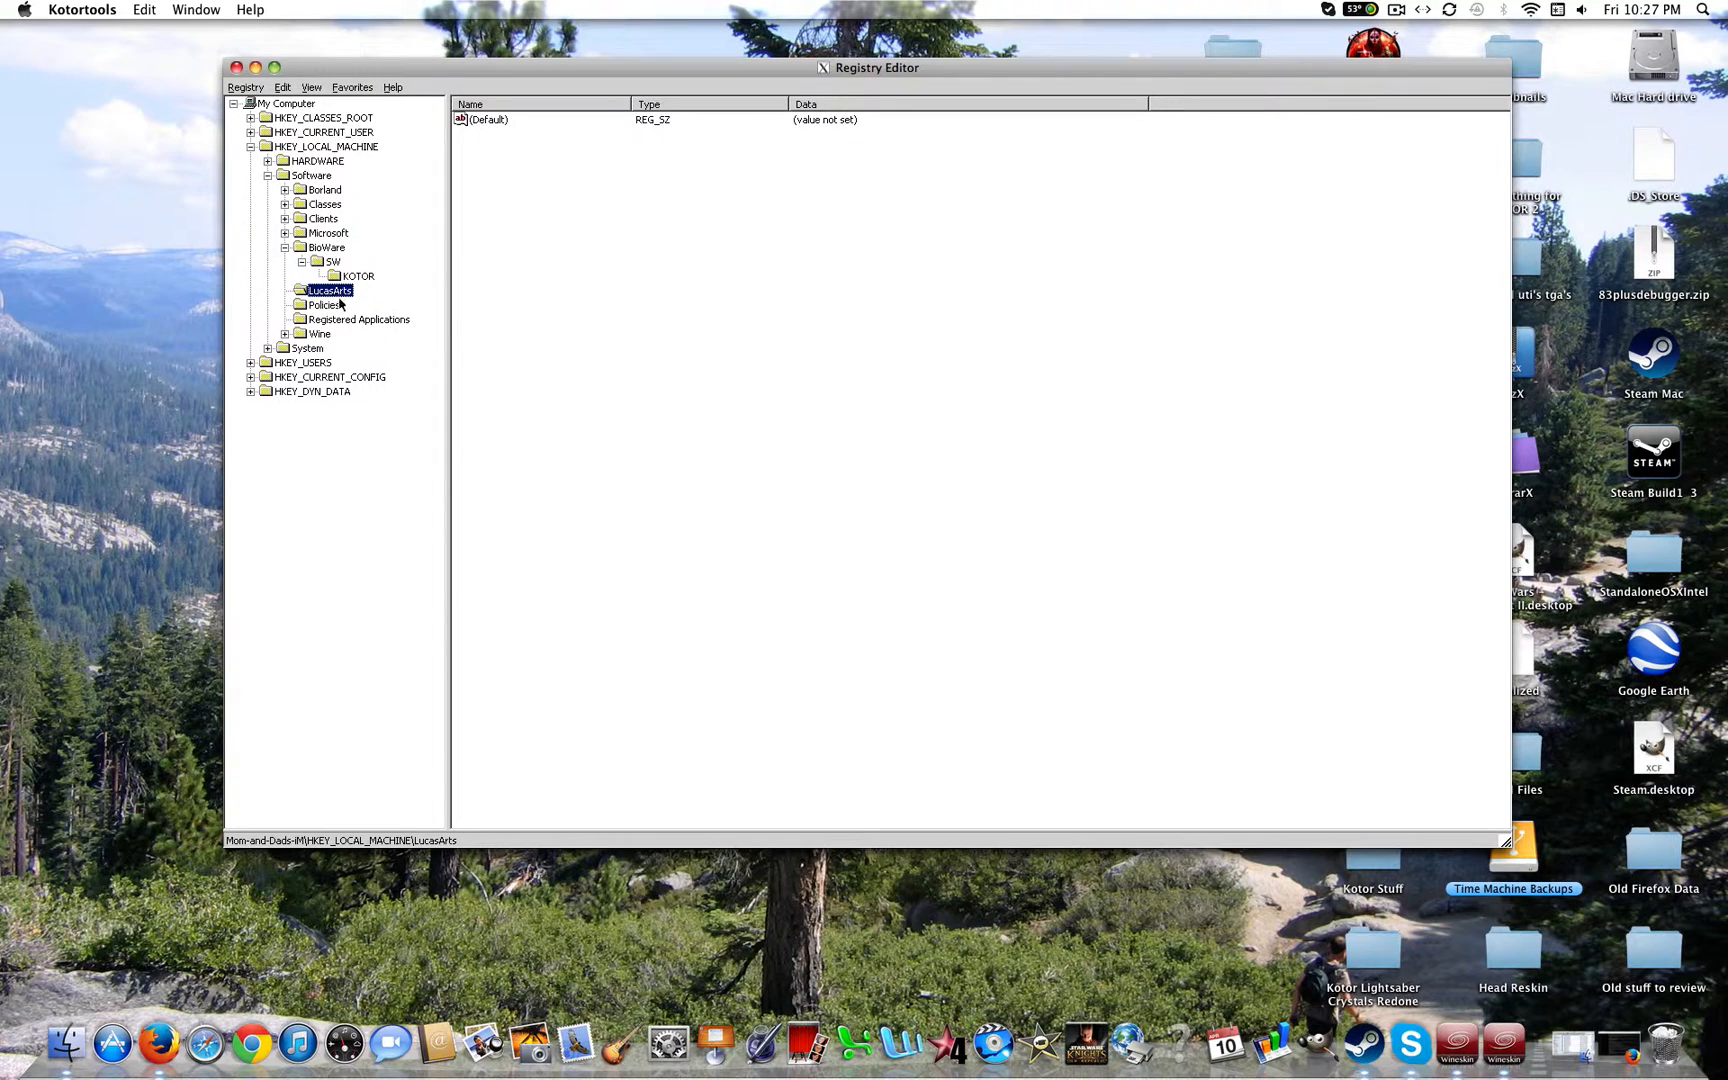
# Add a KotOR2 subkey under LucasArts holding a new string value named Path.
pyautogui.rightClick(330, 290)
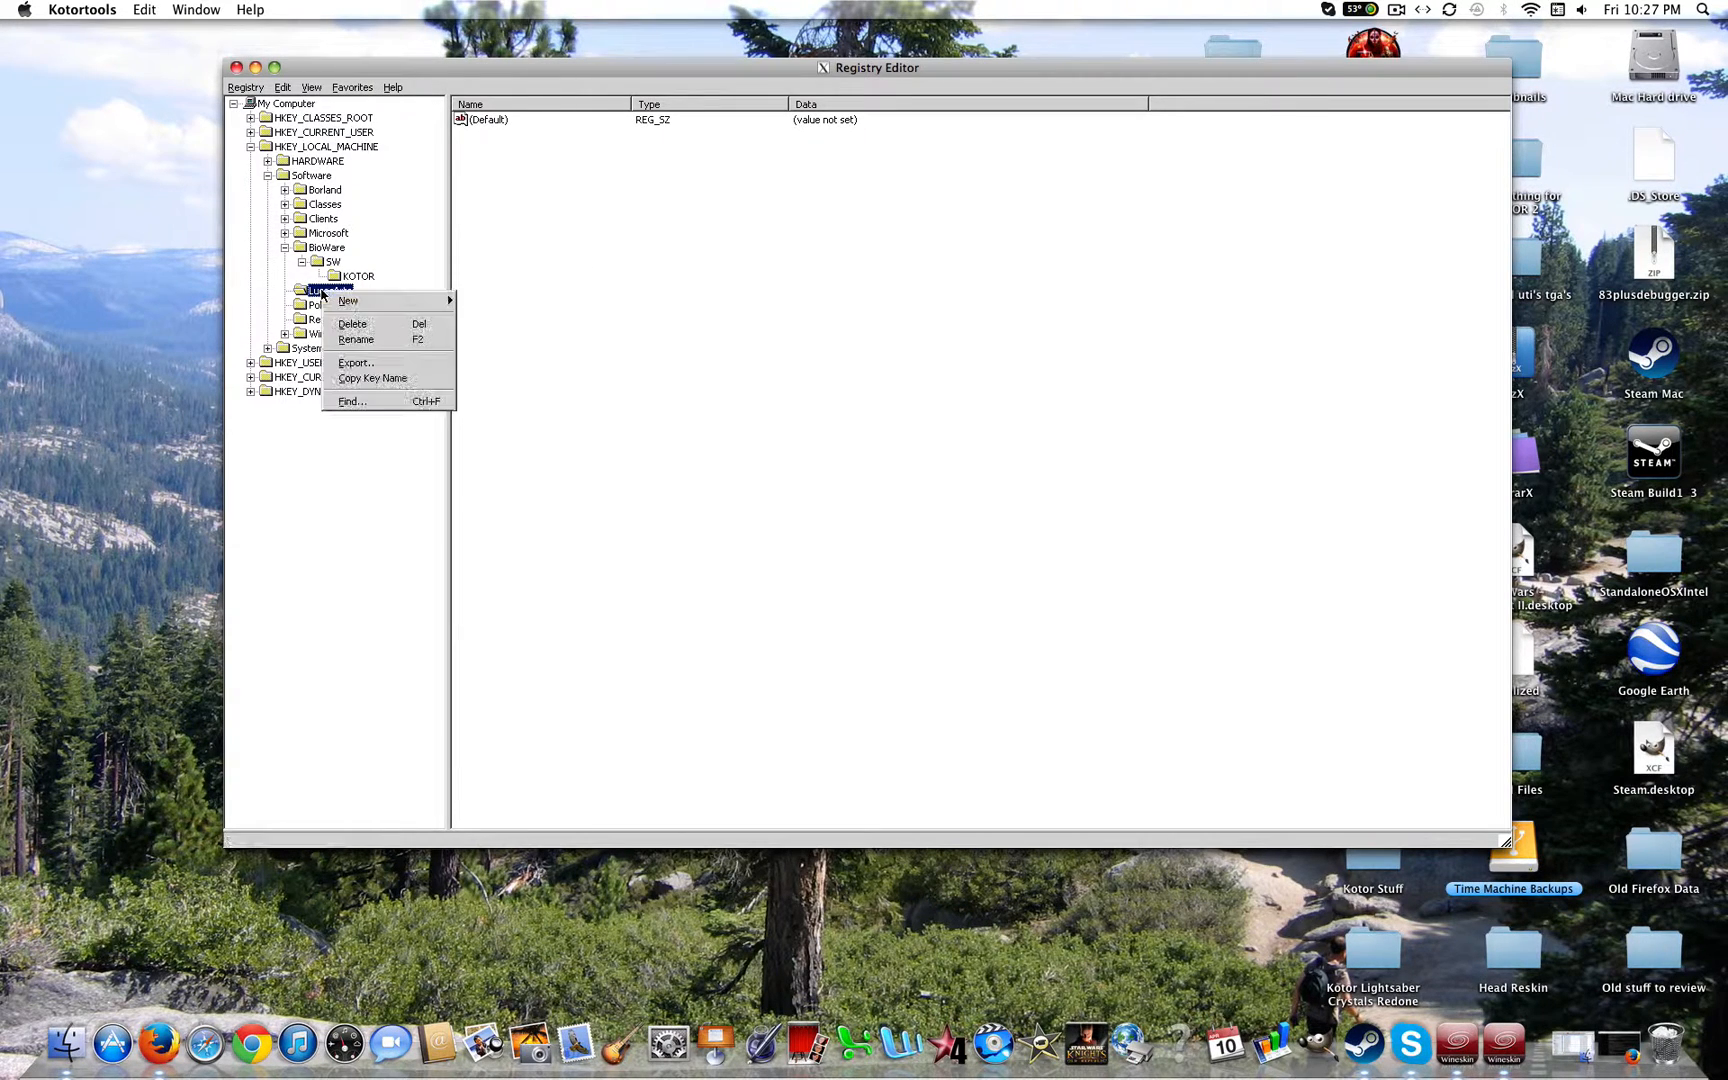
pyautogui.click(348, 300)
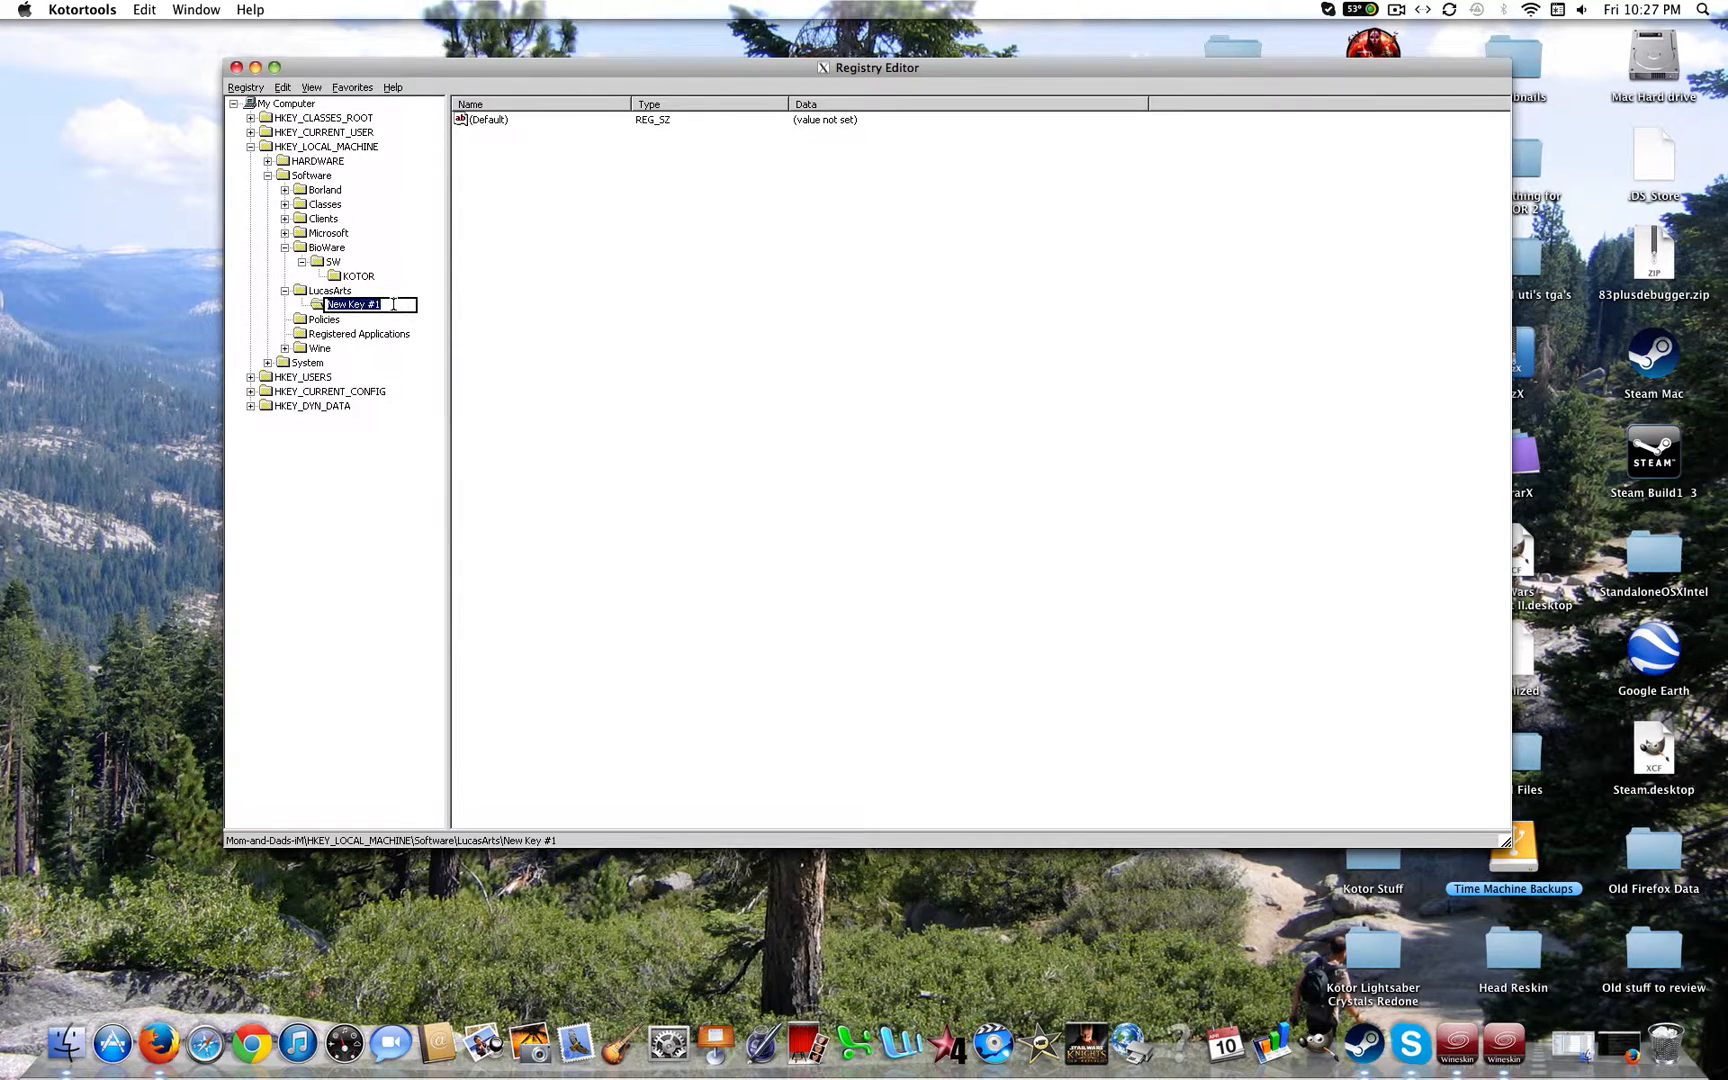
pyautogui.write('KotOR')
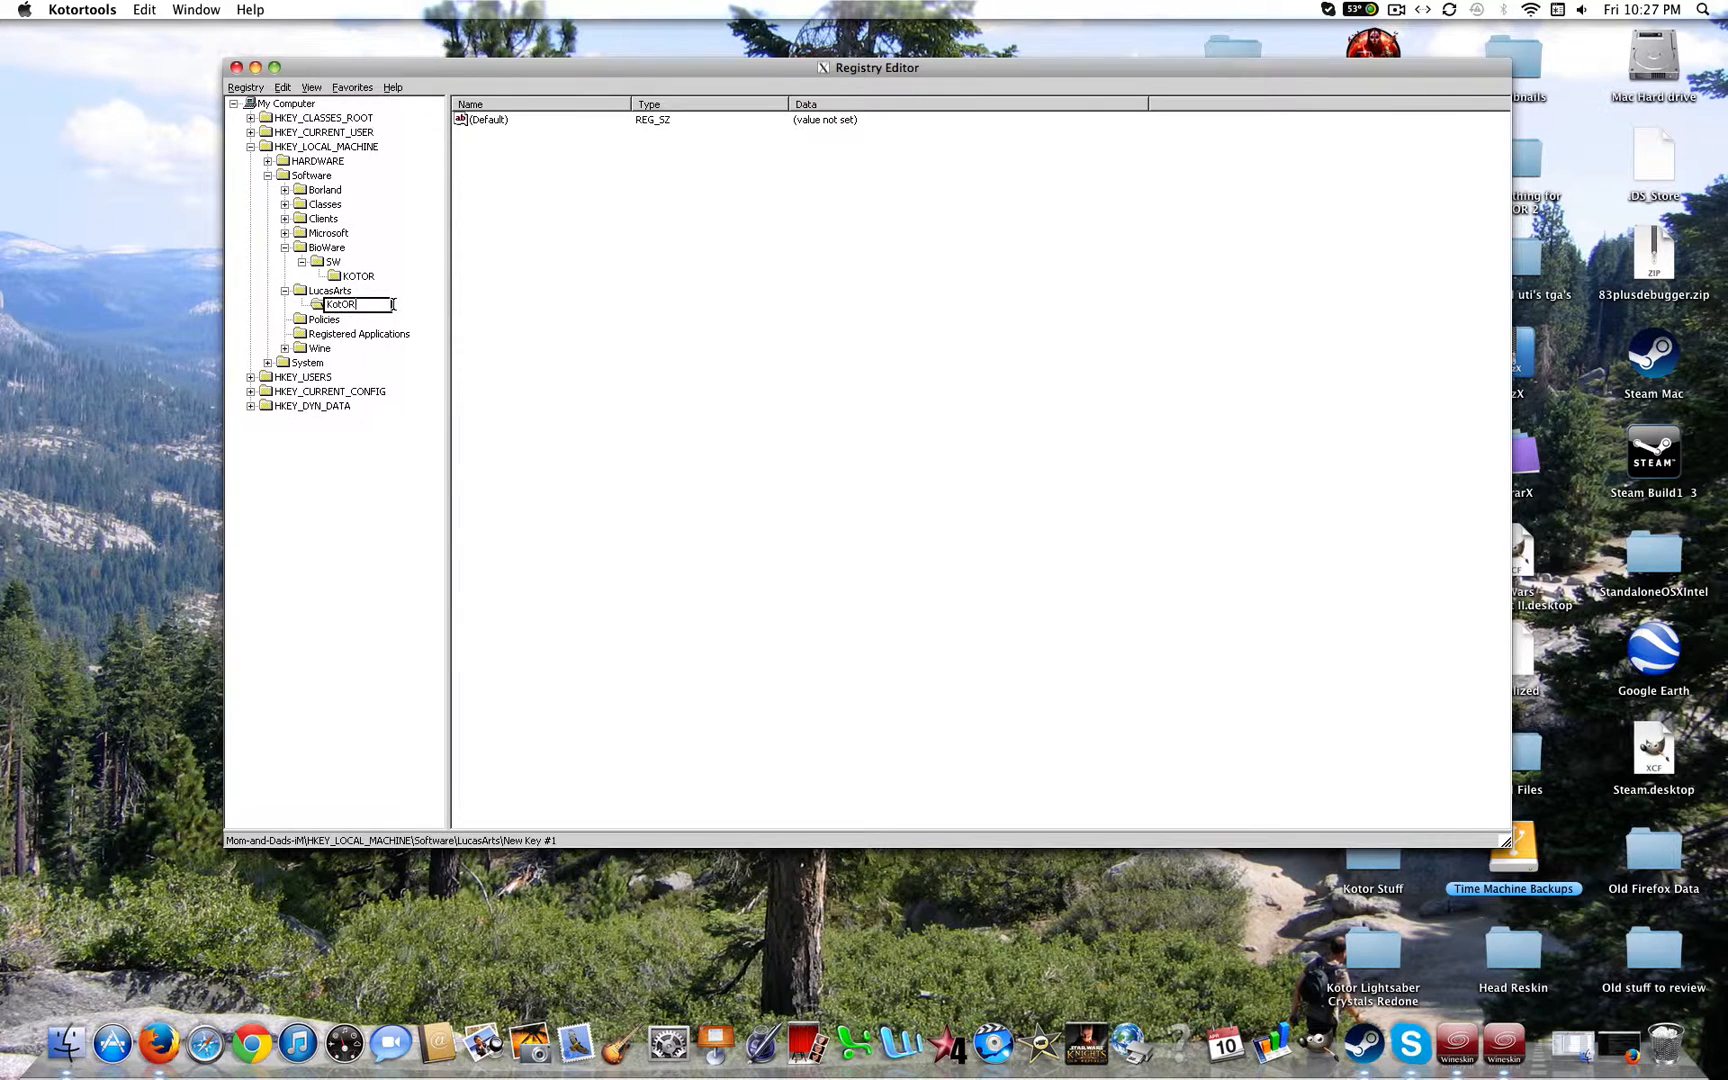
pyautogui.rightClick(342, 304)
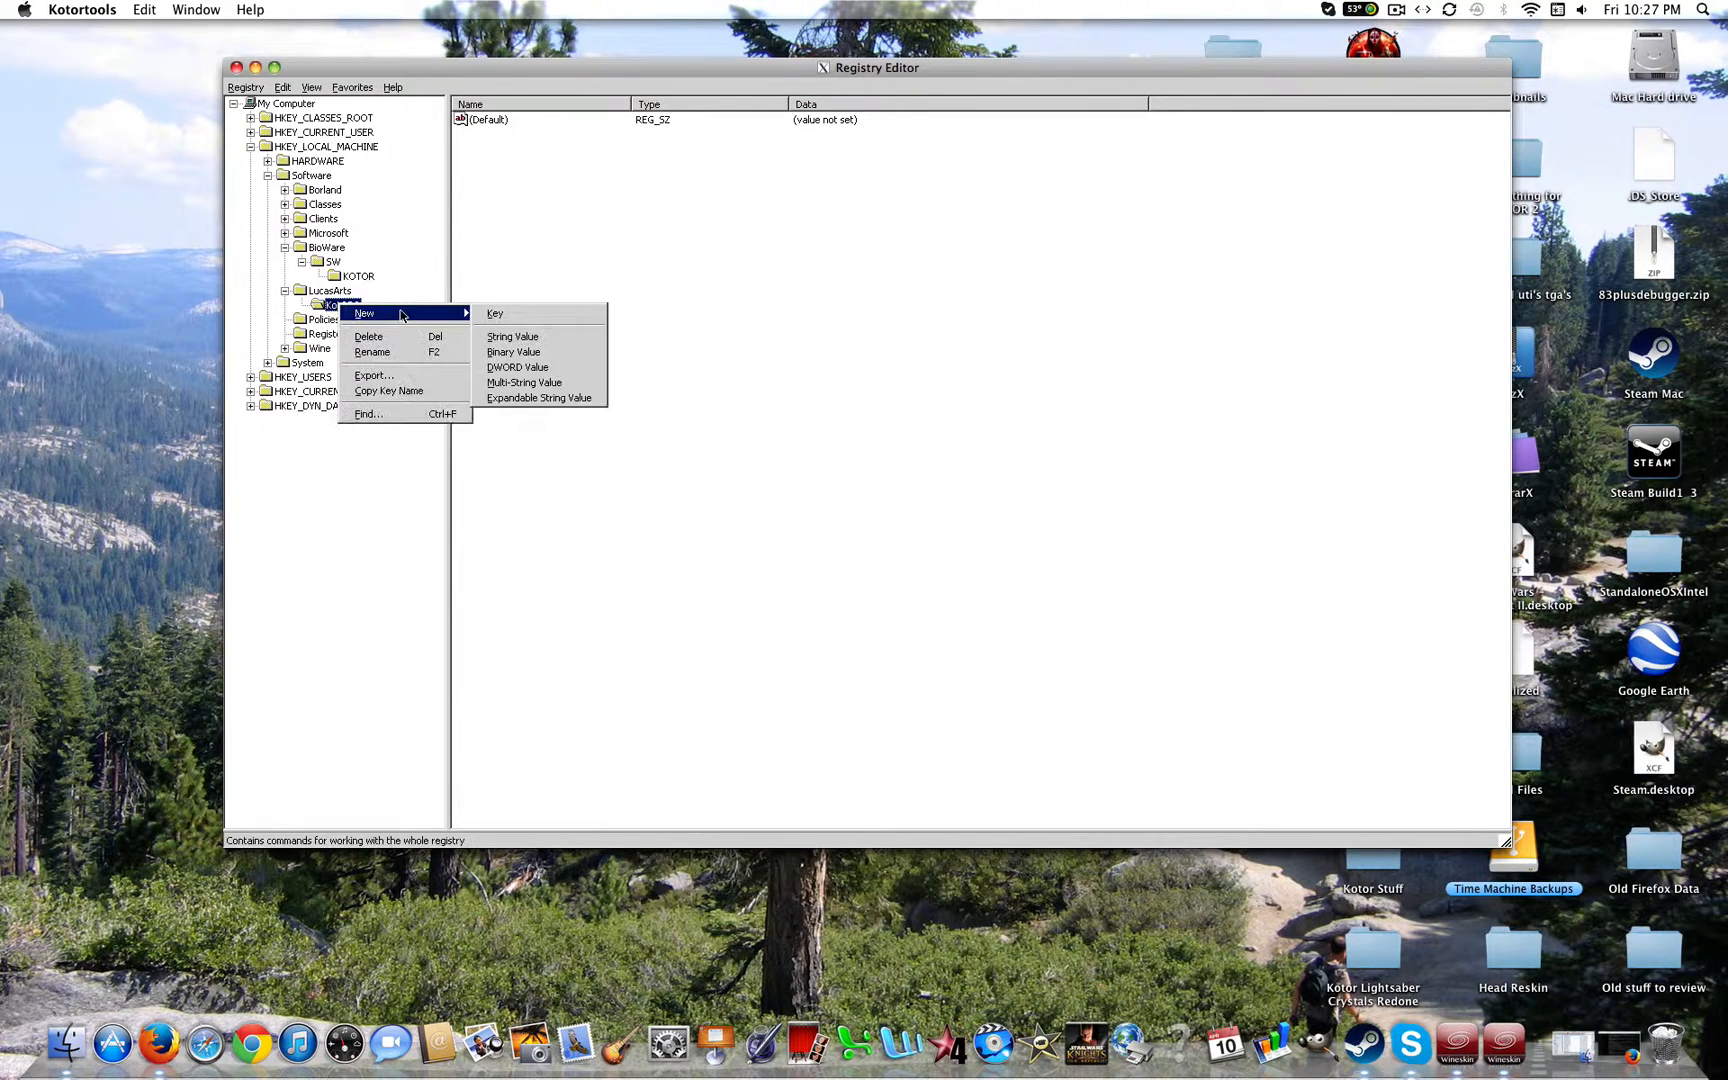
pyautogui.click(512, 336)
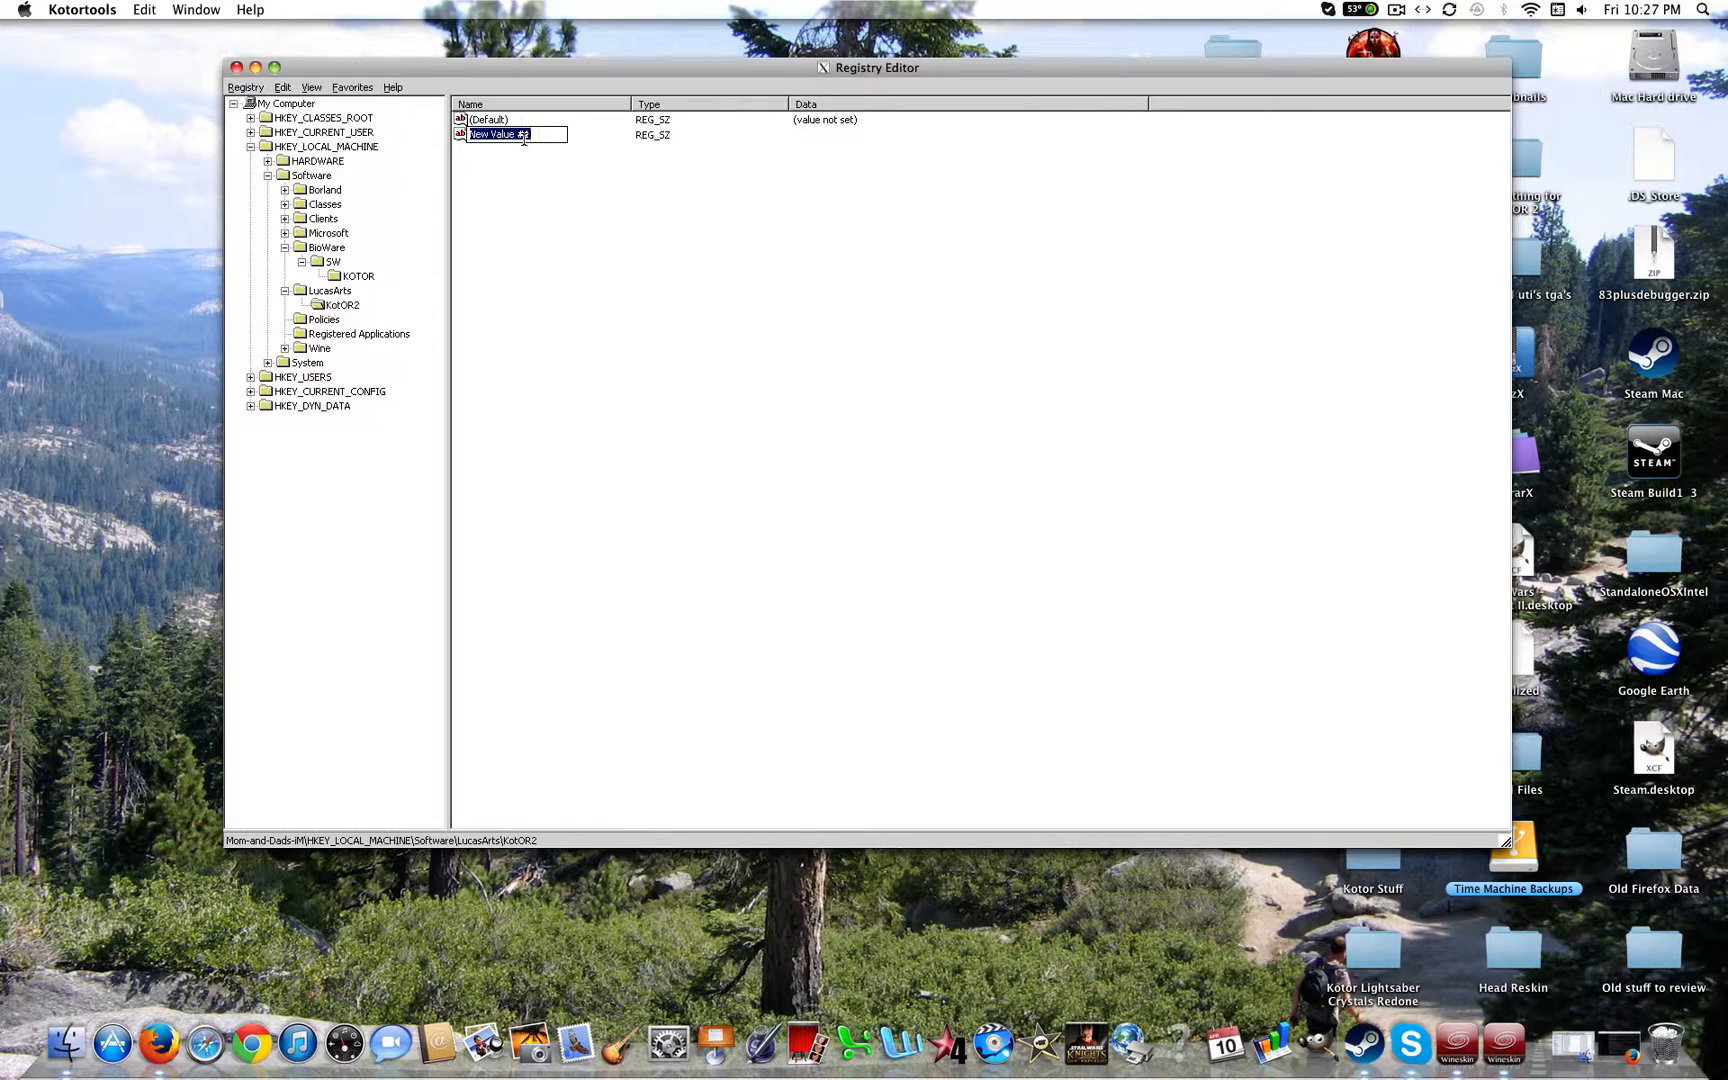
pyautogui.write('Path')
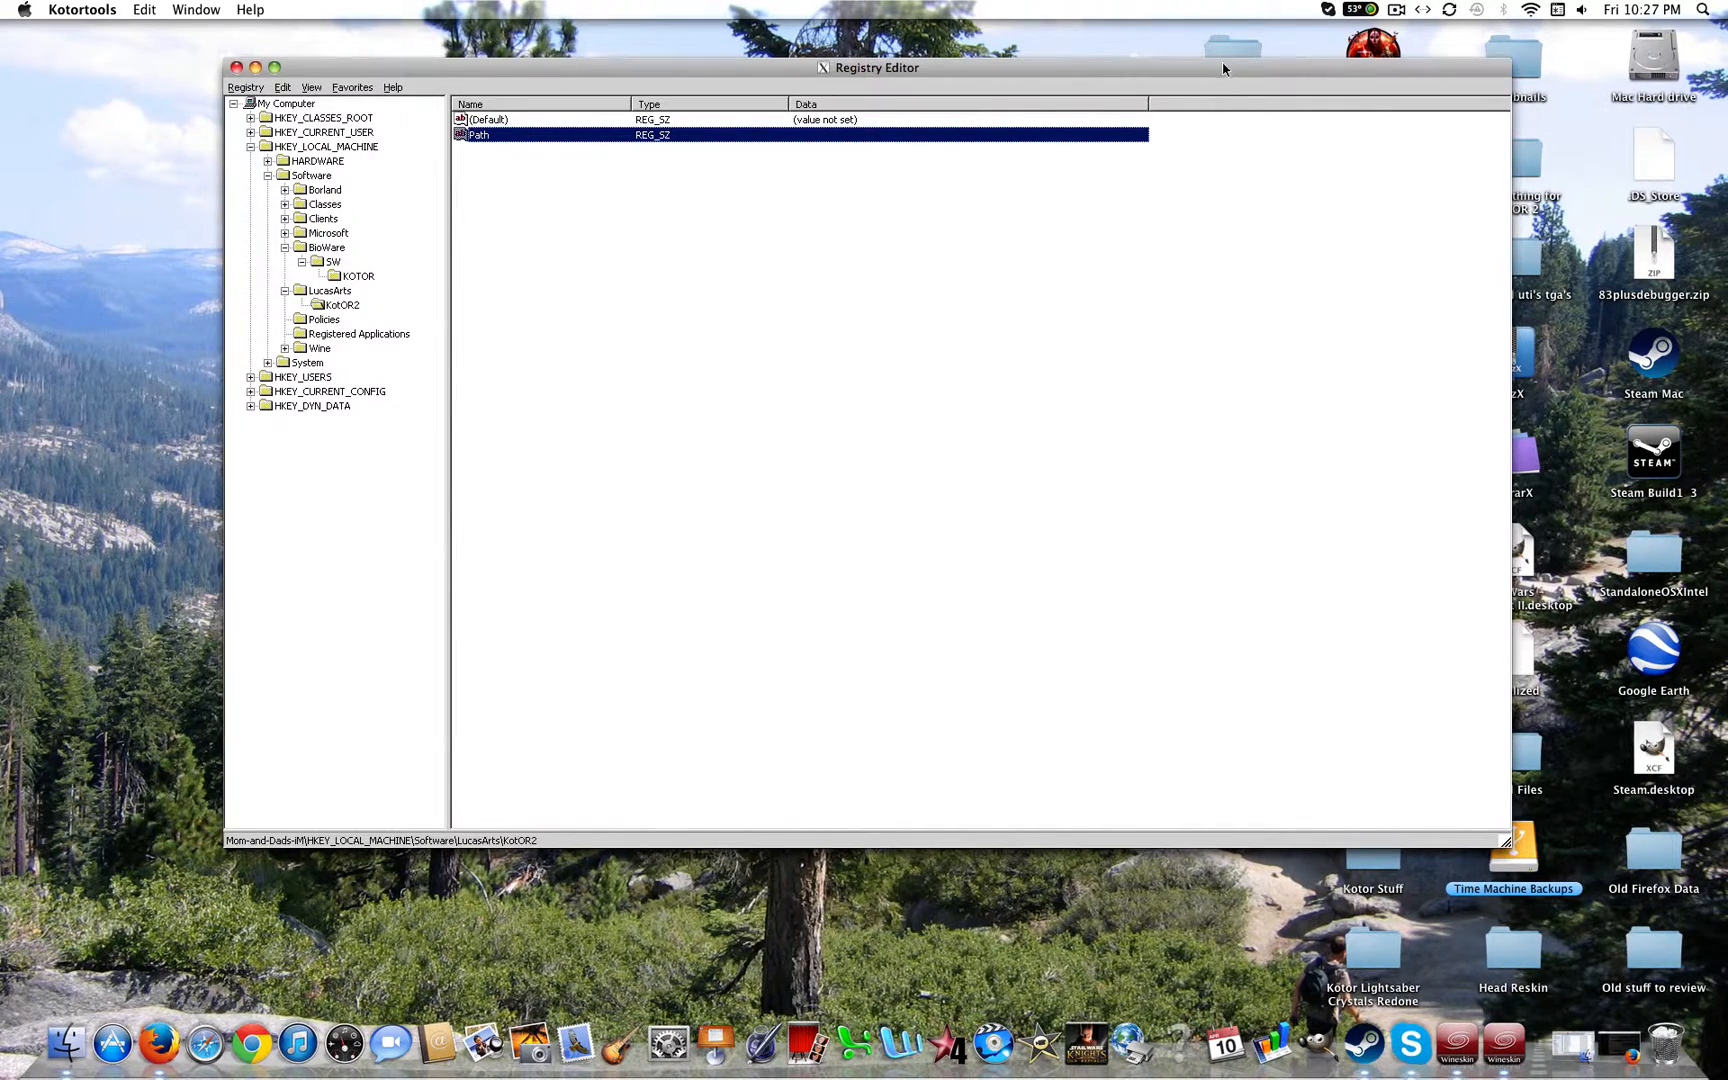
# Show the KOTOR II app's package contents and browse drive_c > Program Files > Steam > steamapps > common.
pyautogui.rightClick(1374, 56)
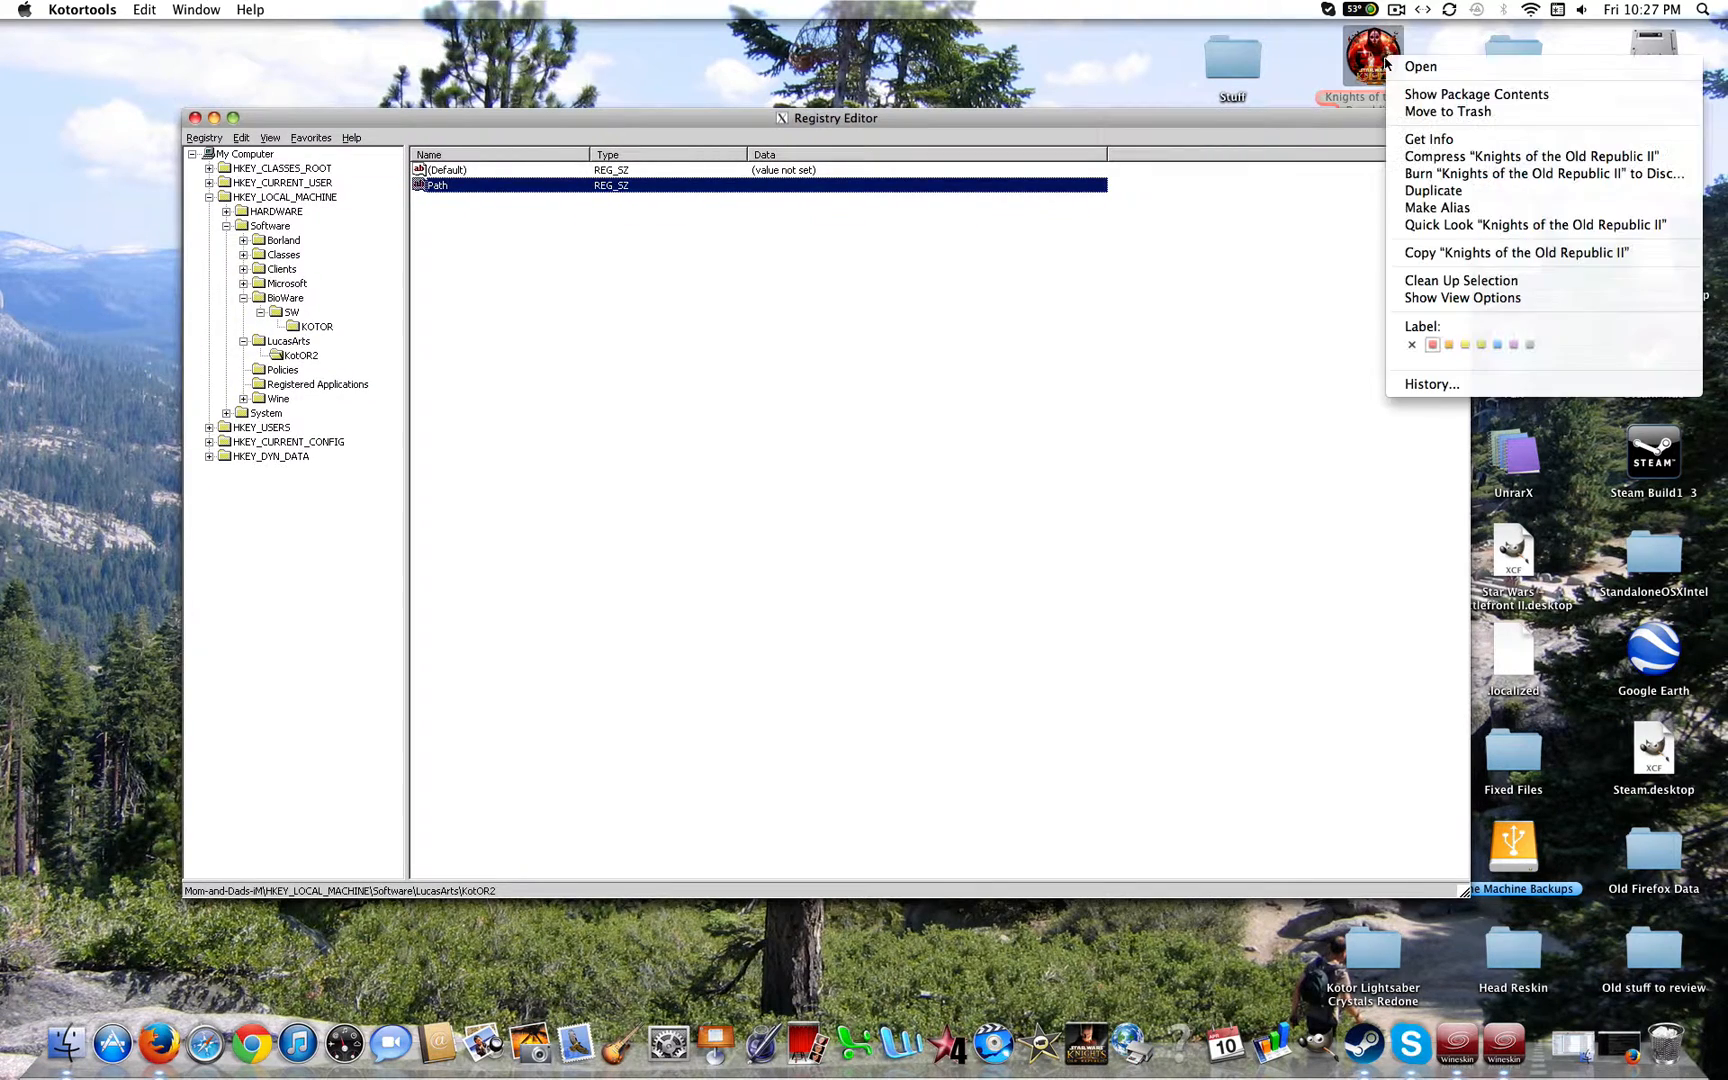
pyautogui.moveTo(1476, 94)
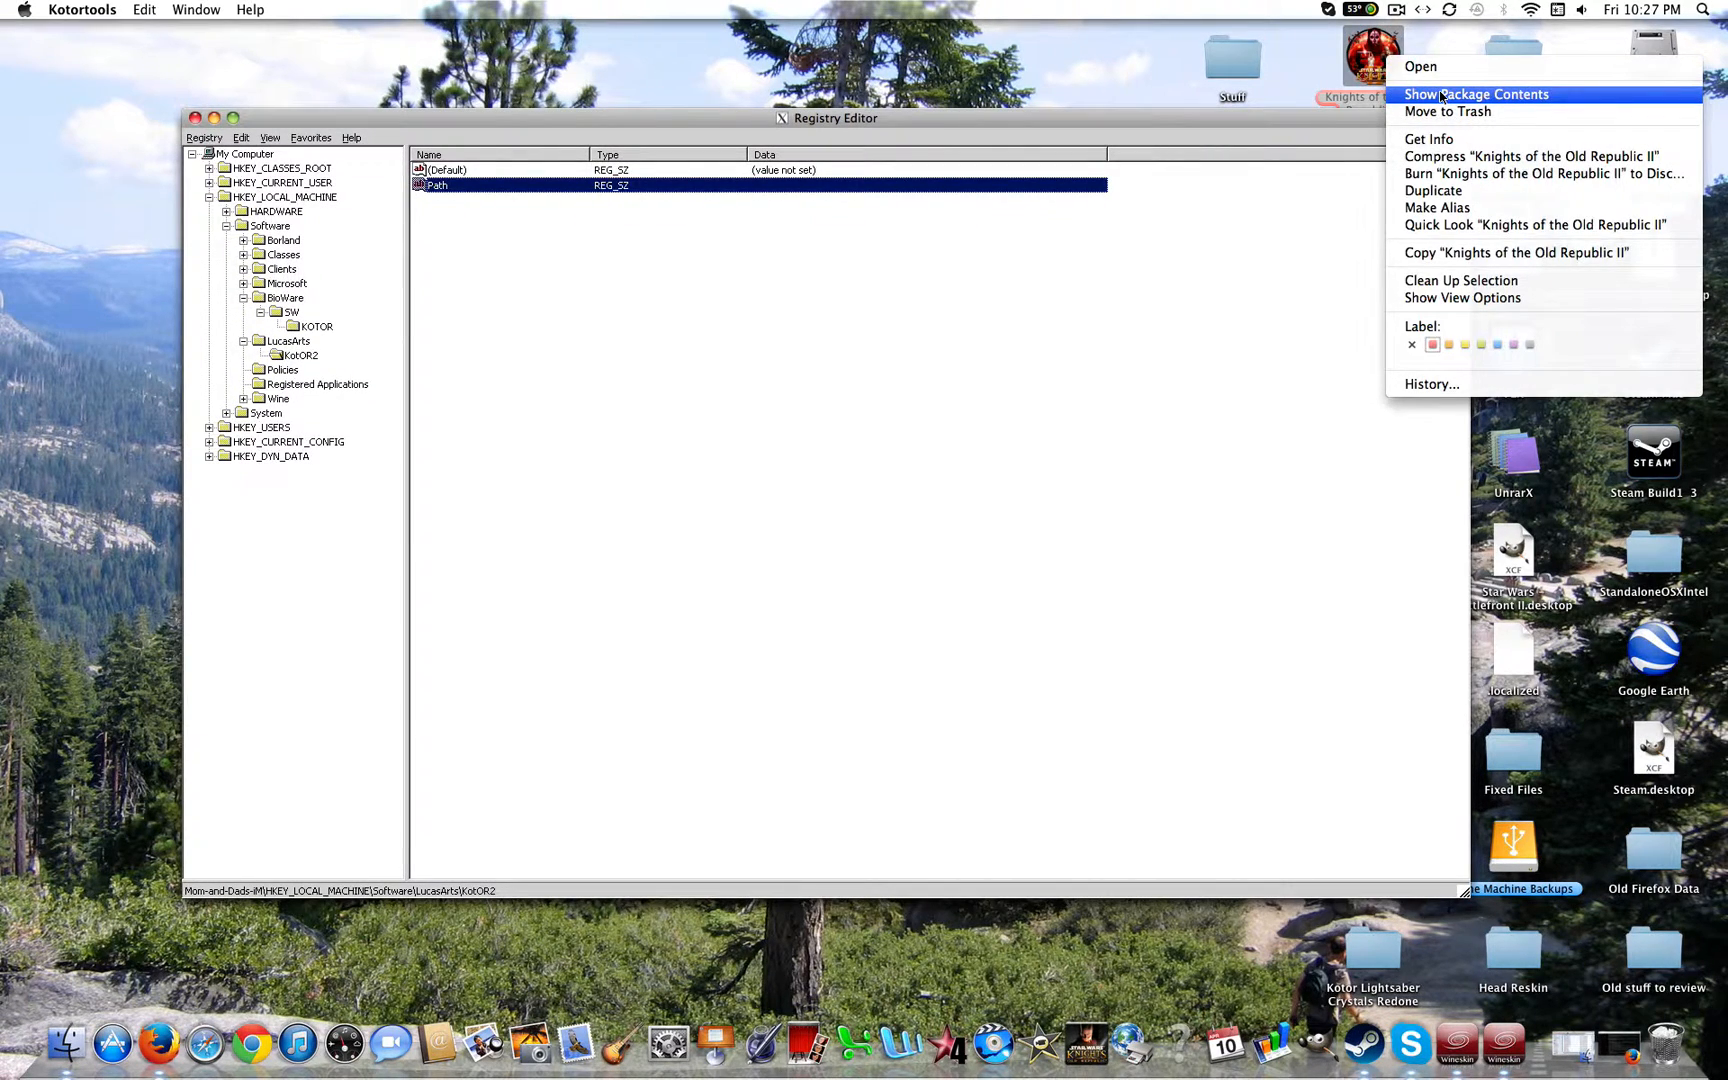
pyautogui.click(1474, 94)
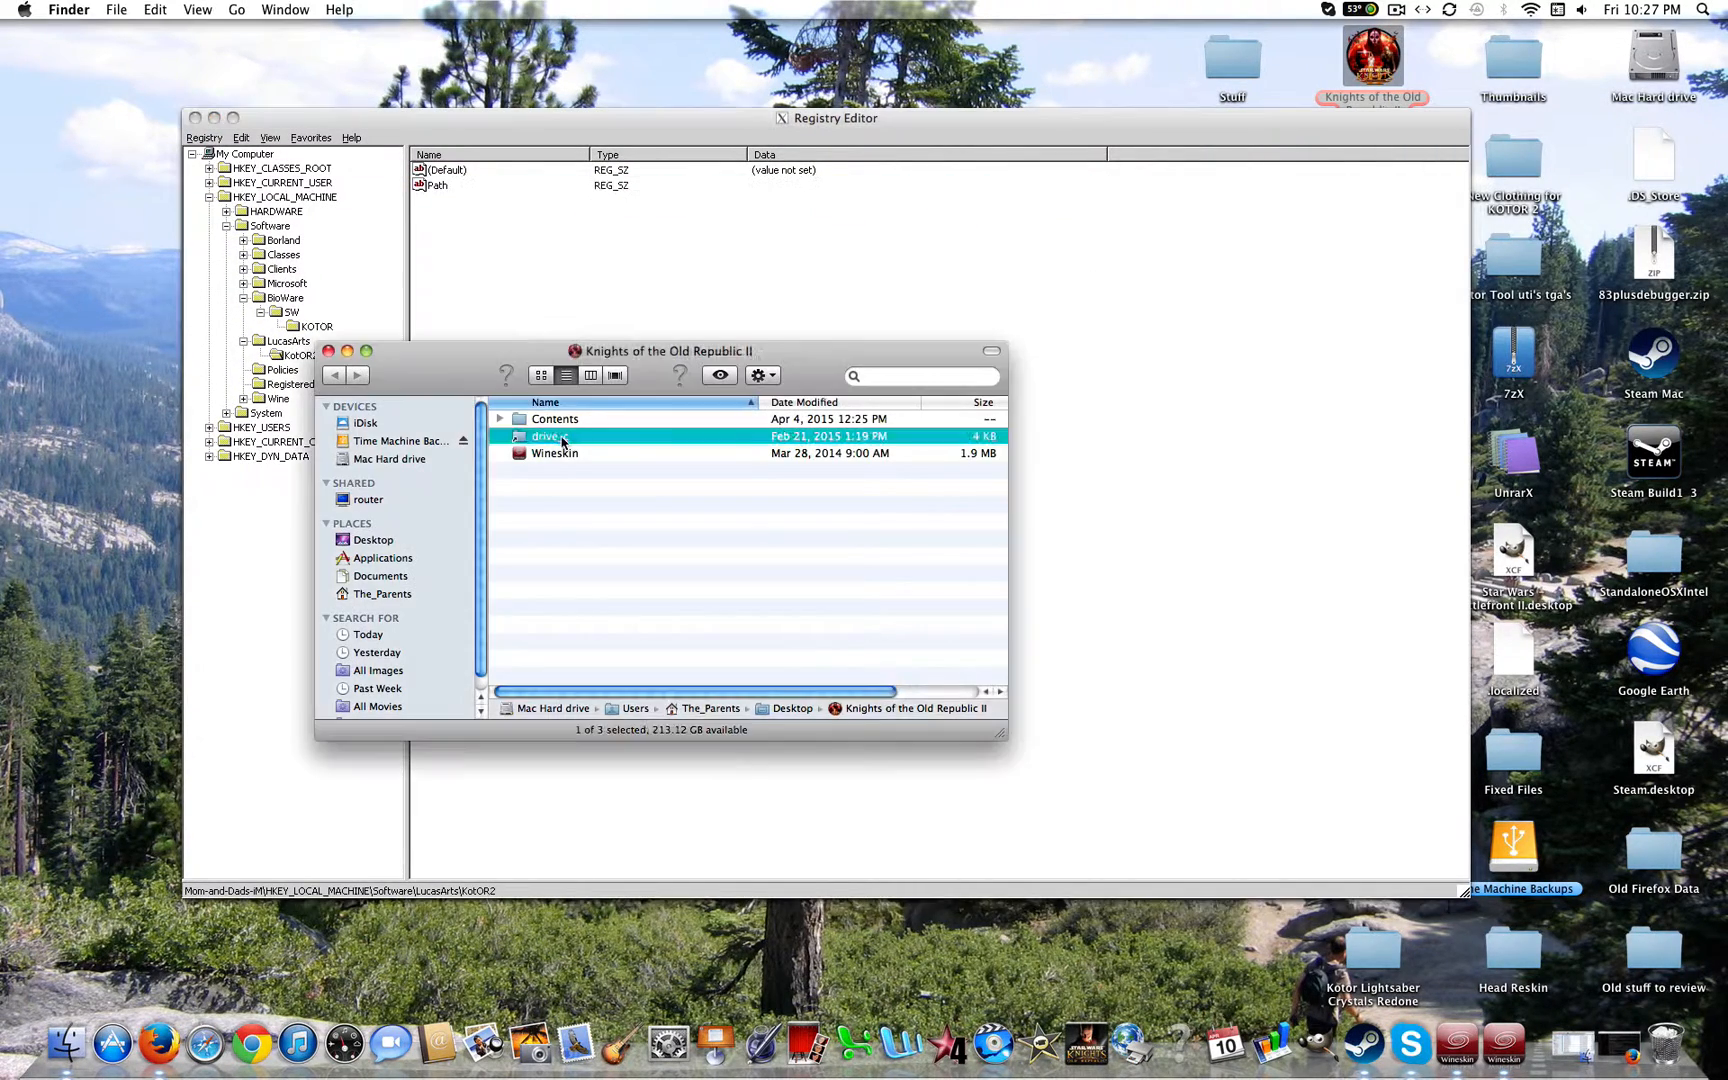
pyautogui.doubleClick(542, 436)
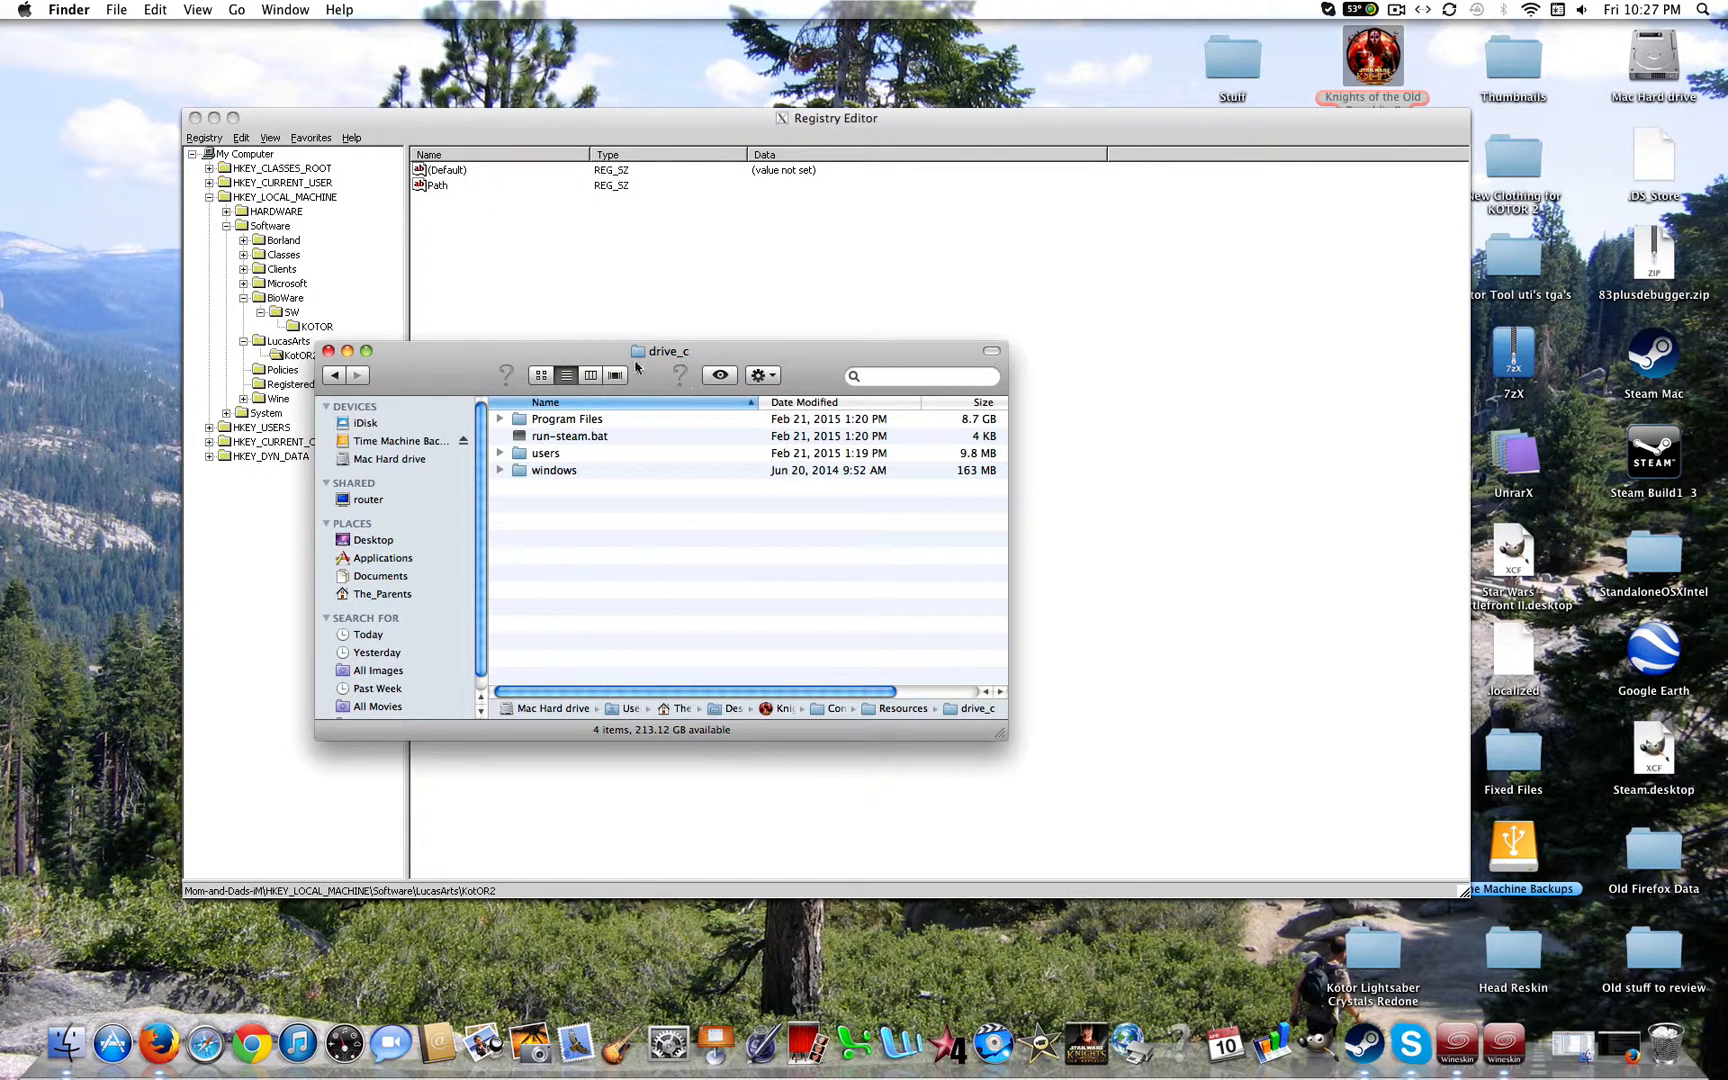
pyautogui.doubleClick(568, 418)
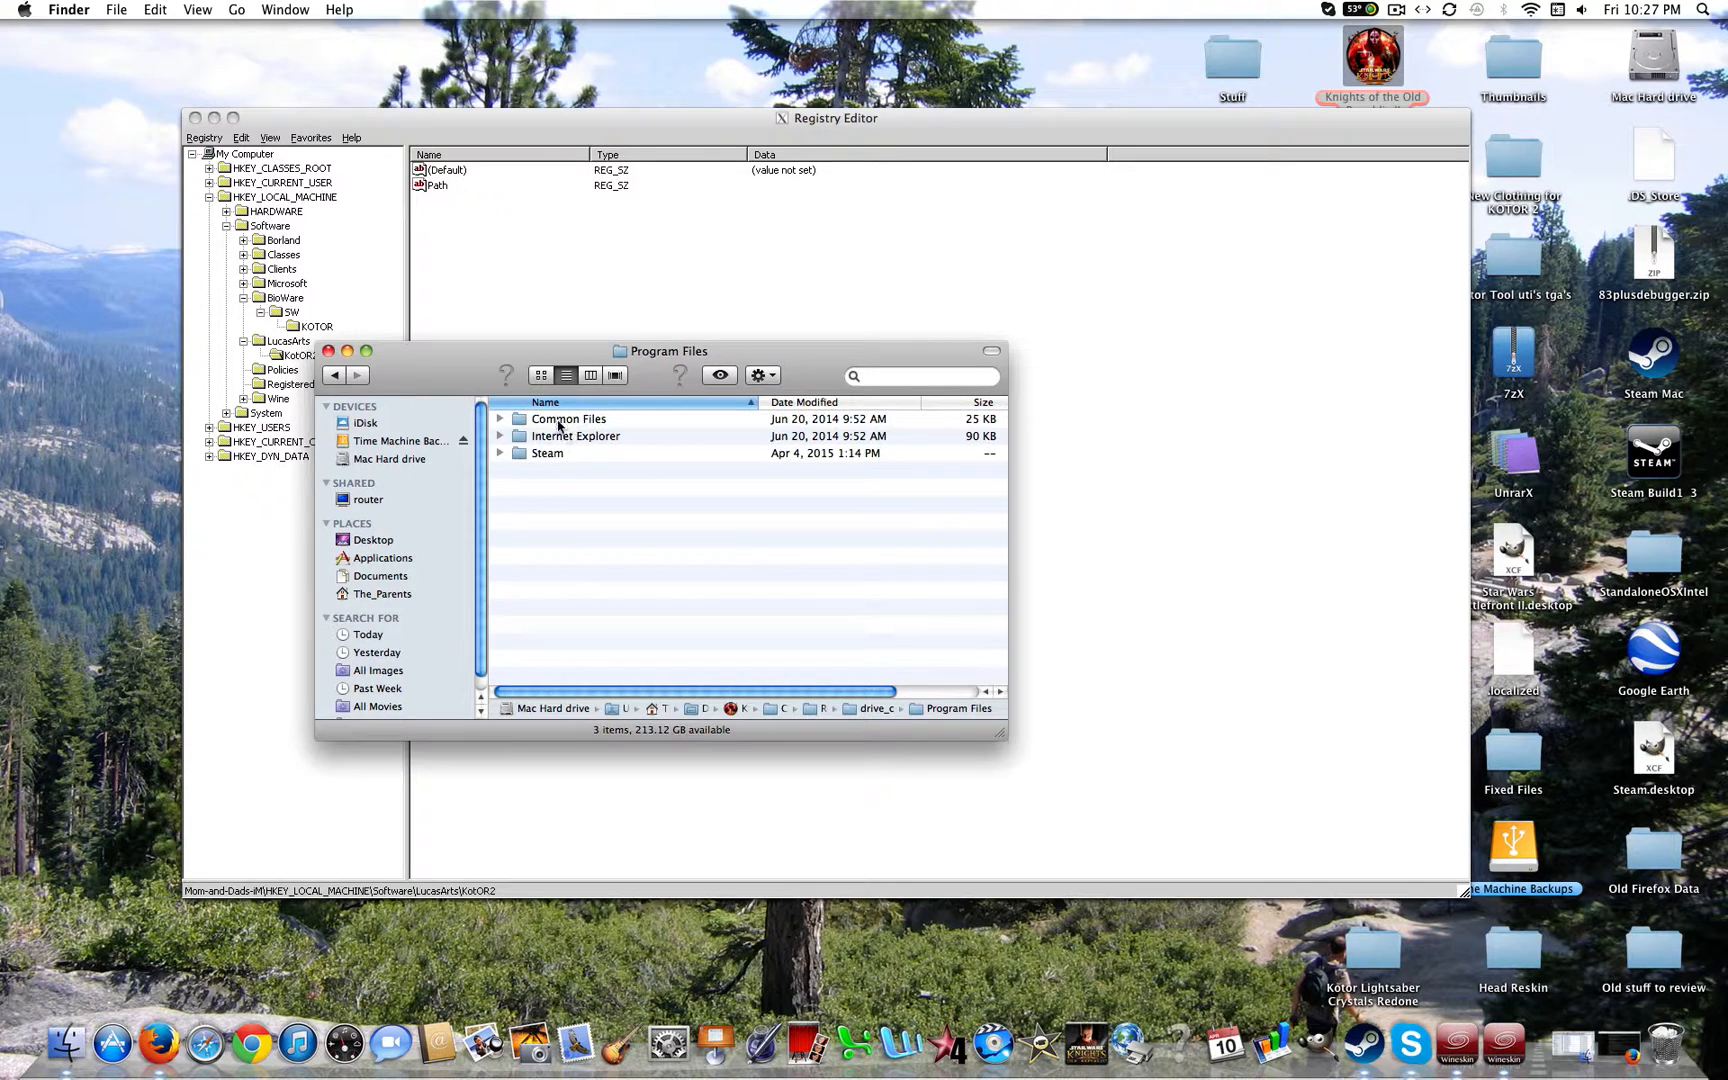
pyautogui.doubleClick(568, 418)
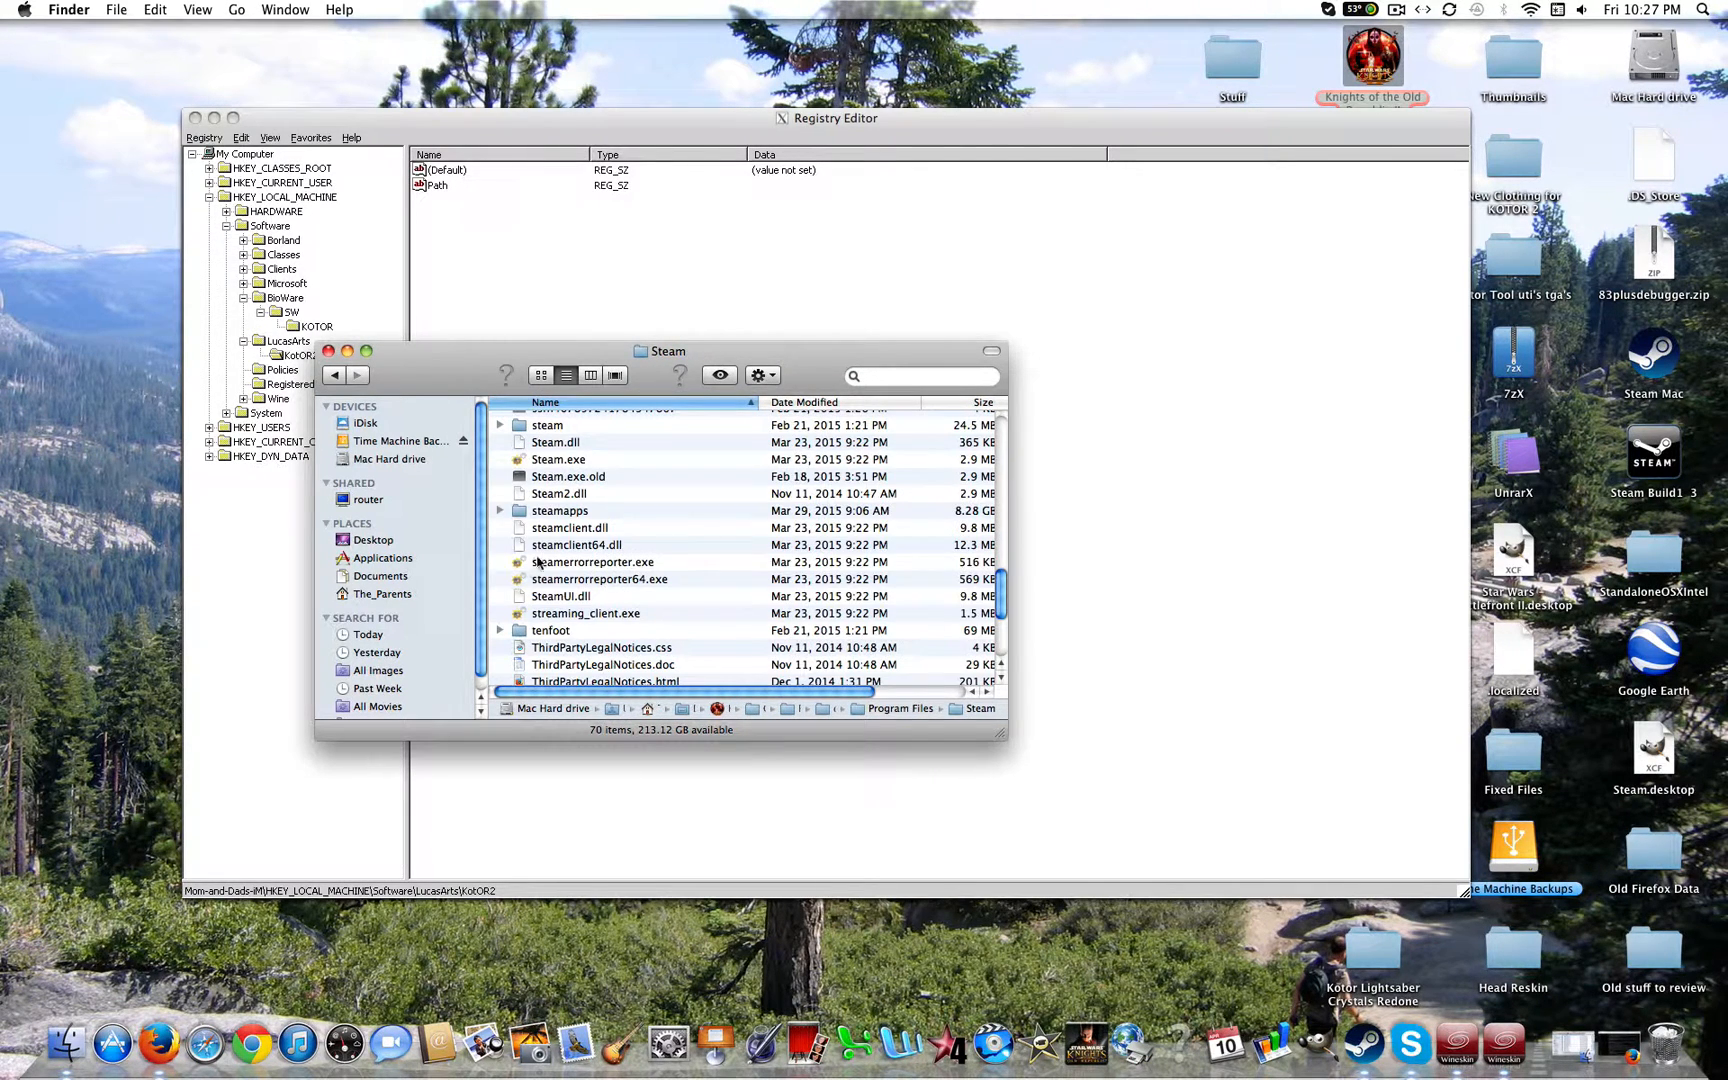
pyautogui.doubleClick(560, 510)
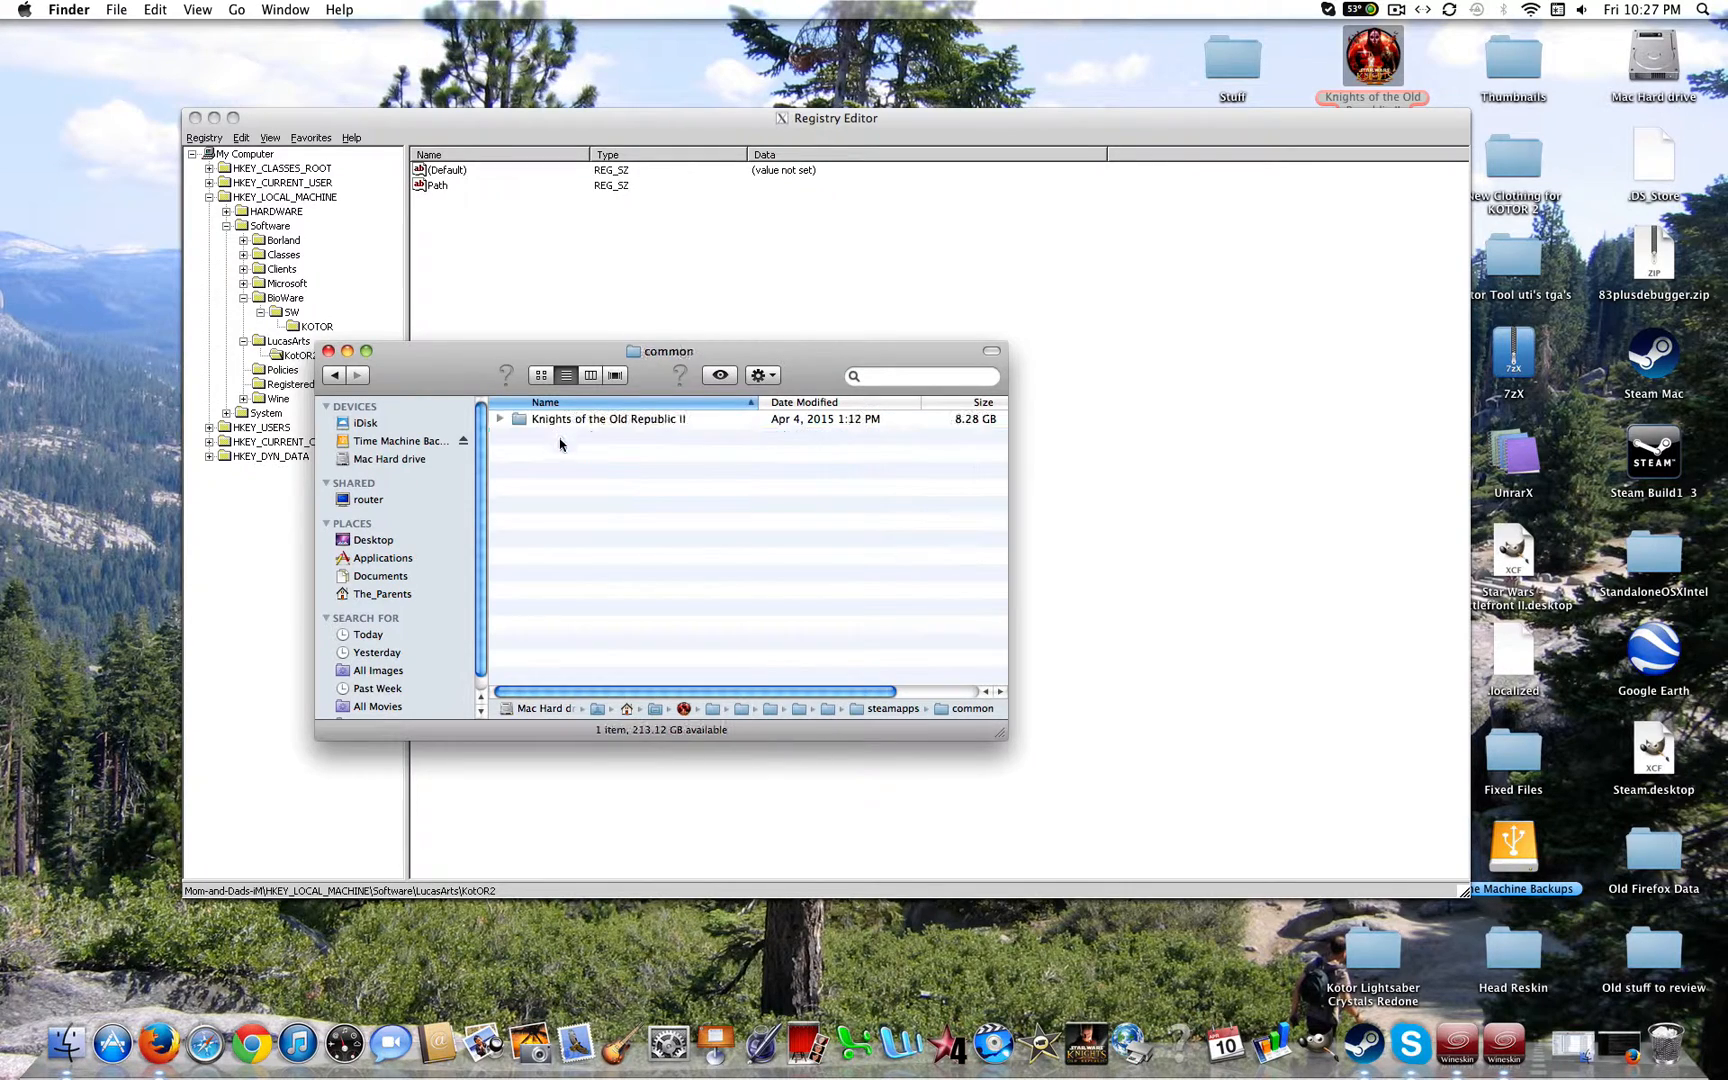
# Get Info on EULA.rtf in Knights of the Old Republic II > Docs and copy its Where path.
pyautogui.doubleClick(608, 418)
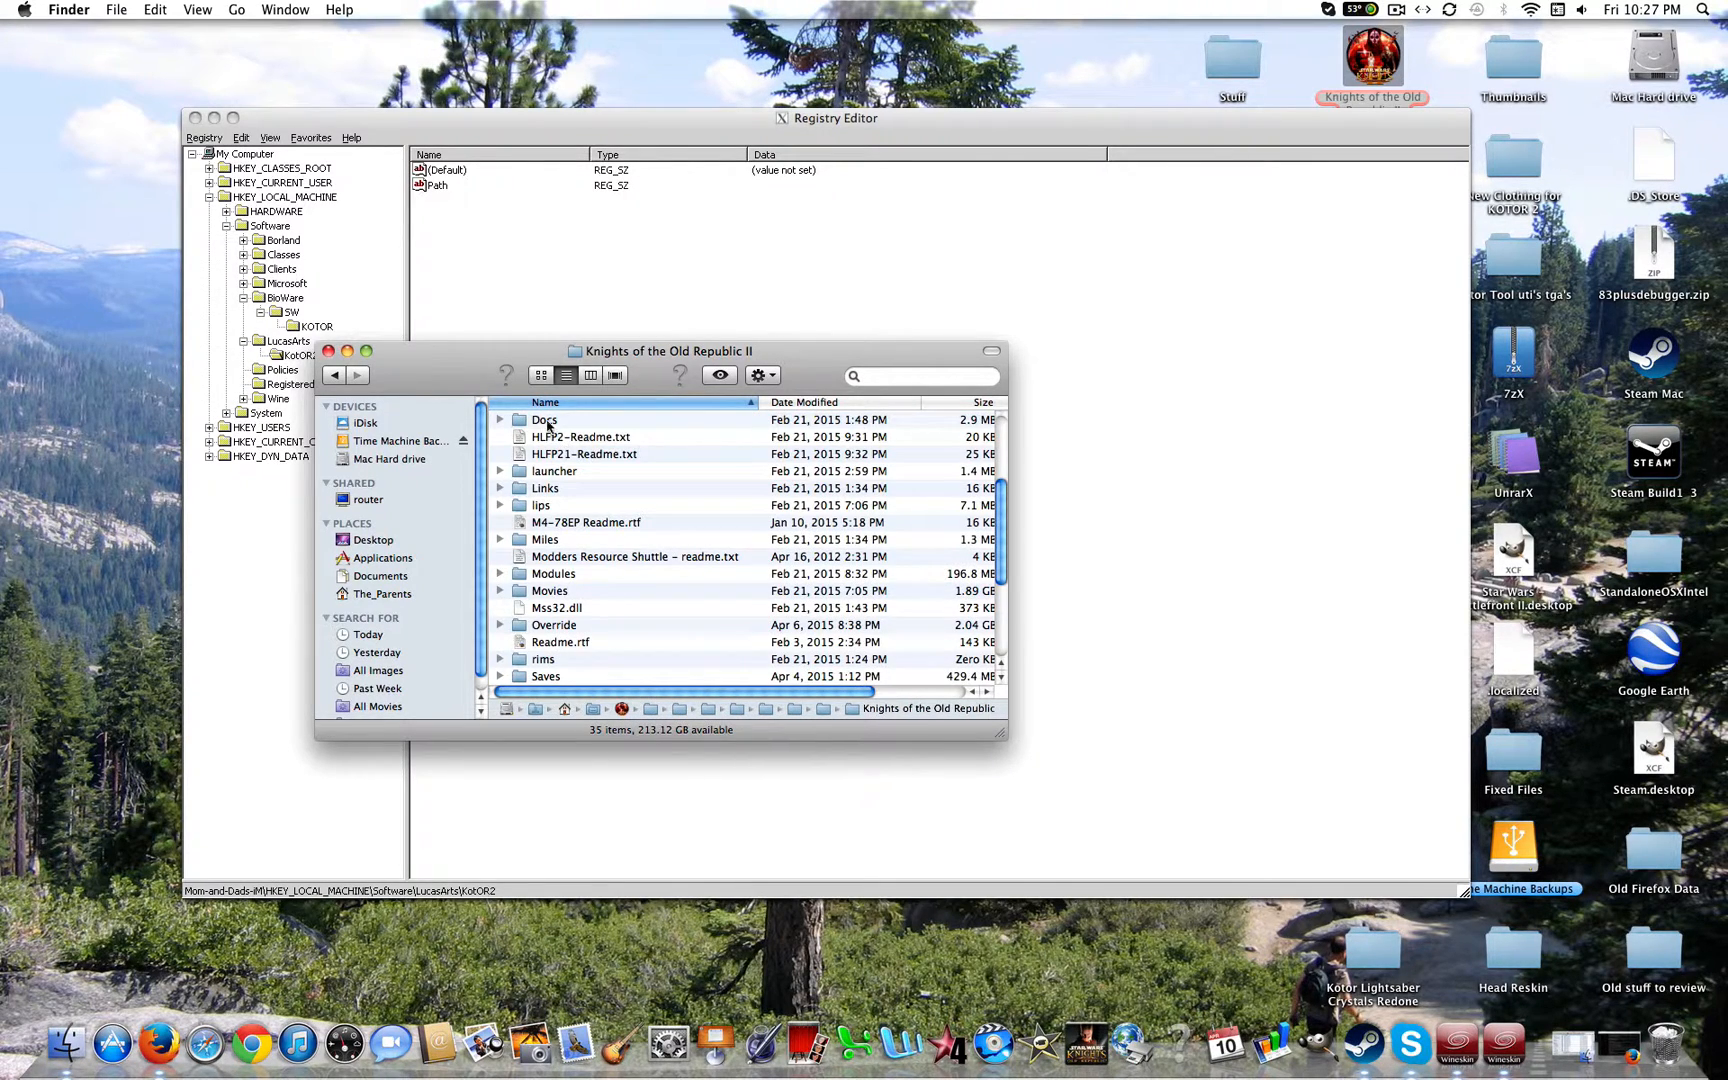
pyautogui.doubleClick(544, 418)
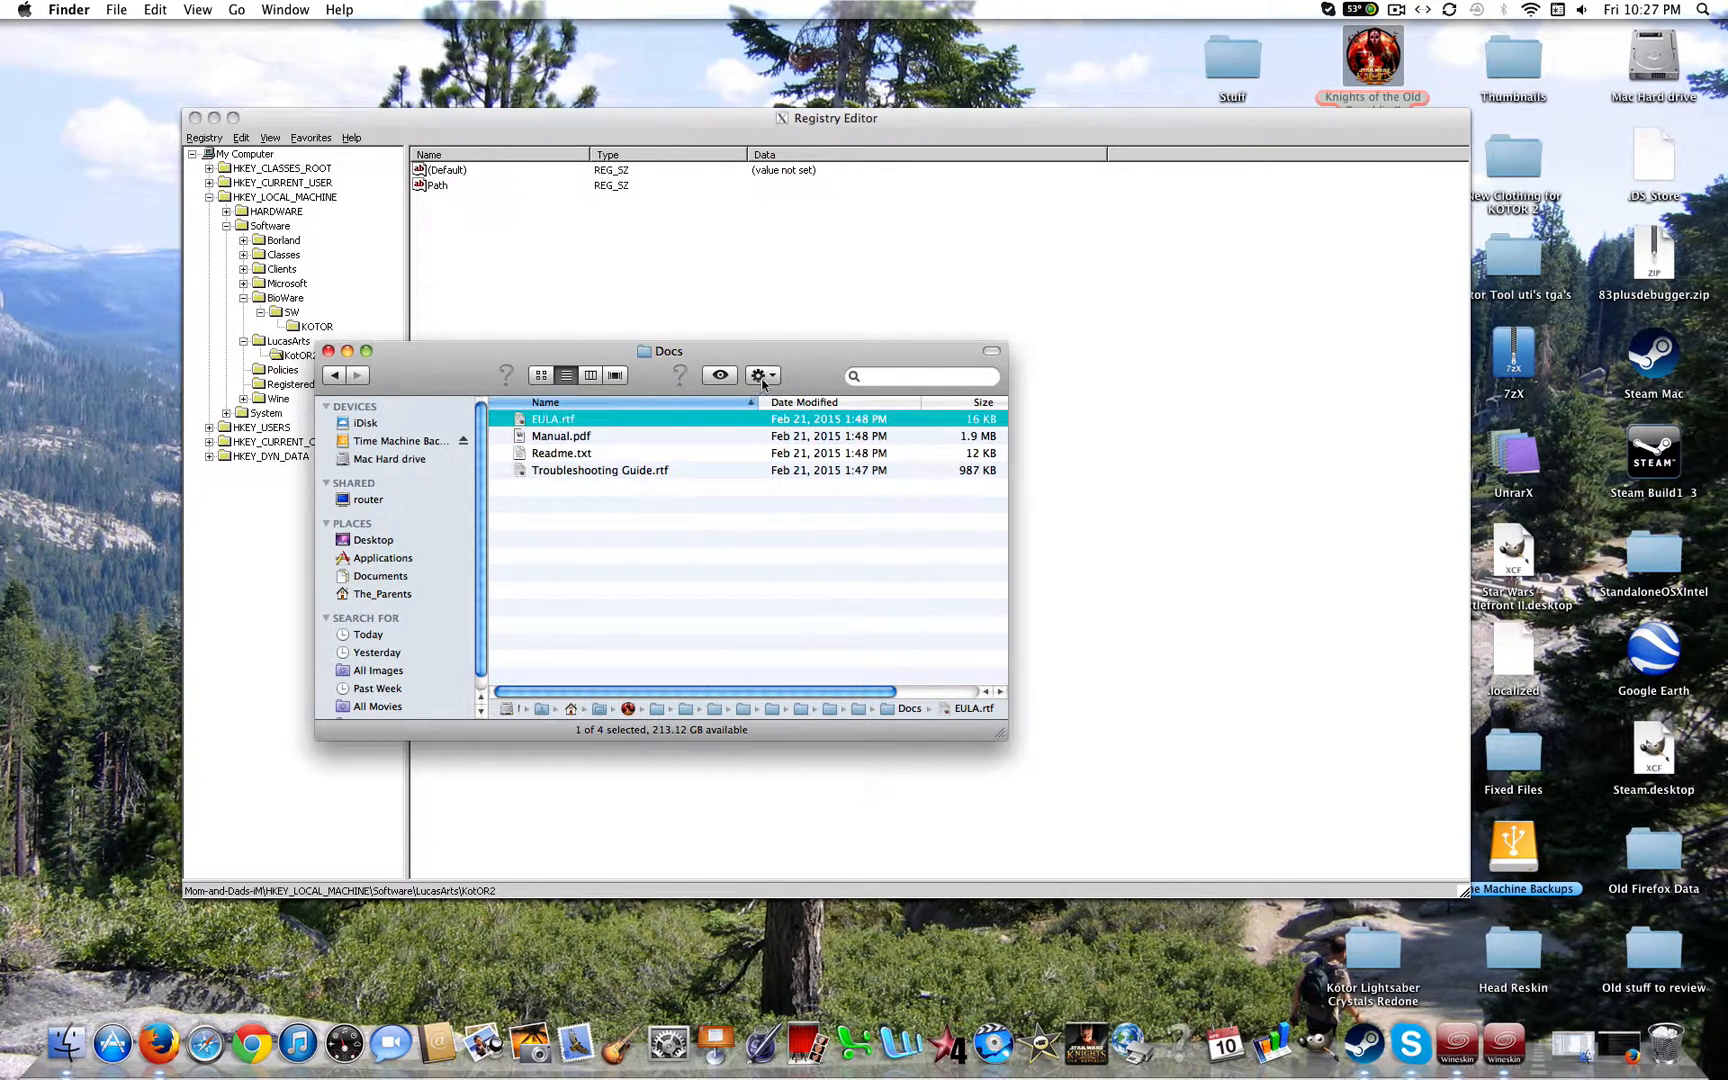
pyautogui.click(758, 374)
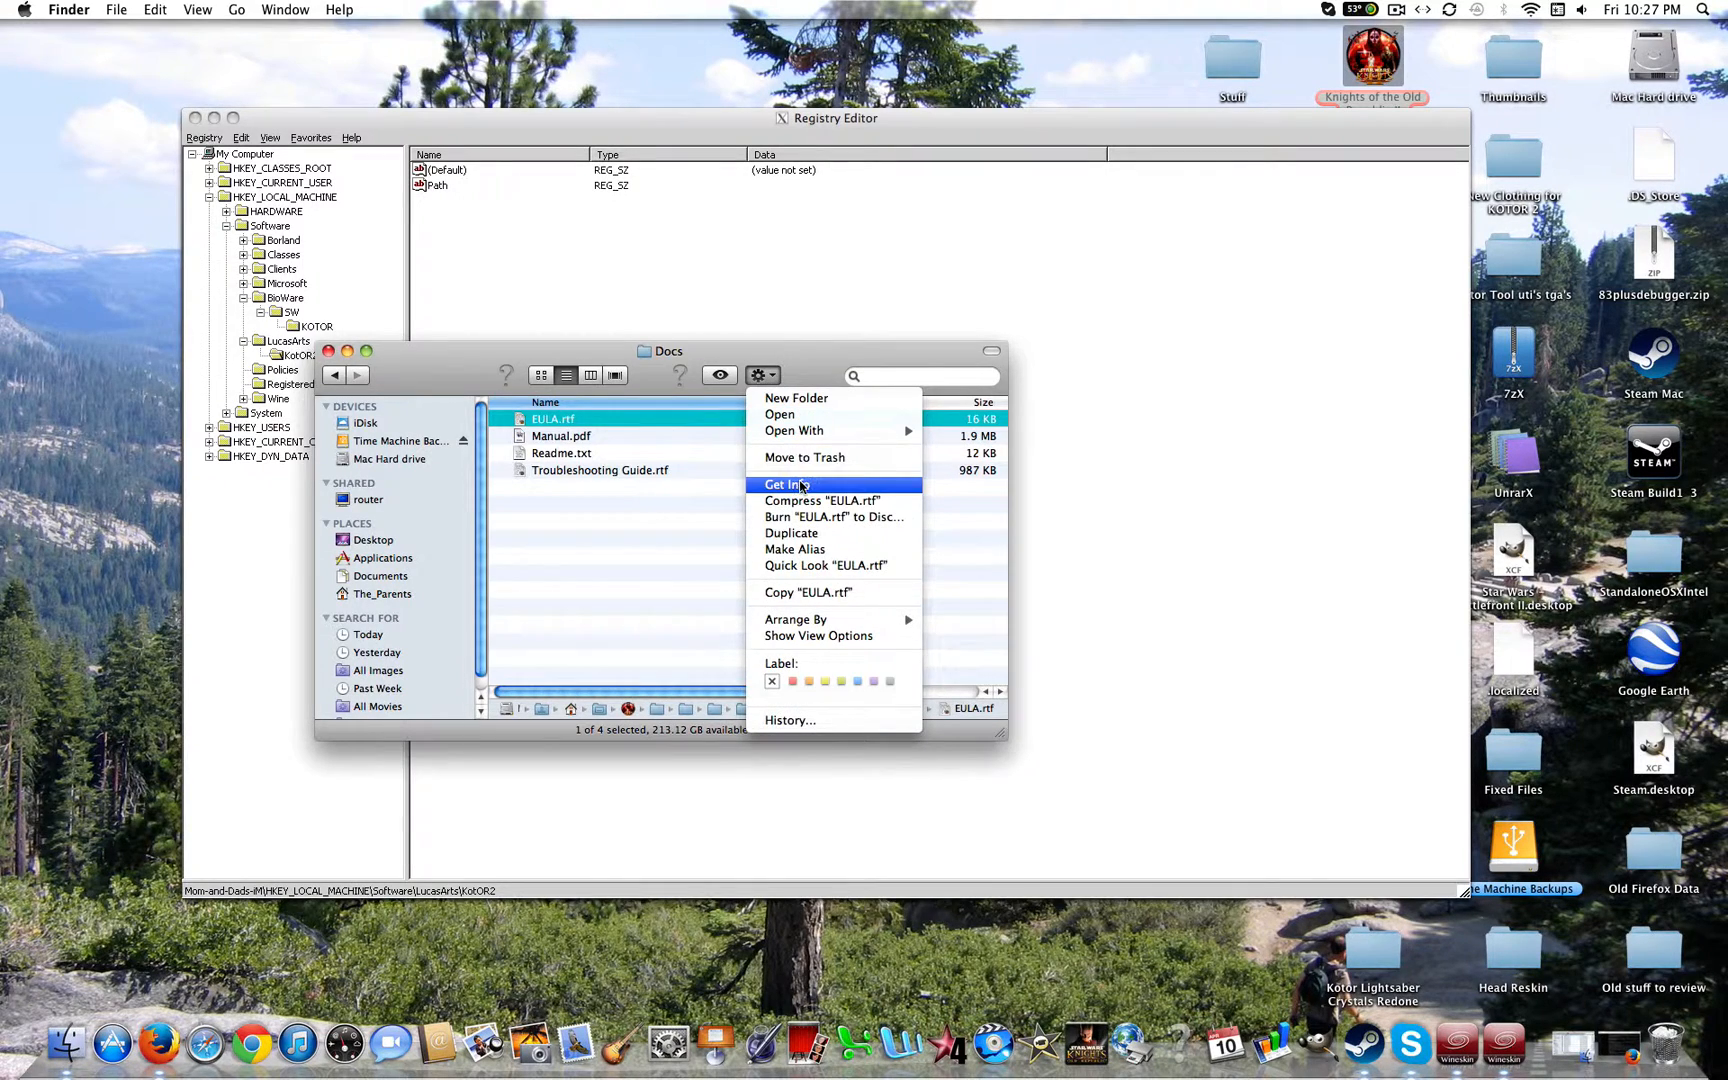
pyautogui.click(786, 484)
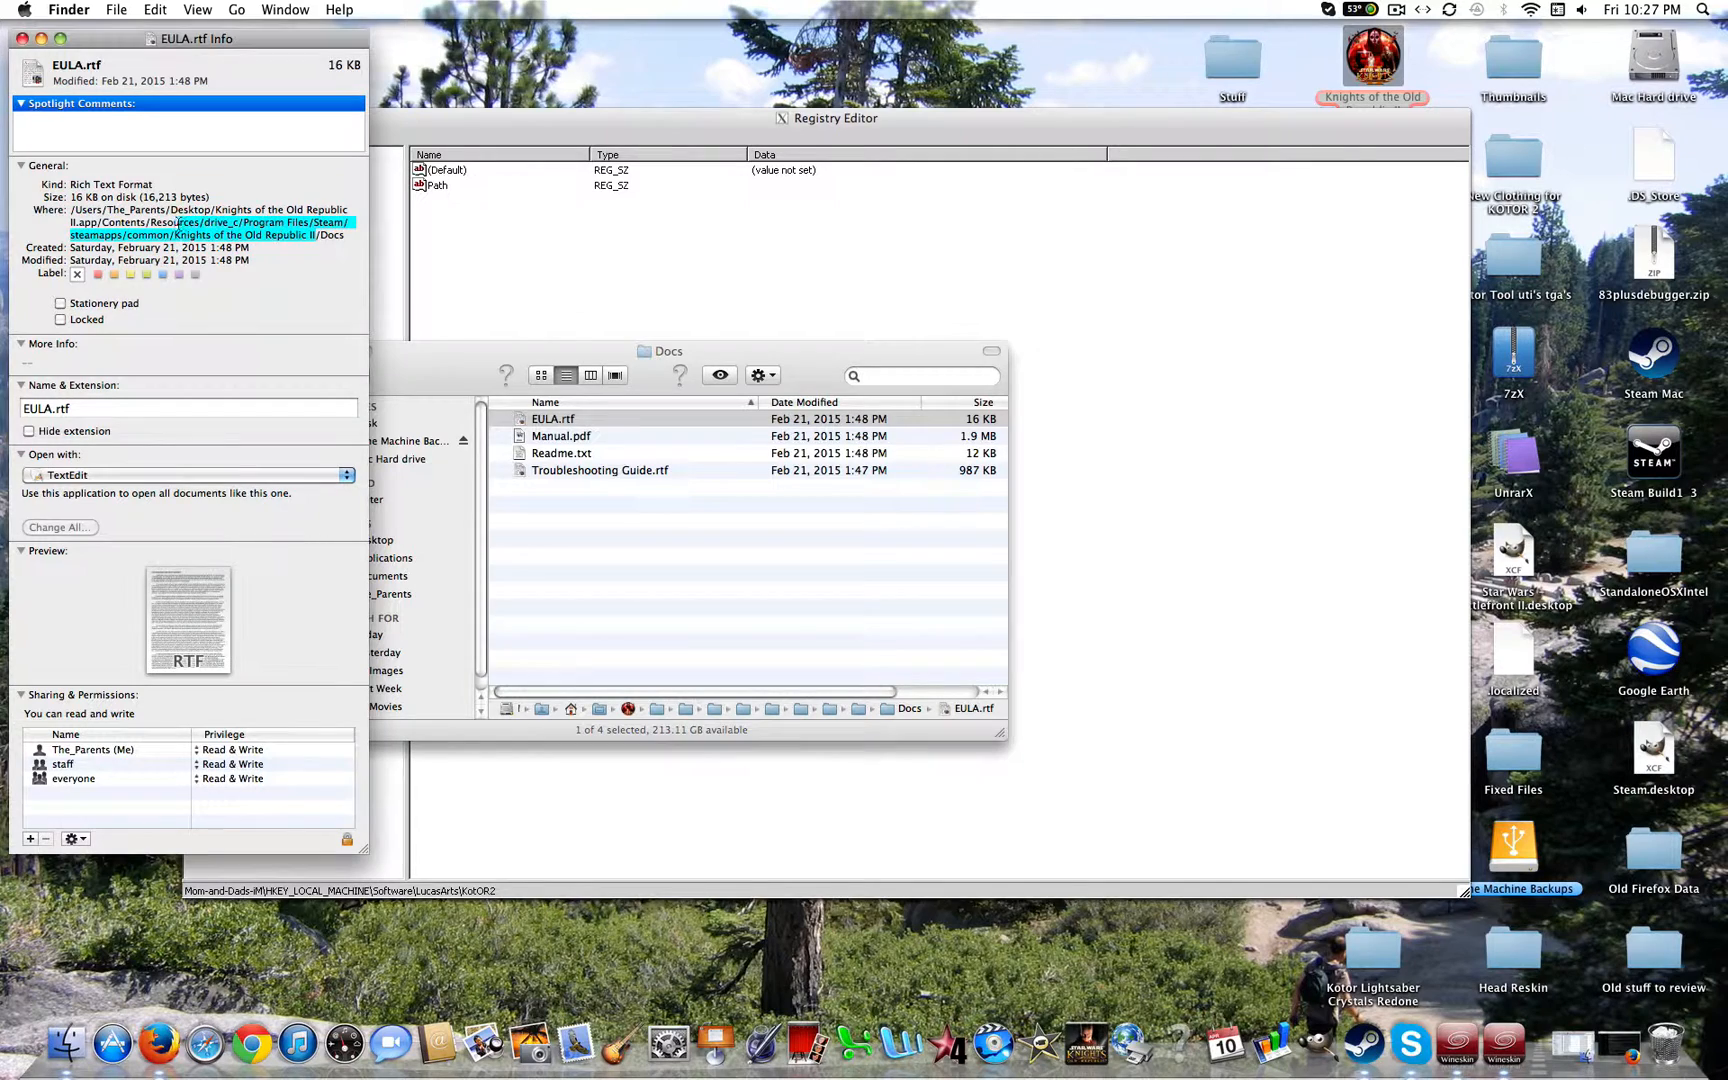
pyautogui.rightClick(198, 220)
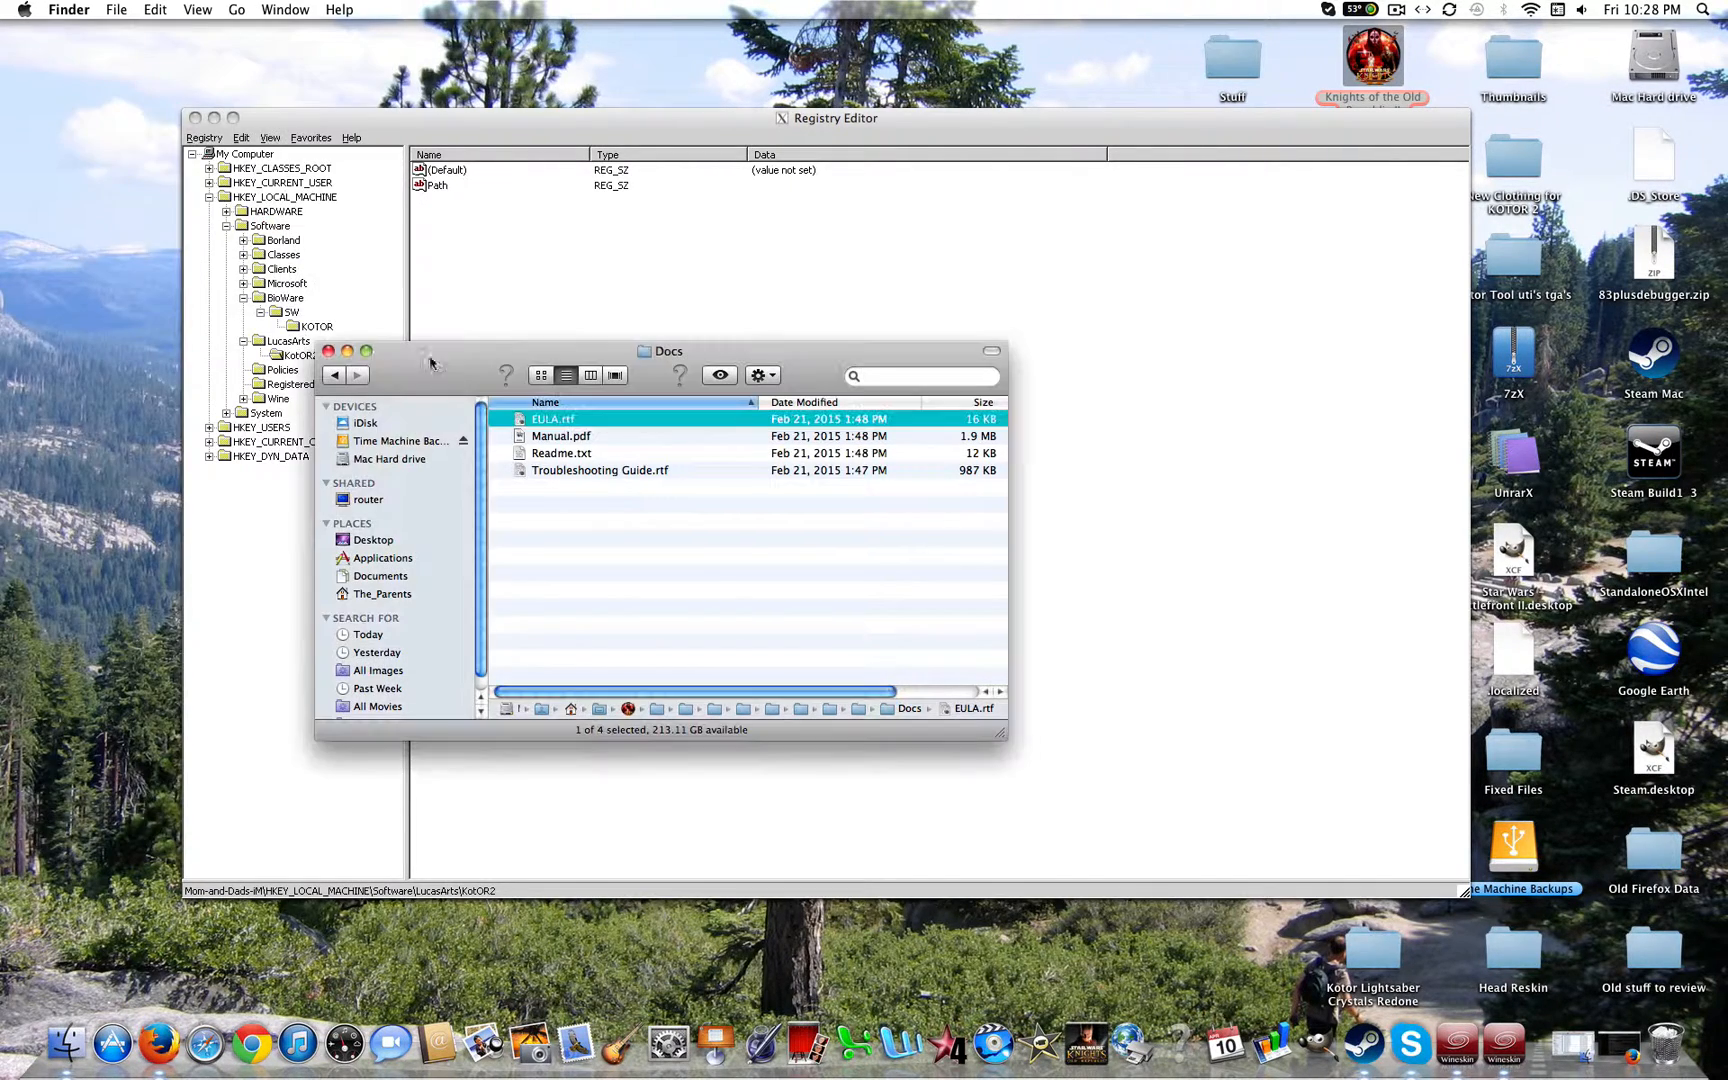
pyautogui.click(328, 350)
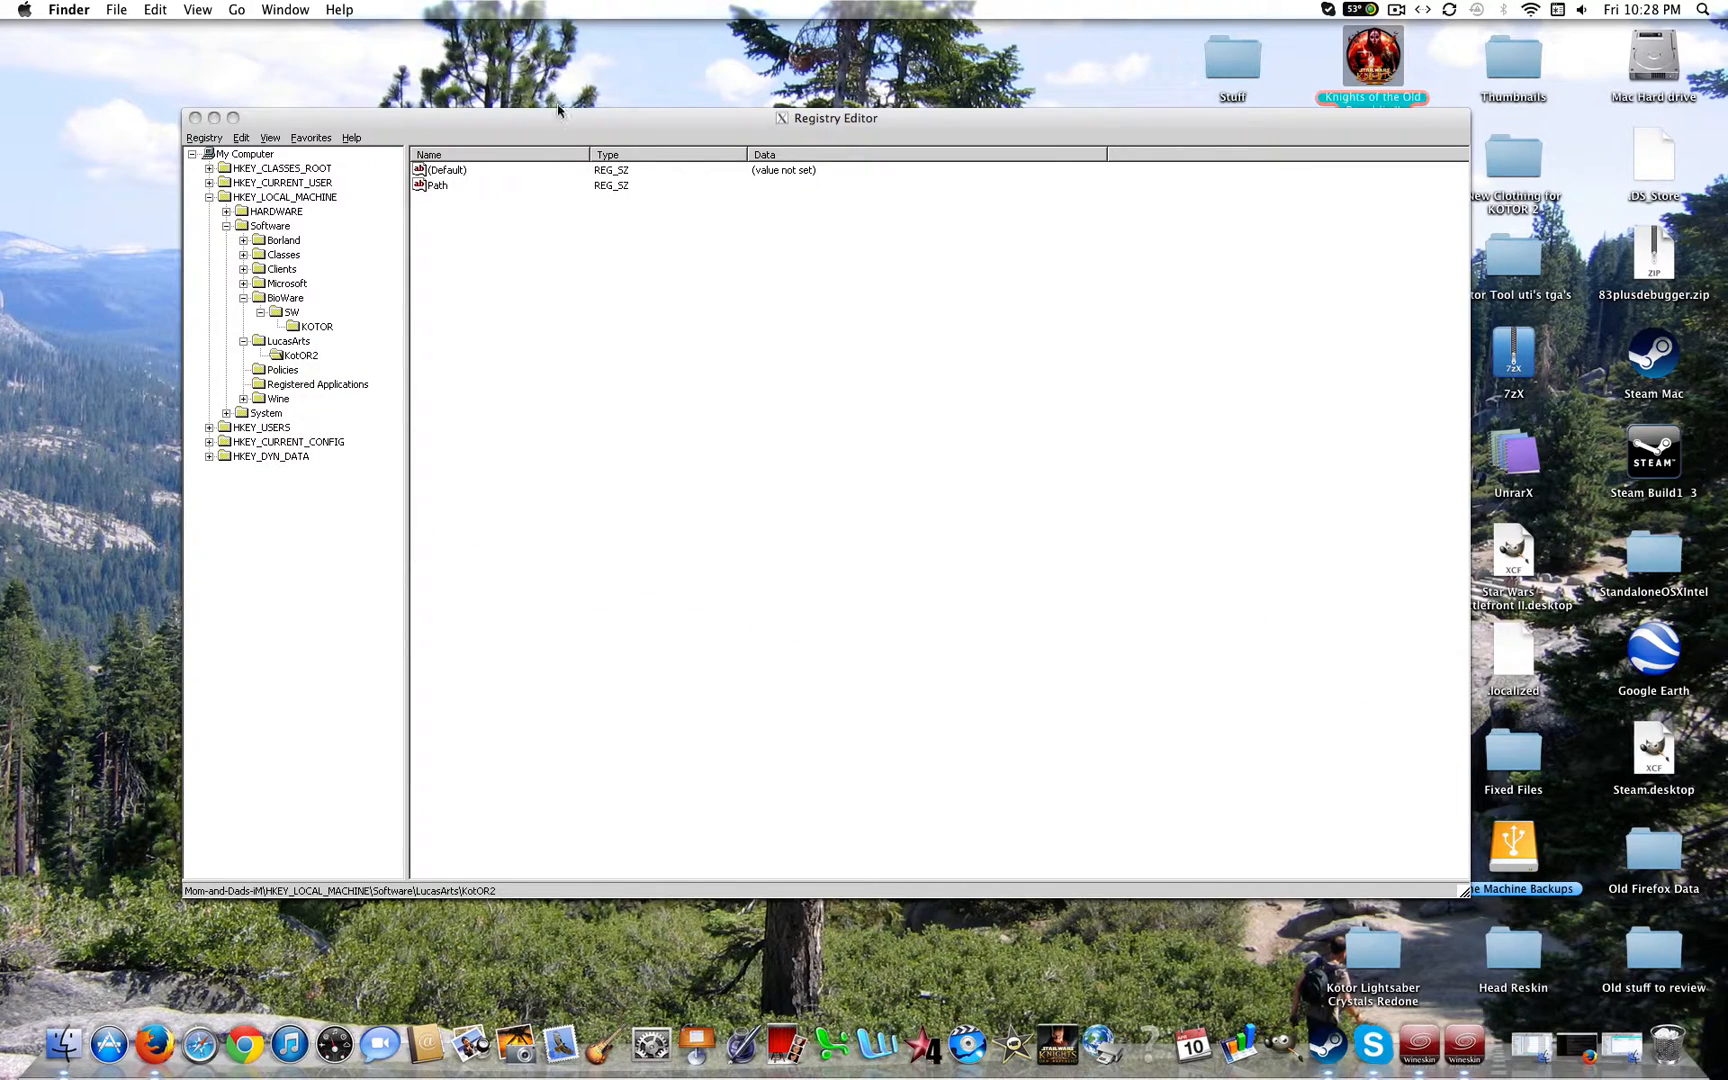
# Set the KotOR2 Path value to …/Steam/steamapps/common/Knights of the Old Republic II.
pyautogui.doubleClick(436, 186)
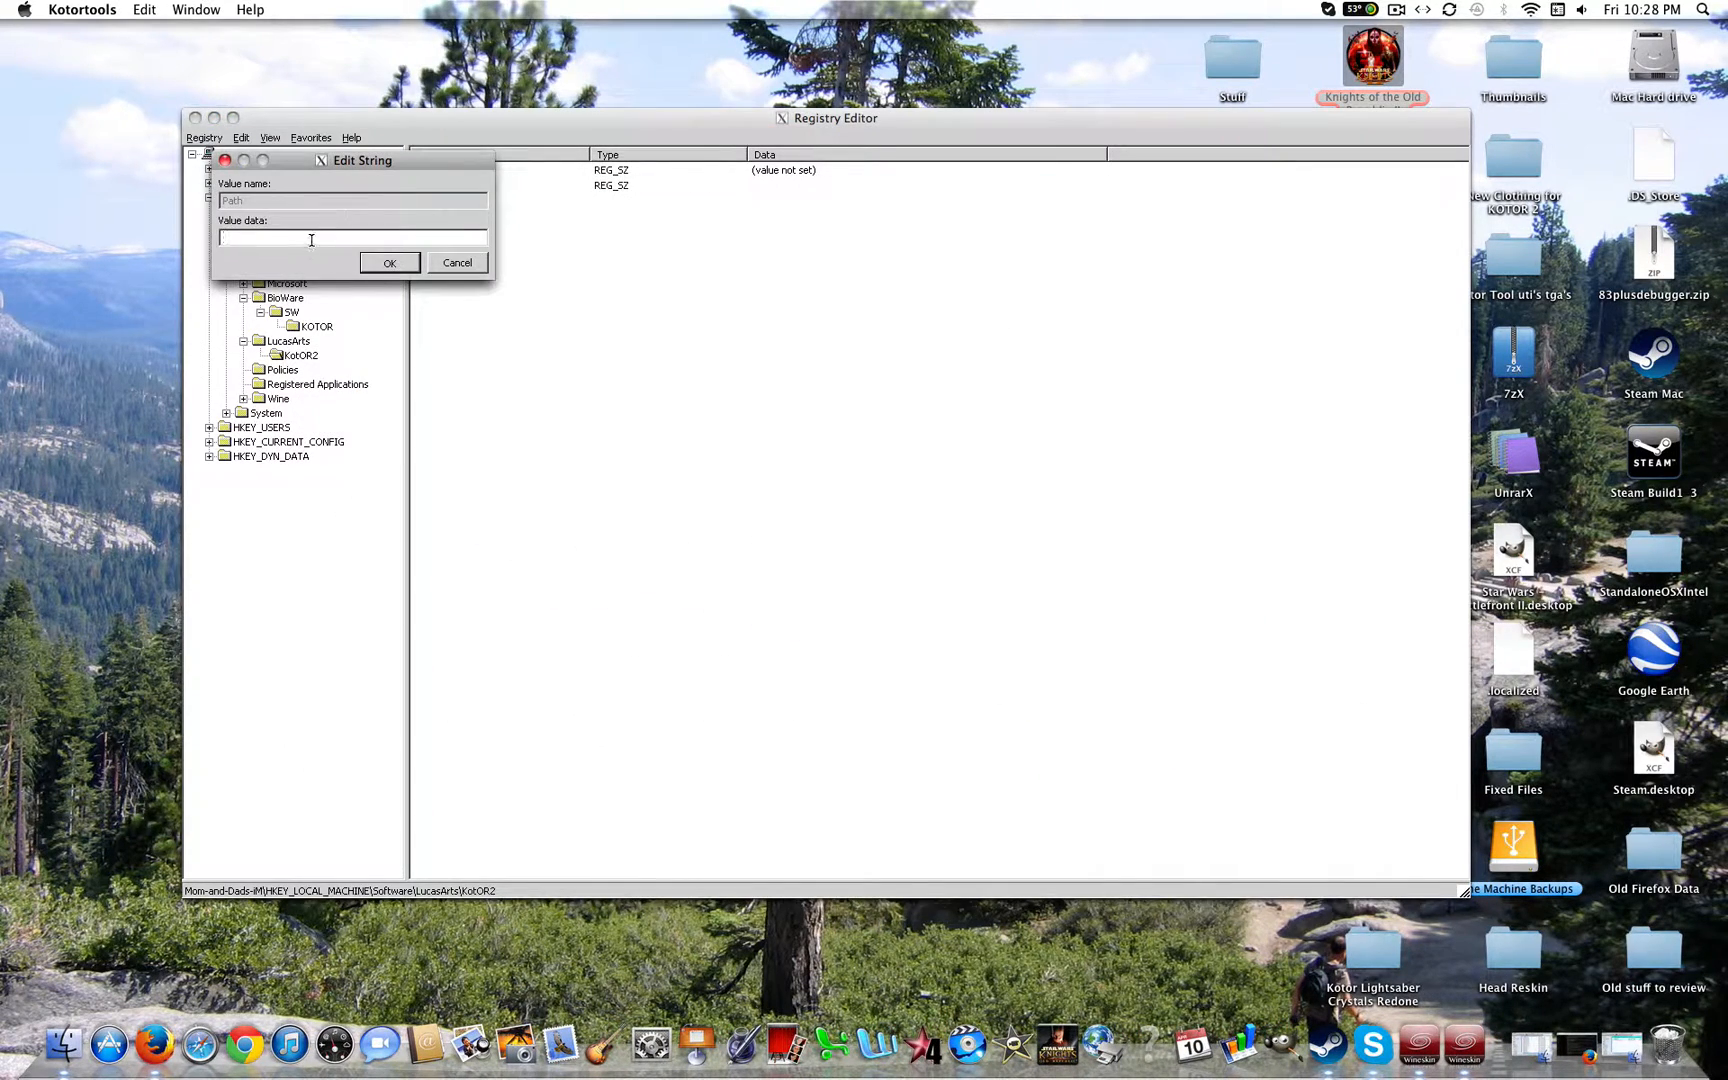
pyautogui.write('les/Steam/steamapps/common/Knights of the Old Republic II')
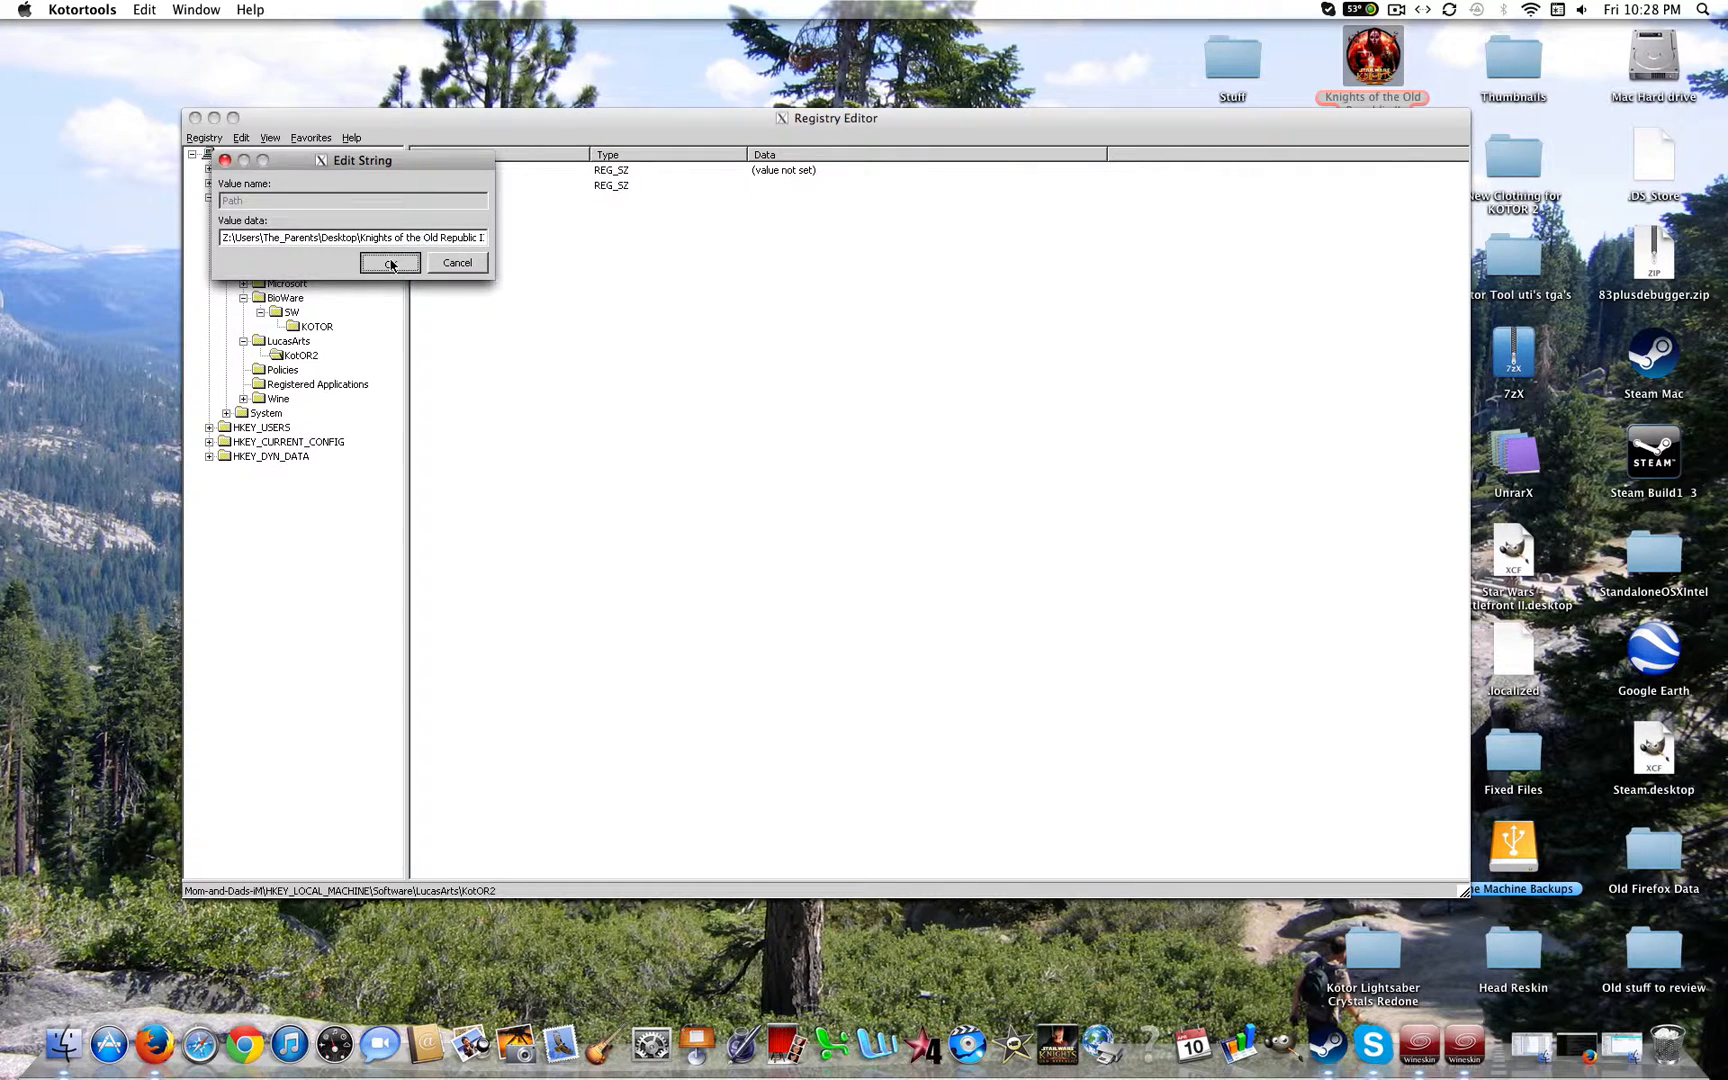
pyautogui.click(388, 262)
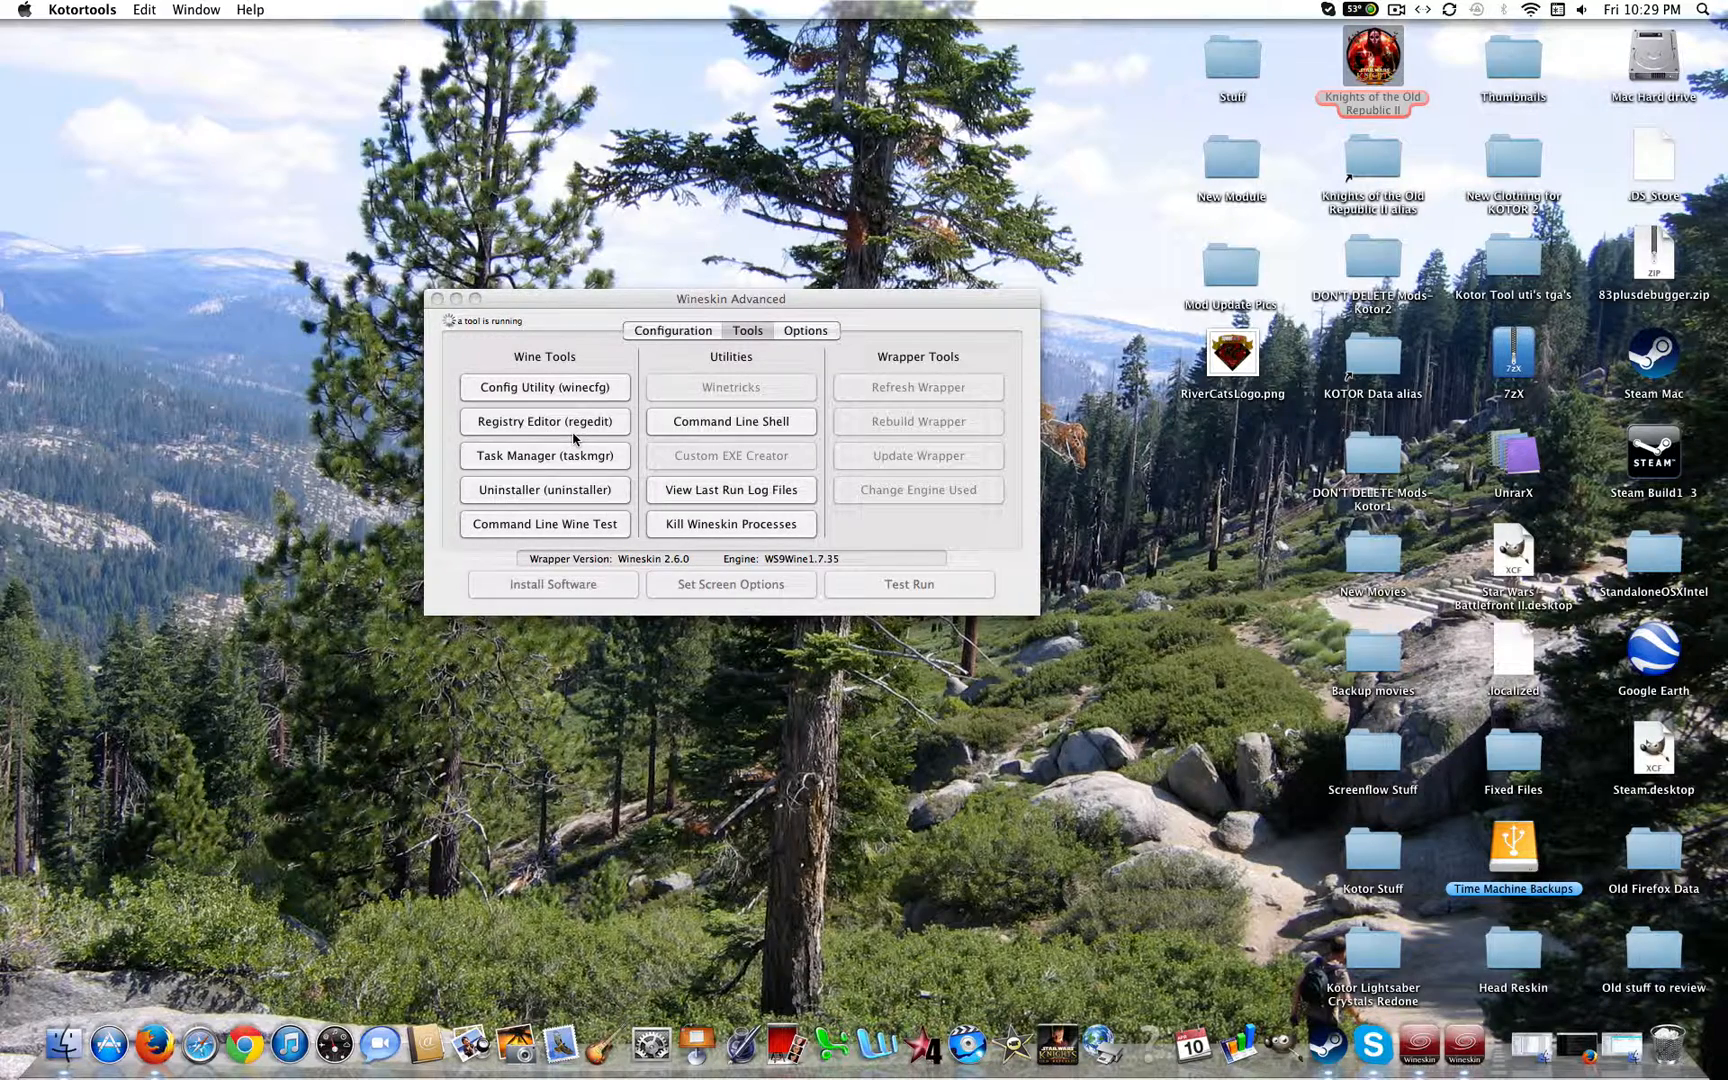
# Close the reopened Registry Editor and show the Kotortools wrapper's Configuration settings.
pyautogui.click(544, 420)
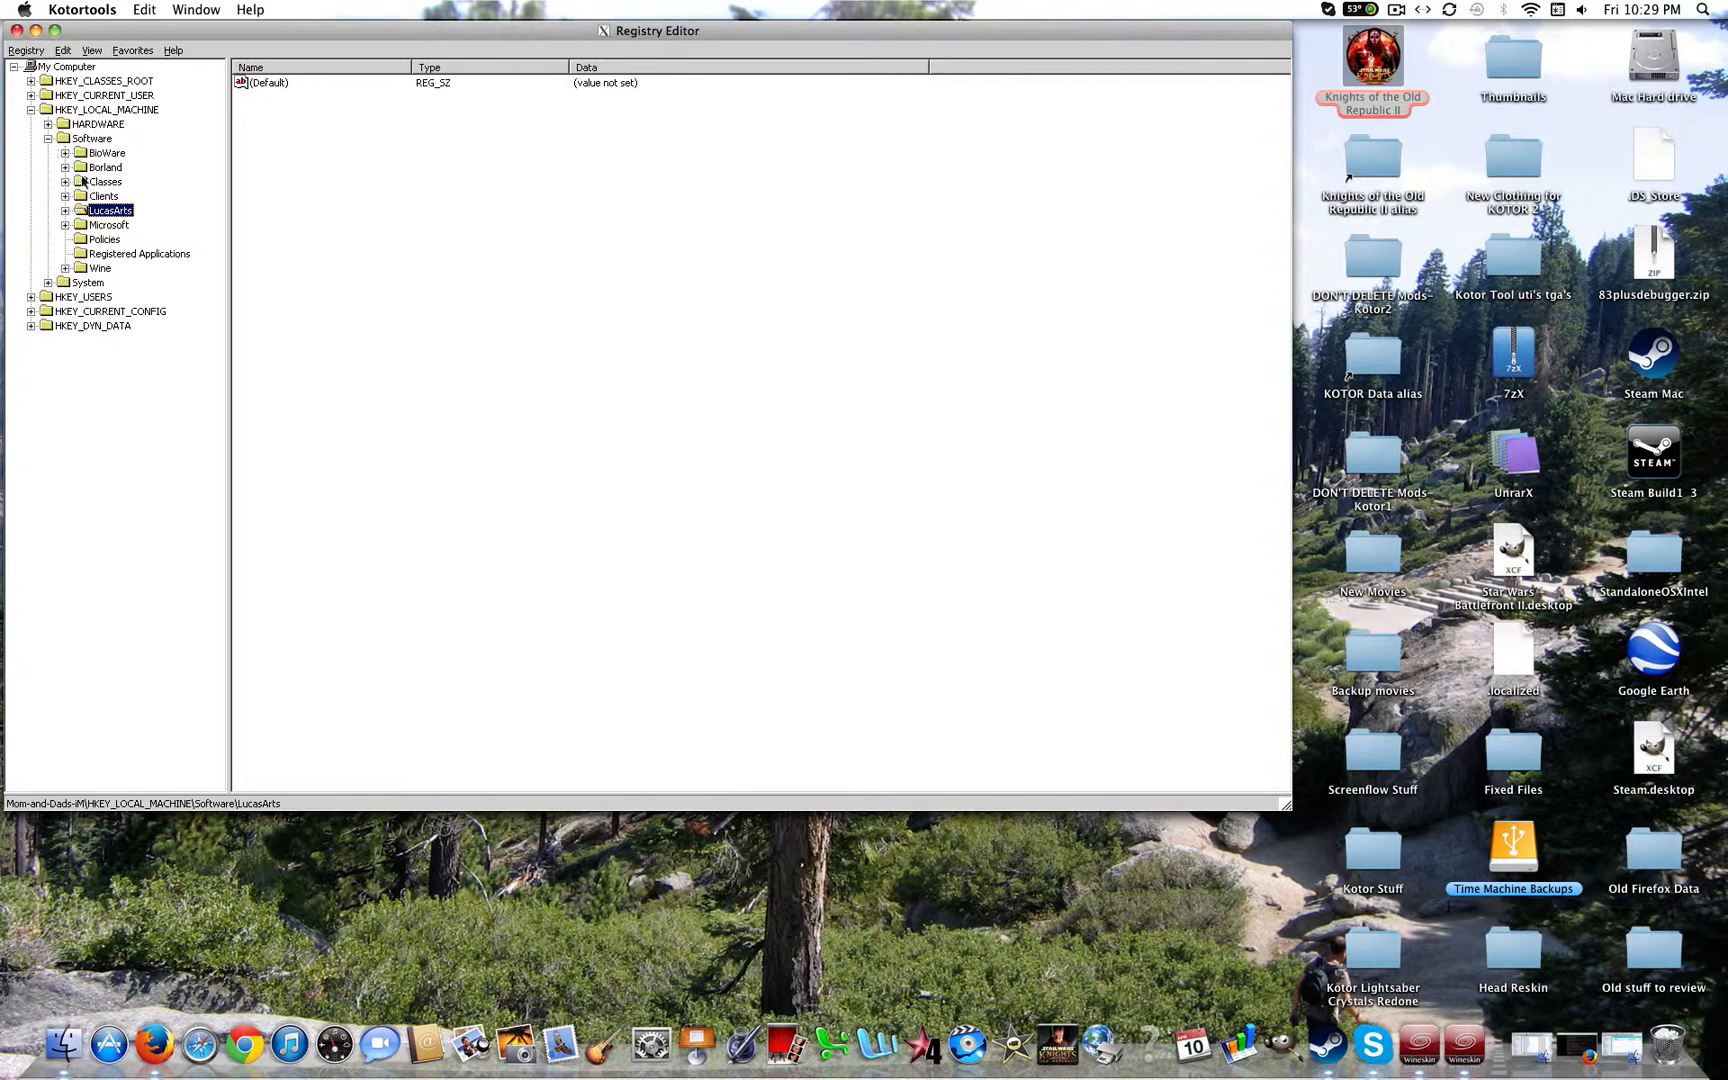
pyautogui.click(106, 152)
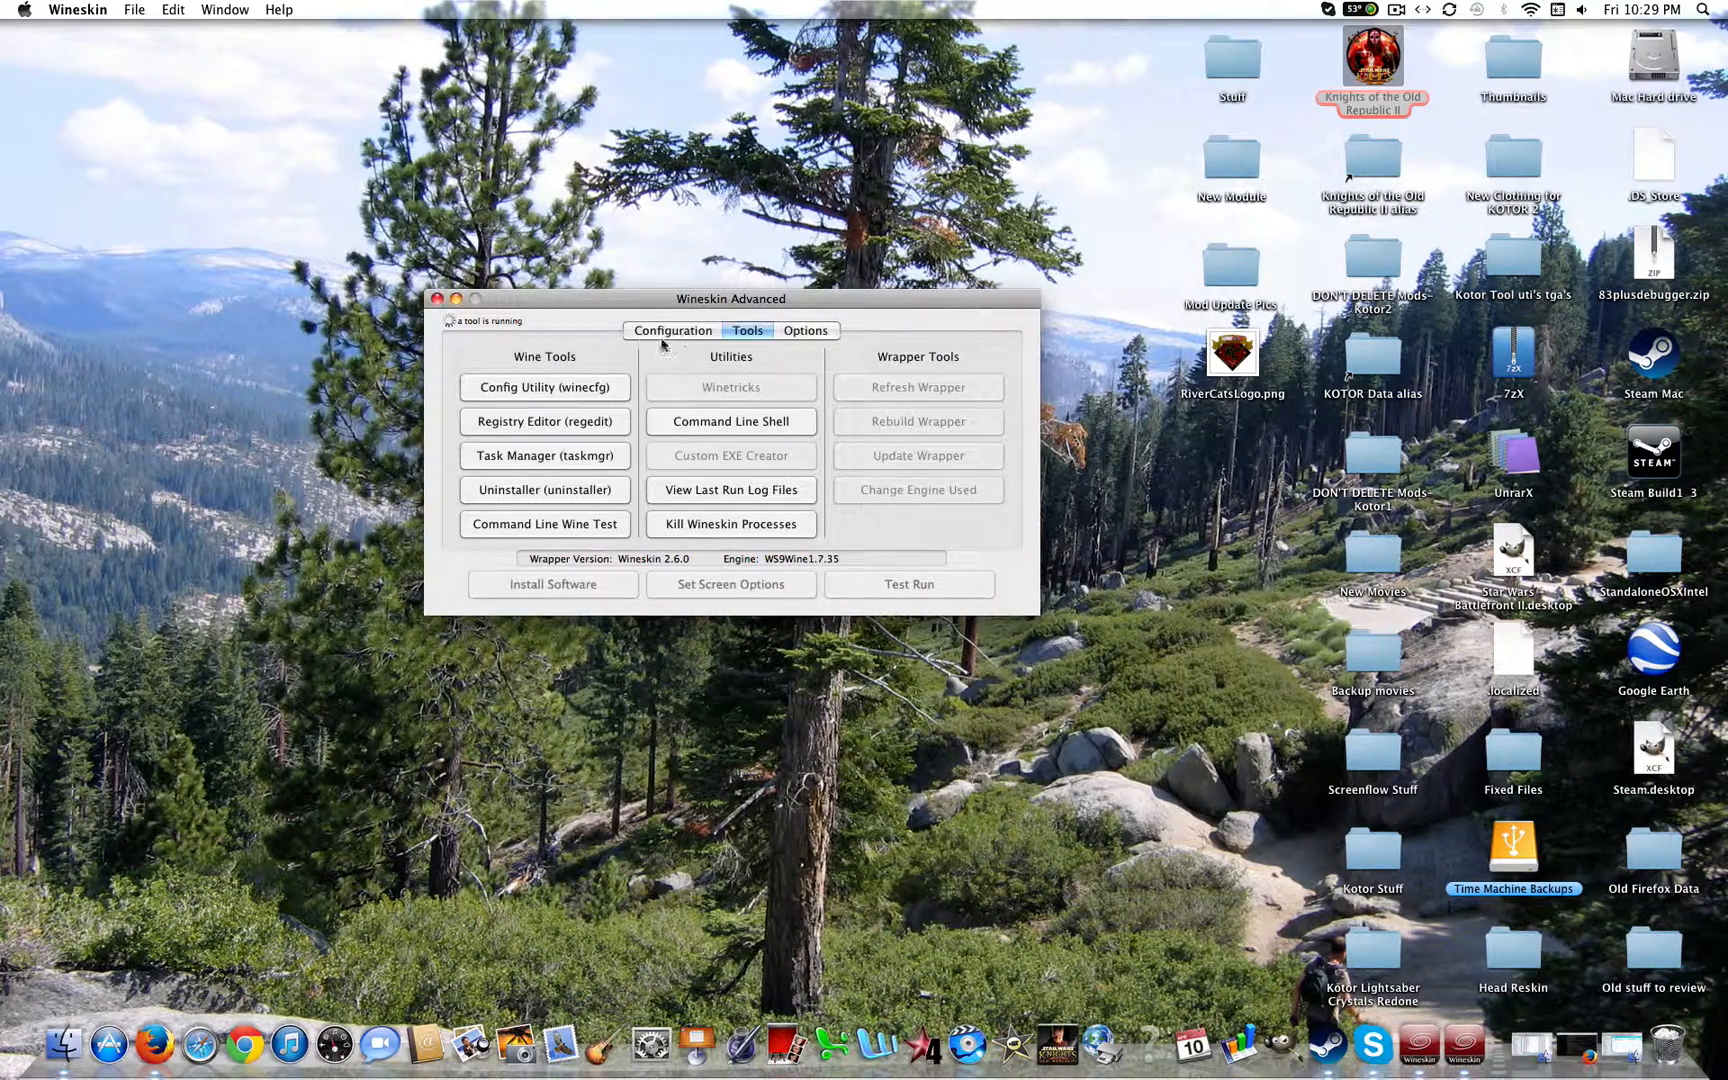
pyautogui.click(672, 330)
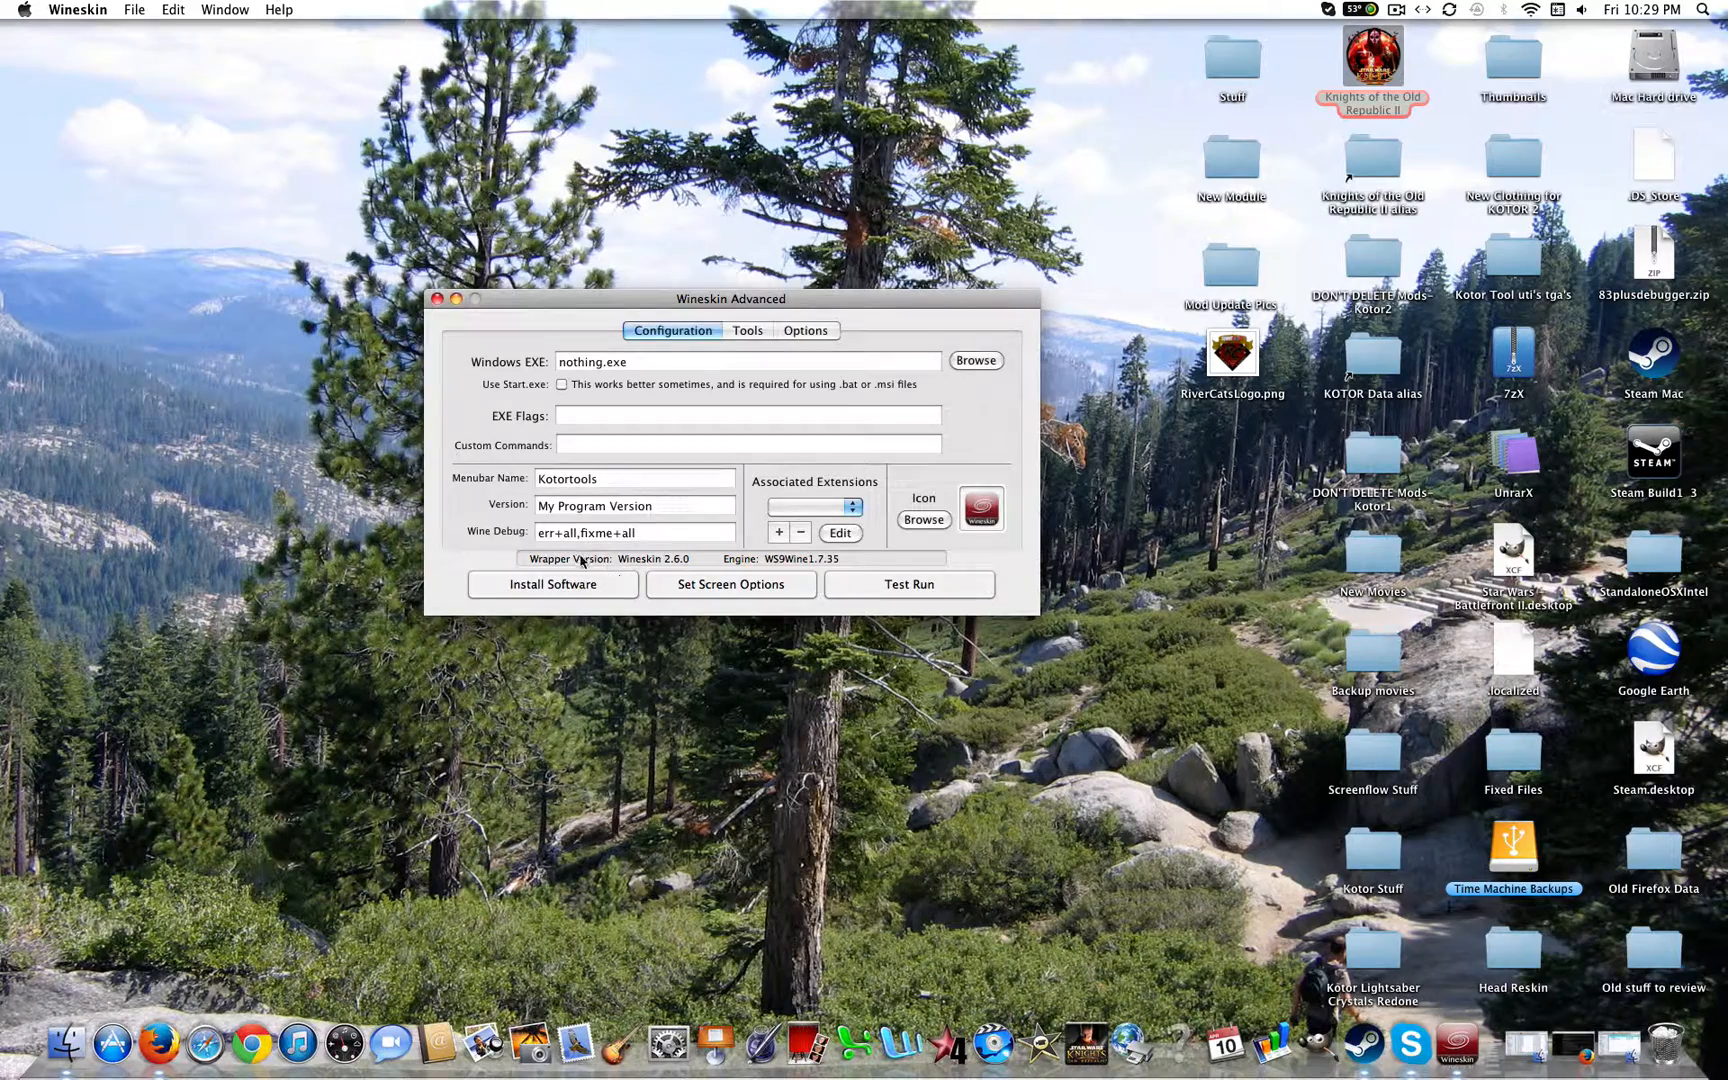
# Run kotor_tool_setup.exe inside the wrapper via Install Software > Choose Setup Executable.
pyautogui.click(554, 584)
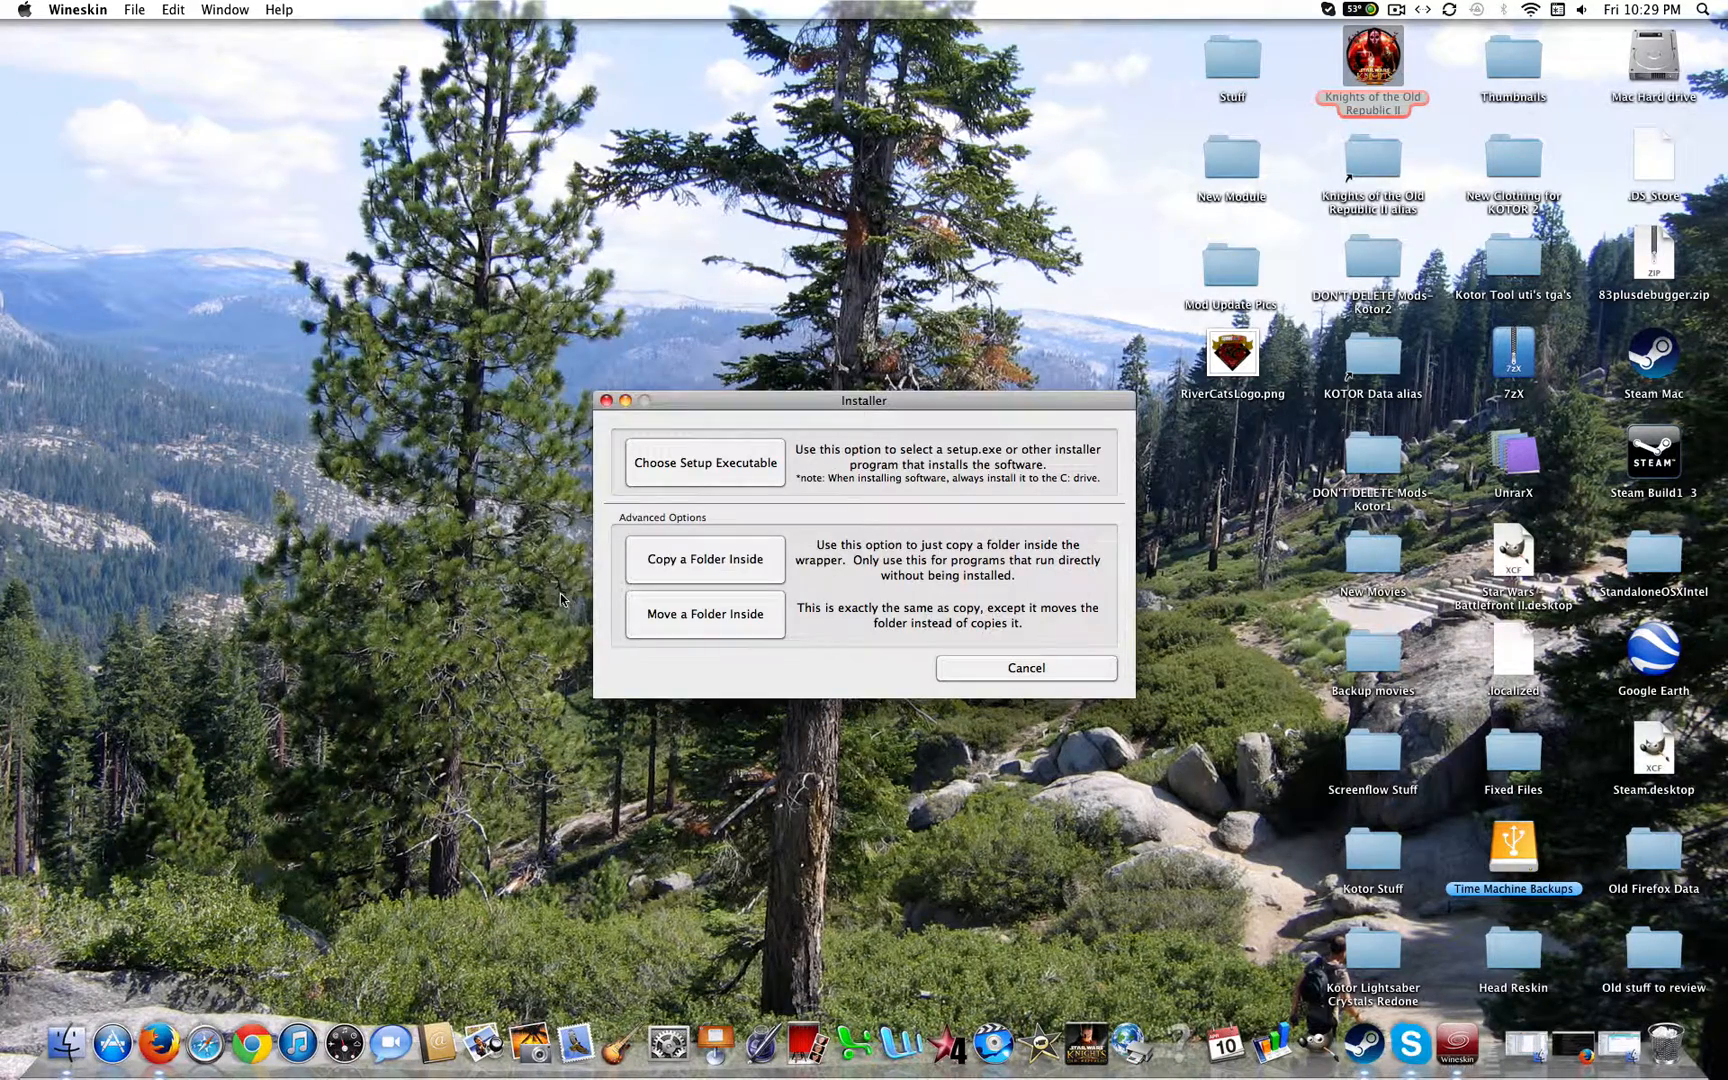
pyautogui.click(704, 462)
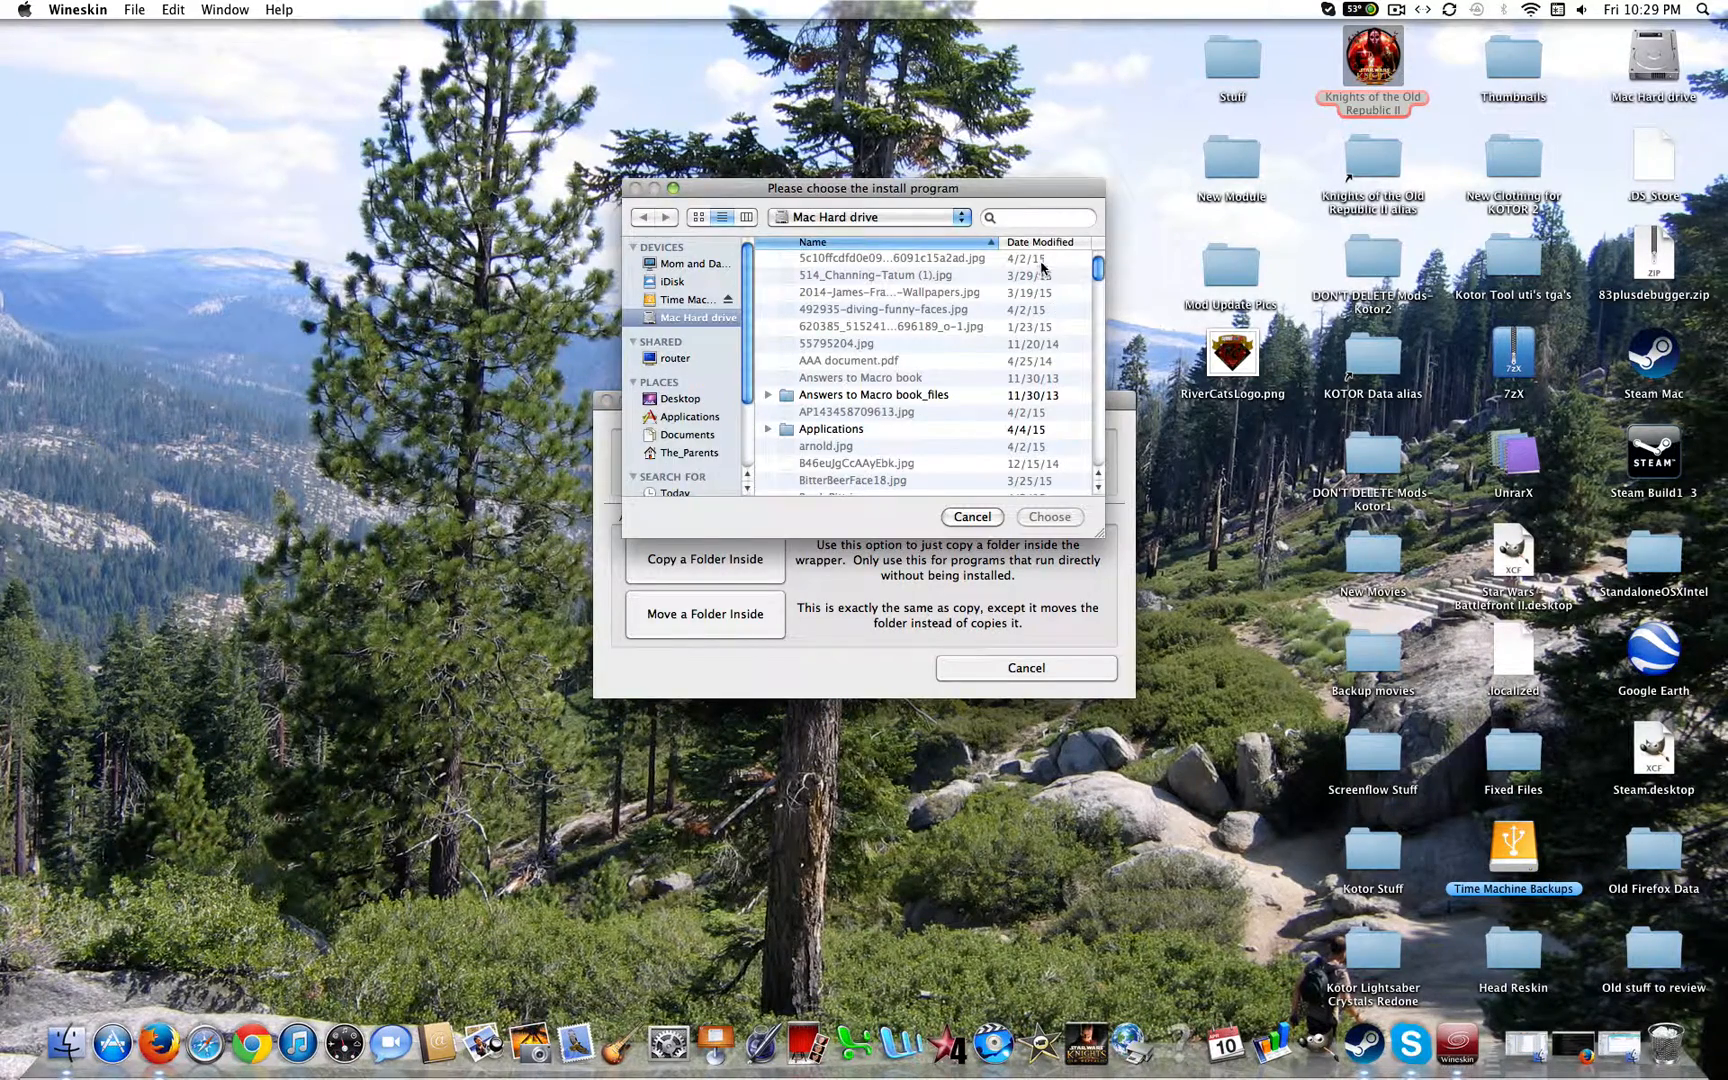
pyautogui.write('kotor')
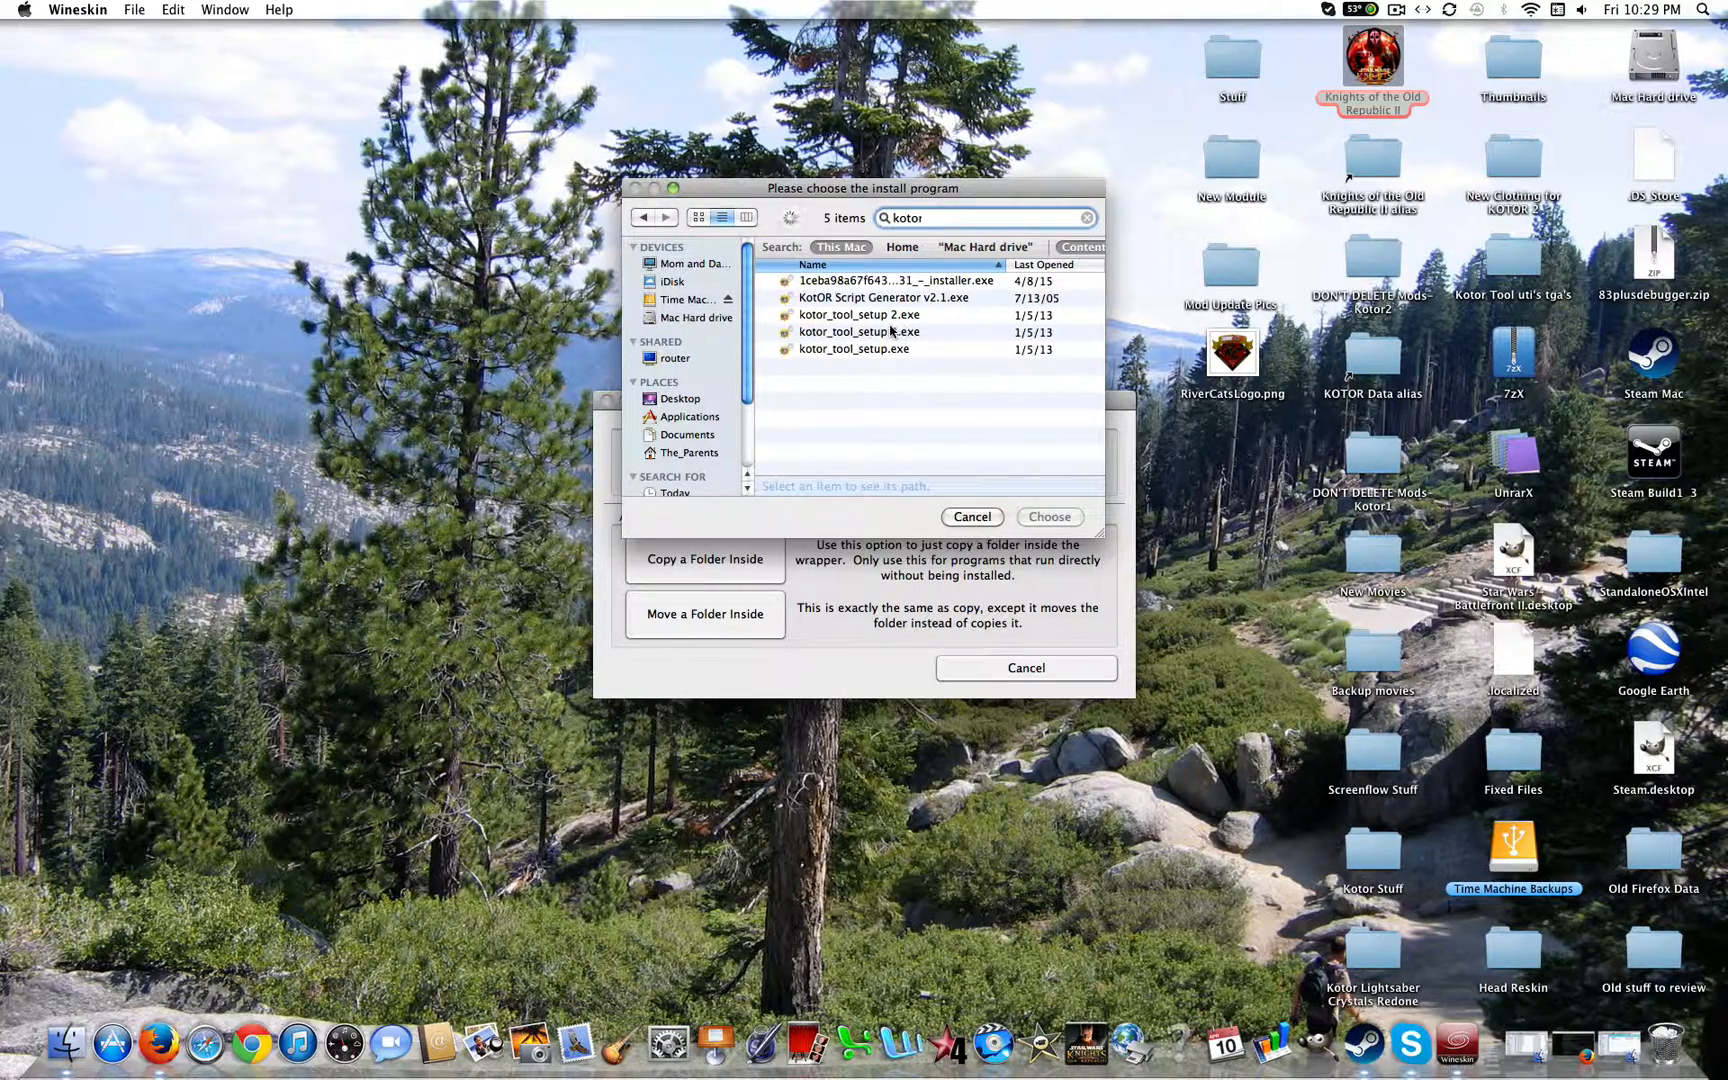
pyautogui.click(1046, 516)
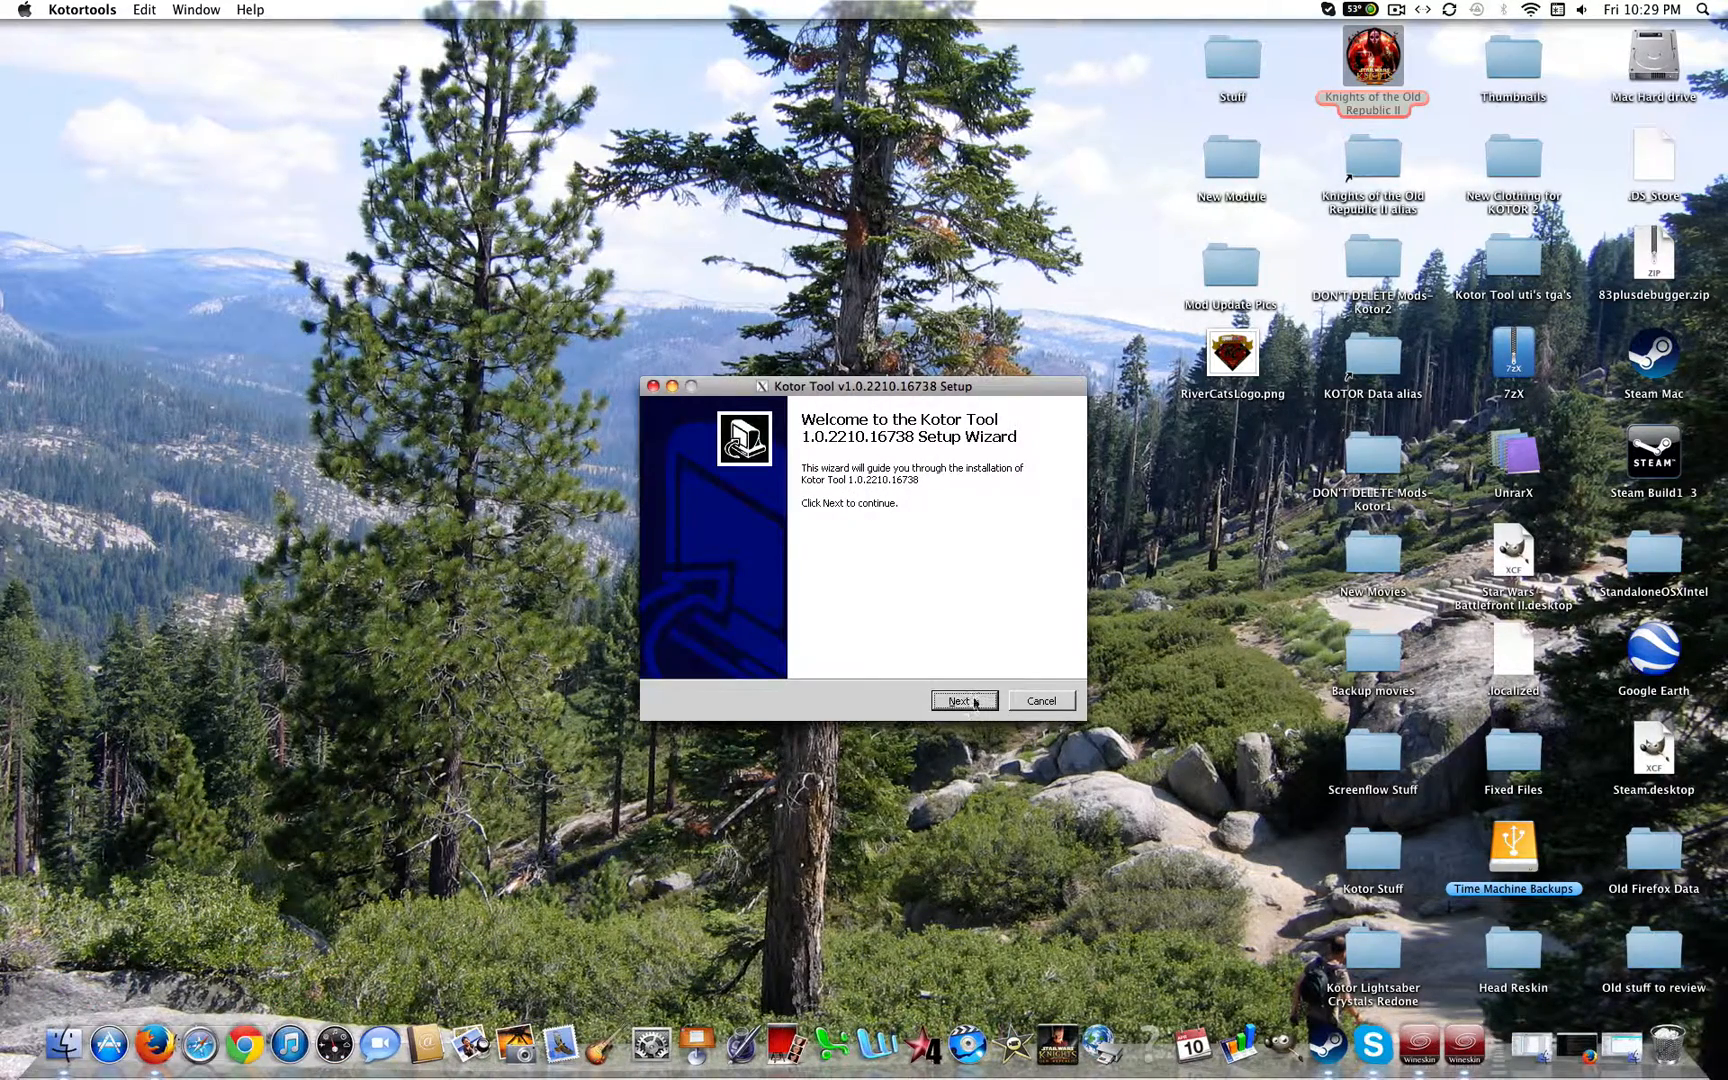
# Complete the Kotor Tool setup wizard with defaults into C:\Program Files\Kotor Tool.
pyautogui.click(960, 700)
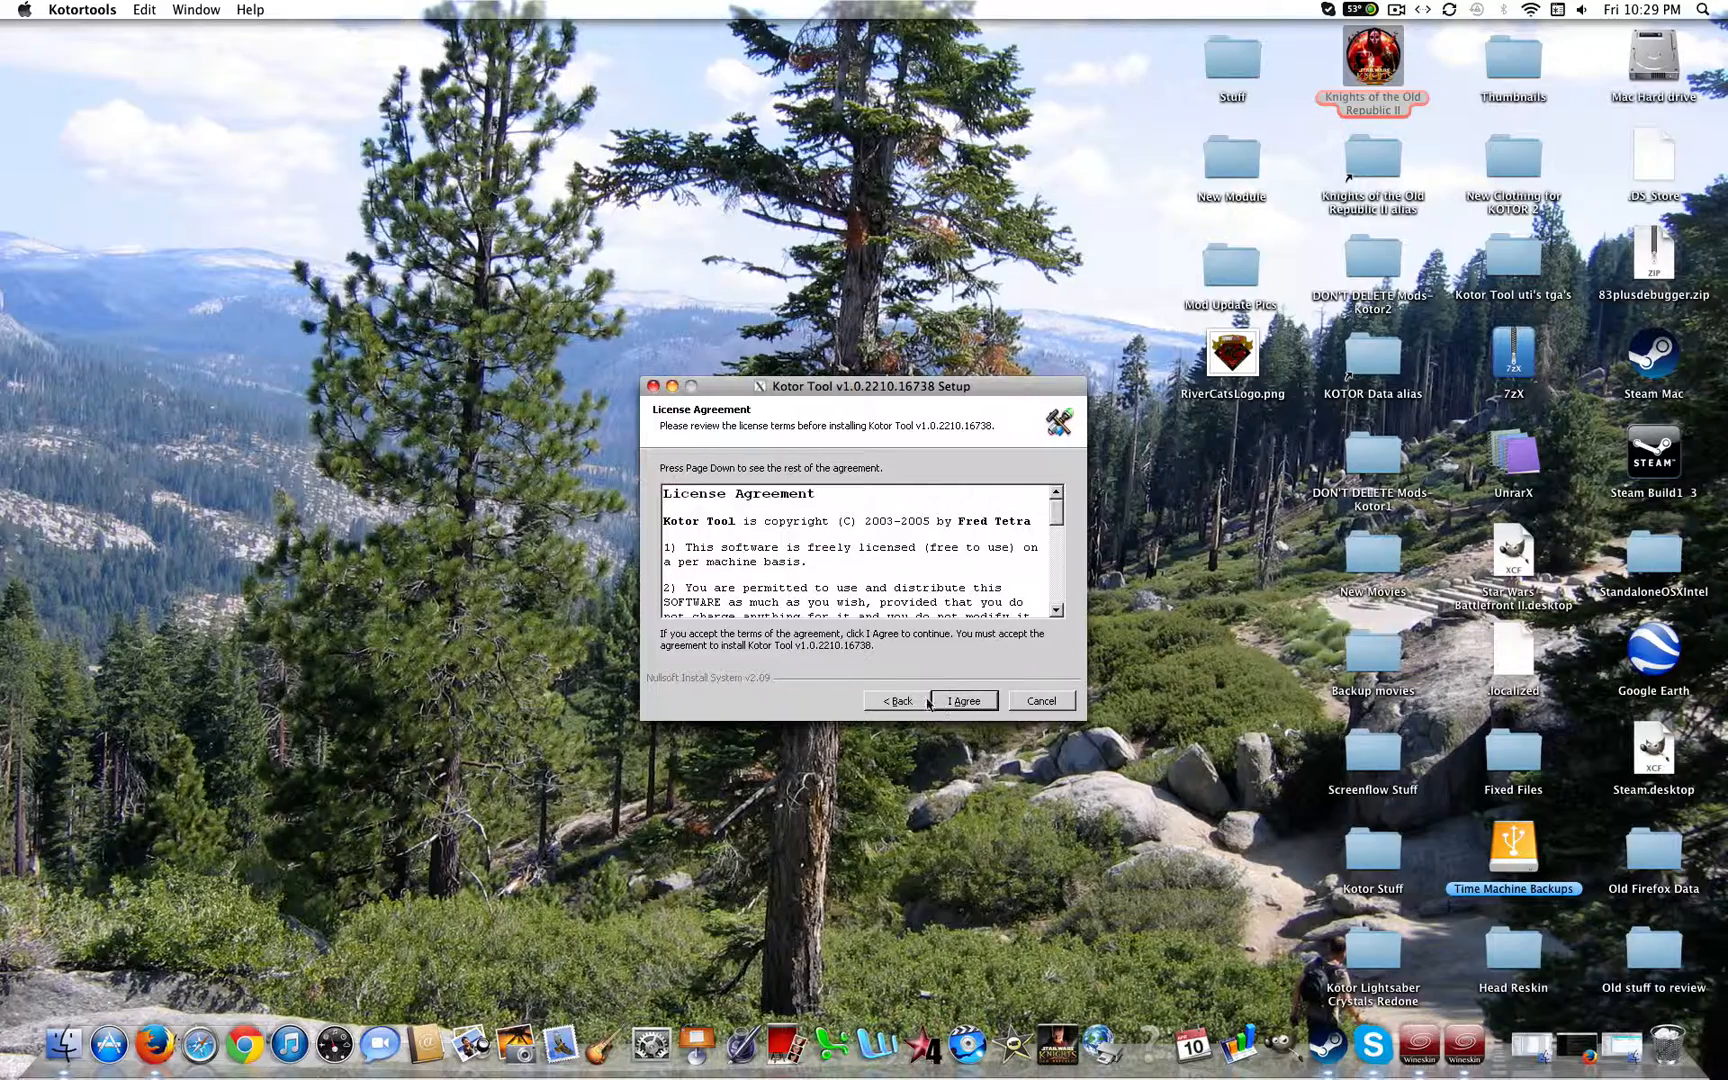
pyautogui.click(962, 700)
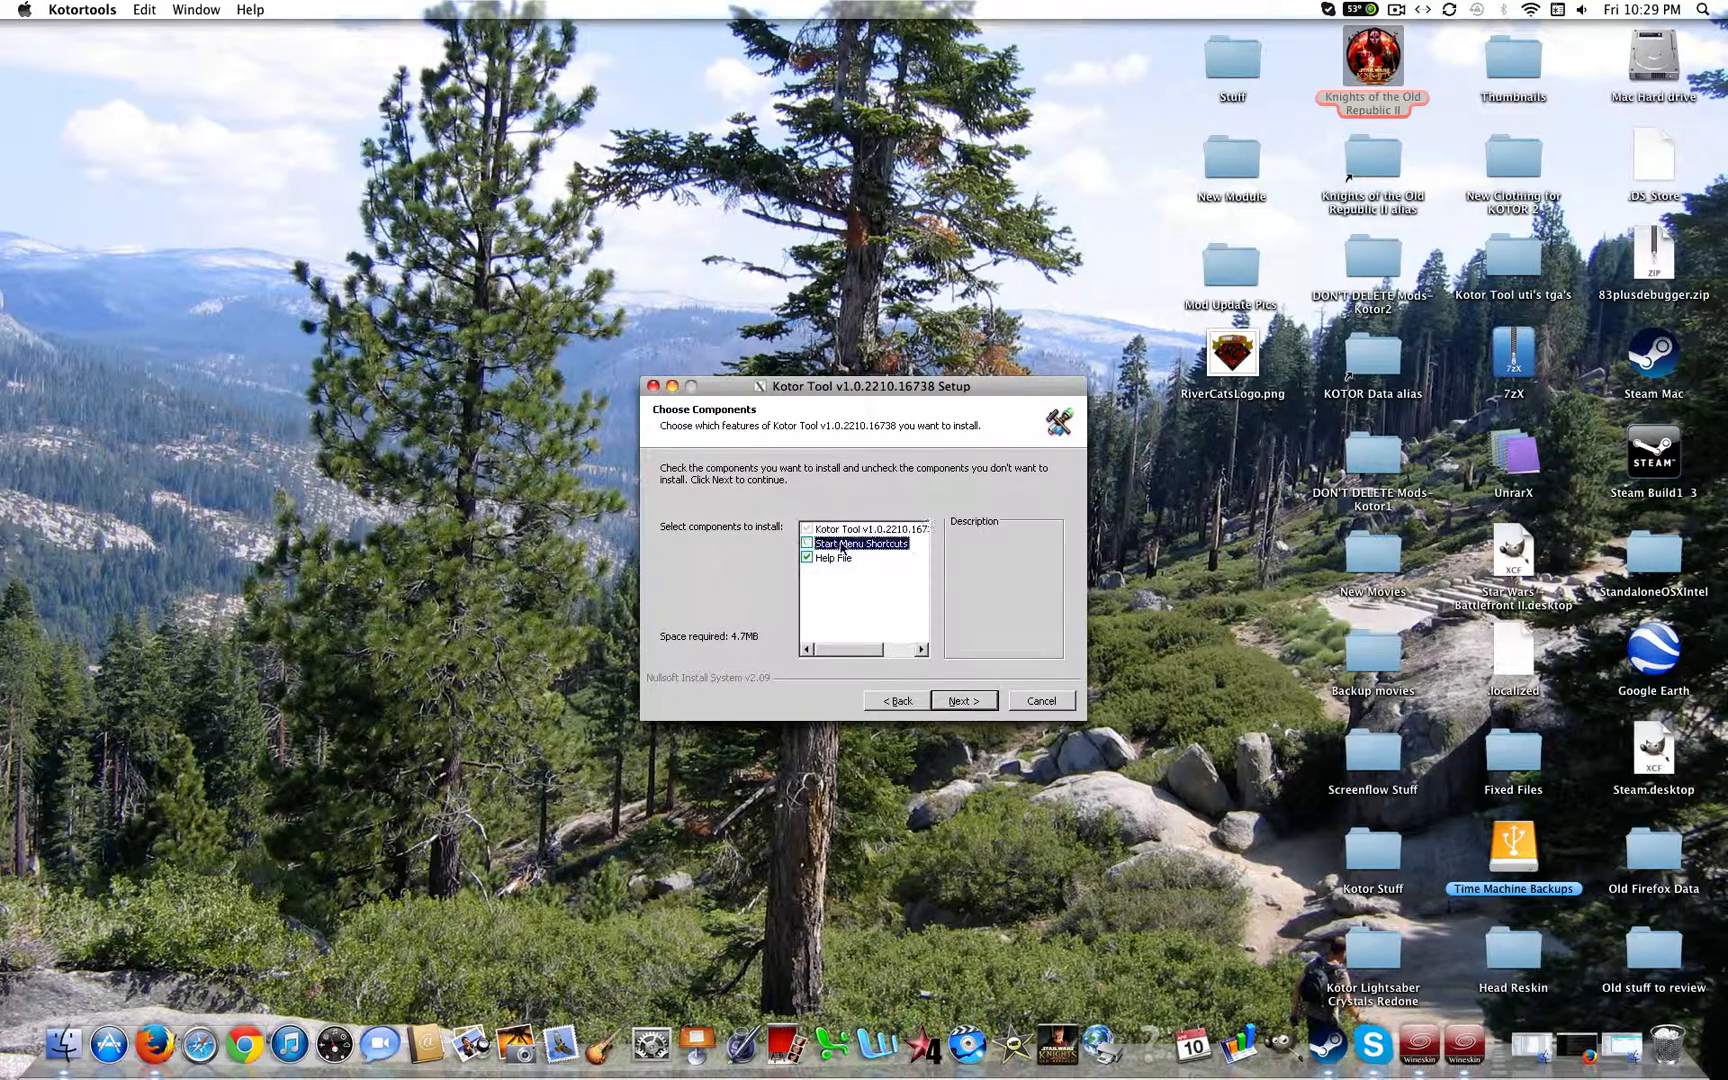
pyautogui.click(960, 700)
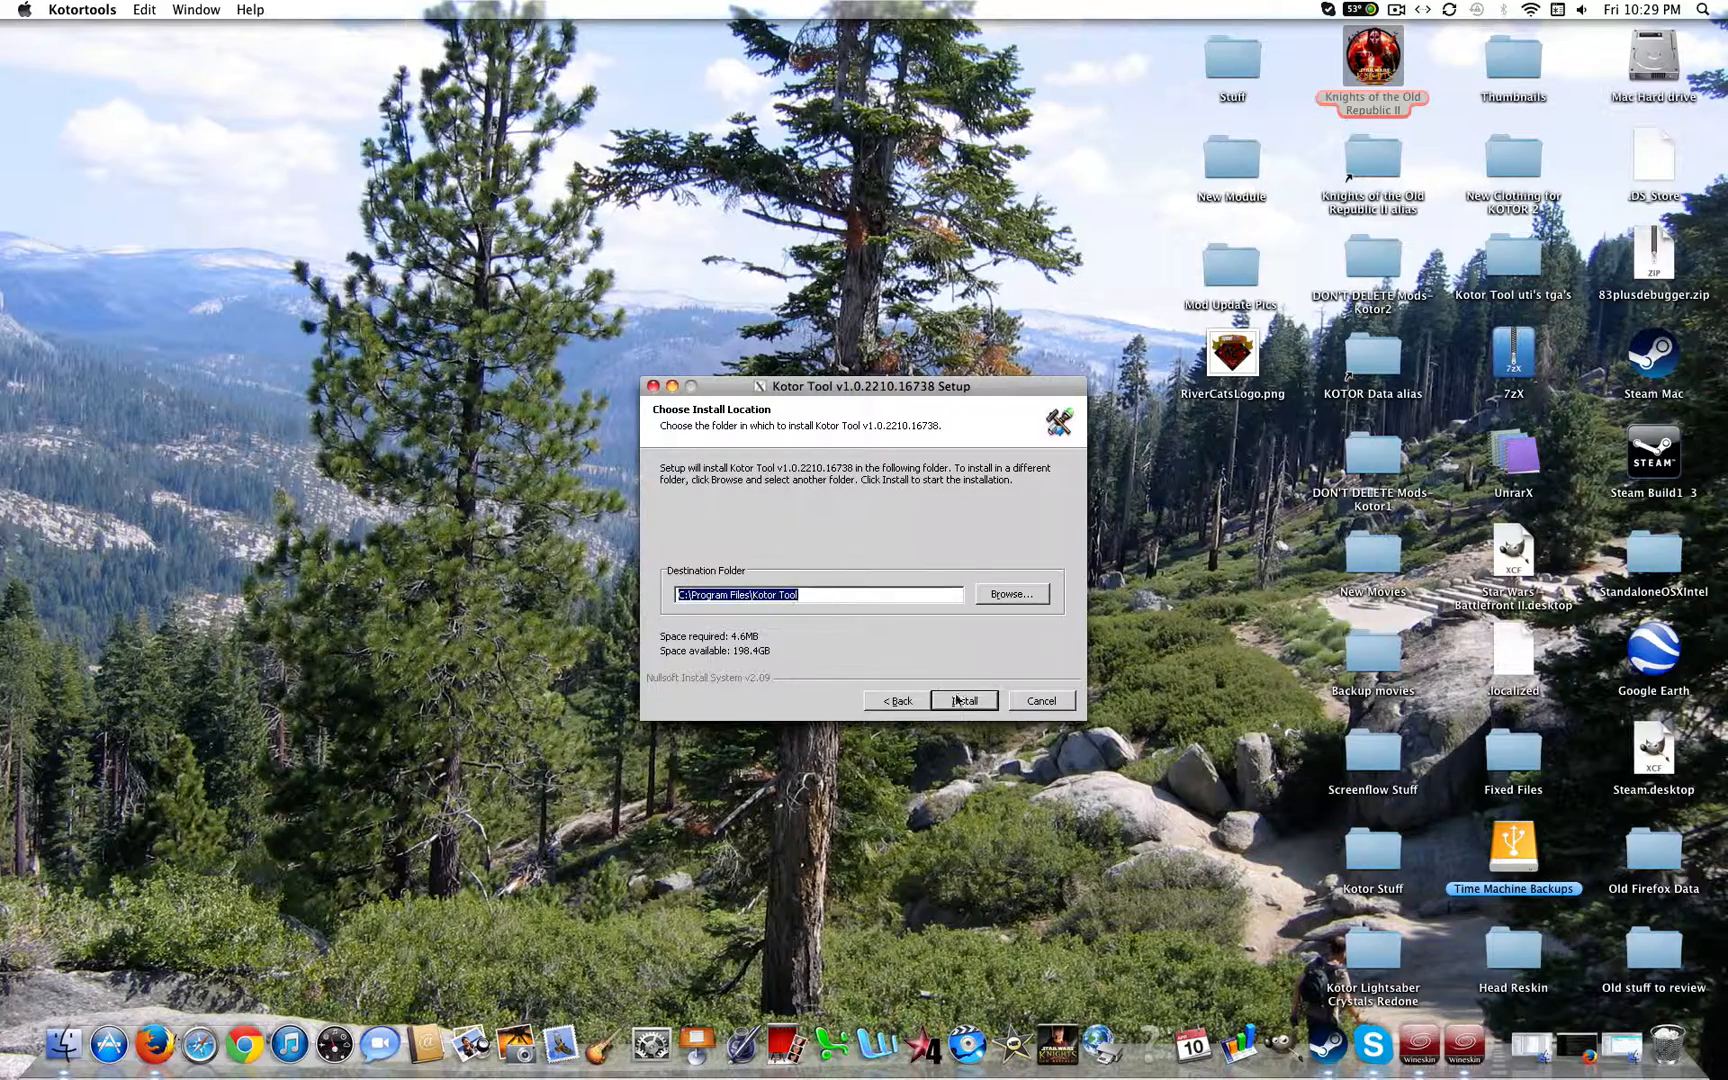
pyautogui.click(962, 700)
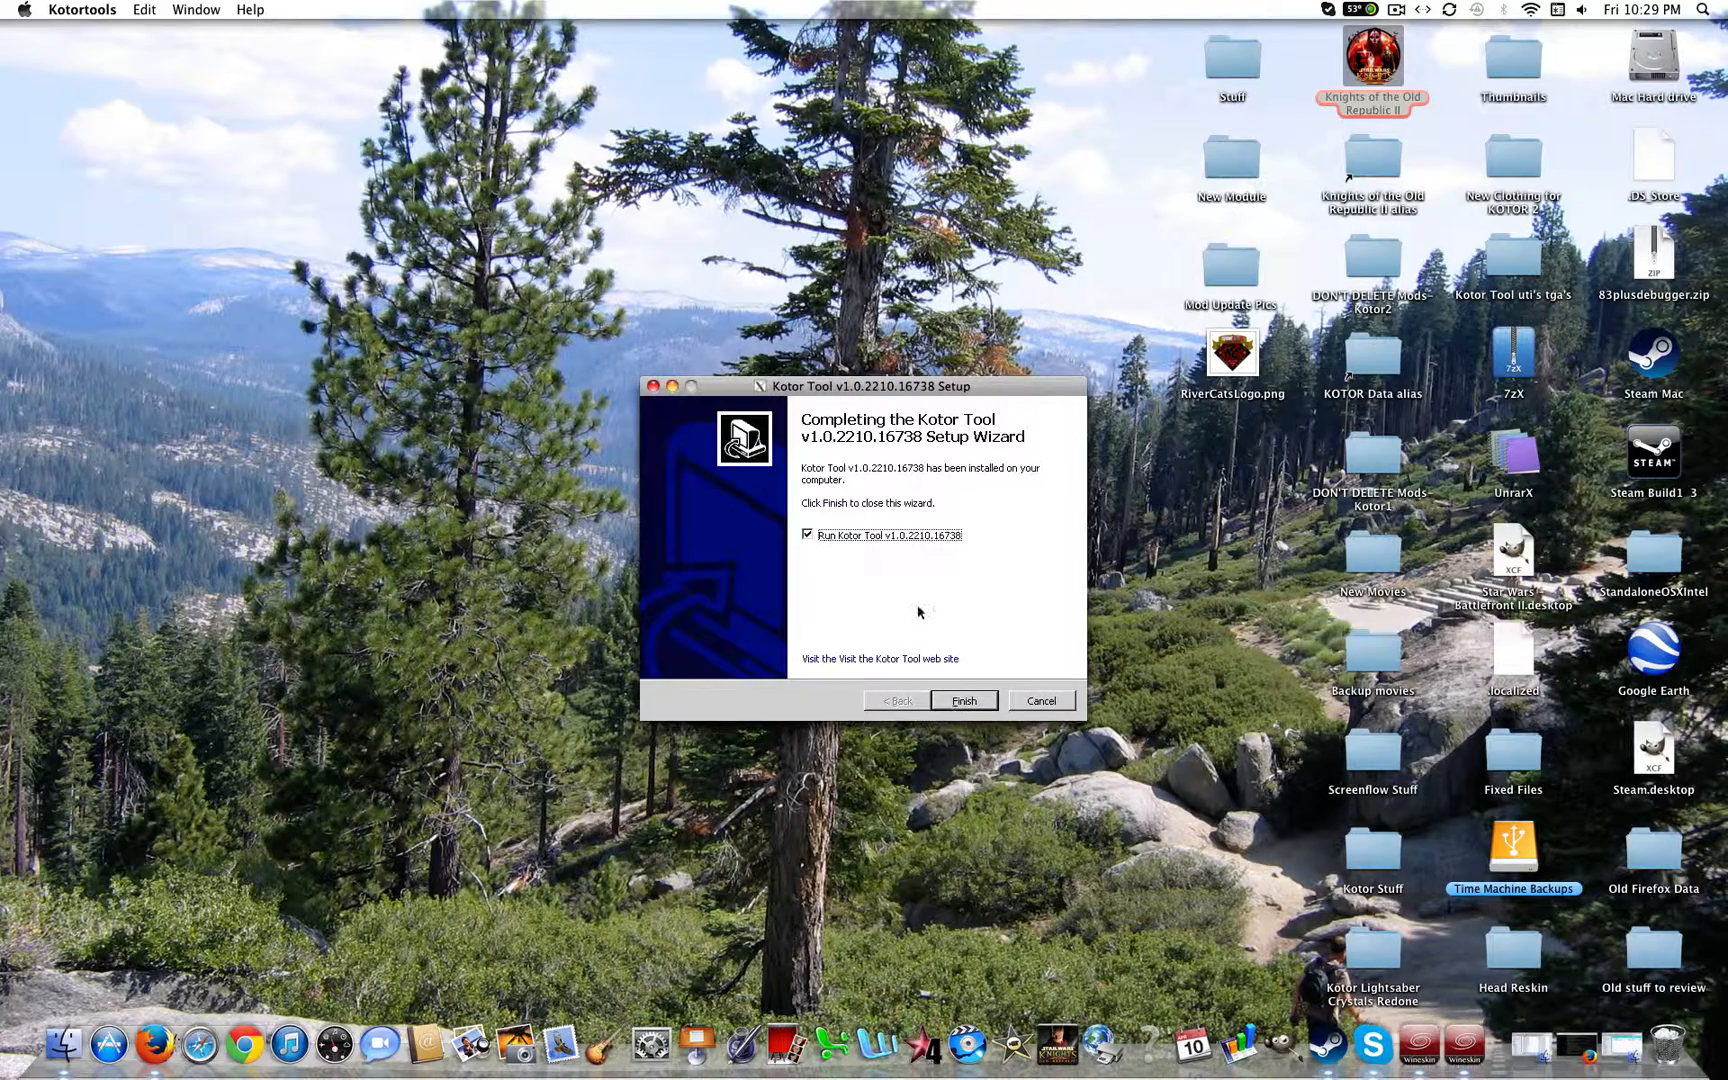
pyautogui.click(960, 700)
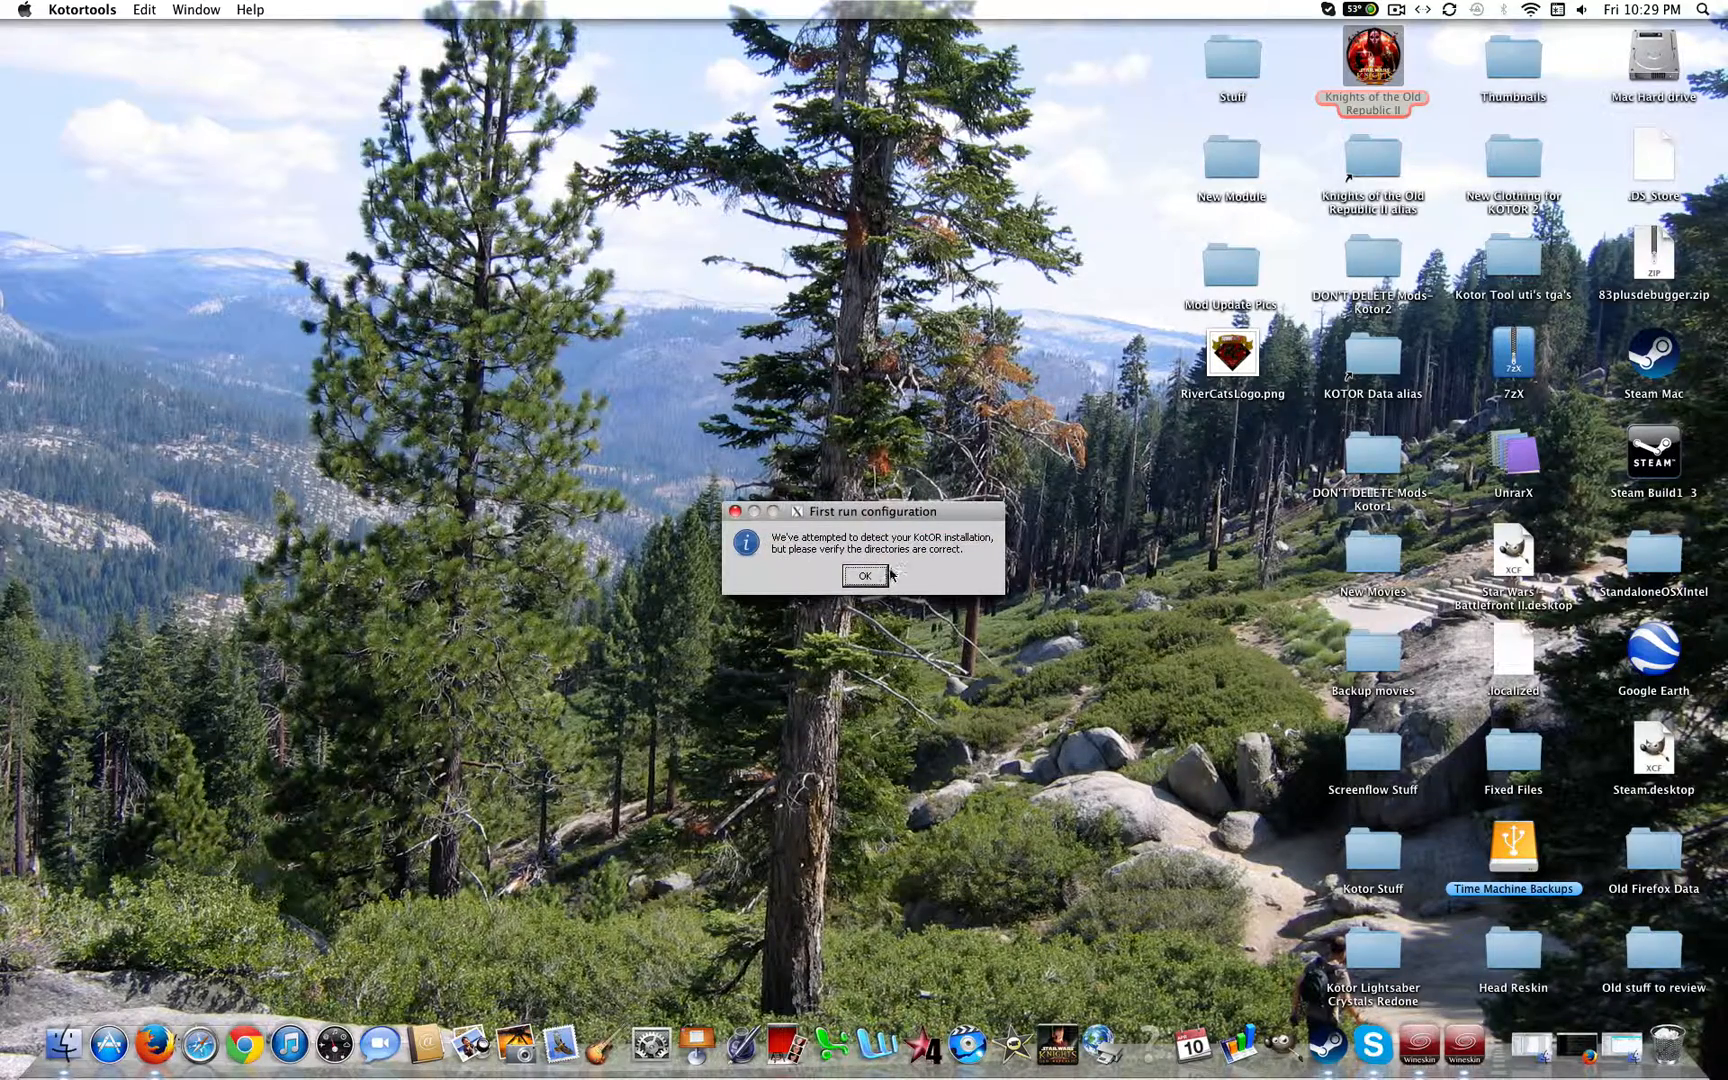
# Accept the first-run detected KotOR and KotOR II paths in Path Manager.
pyautogui.click(866, 576)
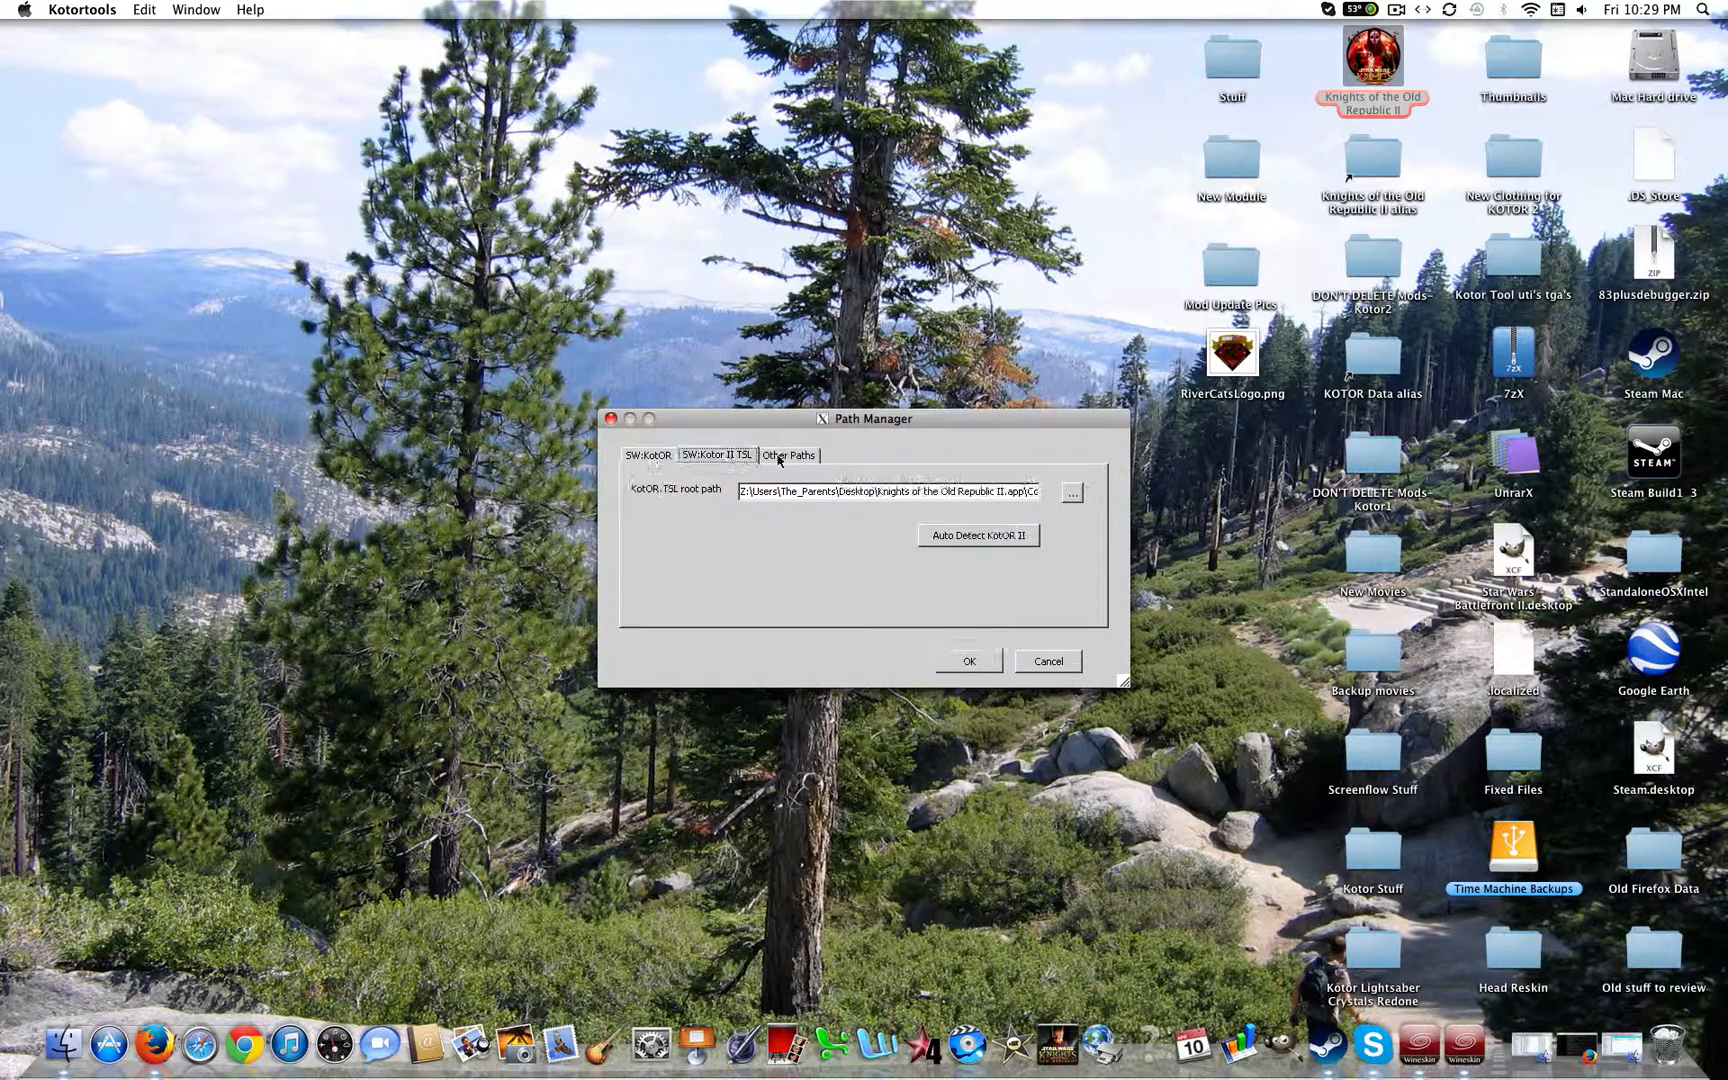
pyautogui.click(650, 456)
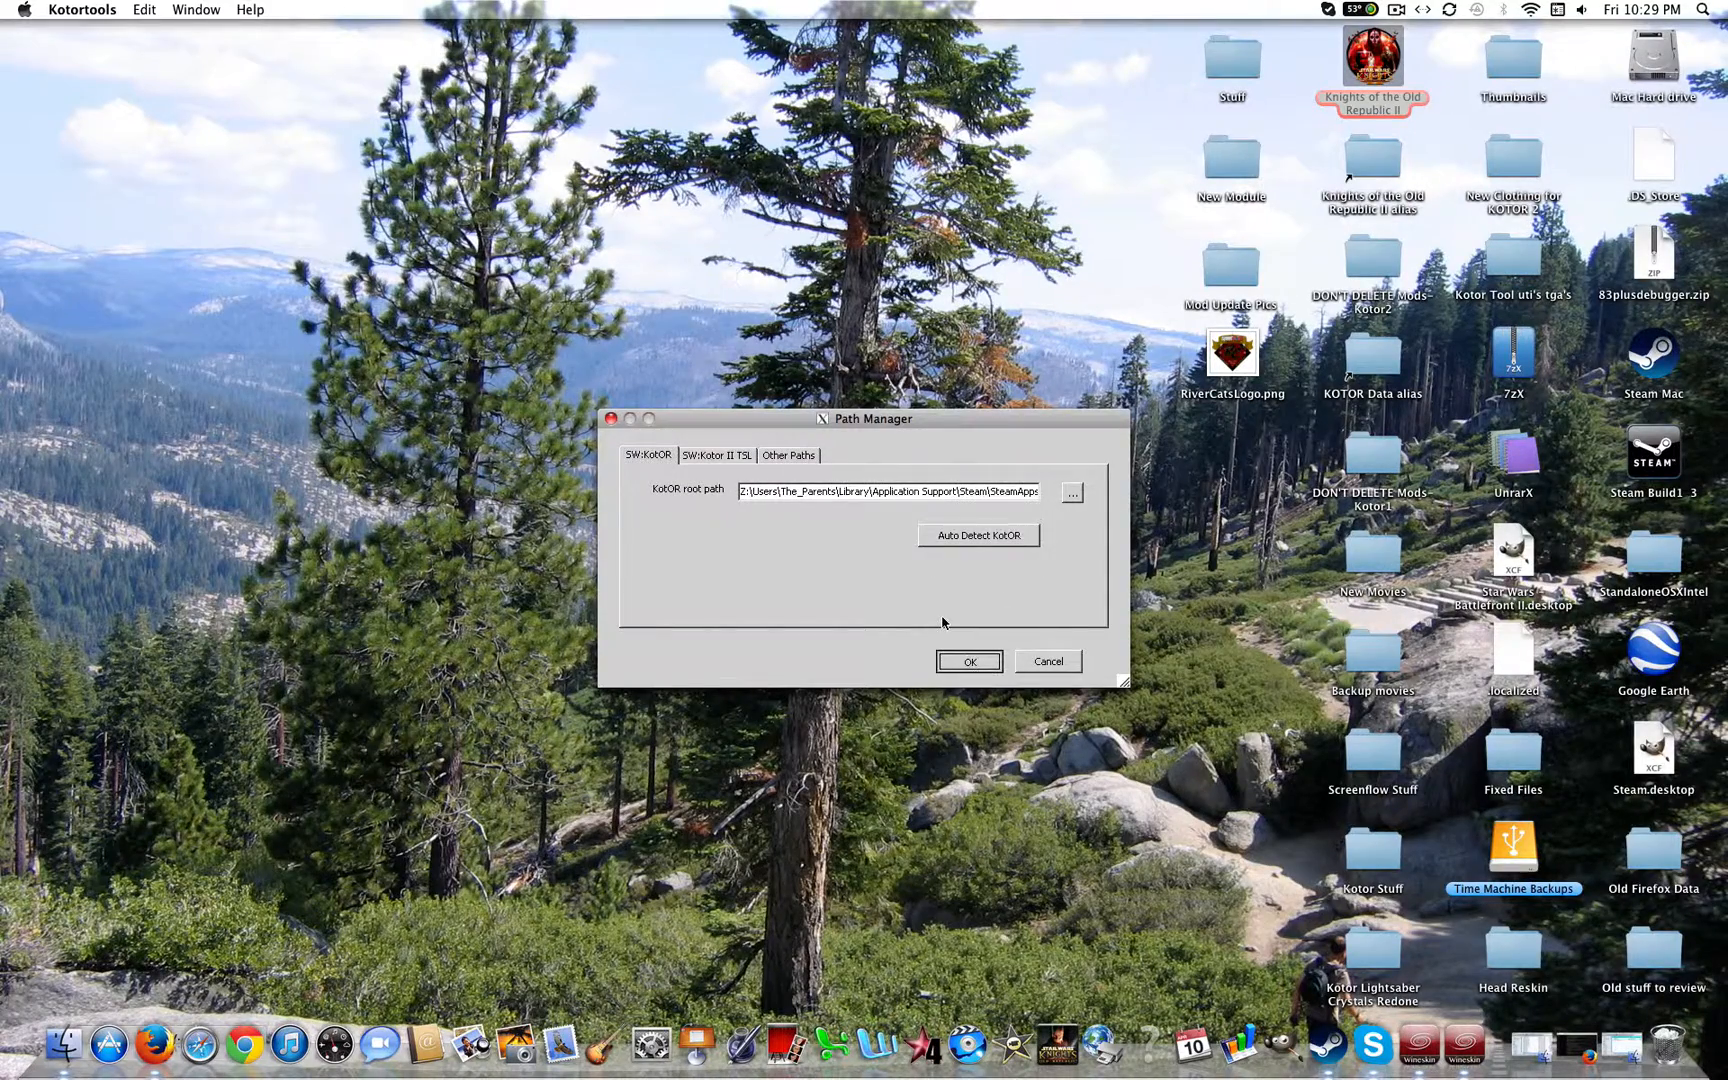
pyautogui.click(968, 662)
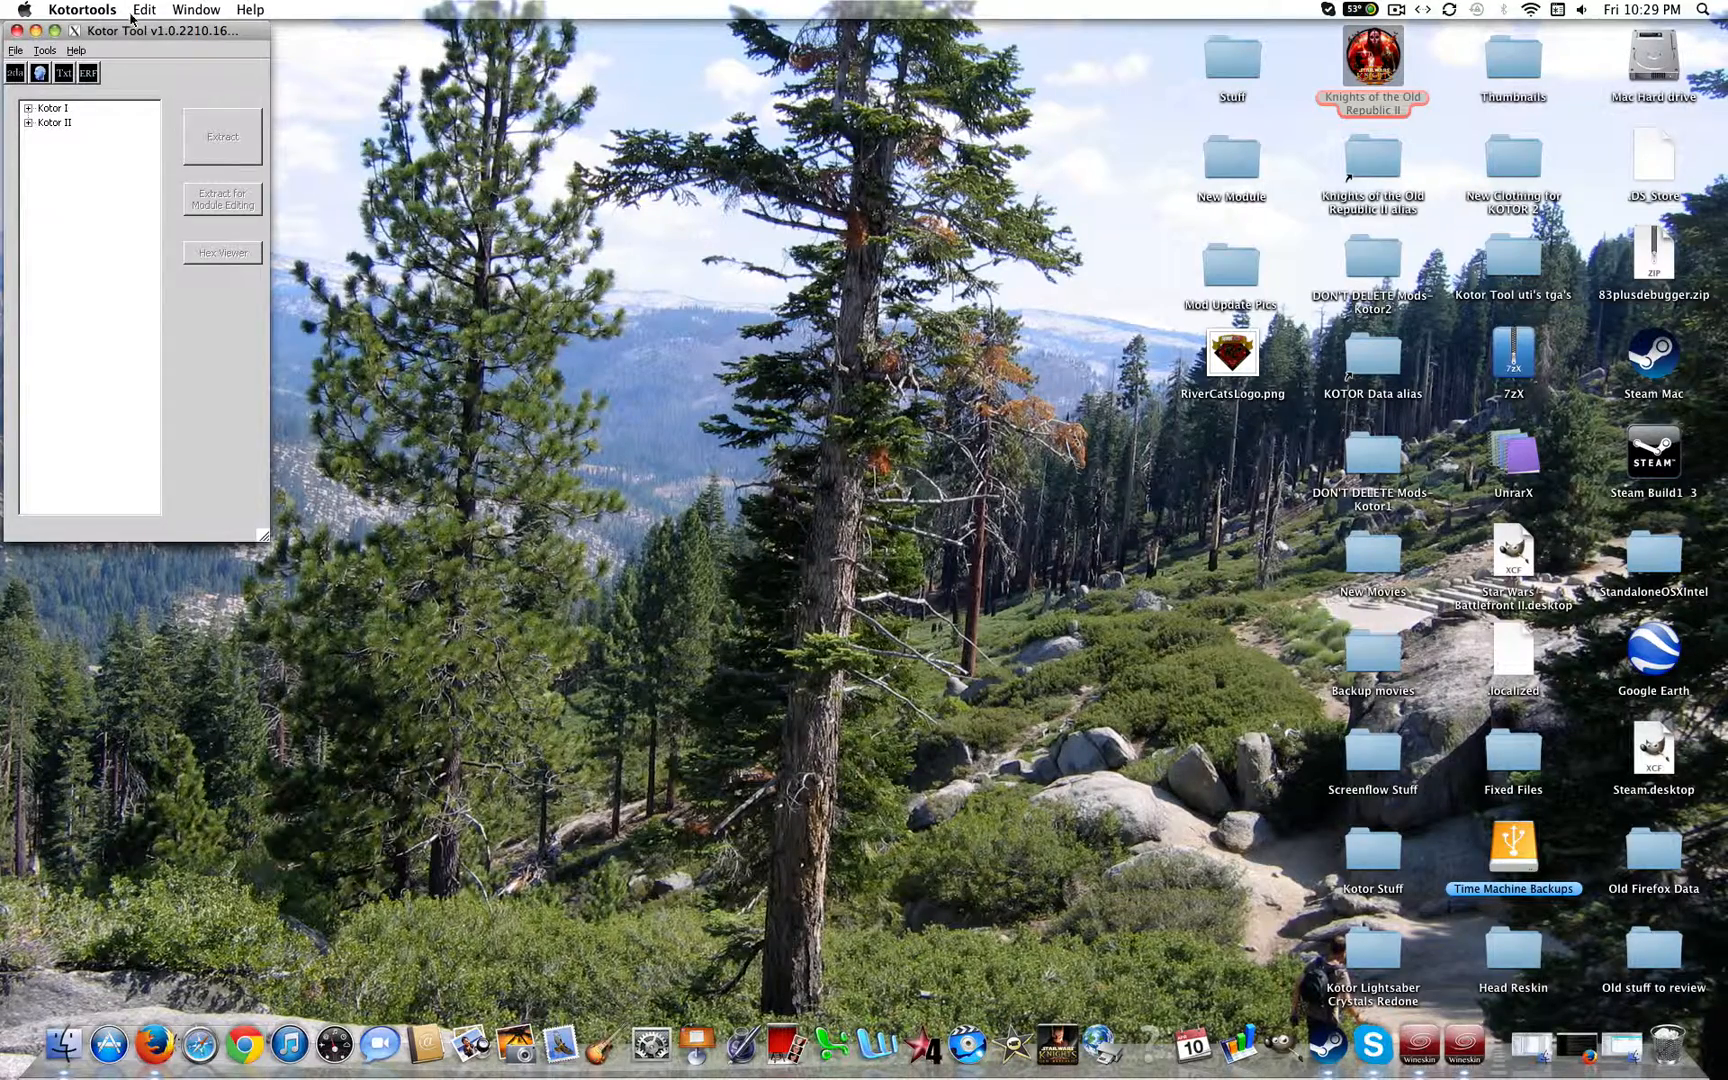
# Open g1_i_implant302.uti from Kotor I > BIFs > templates.bif Item blueprints, then reopen it to a file-in-use error.
pyautogui.moveTo(158, 30); pyautogui.dragTo(844, 310)
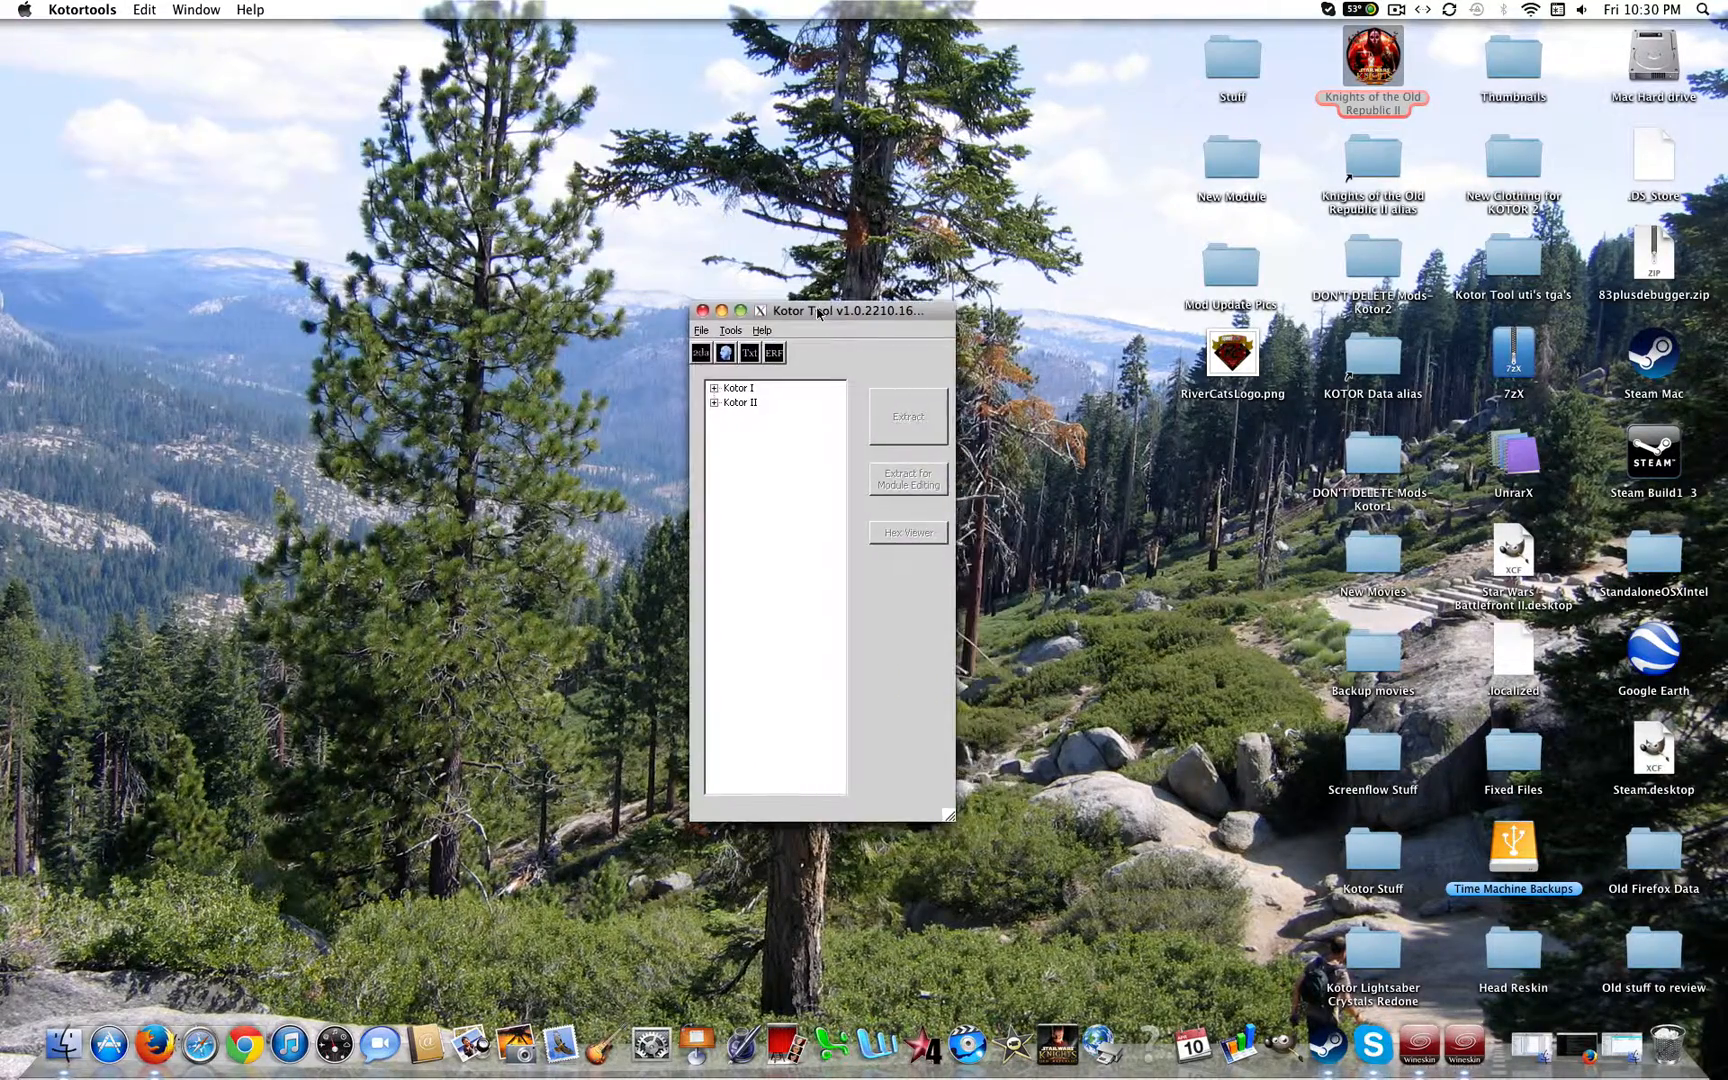
pyautogui.click(714, 388)
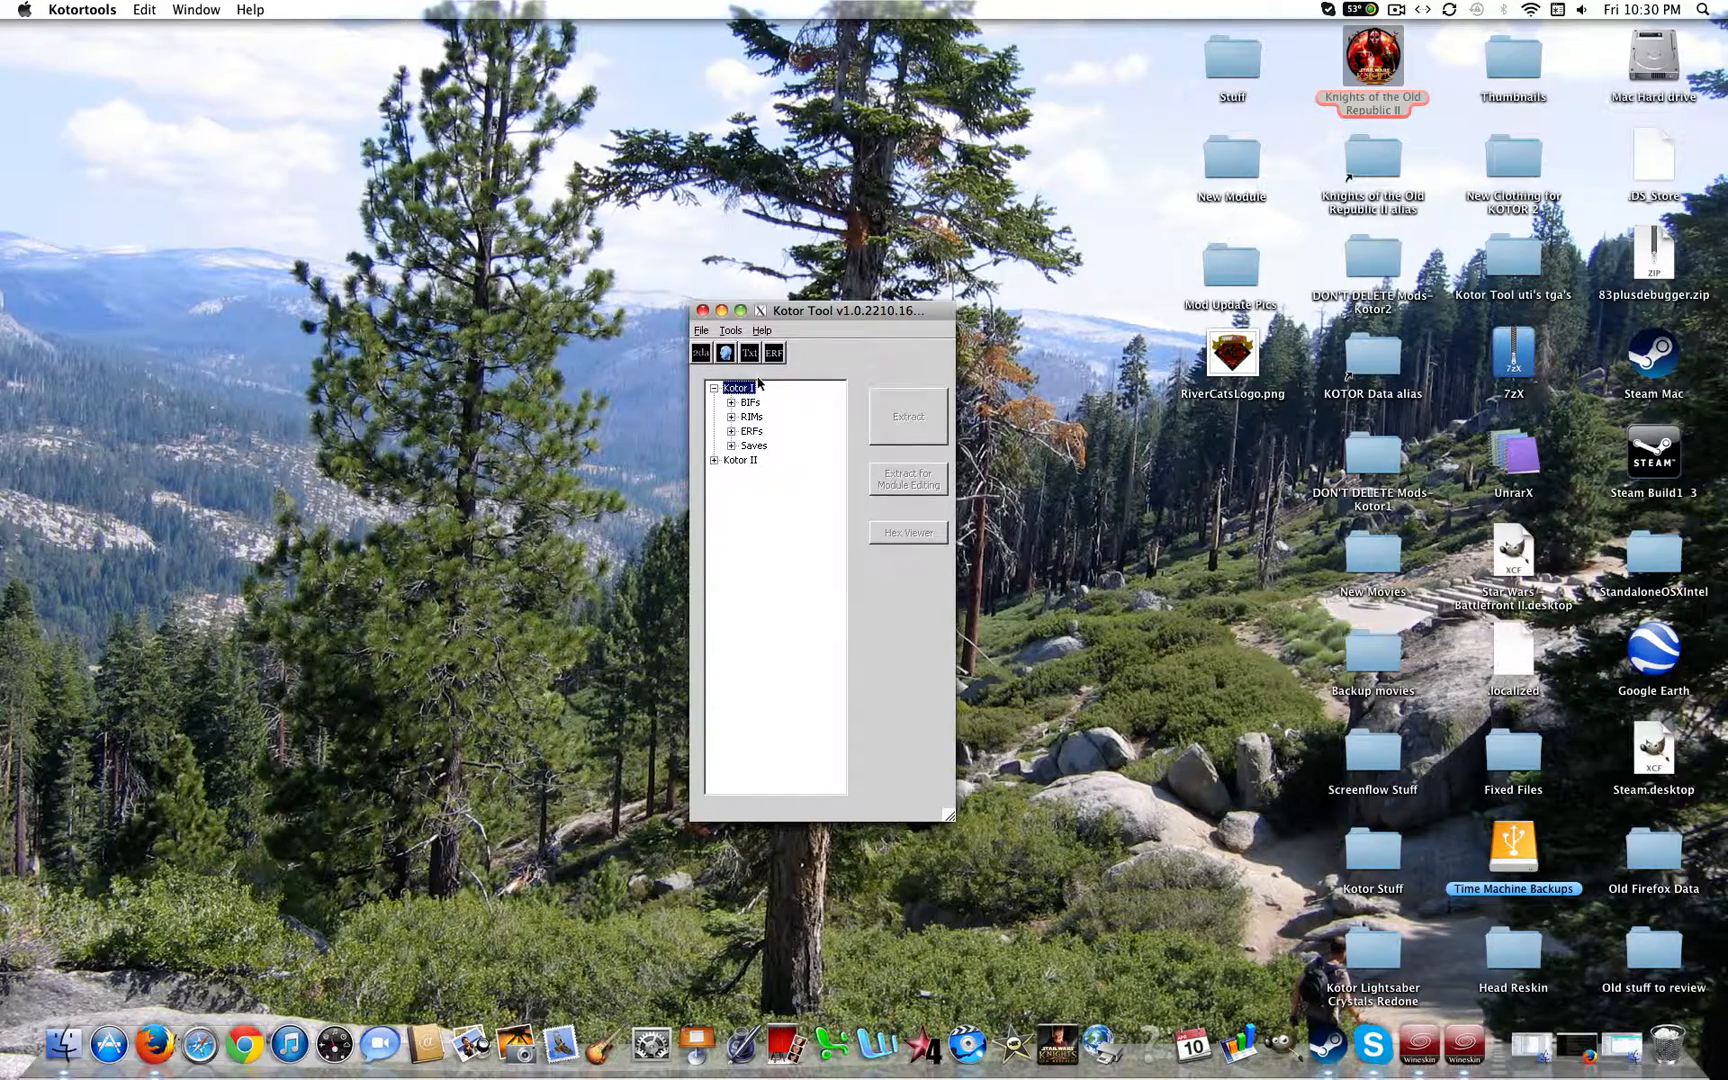
pyautogui.click(730, 402)
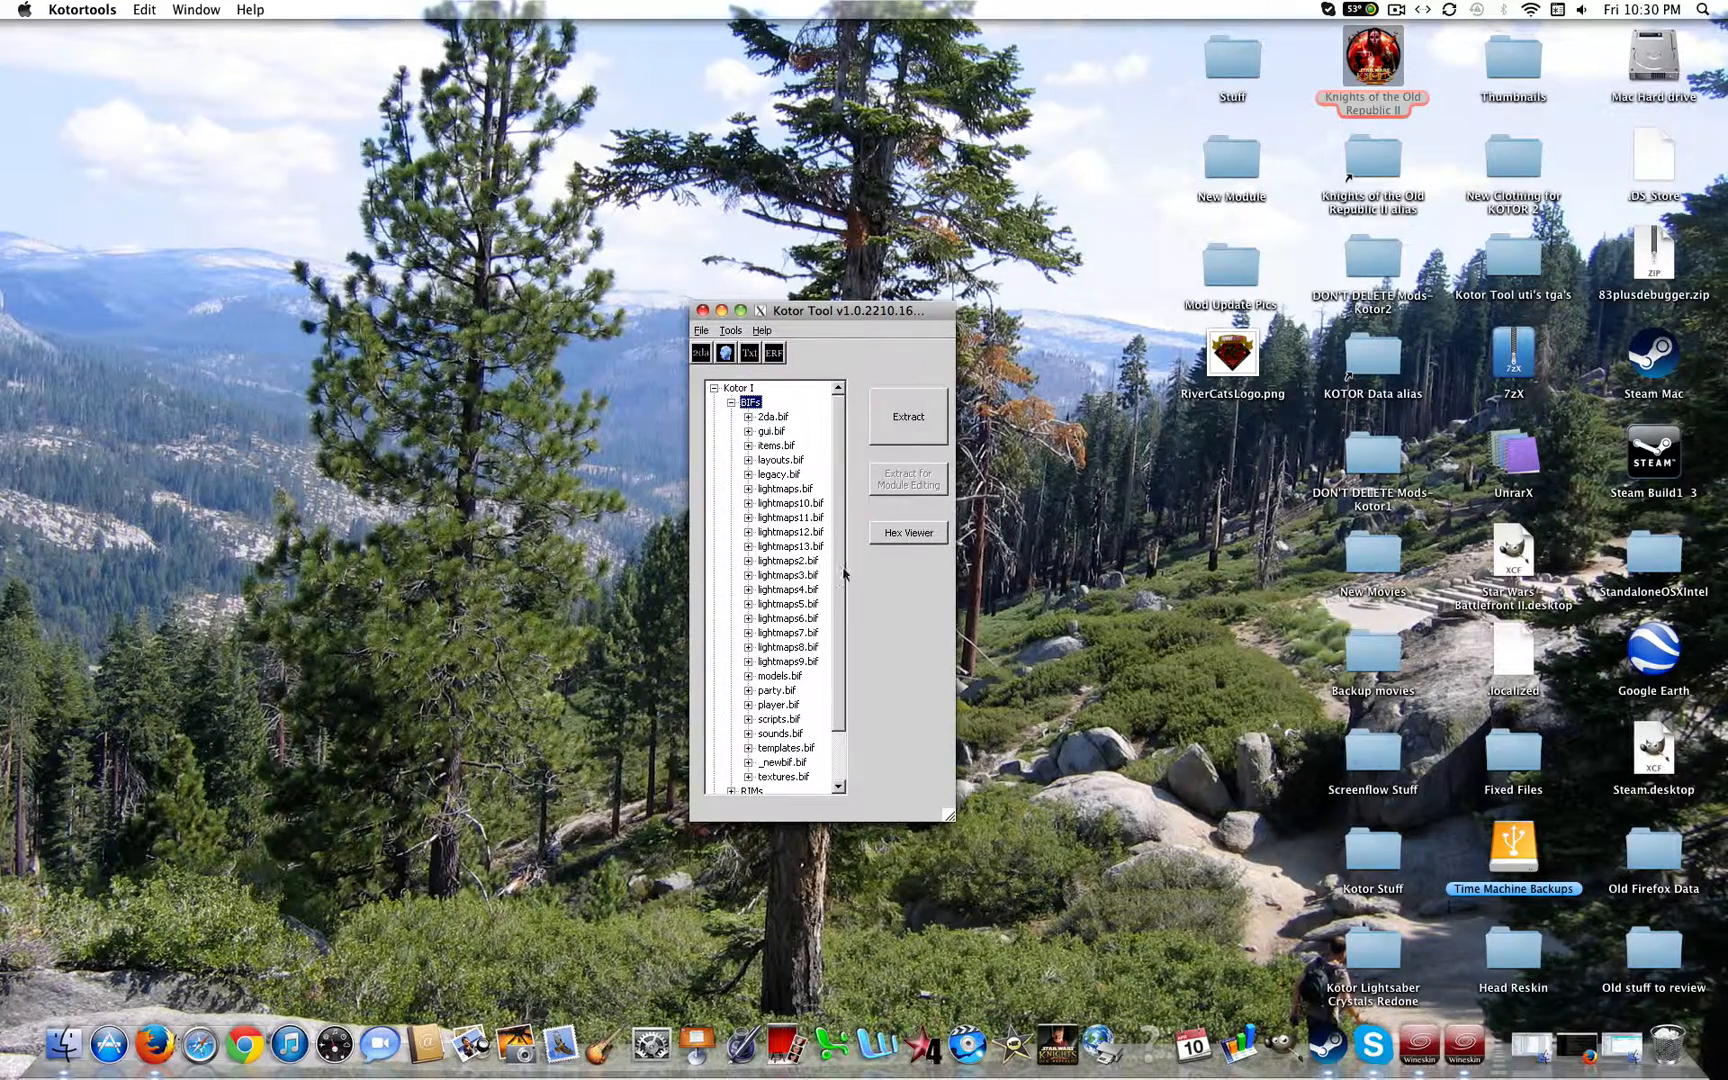
pyautogui.click(750, 546)
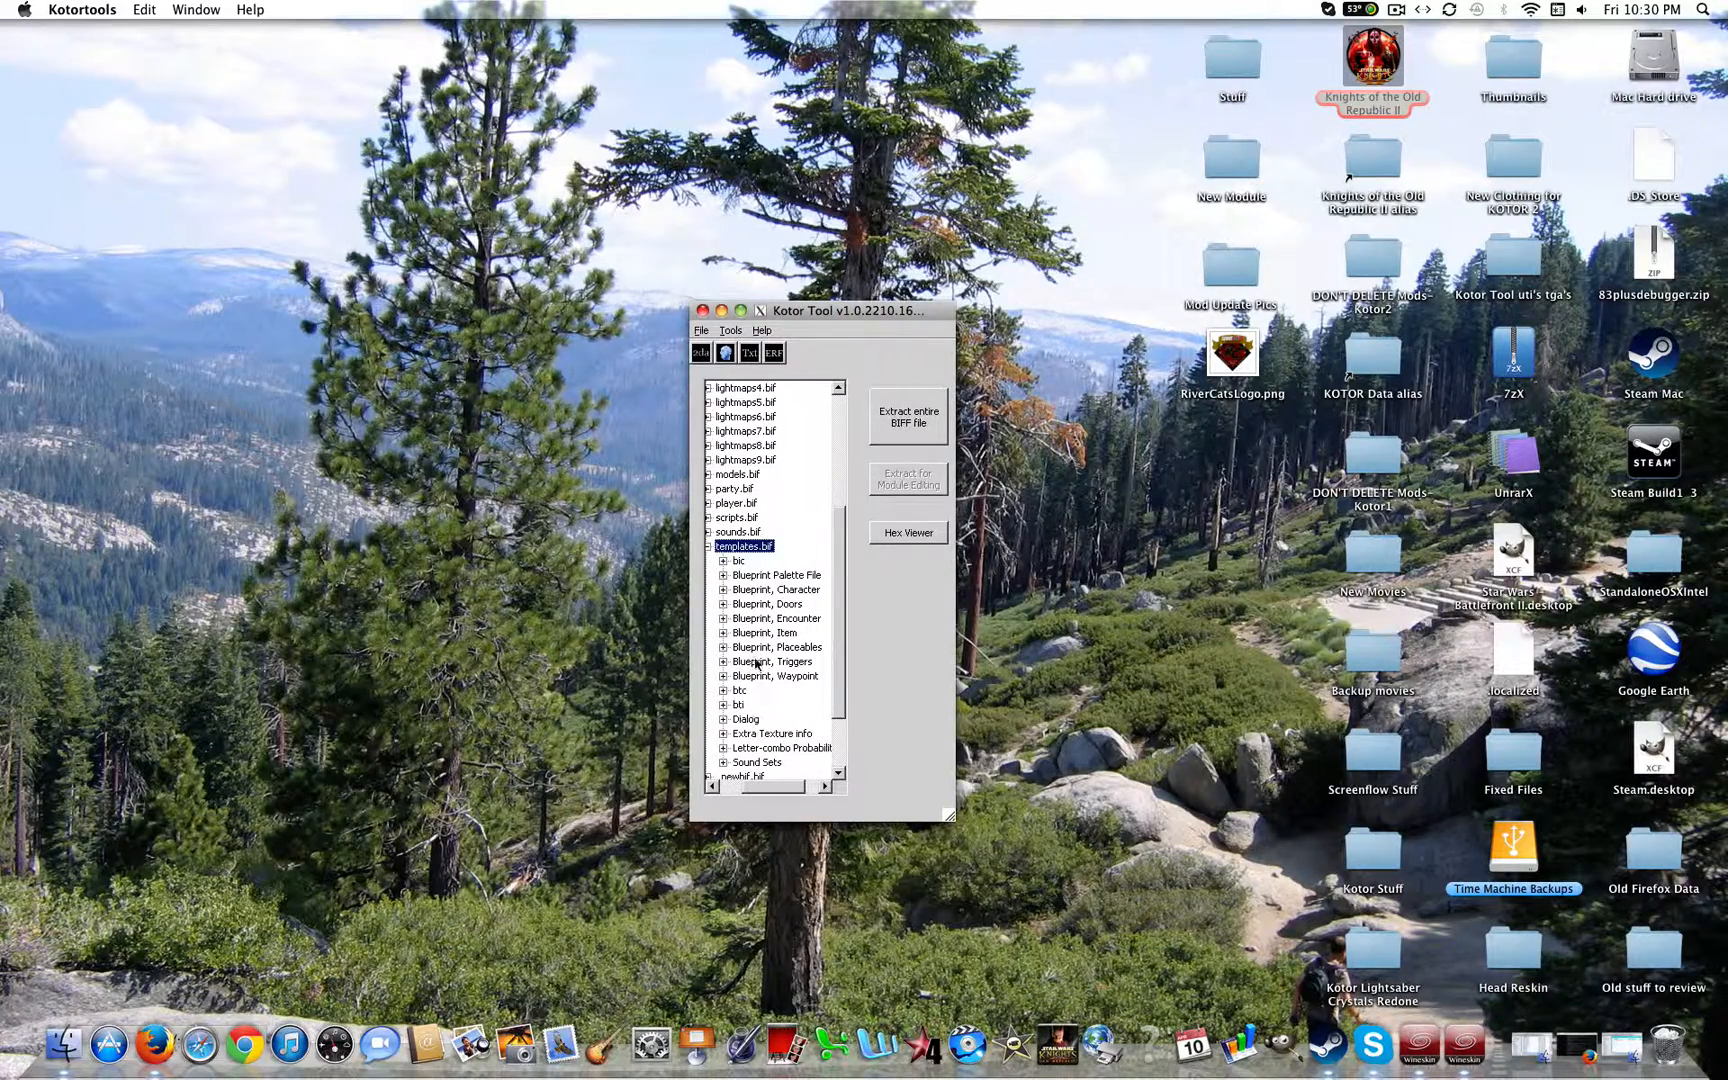
pyautogui.click(722, 632)
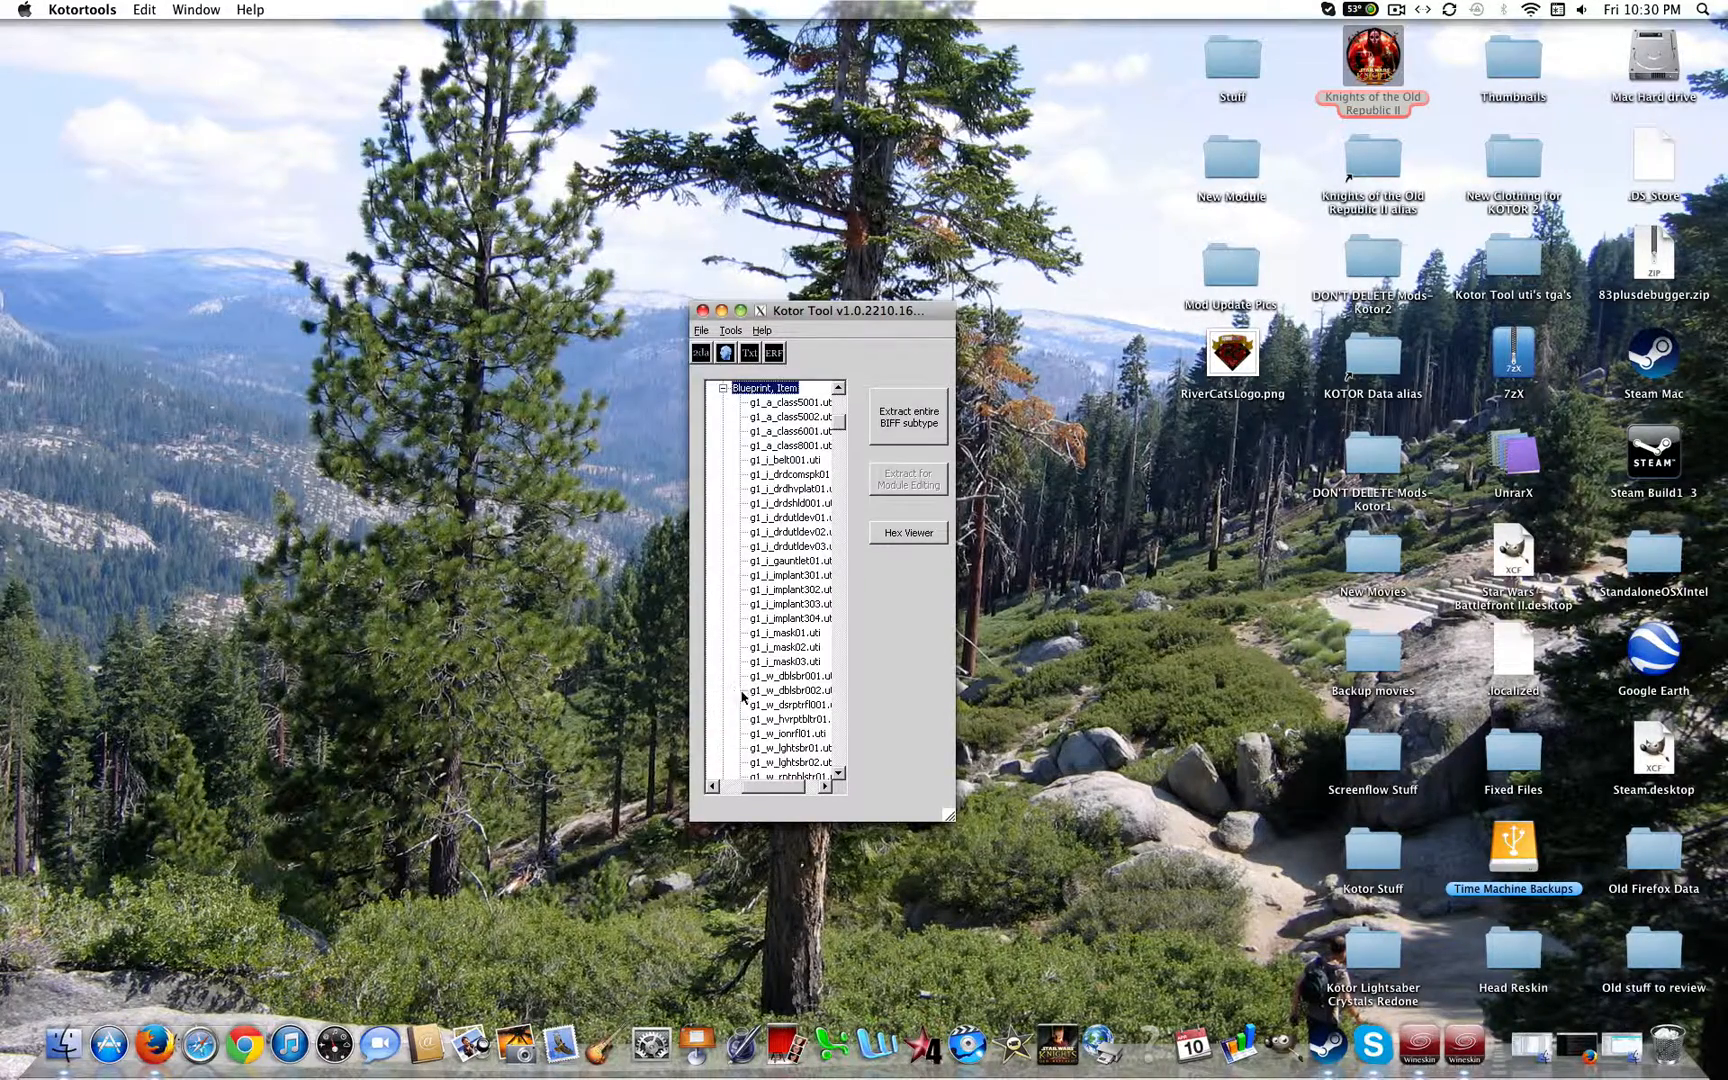
pyautogui.doubleClick(790, 590)
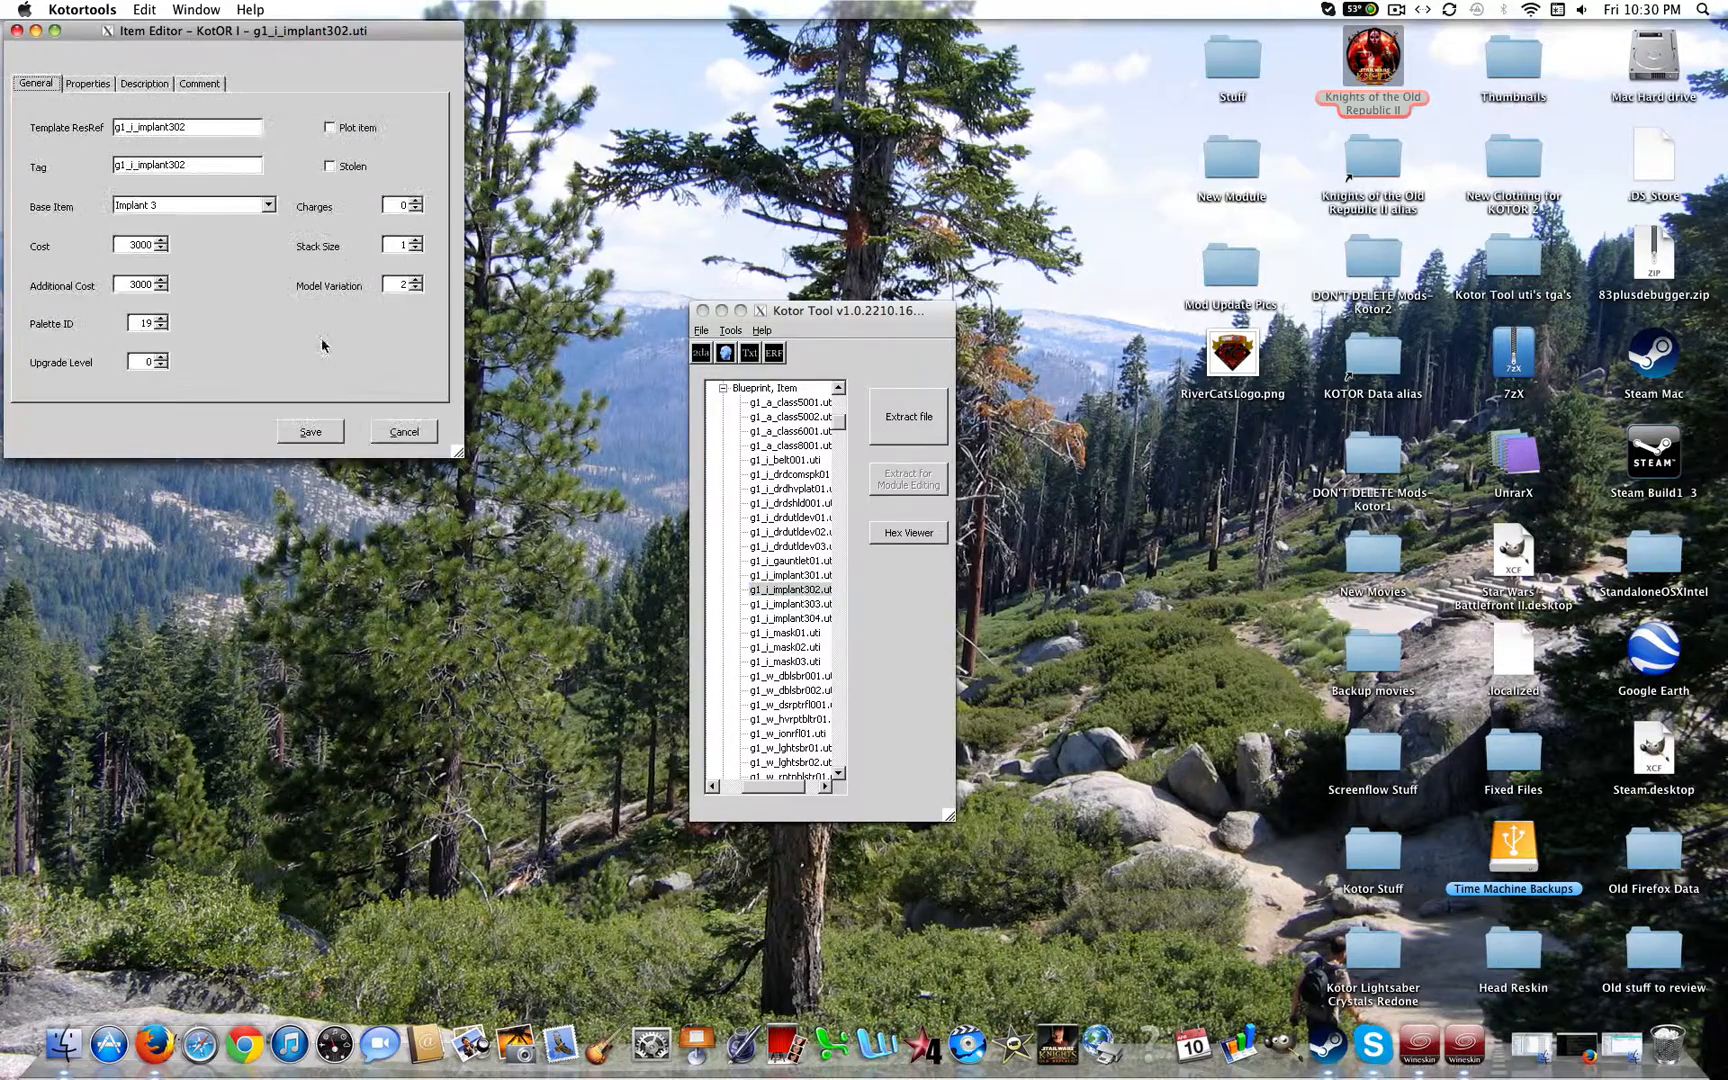
pyautogui.moveTo(758, 580)
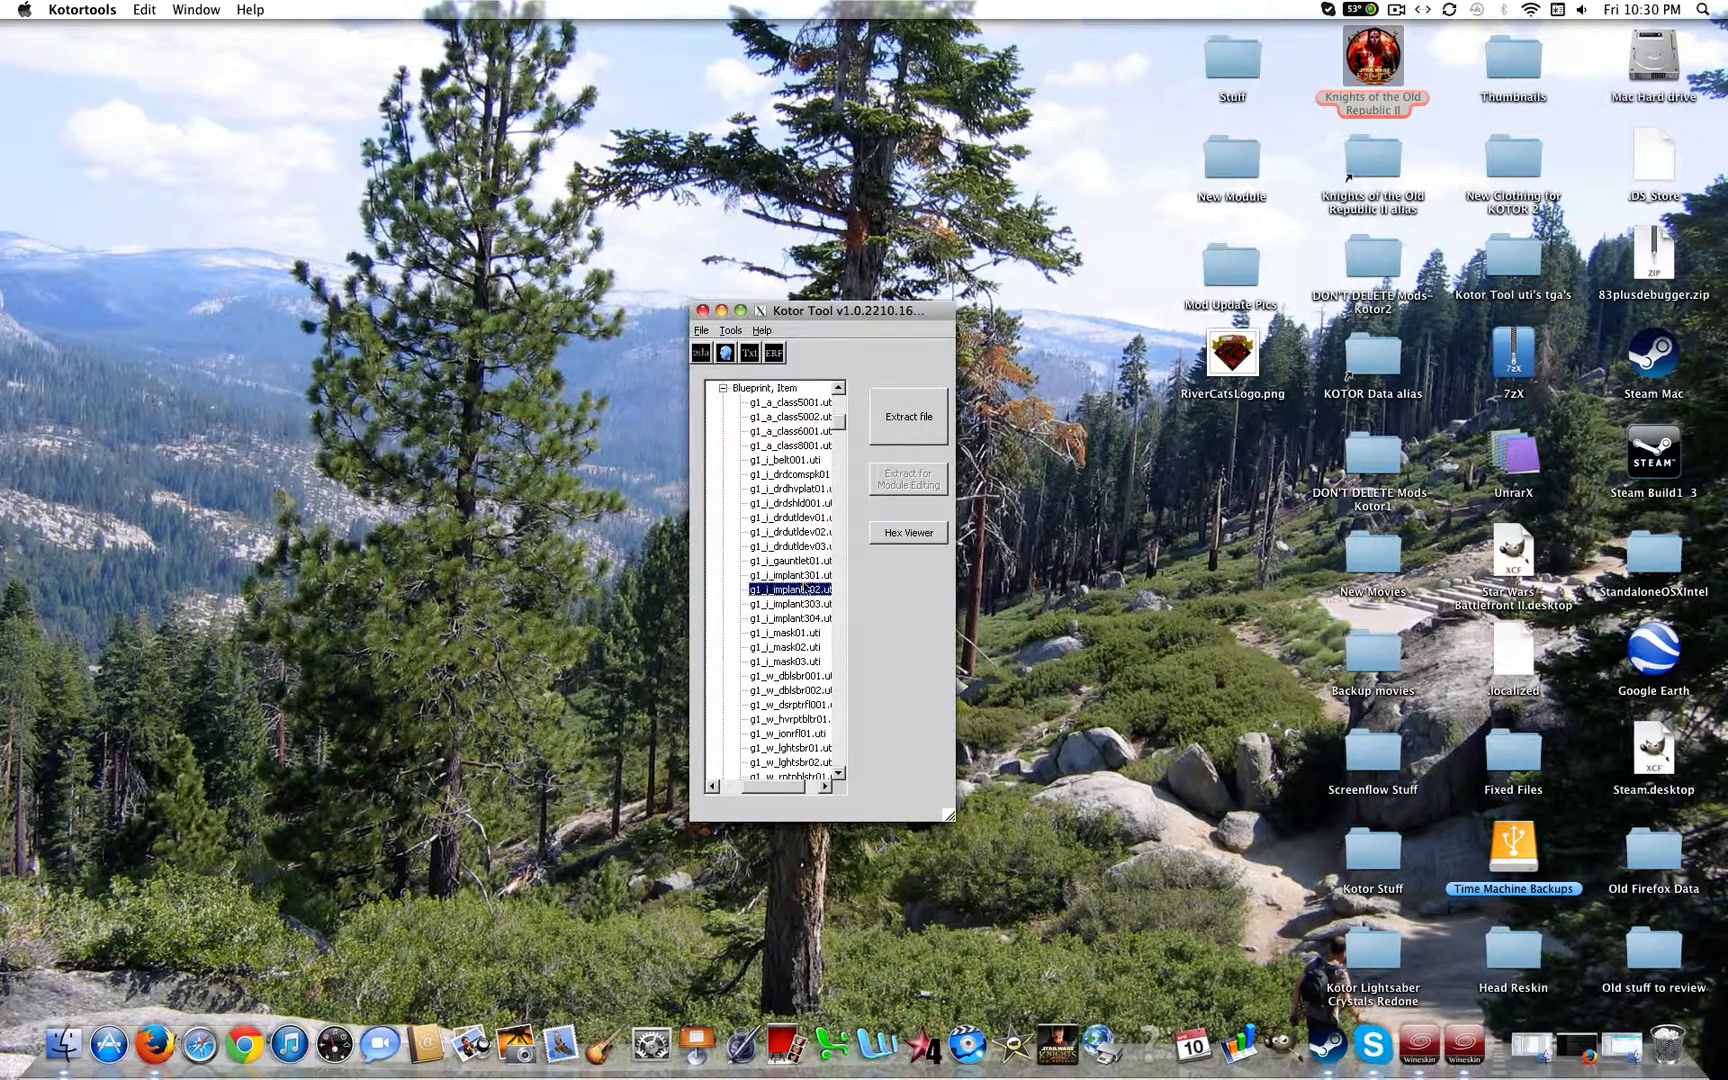
pyautogui.click(908, 416)
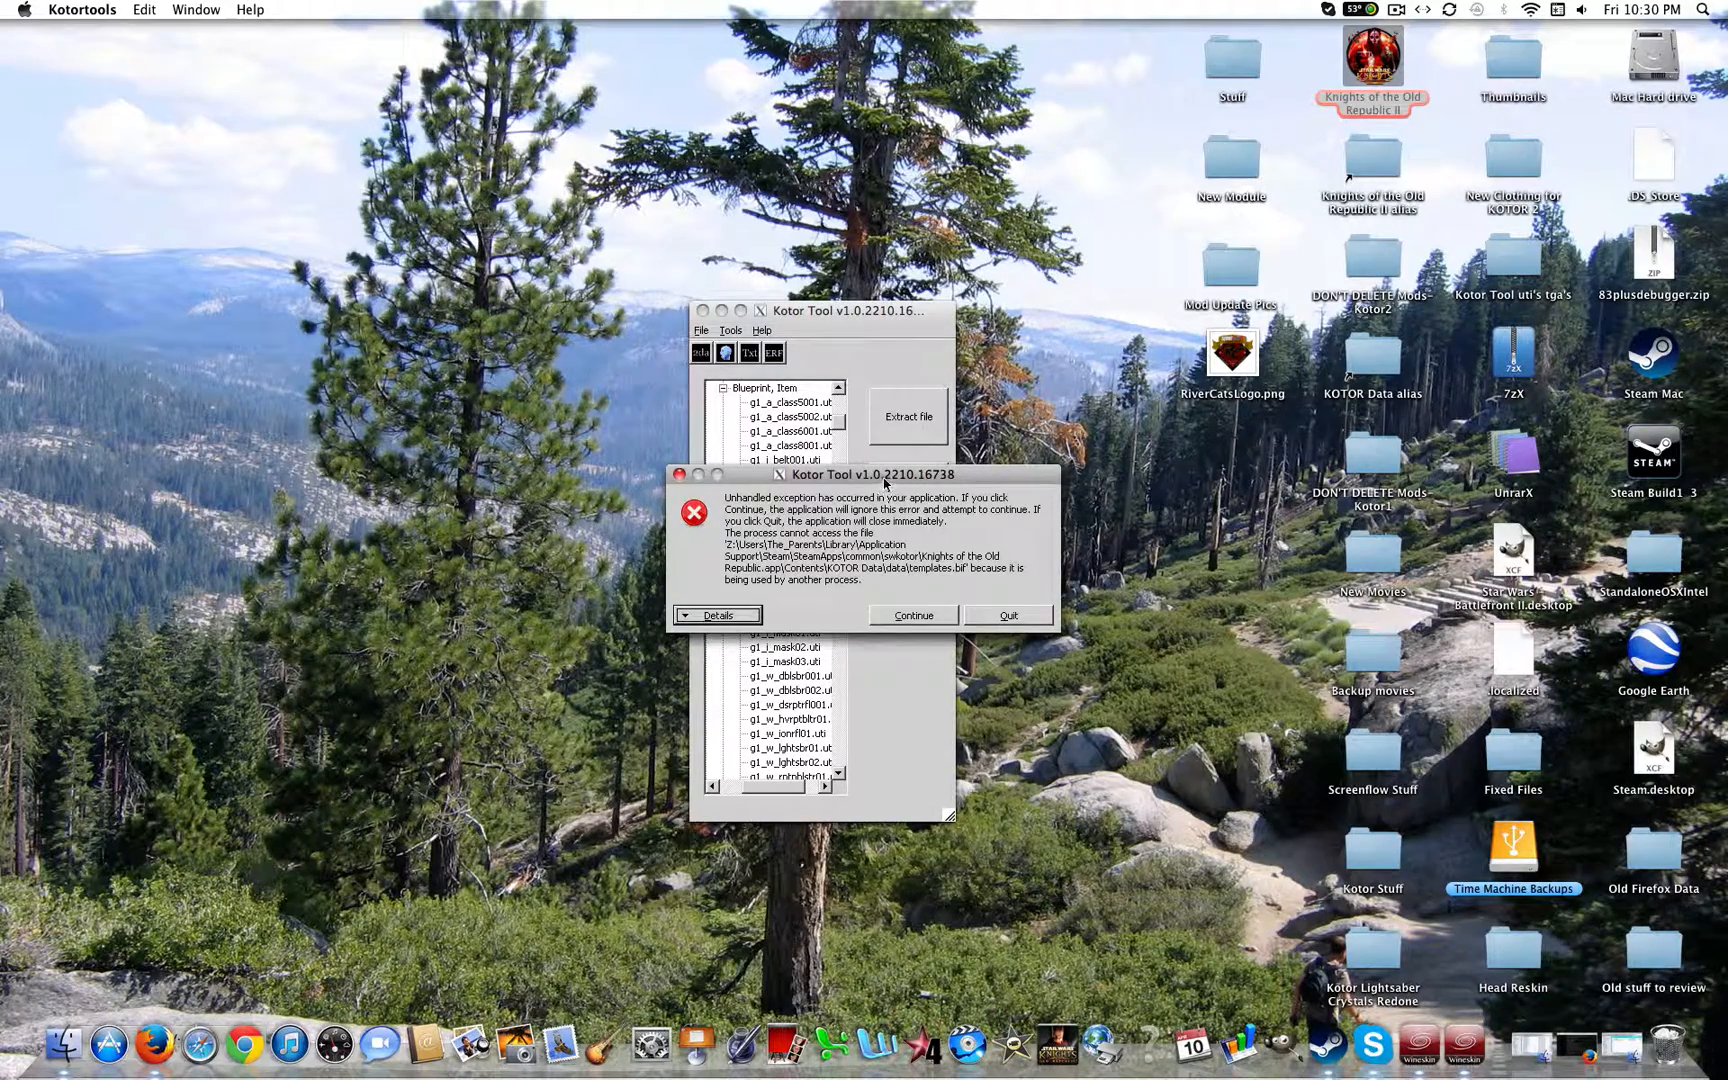
# Dismiss the exception, glance at textures.bif and collapse the Kotor I file tree.
pyautogui.click(912, 614)
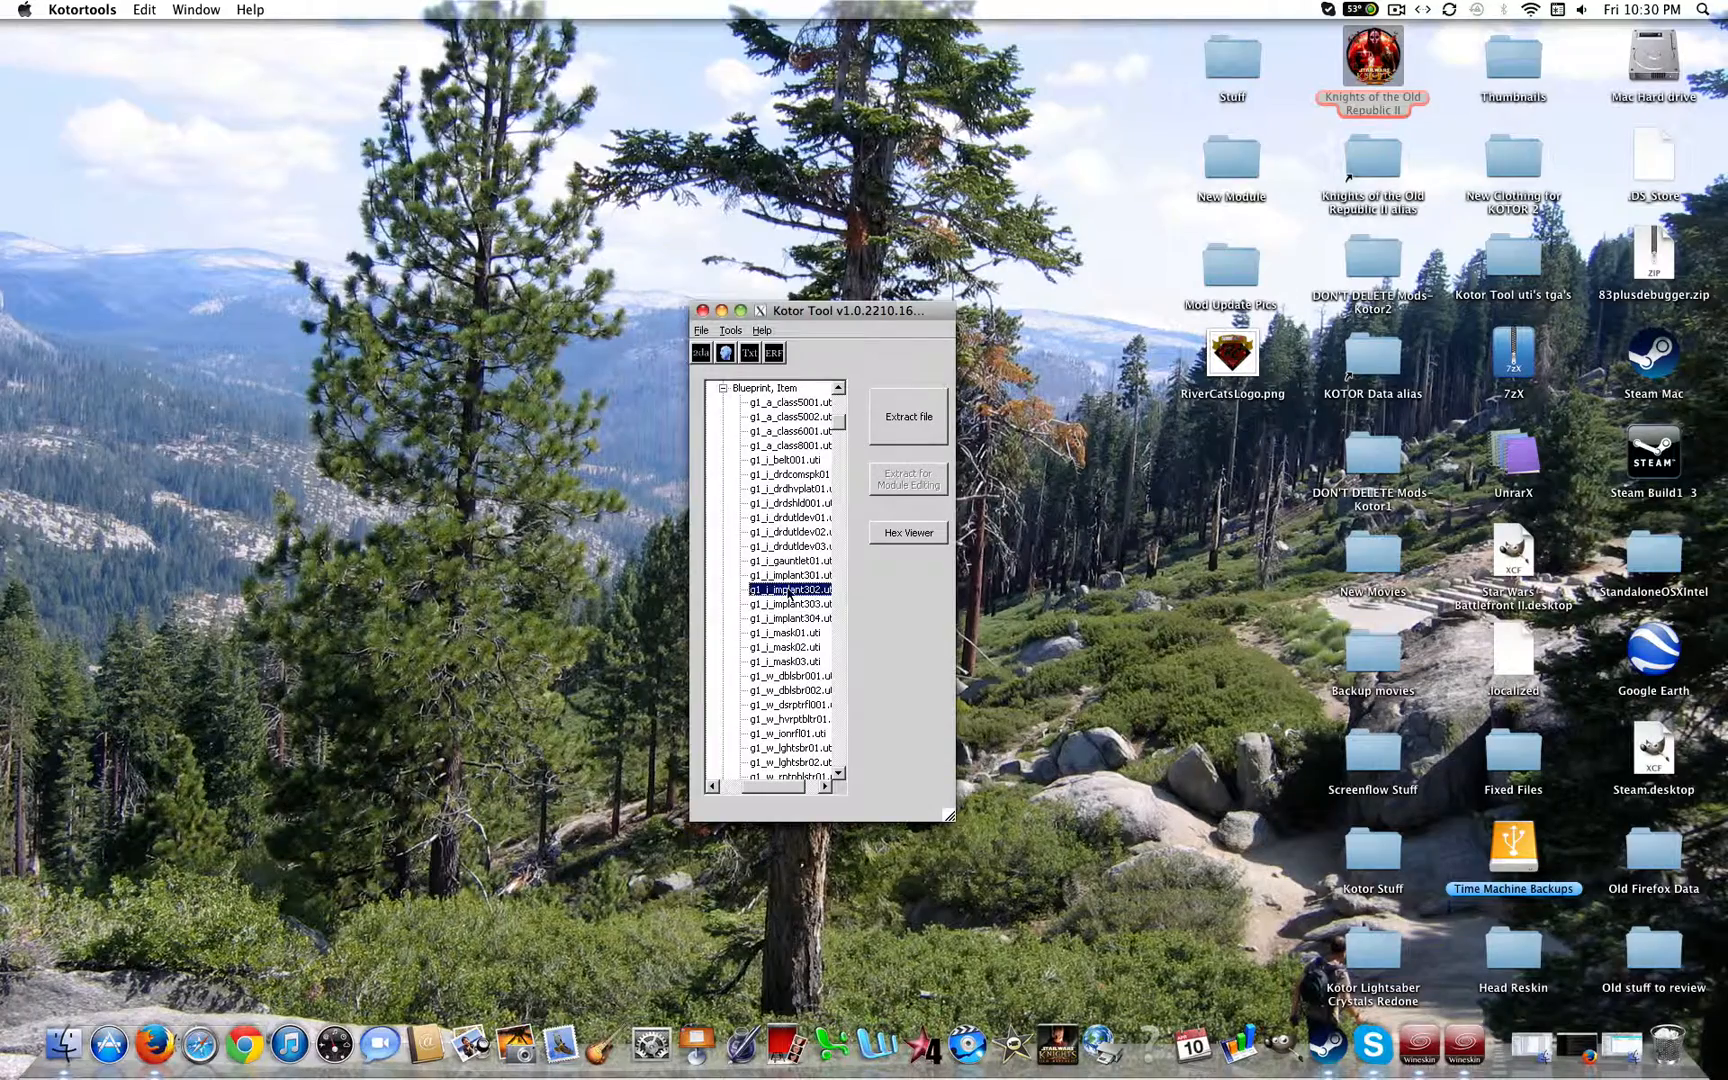
pyautogui.doubleClick(788, 588)
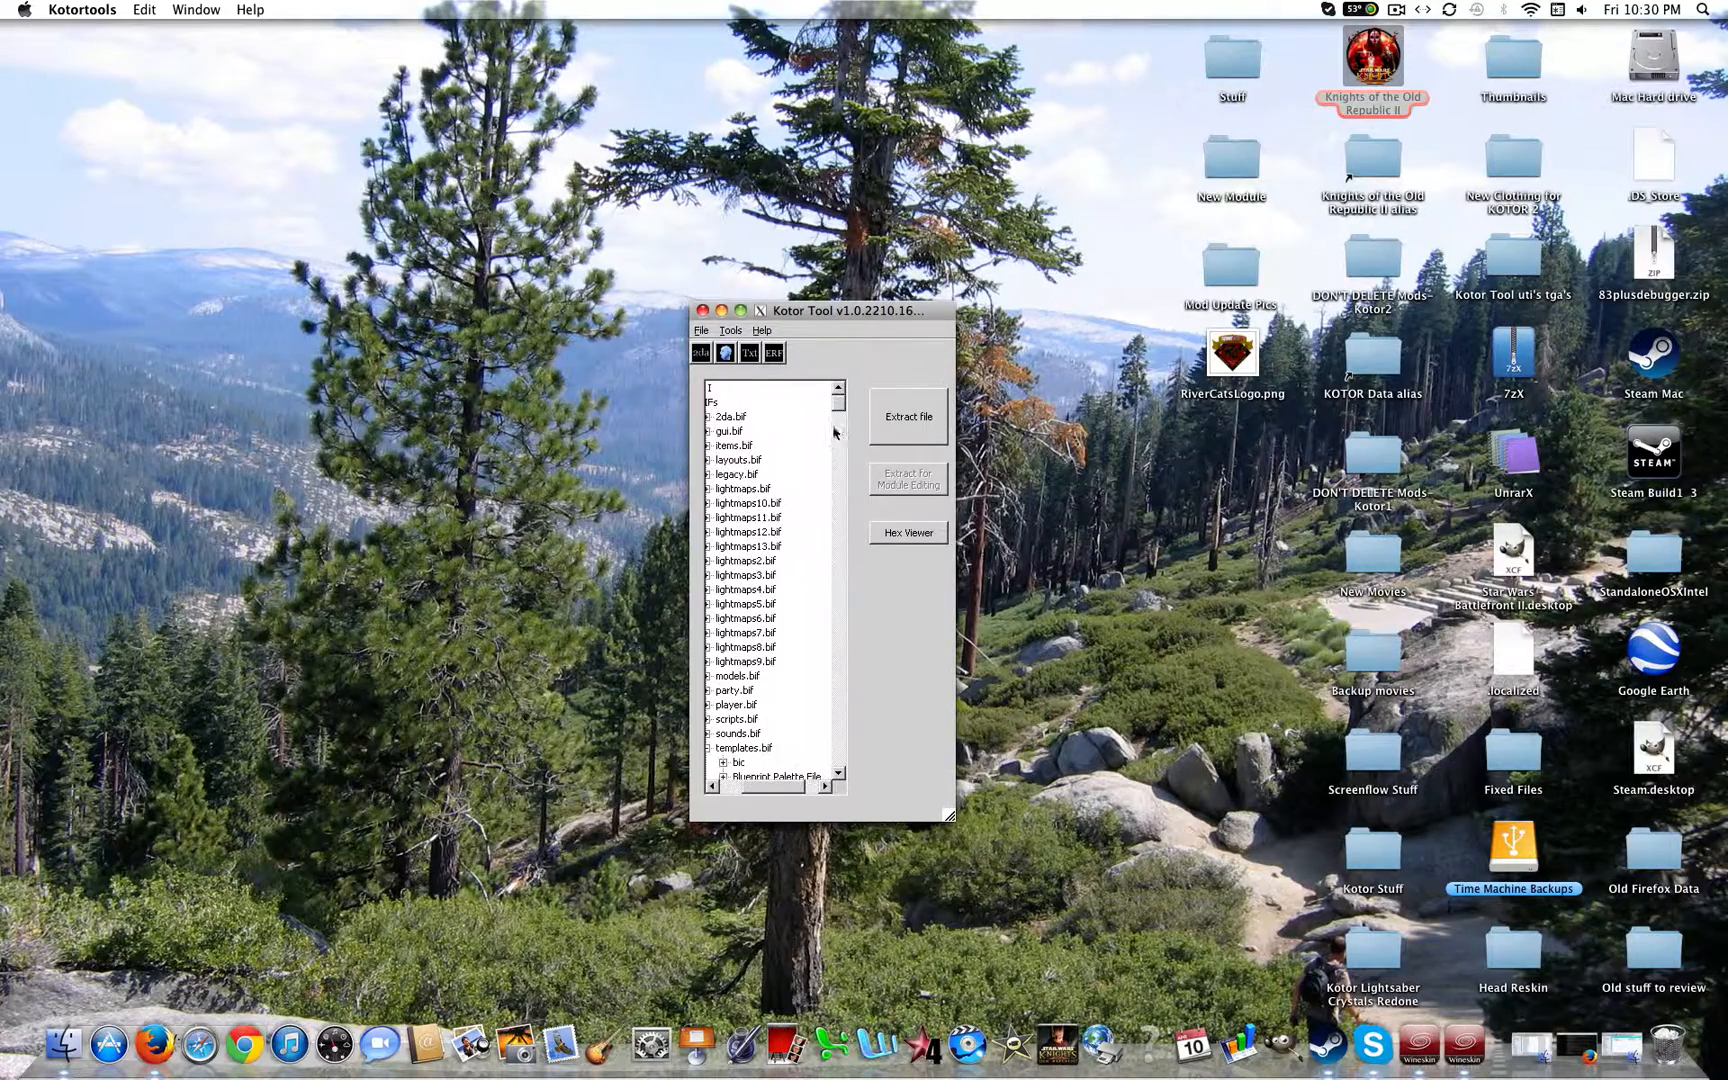
pyautogui.click(700, 386)
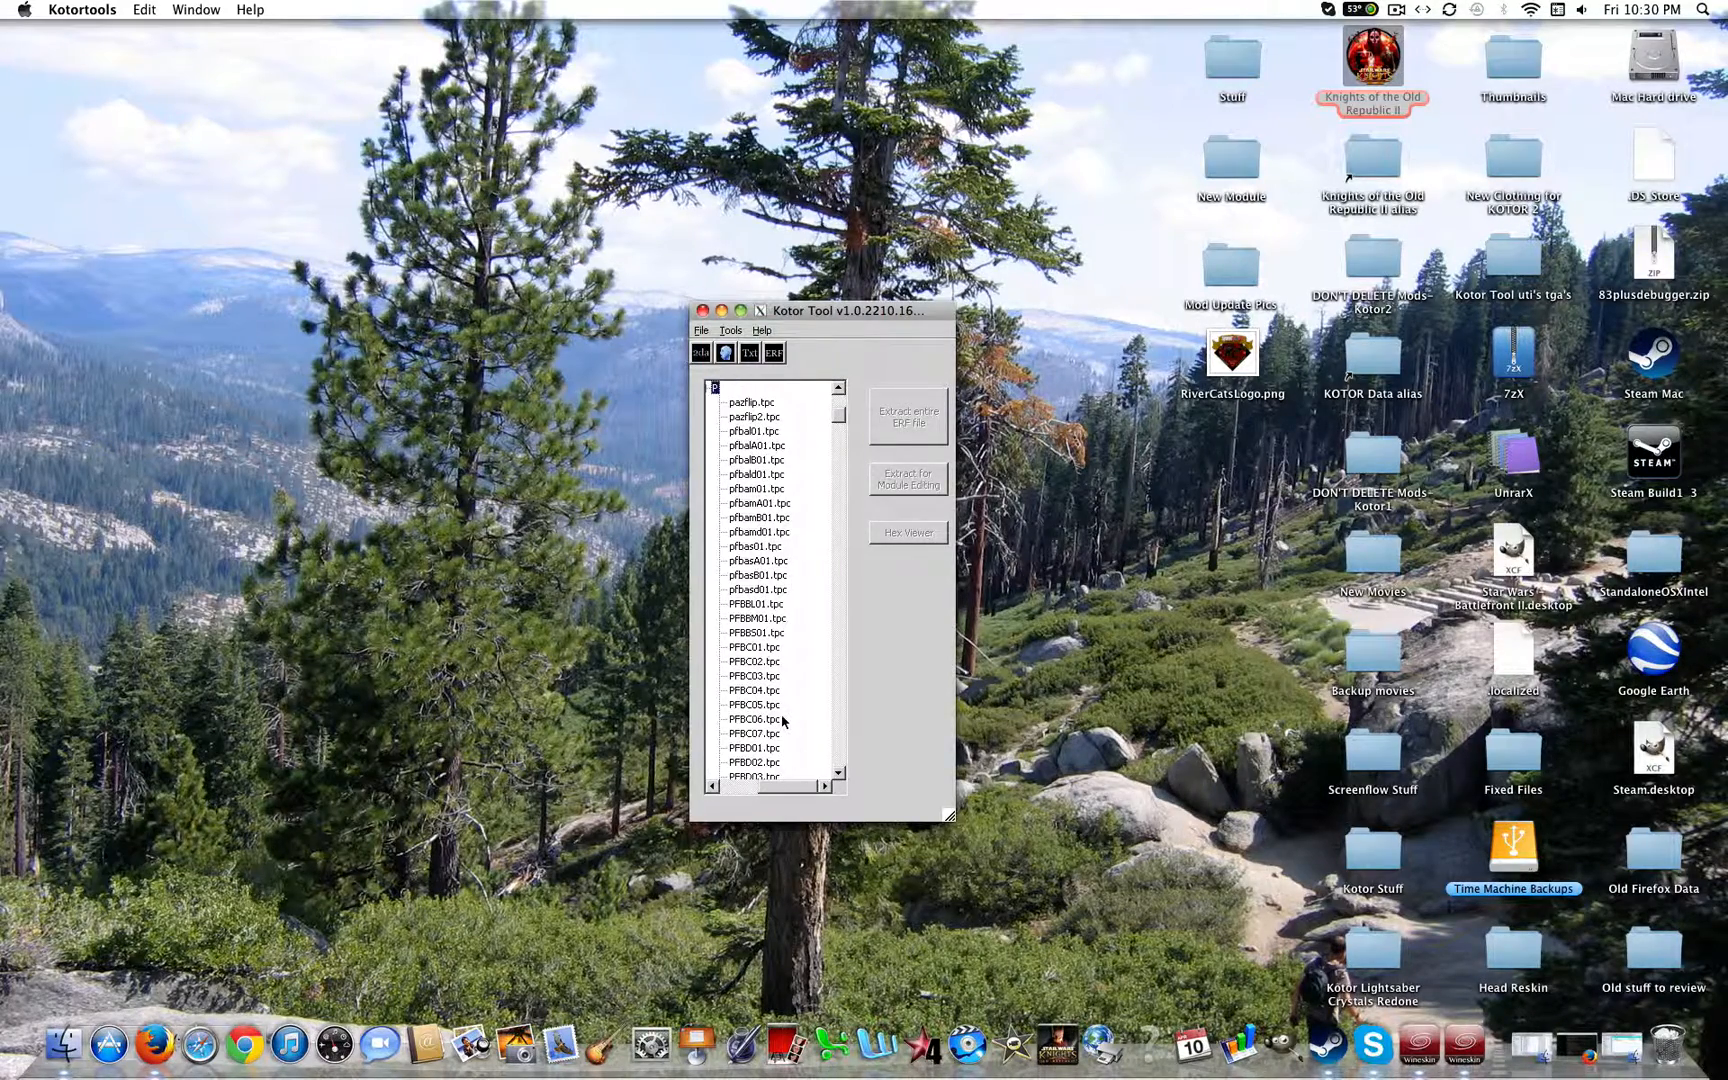
pyautogui.doubleClick(752, 718)
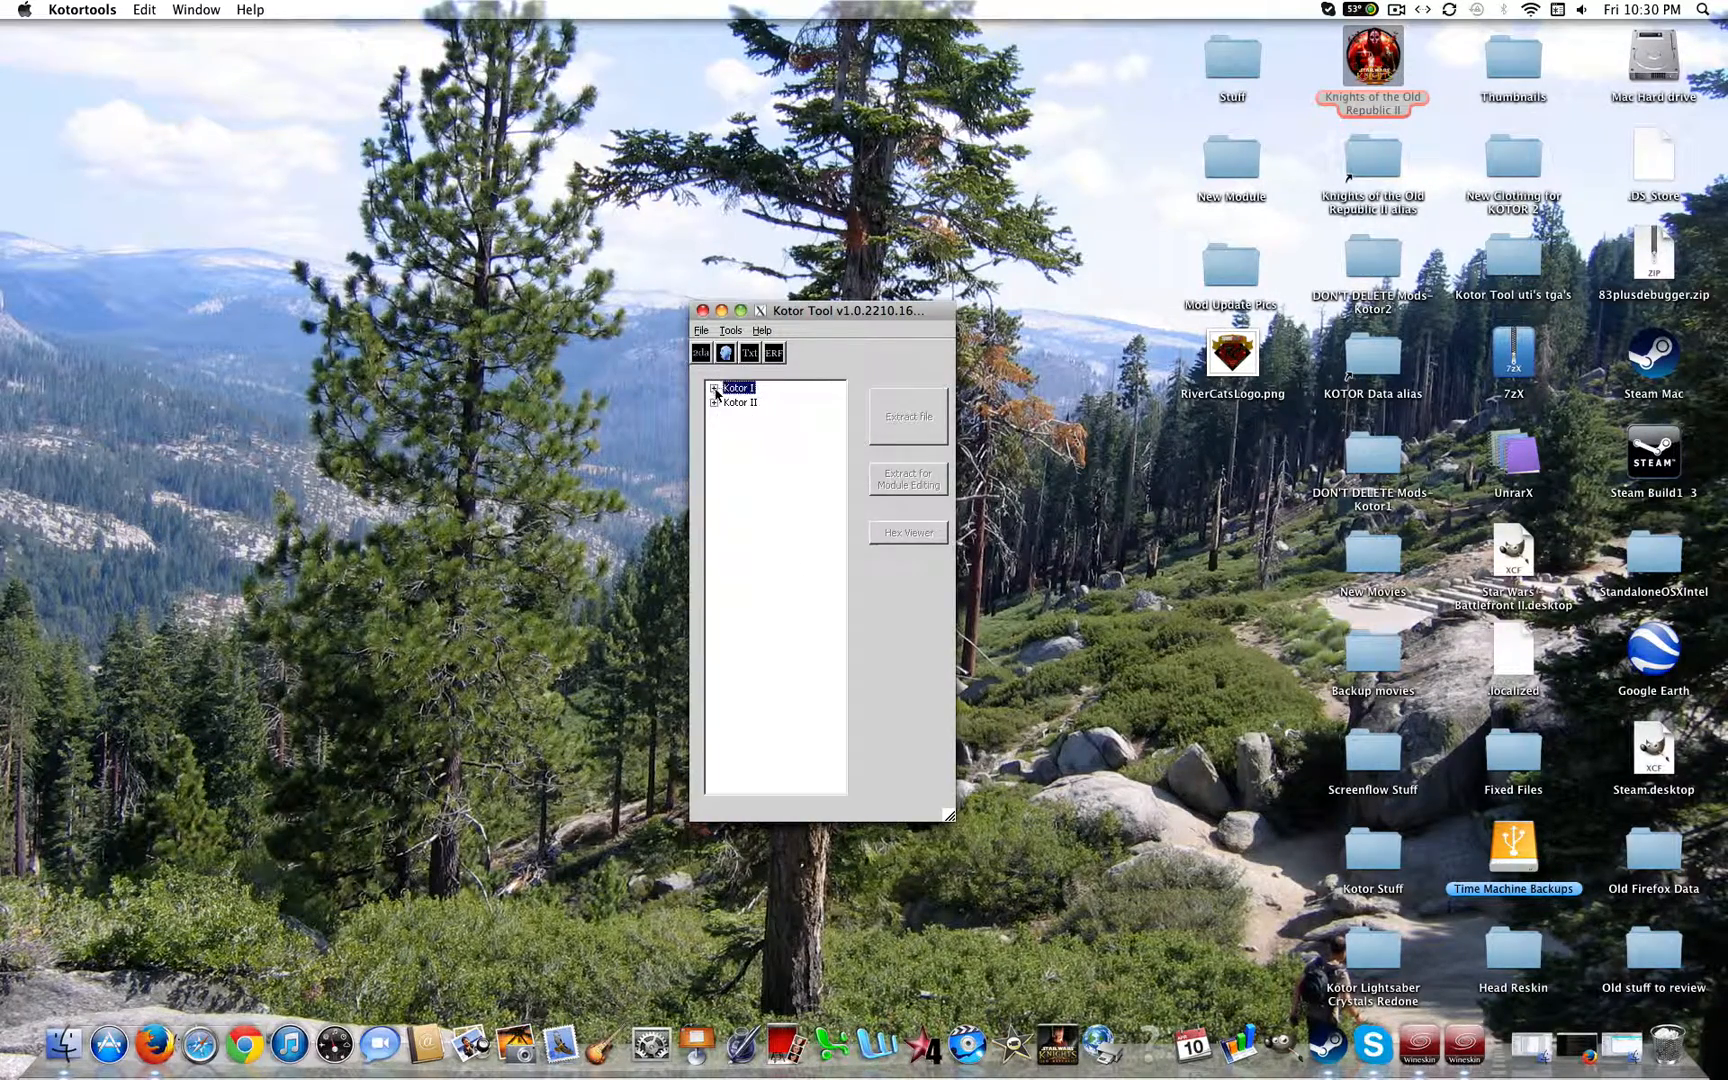
# Expand Kotor II > BIFs > templates.bif to list its blueprint categories.
pyautogui.click(732, 402)
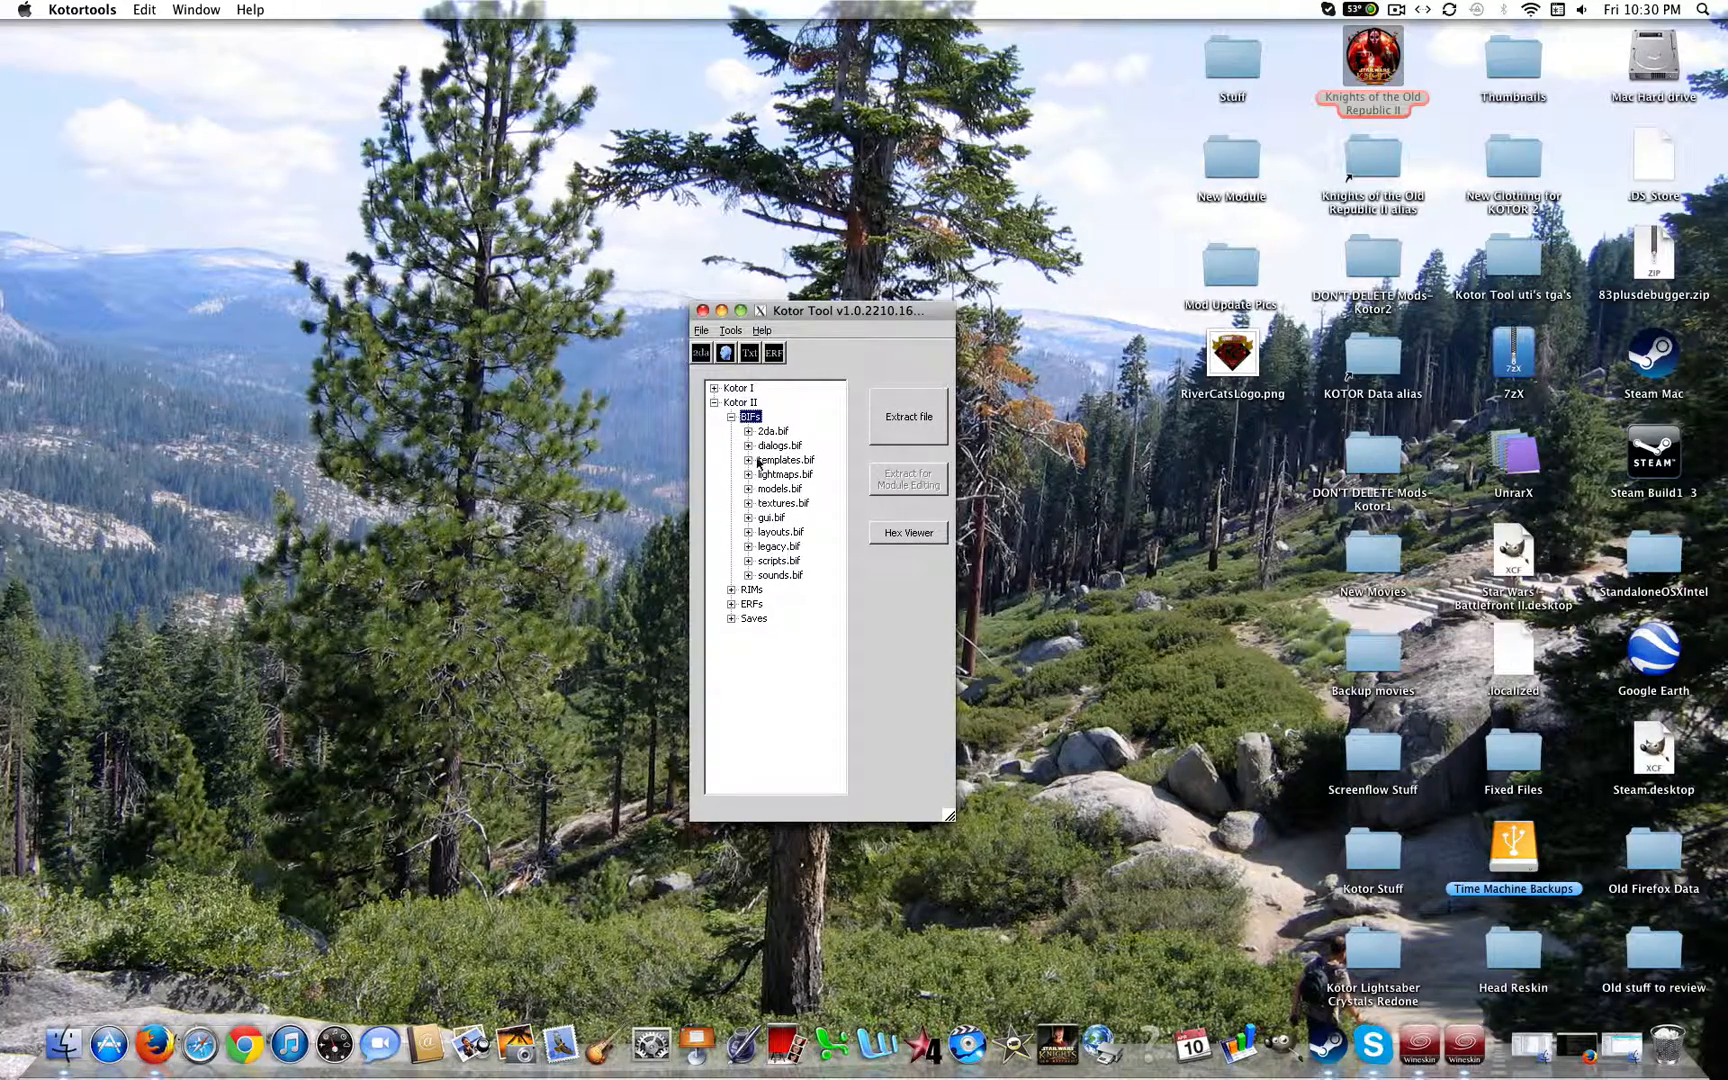
pyautogui.click(748, 460)
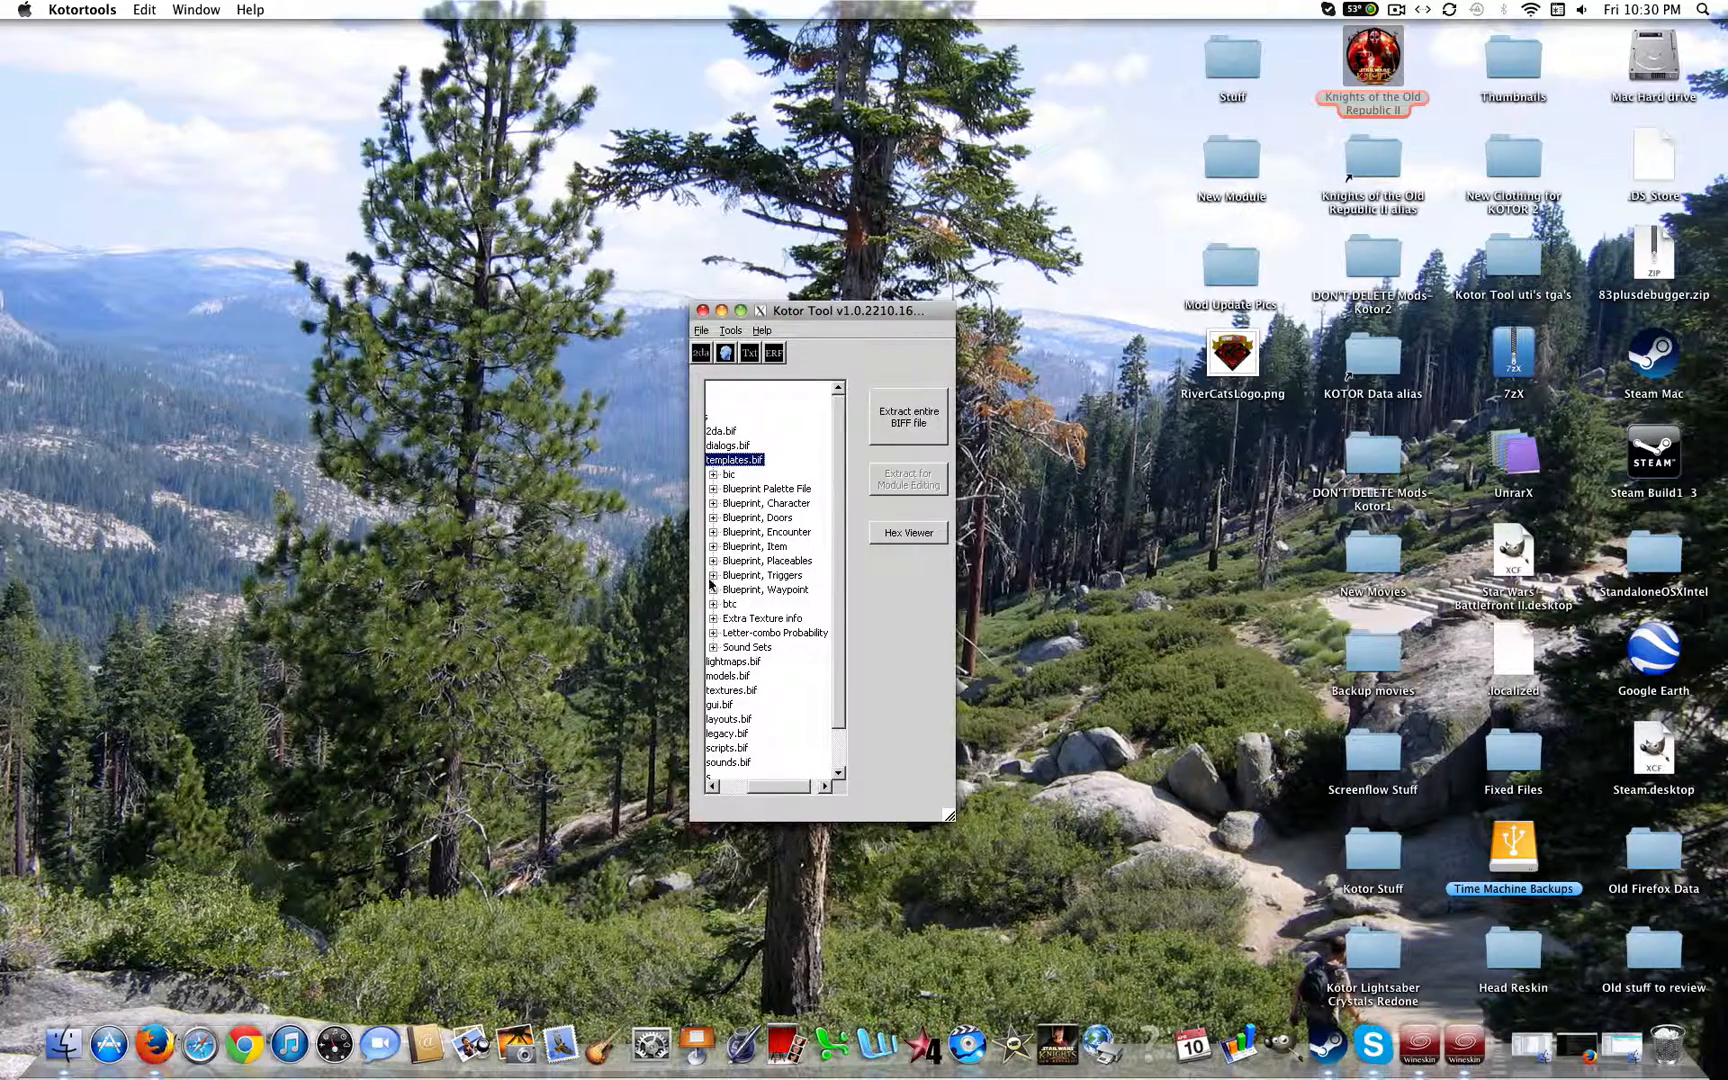
pyautogui.click(716, 574)
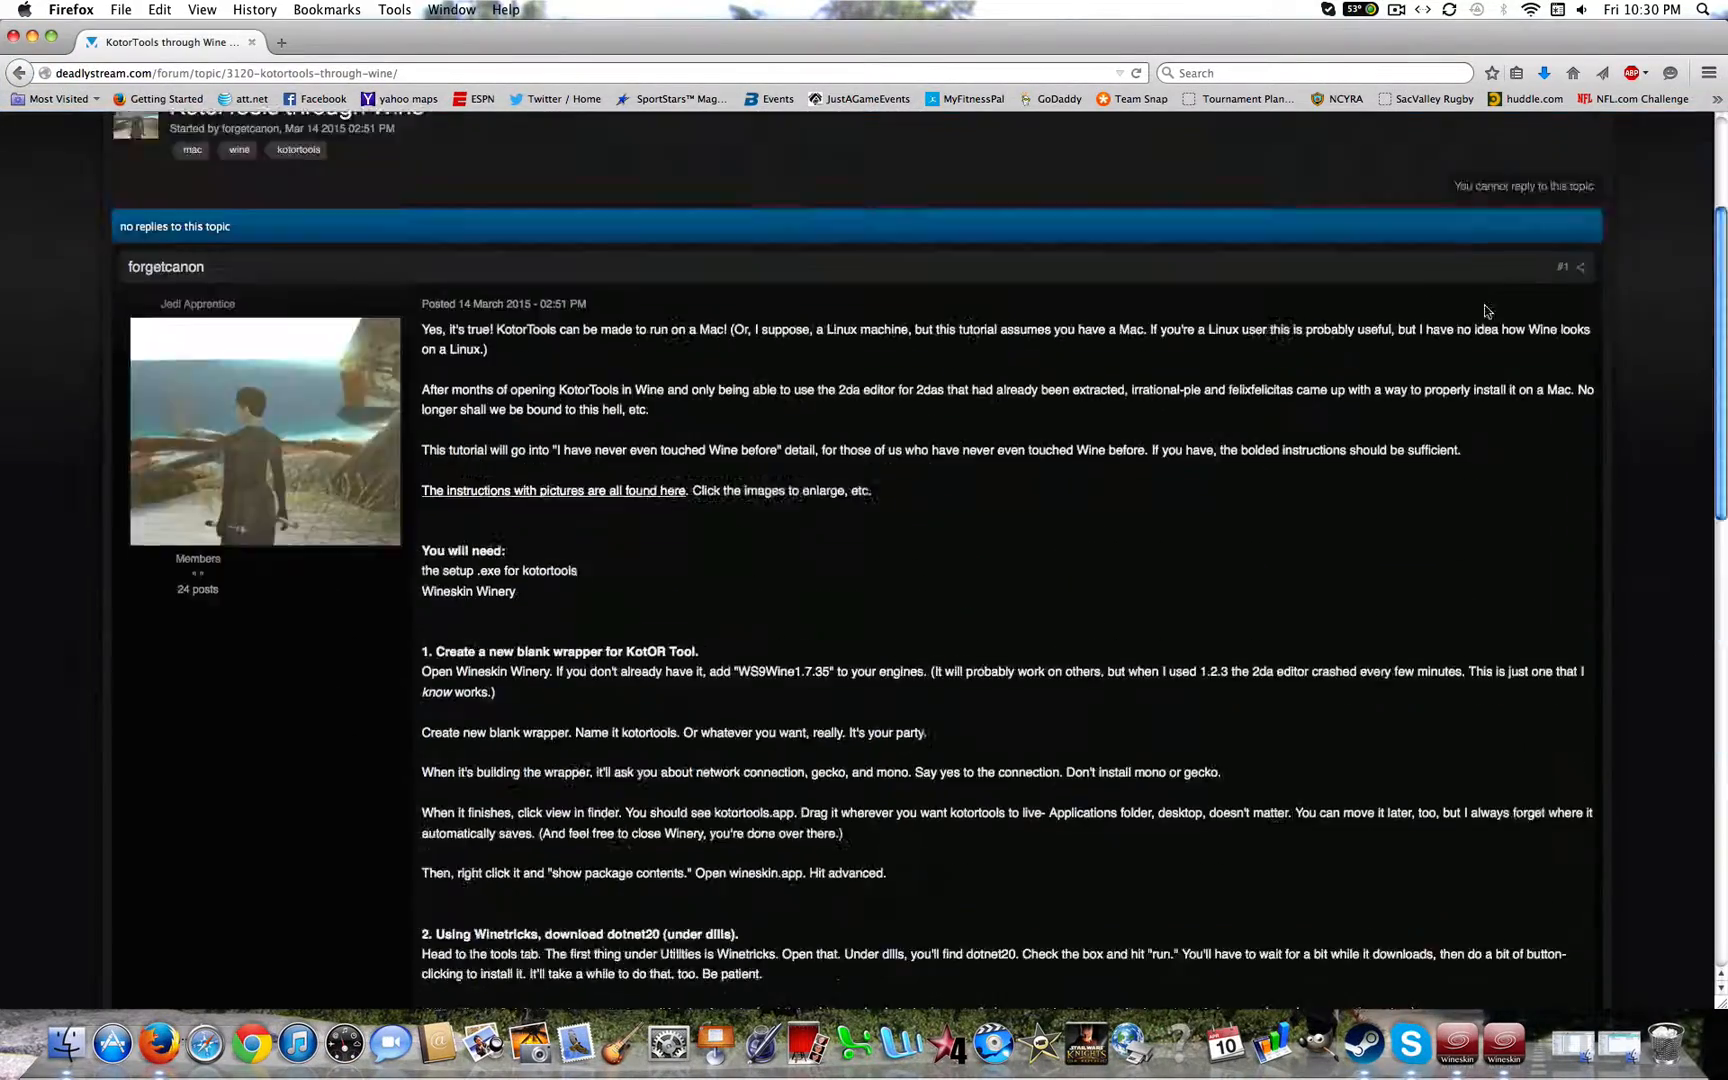
# Scroll the Deadly Stream tutorial down to step 4 about downloading the exe into the wrapper.
pyautogui.scroll(-3)
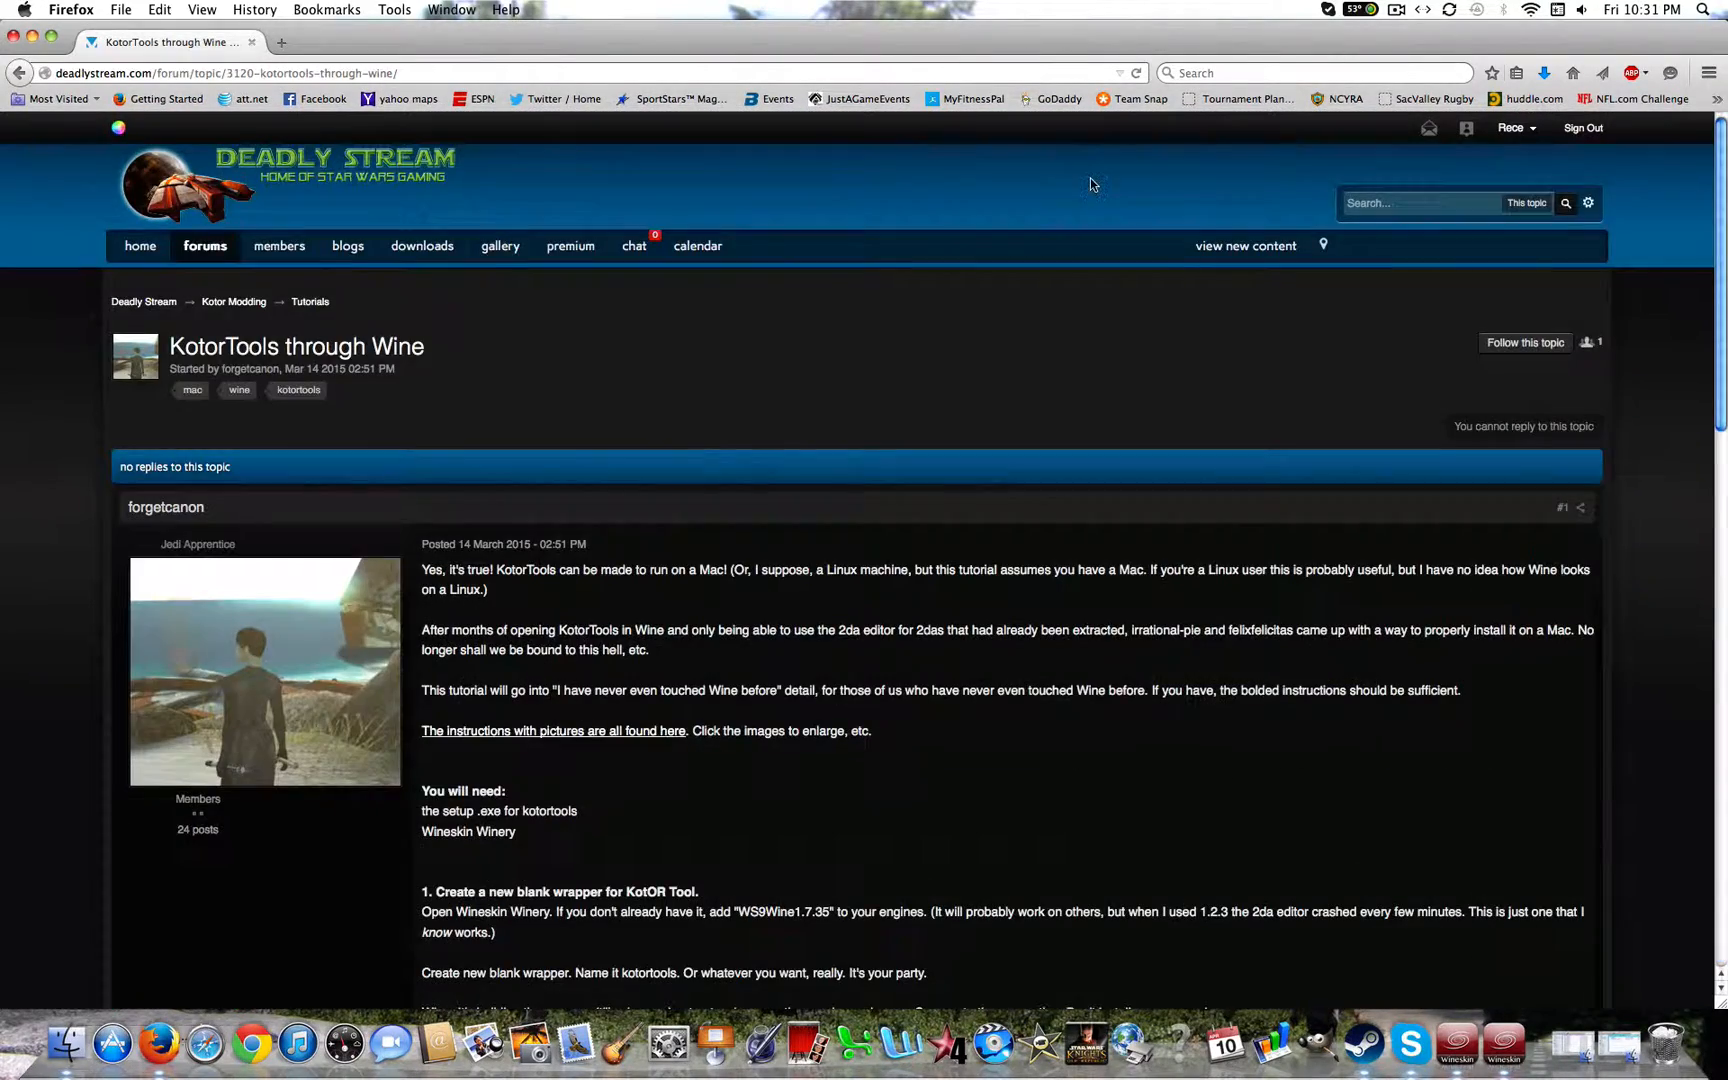
pyautogui.moveTo(1176, 288)
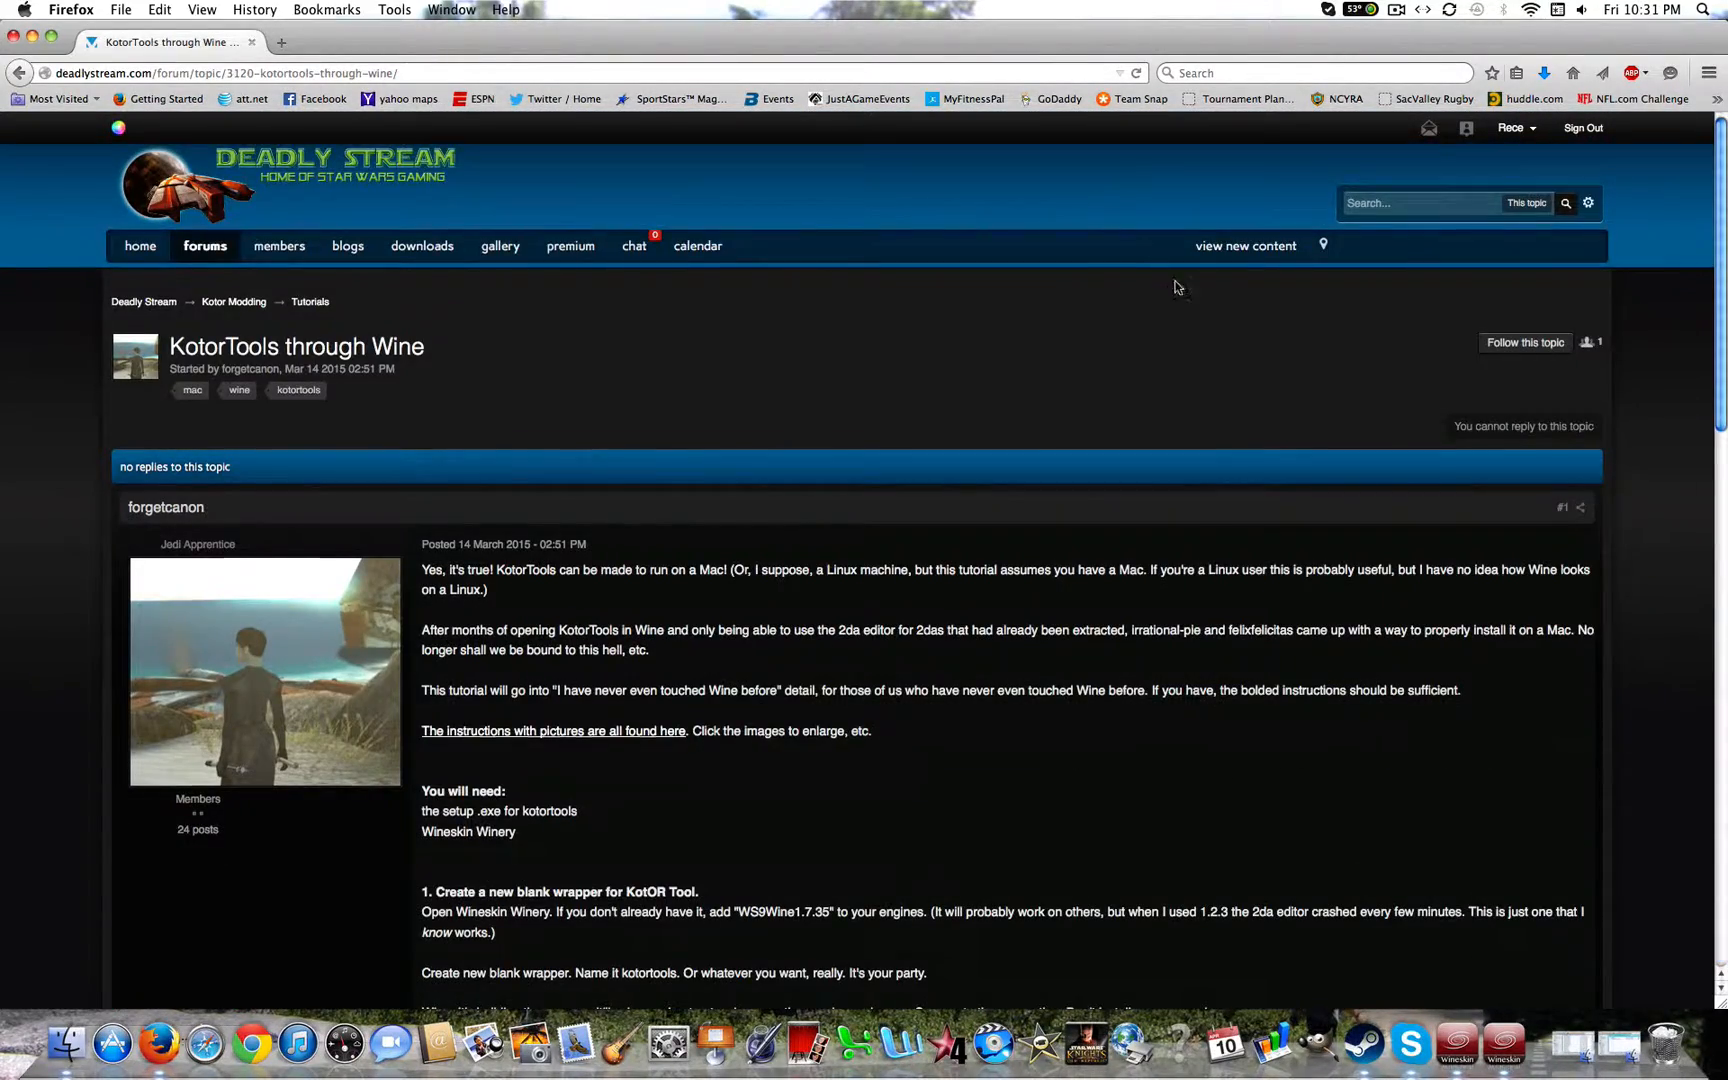
pyautogui.scroll(-3)
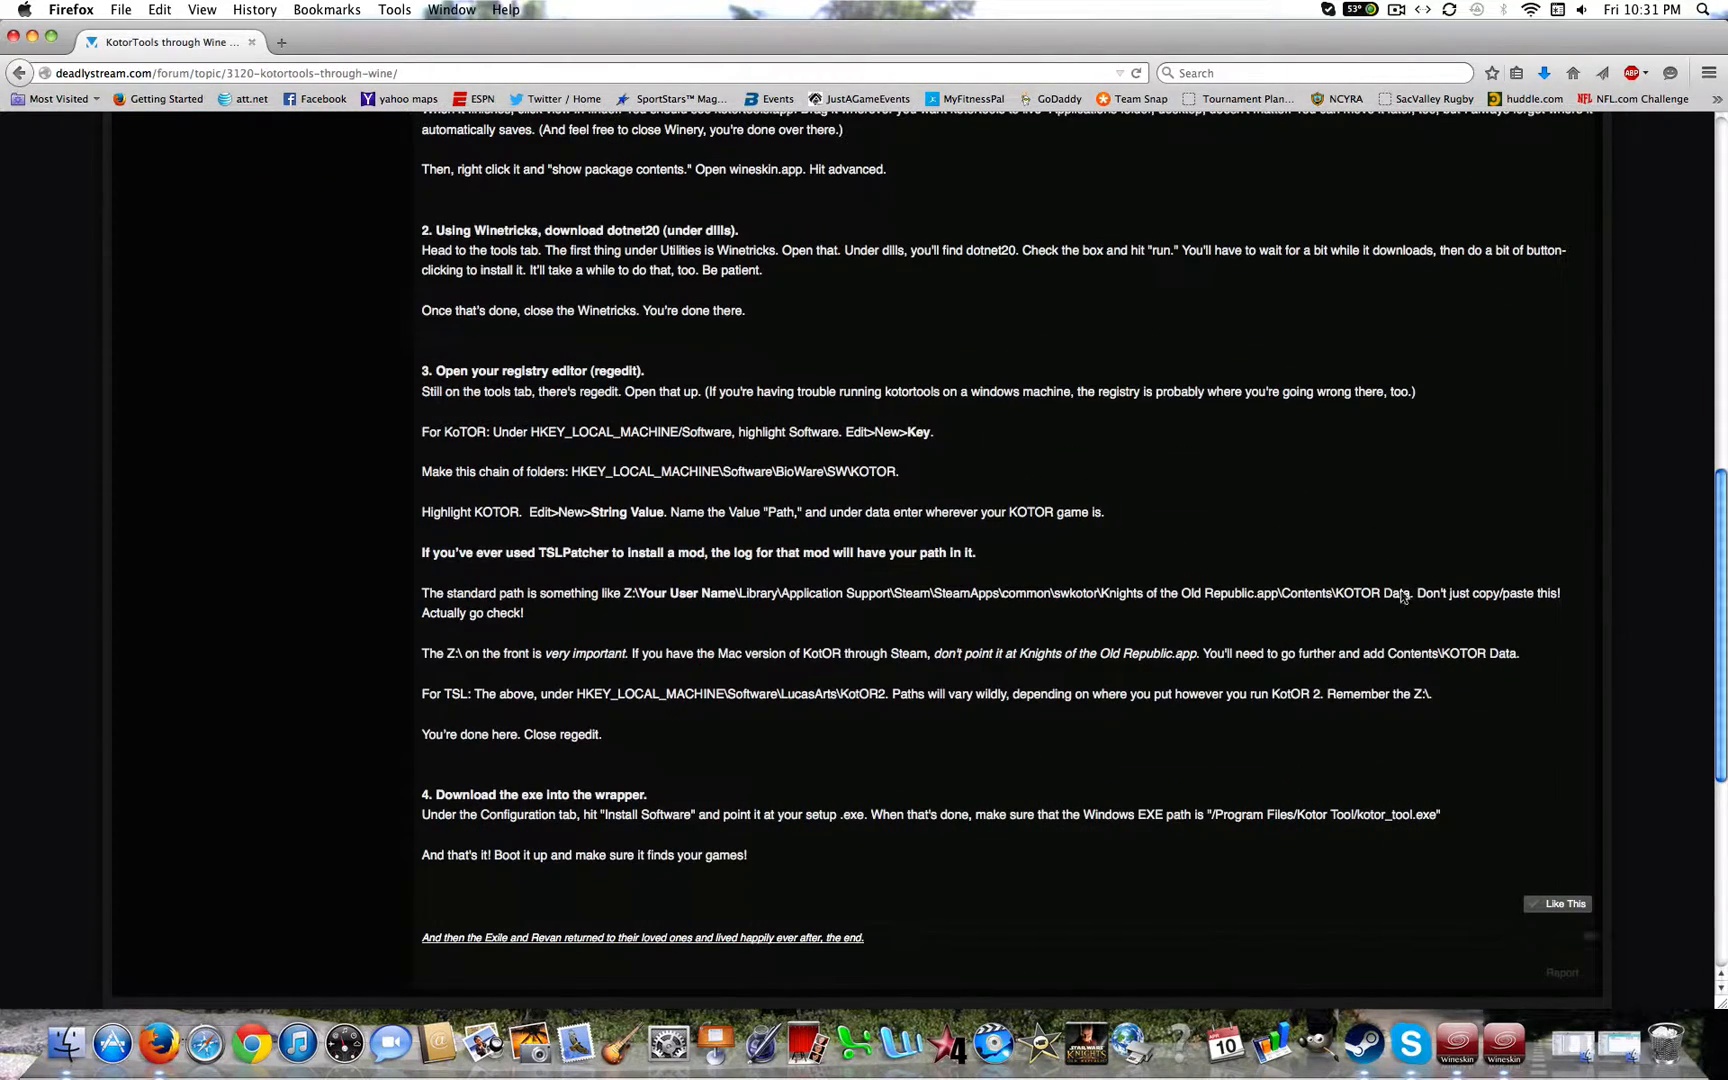